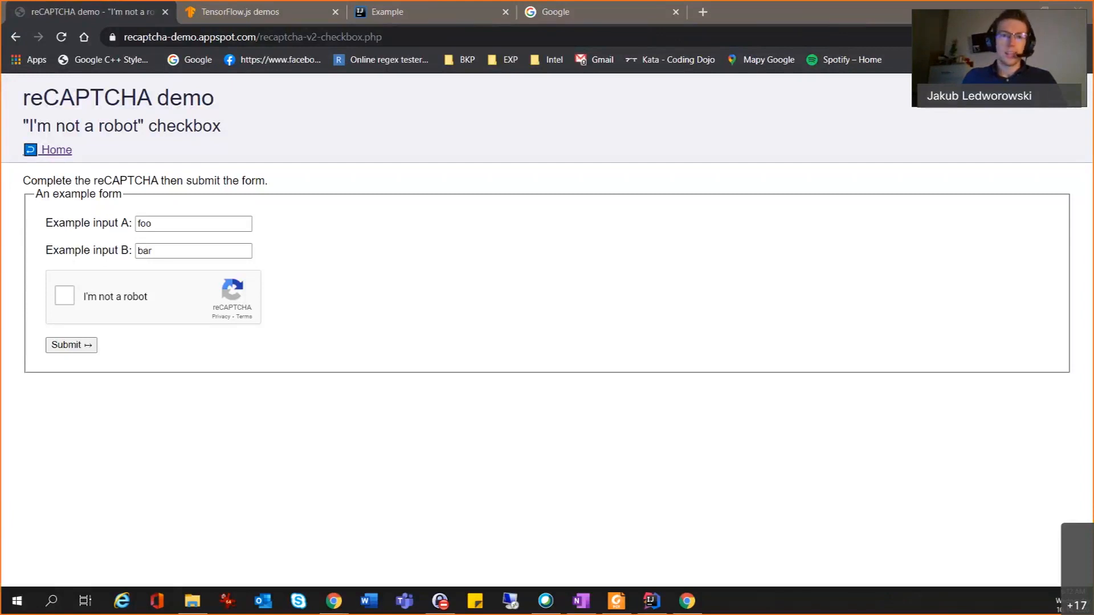
{"action": "mouse_move", "coordinate": [544, 272]}
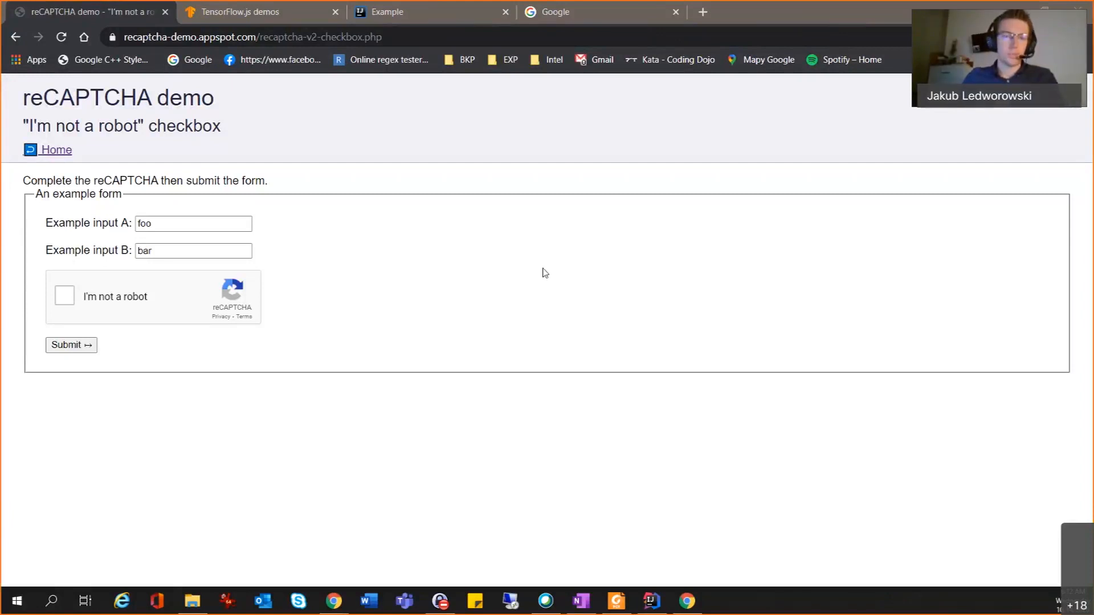
{"action": "mouse_move", "coordinate": [310, 114]}
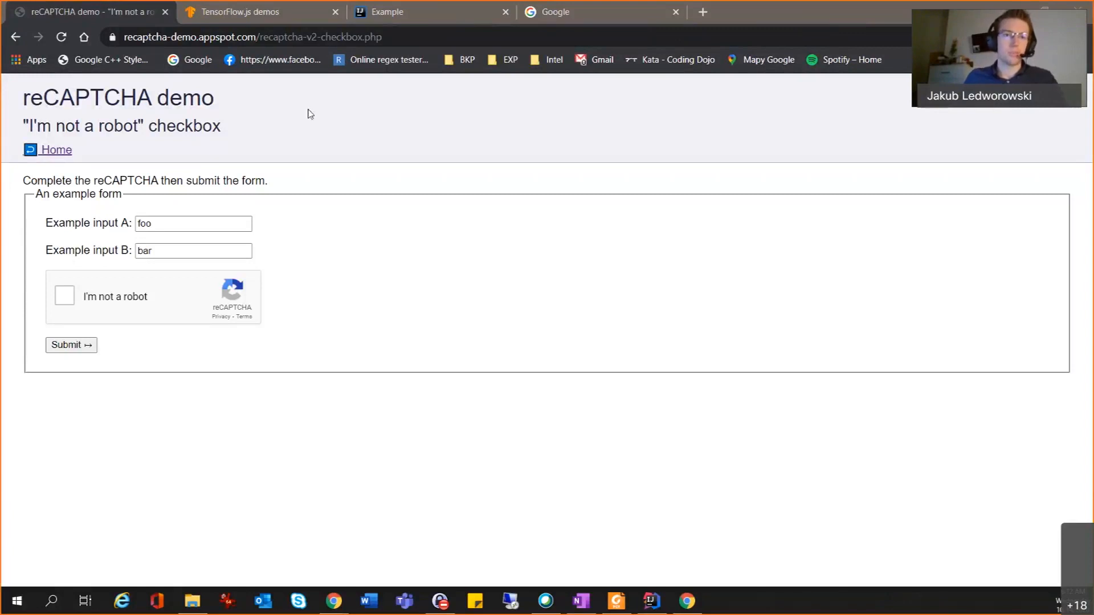
{"action": "mouse_move", "coordinate": [369, 185]}
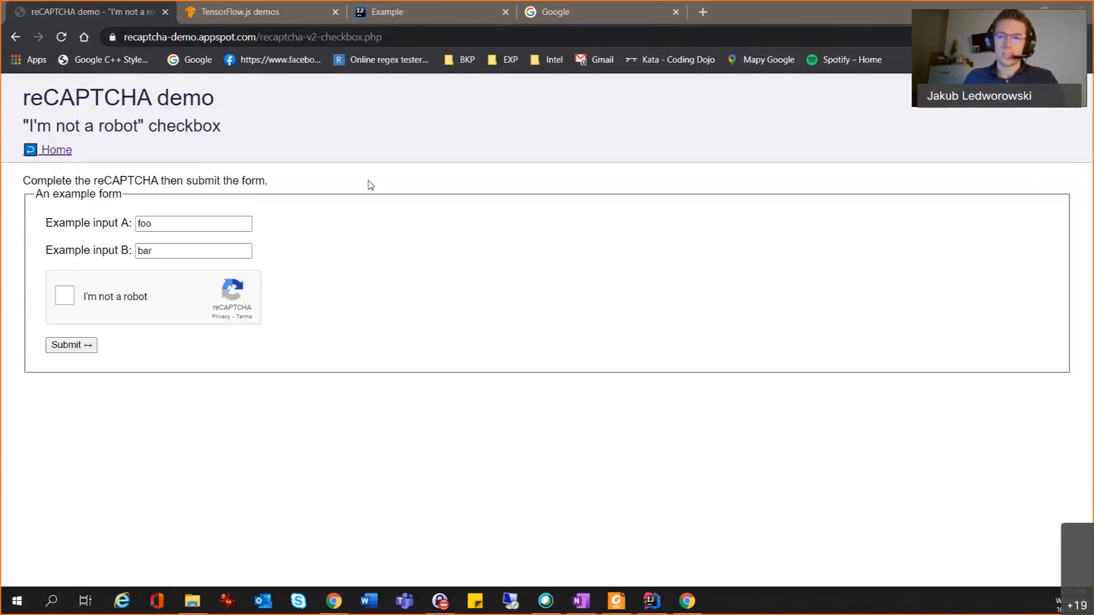
{"action": "mouse_move", "coordinate": [782, 347]}
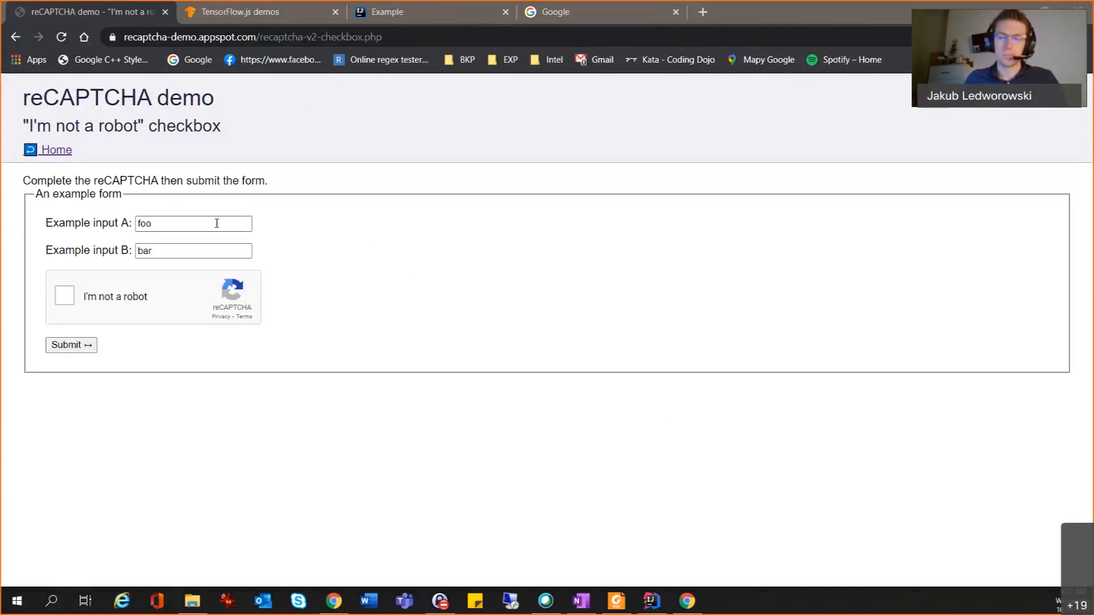
{"action": "mouse_move", "coordinate": [272, 250]}
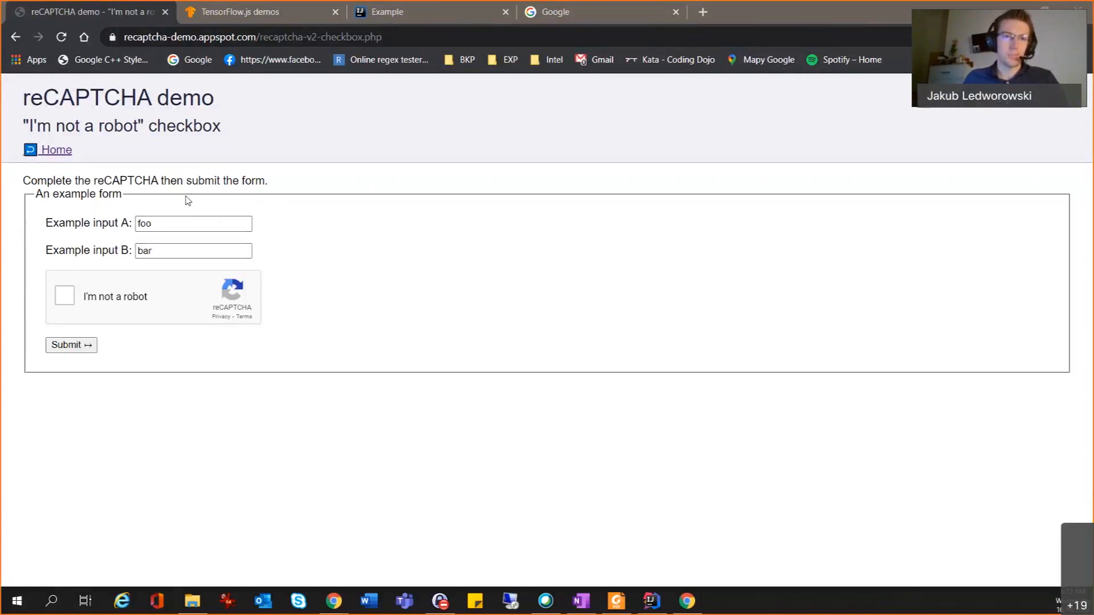
{"action": "mouse_move", "coordinate": [688, 344]}
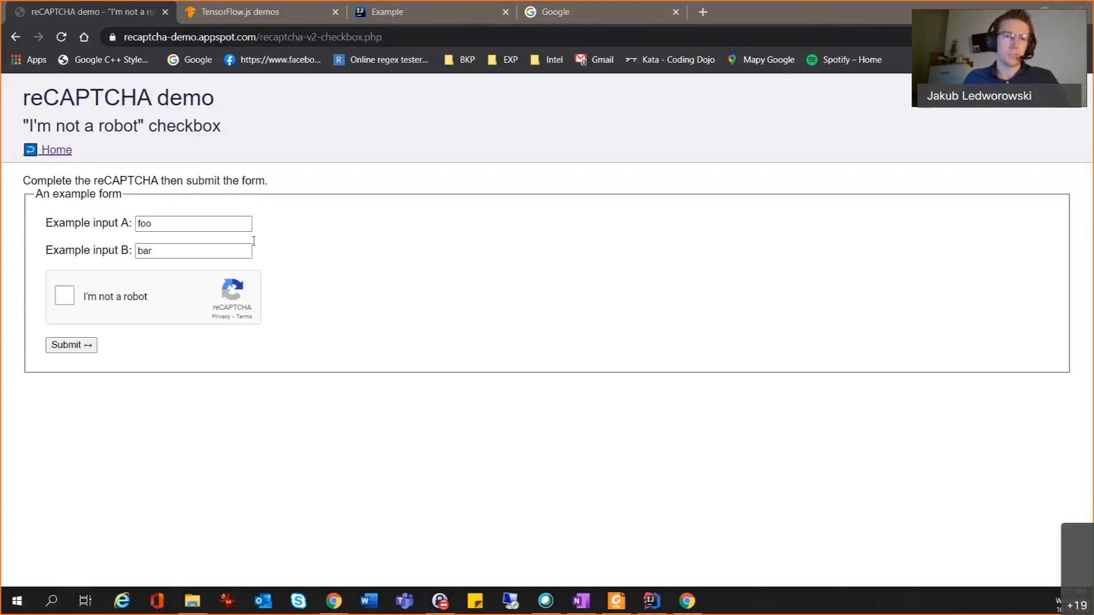
{"action": "mouse_move", "coordinate": [253, 285]}
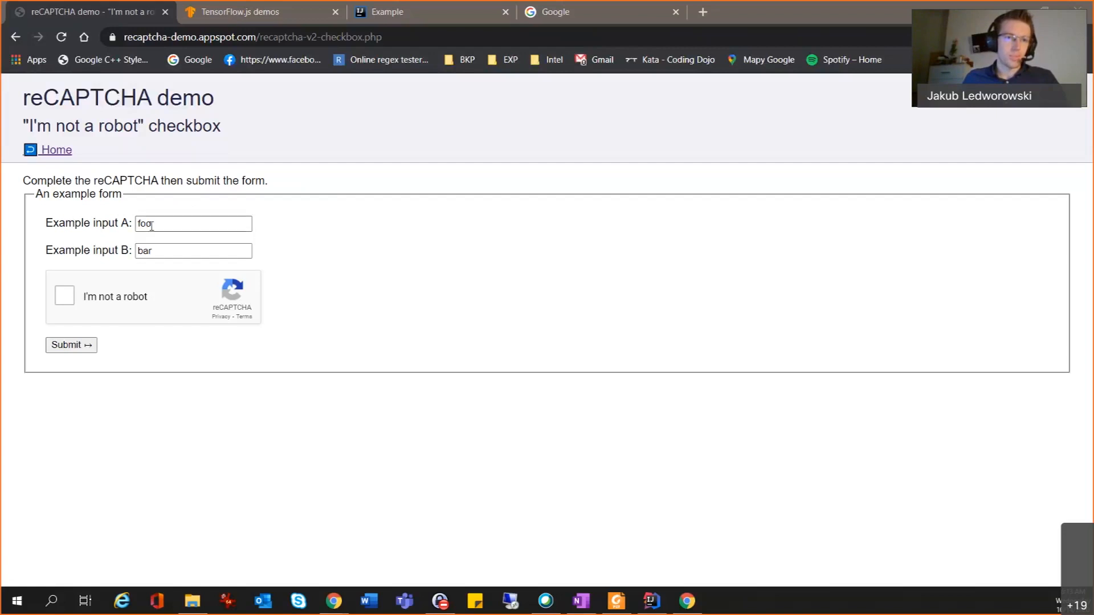
Step: Append 'aa' to input A, pass the 'I'm not a robot' check and submit the form to Success
{"action": "type", "text": "aa"}
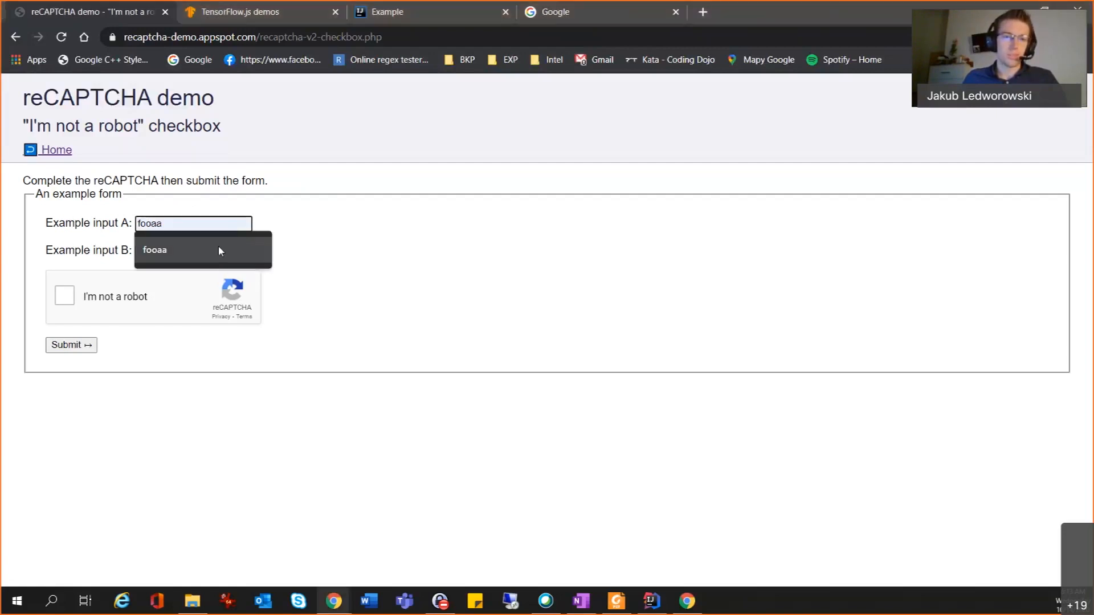
{"action": "left_click", "coordinate": [194, 250]}
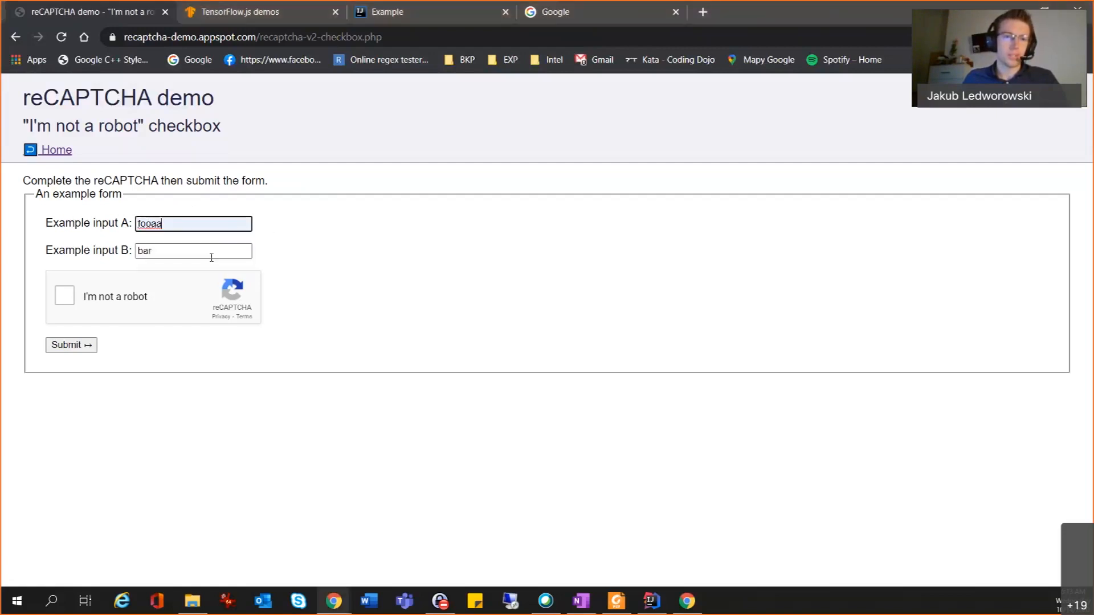
{"action": "mouse_move", "coordinate": [20, 312]}
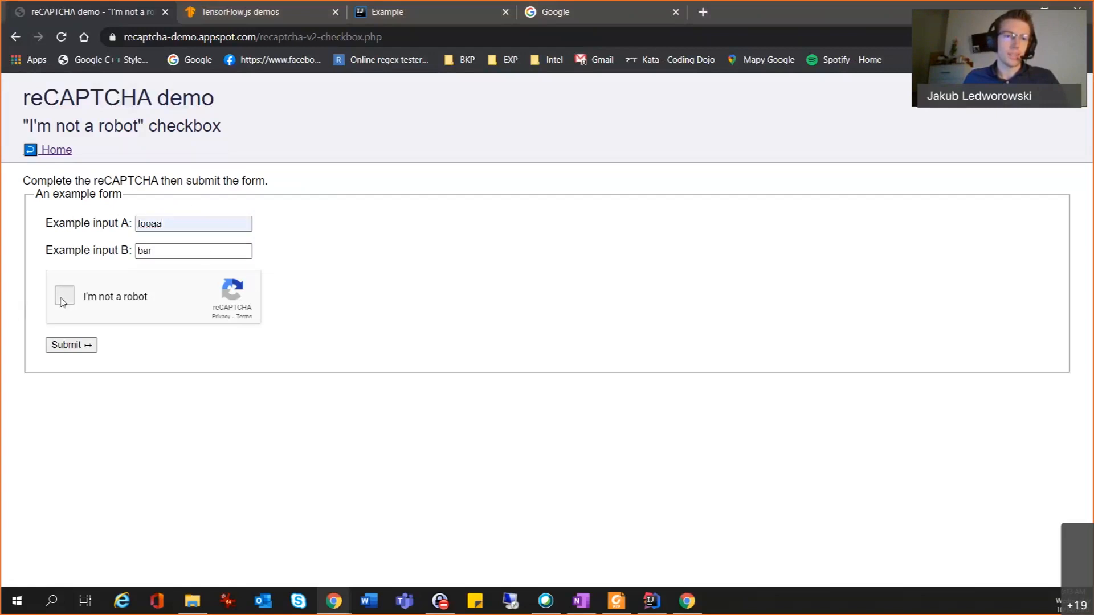
{"action": "left_click", "coordinate": [64, 296]}
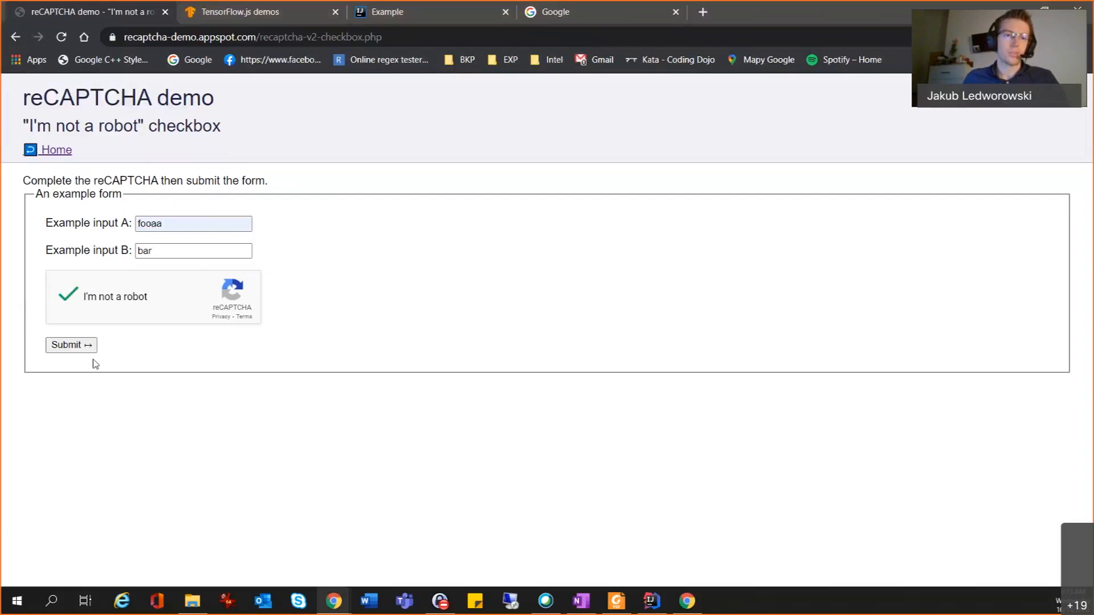
{"action": "mouse_move", "coordinate": [264, 219]}
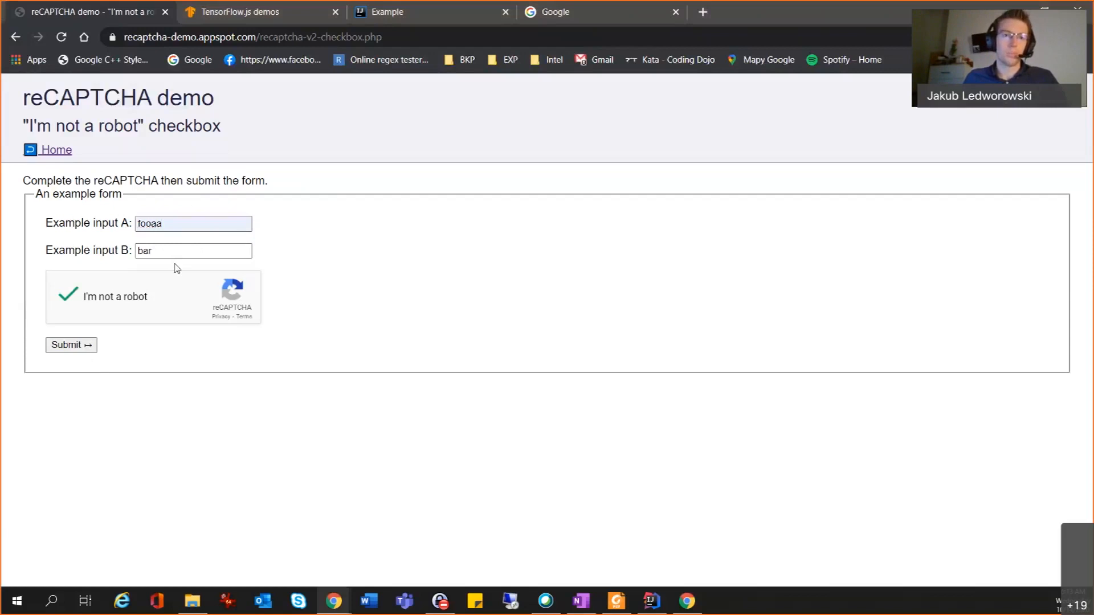
{"action": "left_click", "coordinate": [71, 344]}
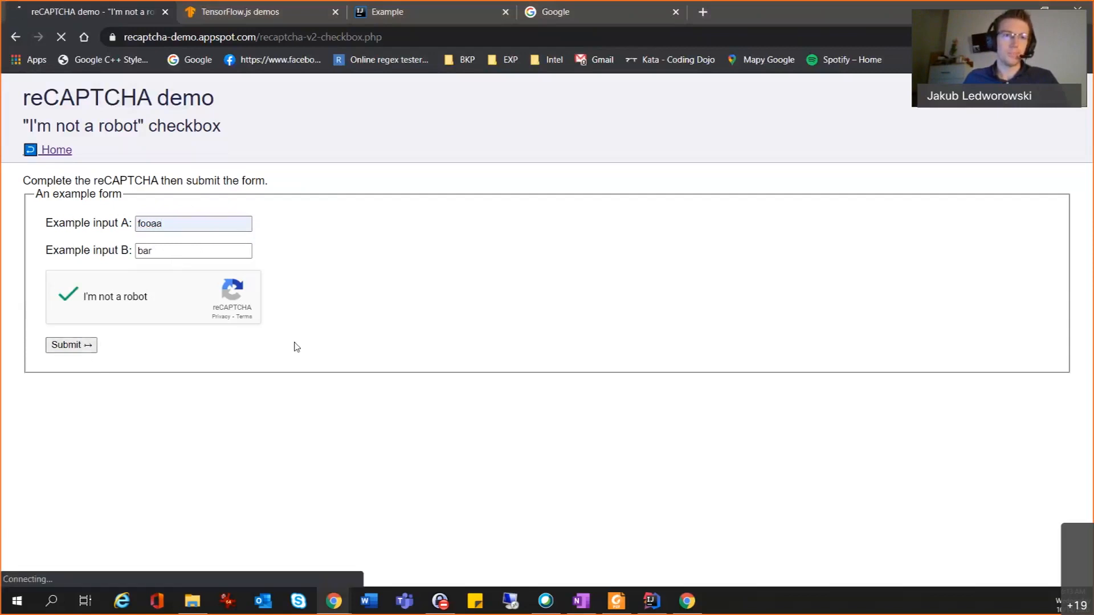
{"action": "left_click", "coordinate": [70, 344]}
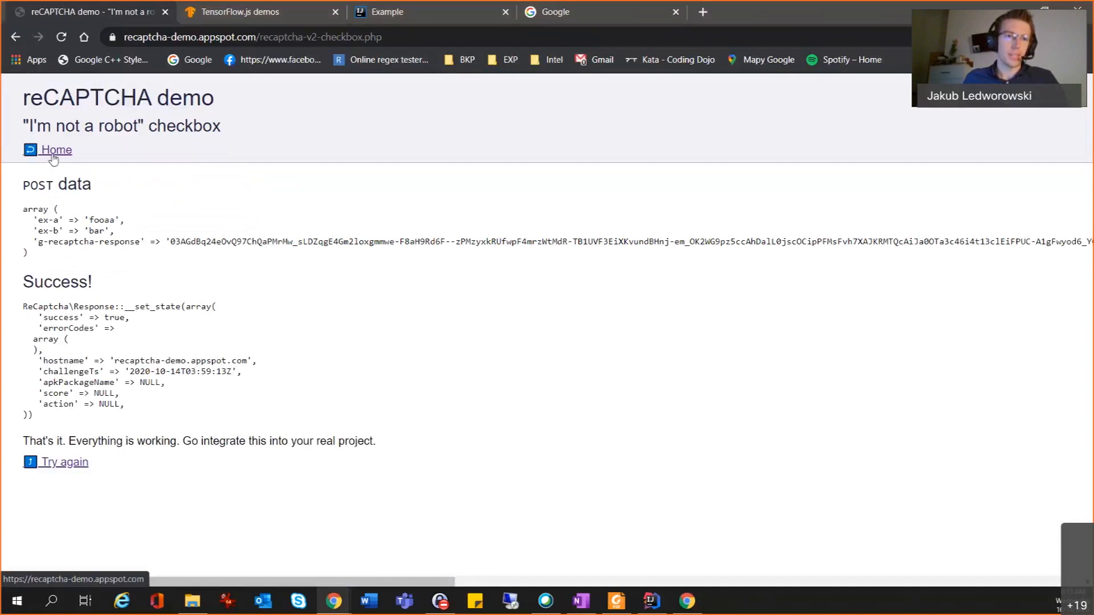
Step: Return Home and open the reCAPTCHA v3 Request scores example reporting score 0.9
{"action": "left_click", "coordinate": [55, 149]}
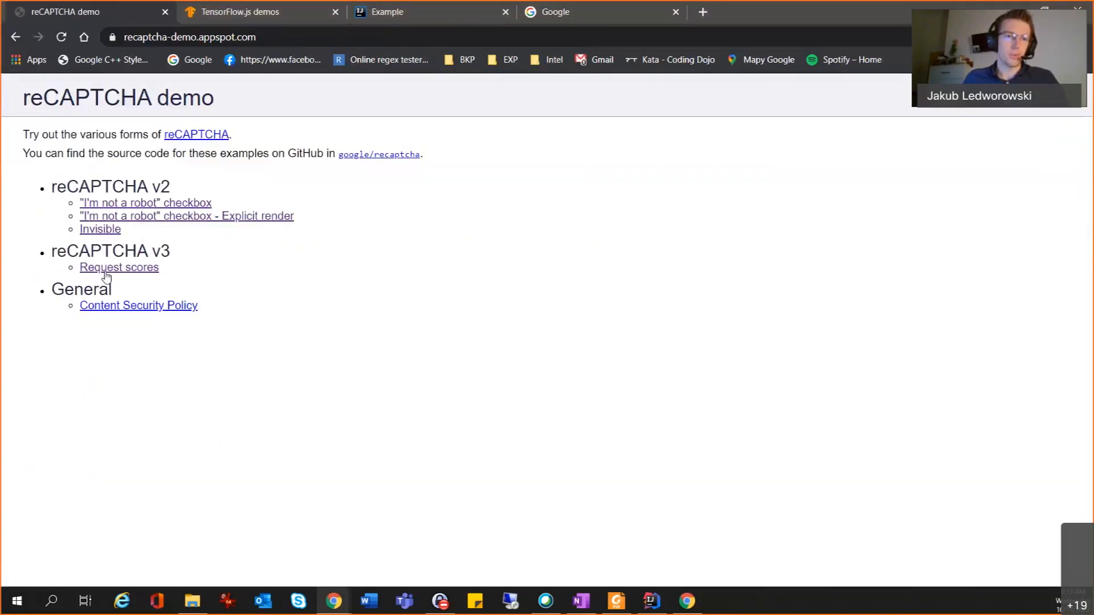
{"action": "mouse_move", "coordinate": [155, 273]}
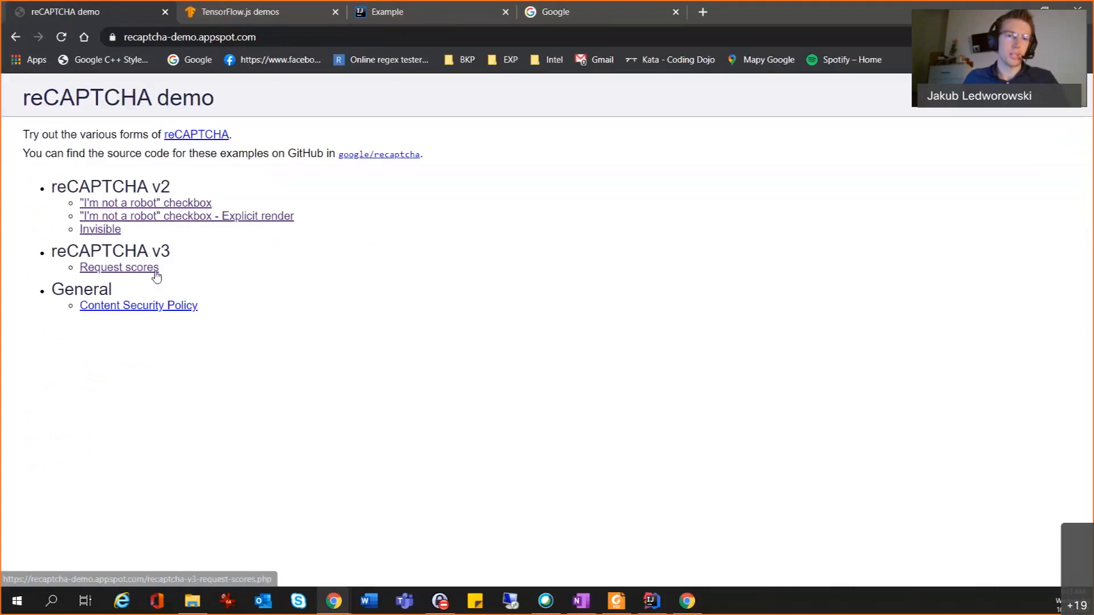
{"action": "left_click", "coordinate": [119, 267]}
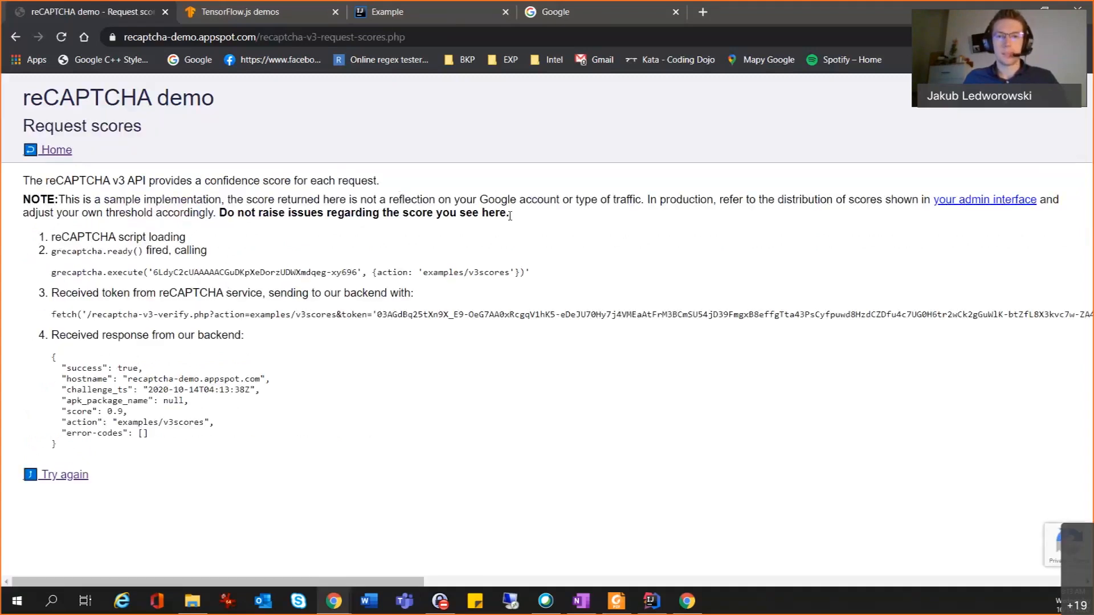
{"action": "mouse_move", "coordinate": [522, 224]}
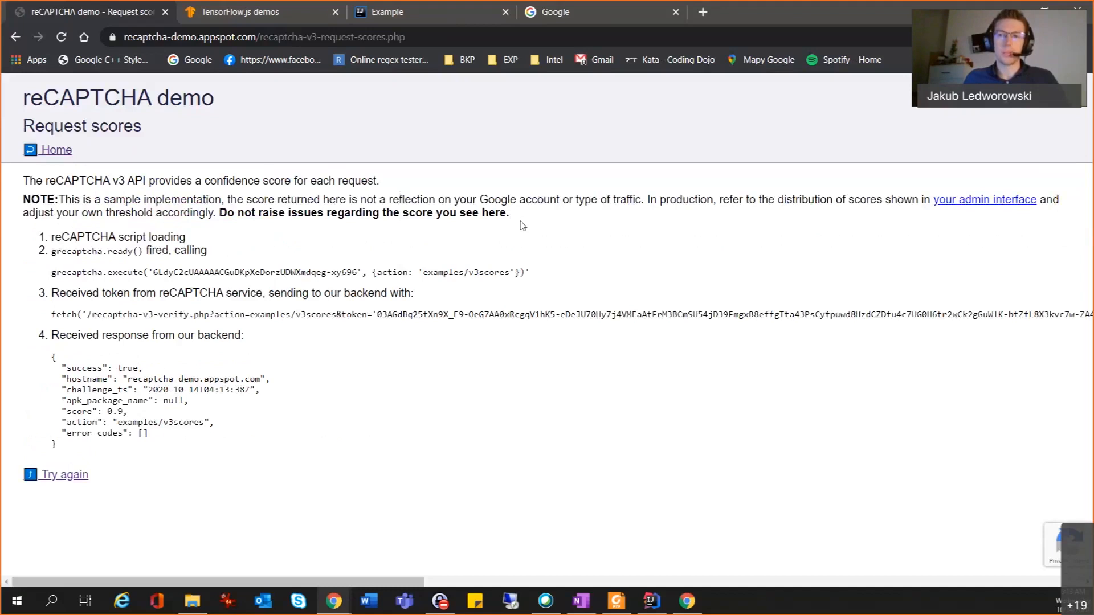
{"action": "mouse_move", "coordinate": [481, 271]}
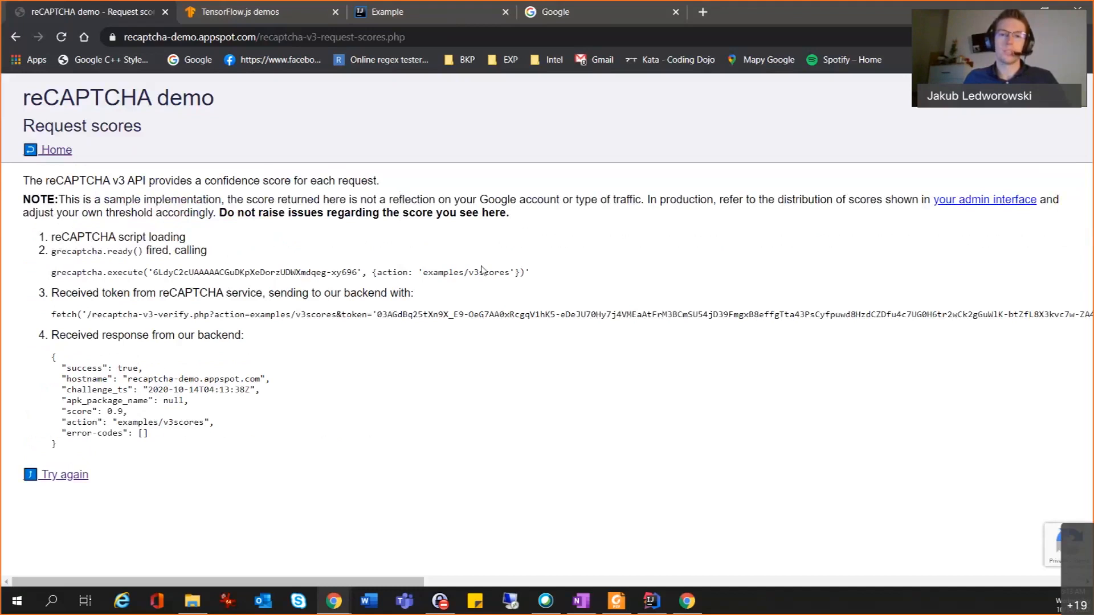
{"action": "mouse_move", "coordinate": [246, 246]}
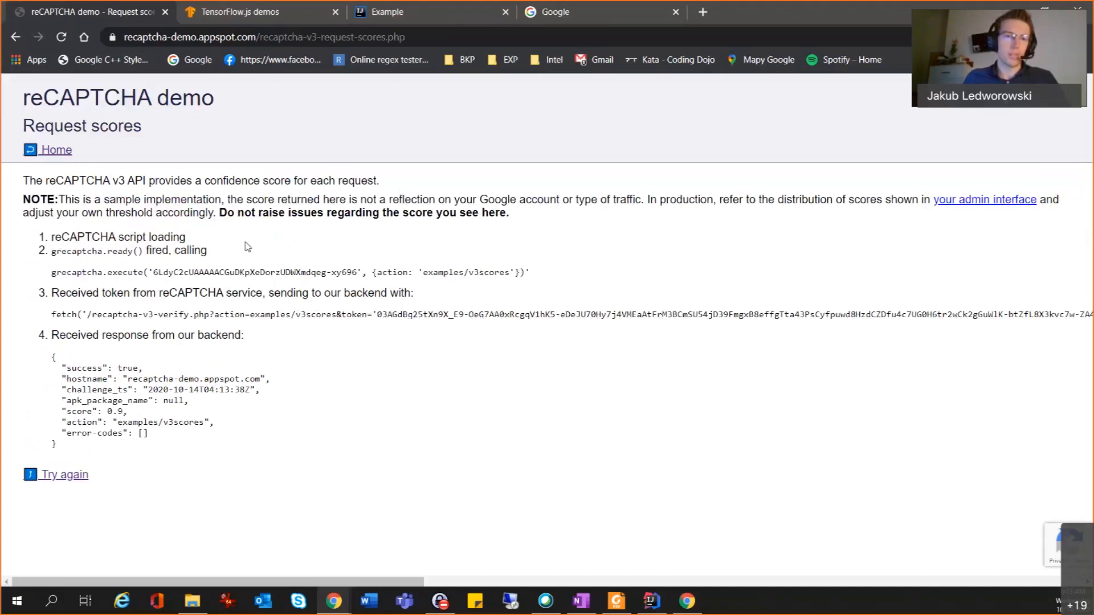
{"action": "mouse_move", "coordinate": [537, 411]}
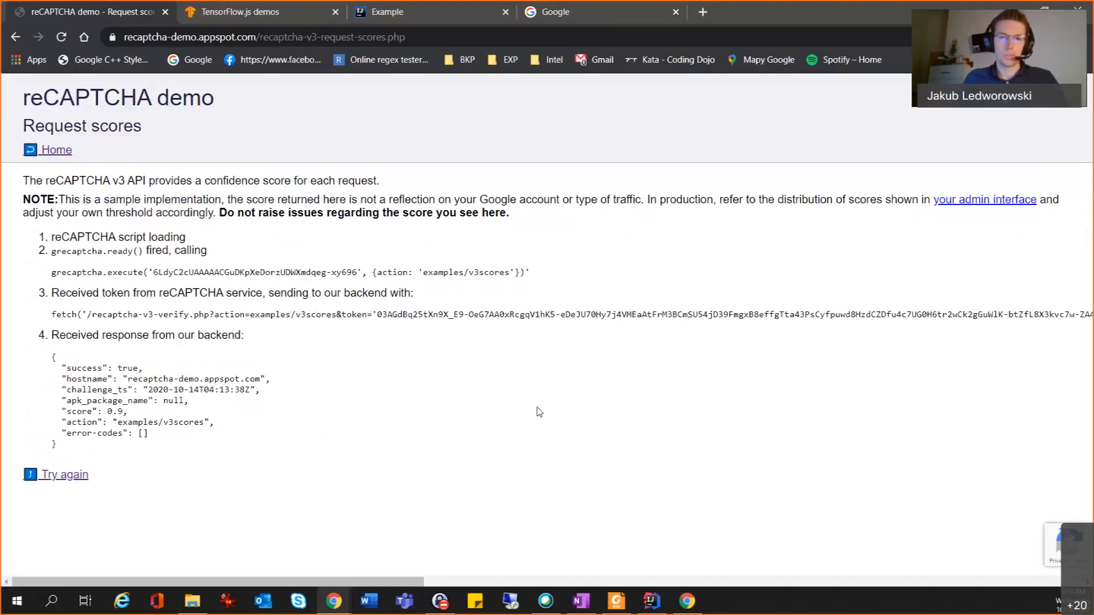
{"action": "mouse_move", "coordinate": [628, 290]}
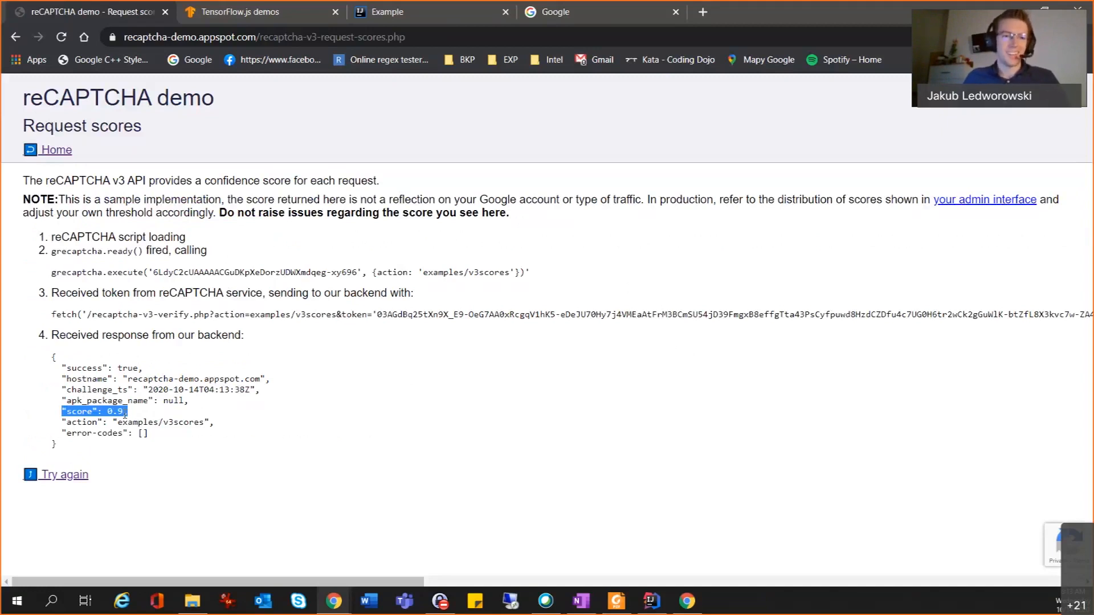
{"action": "mouse_move", "coordinate": [145, 415]}
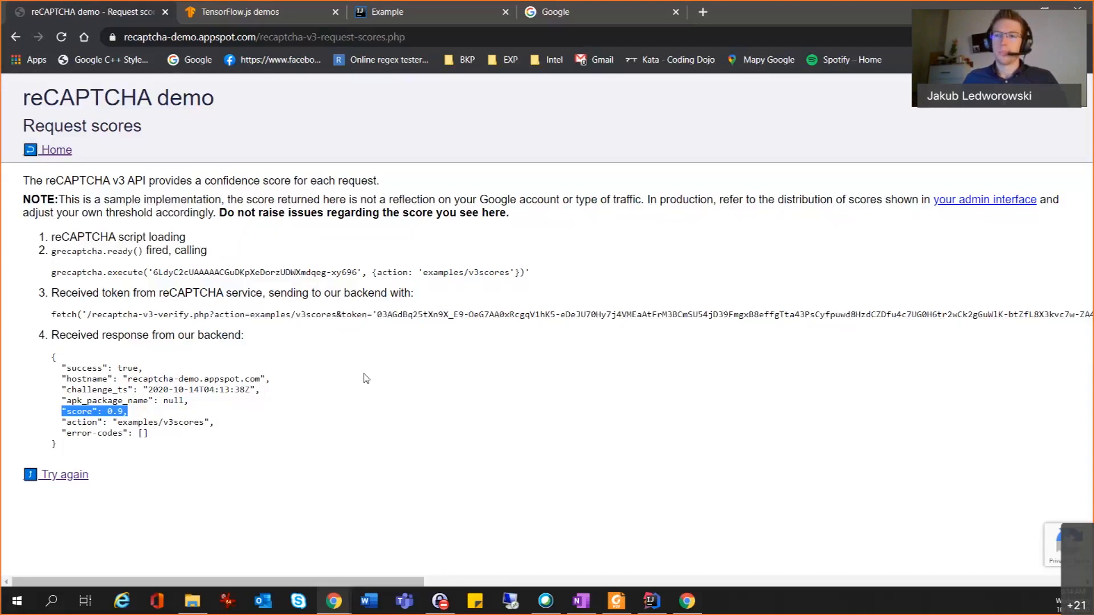
{"action": "mouse_move", "coordinate": [368, 378]}
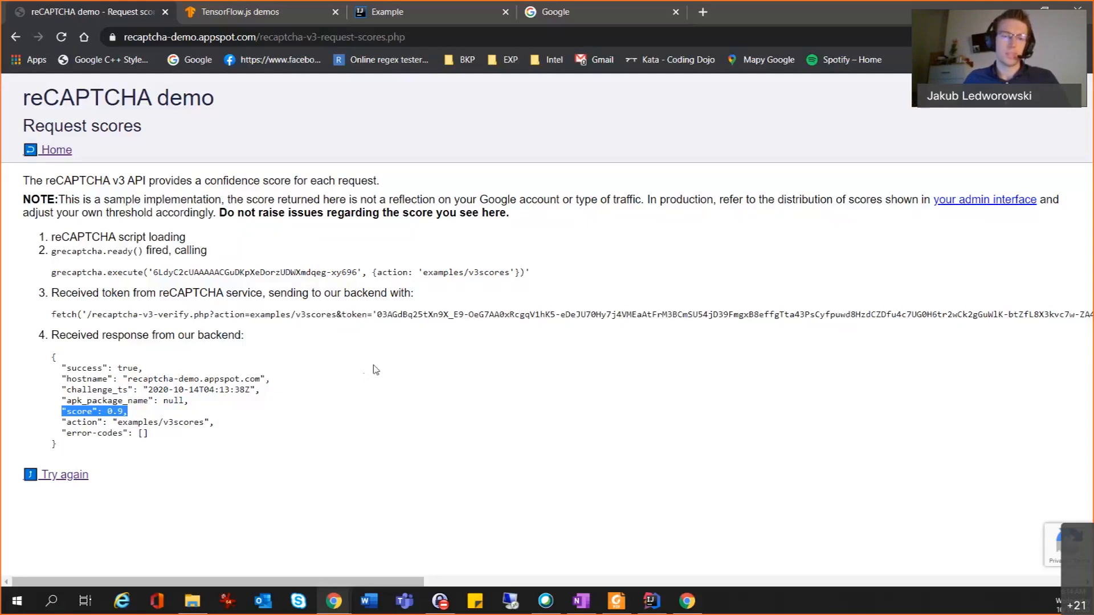
{"action": "mouse_move", "coordinate": [371, 366]}
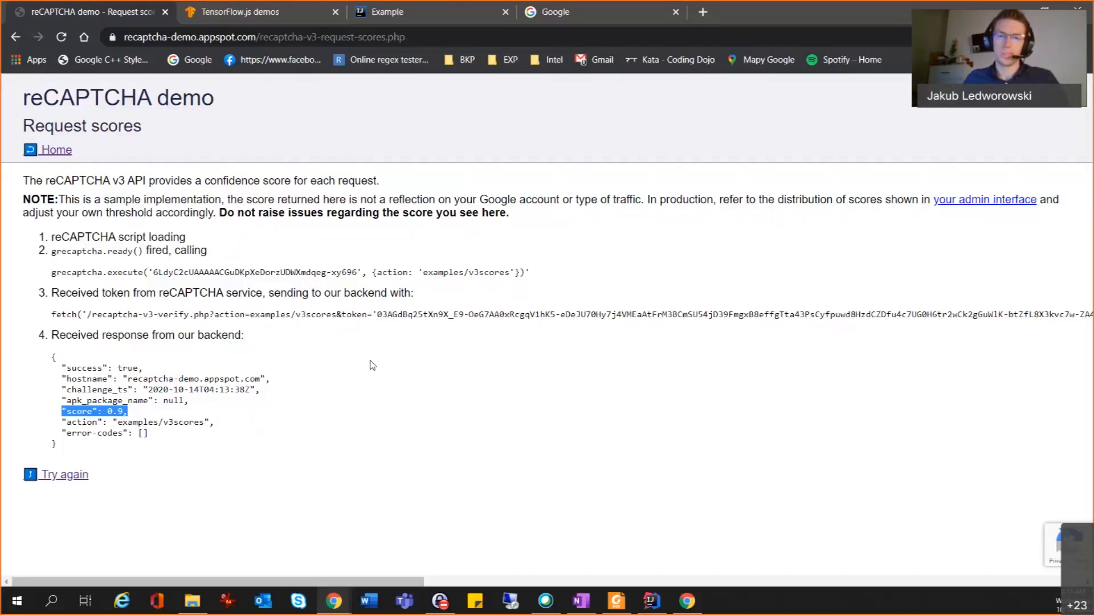
{"action": "mouse_move", "coordinate": [401, 398]}
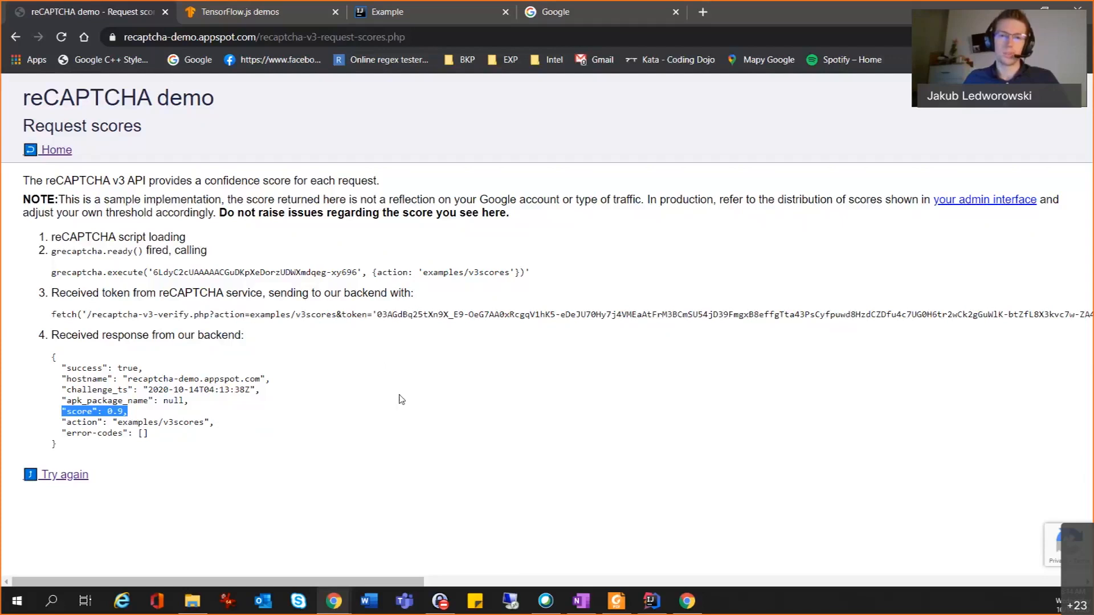
{"action": "mouse_move", "coordinate": [178, 486]}
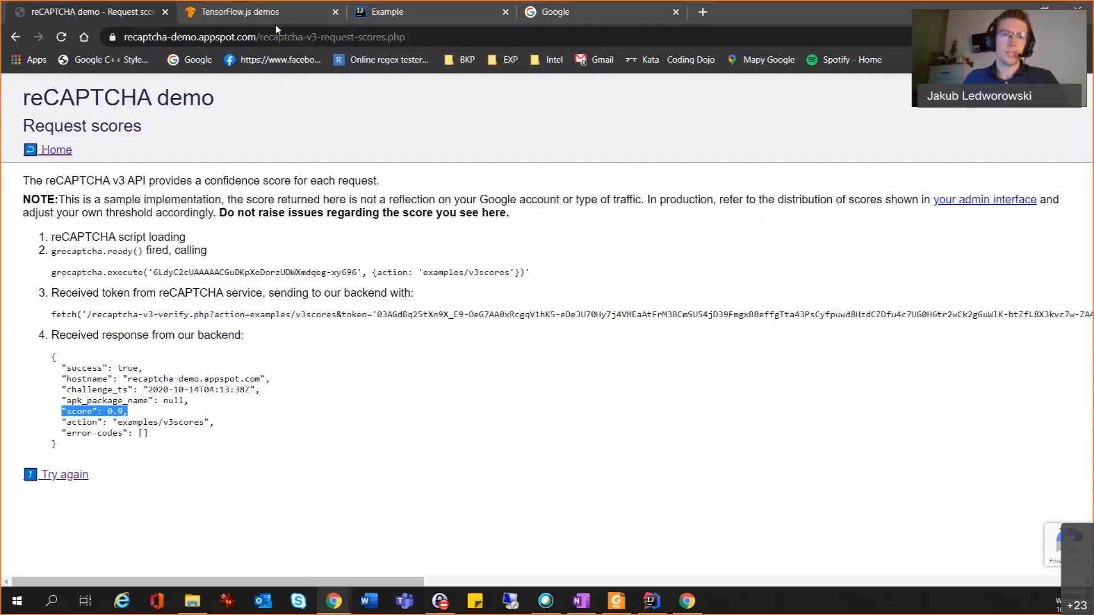
Step: Switch to the TensorFlow.js Demos page listing LipSync, Emoji Scavenger Hunt and Webcam Controller
{"action": "left_click", "coordinate": [240, 11]}
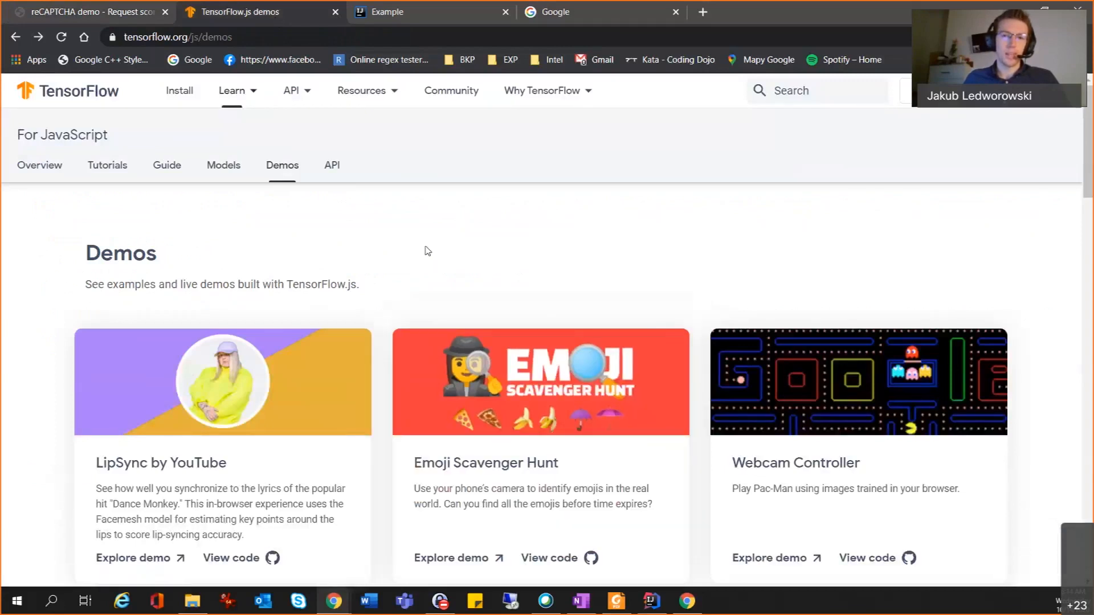
{"action": "mouse_move", "coordinate": [453, 139]}
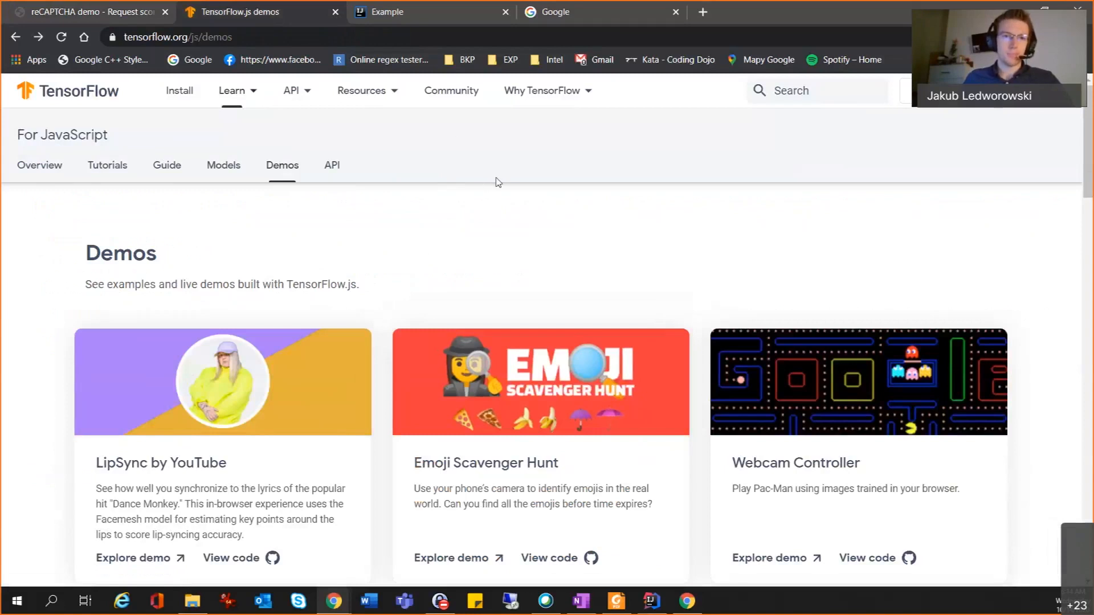
{"action": "left_click", "coordinate": [291, 90]}
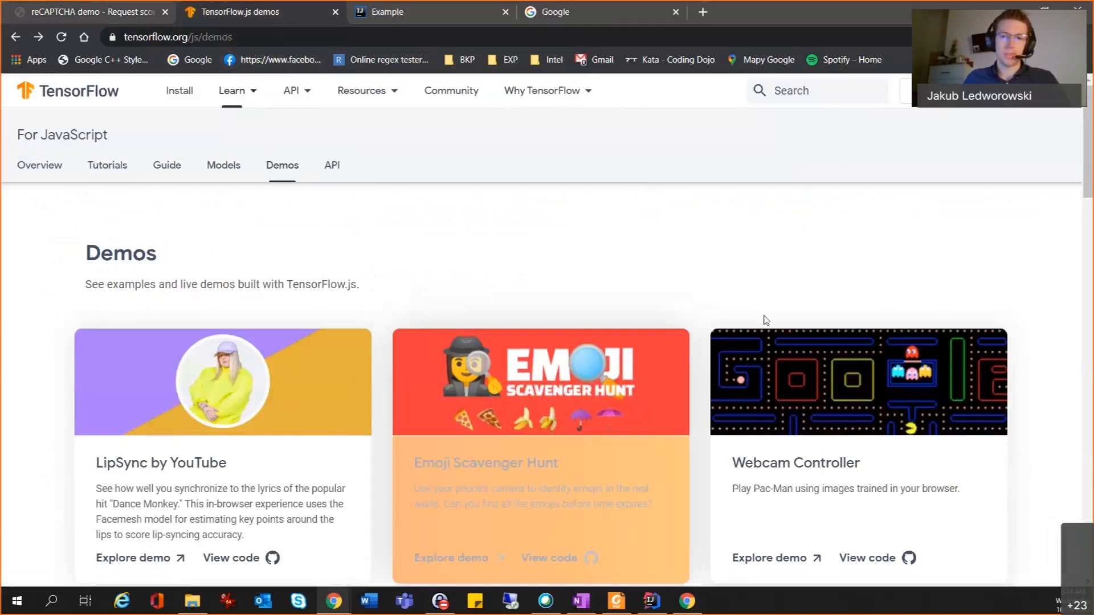
{"action": "mouse_move", "coordinate": [702, 254]}
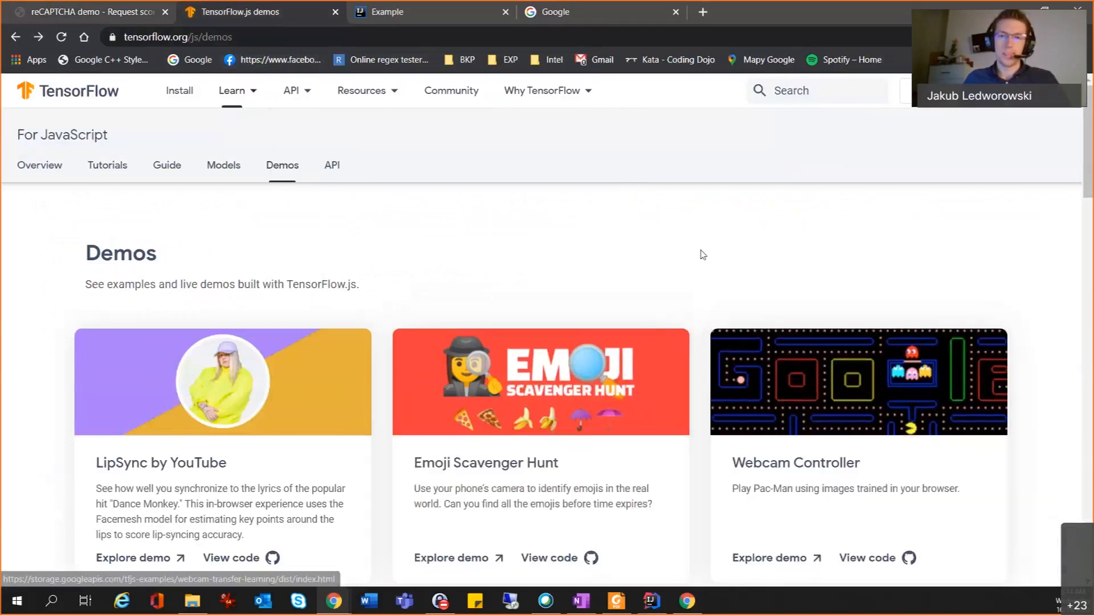
{"action": "mouse_move", "coordinate": [726, 226]}
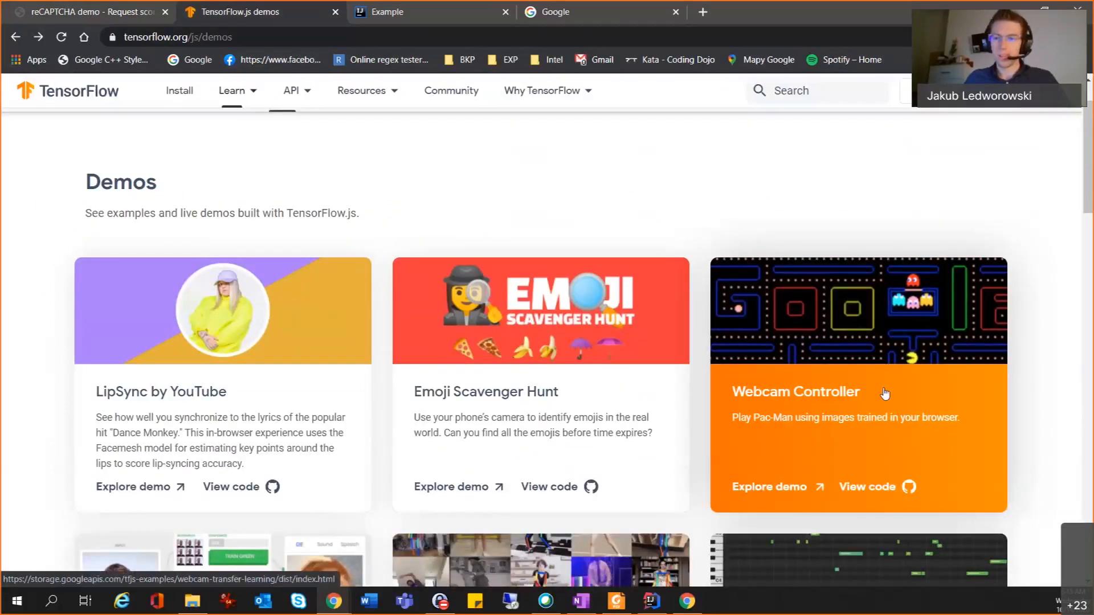
{"action": "mouse_move", "coordinate": [882, 372]}
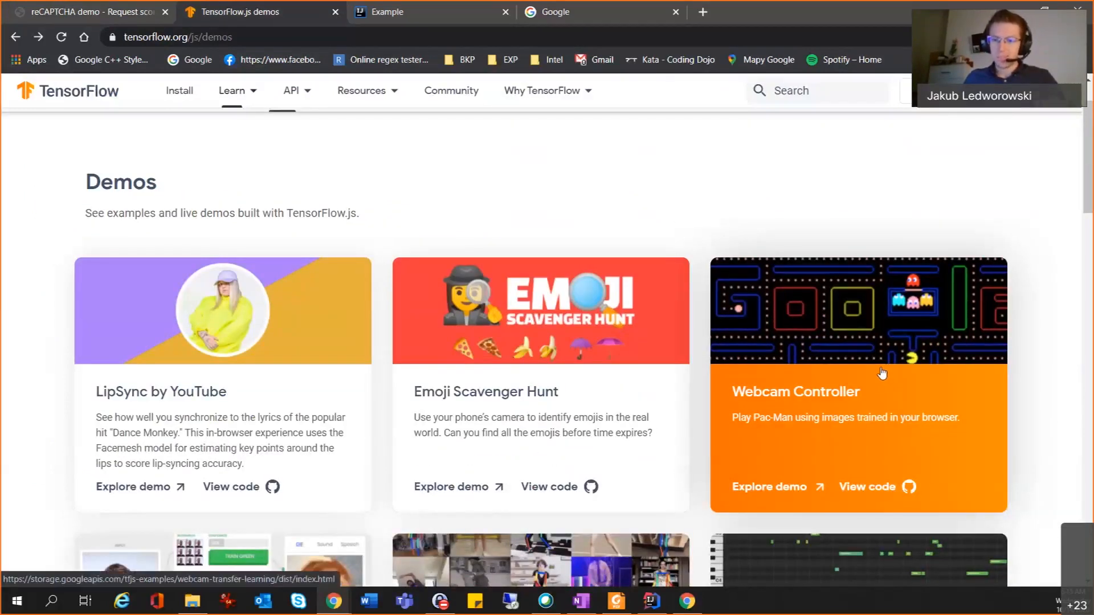
{"action": "mouse_move", "coordinate": [542, 123]}
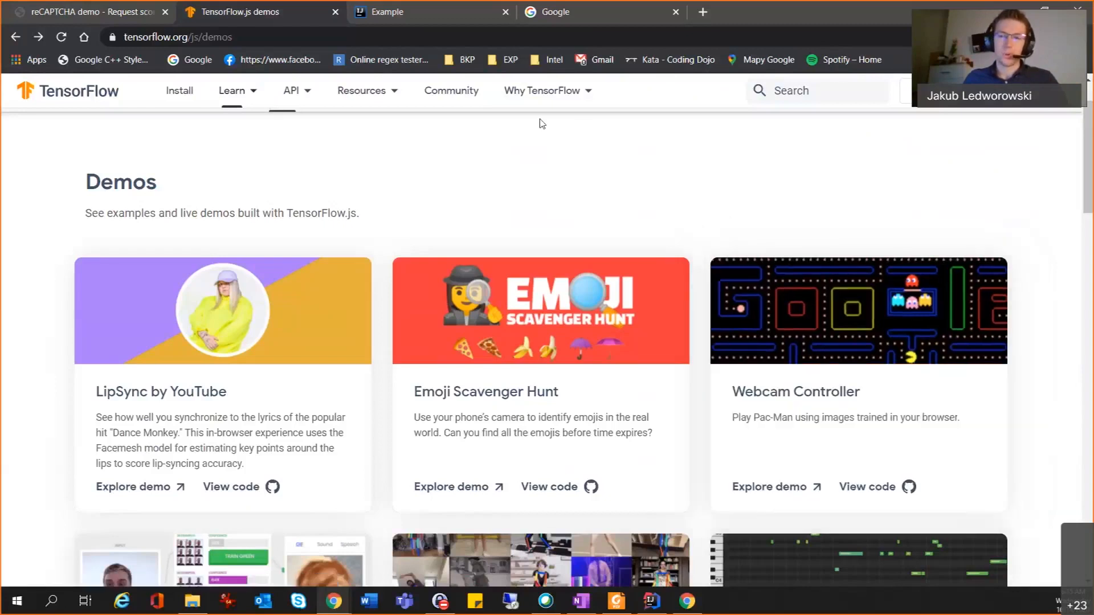
{"action": "mouse_move", "coordinate": [913, 327]}
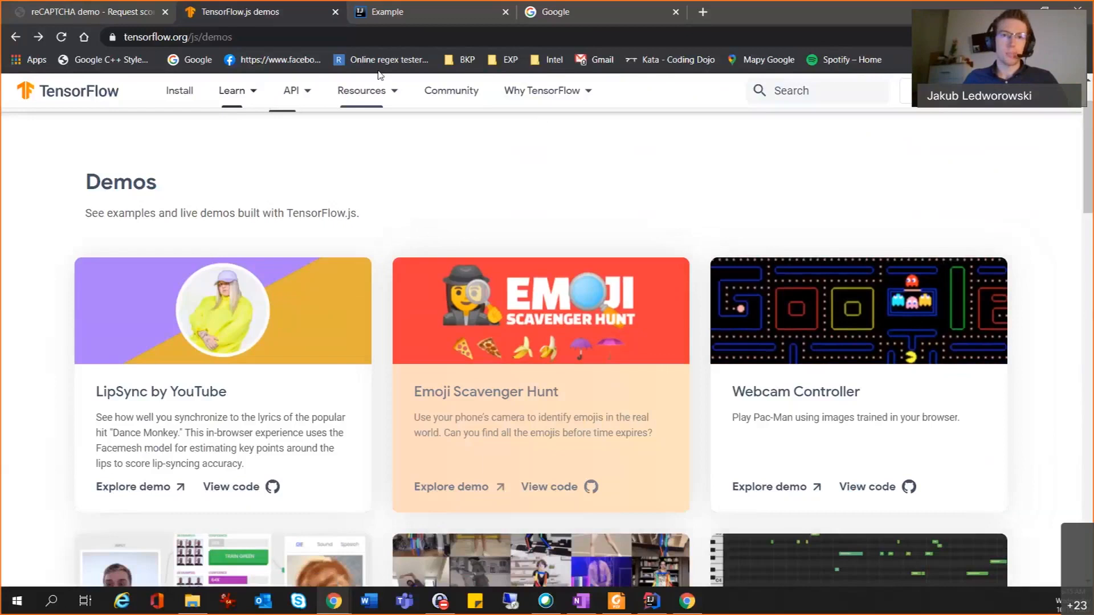
Step: Switch to the localhost Example page with the empty A-to-B canvas
{"action": "left_click", "coordinate": [401, 11]}
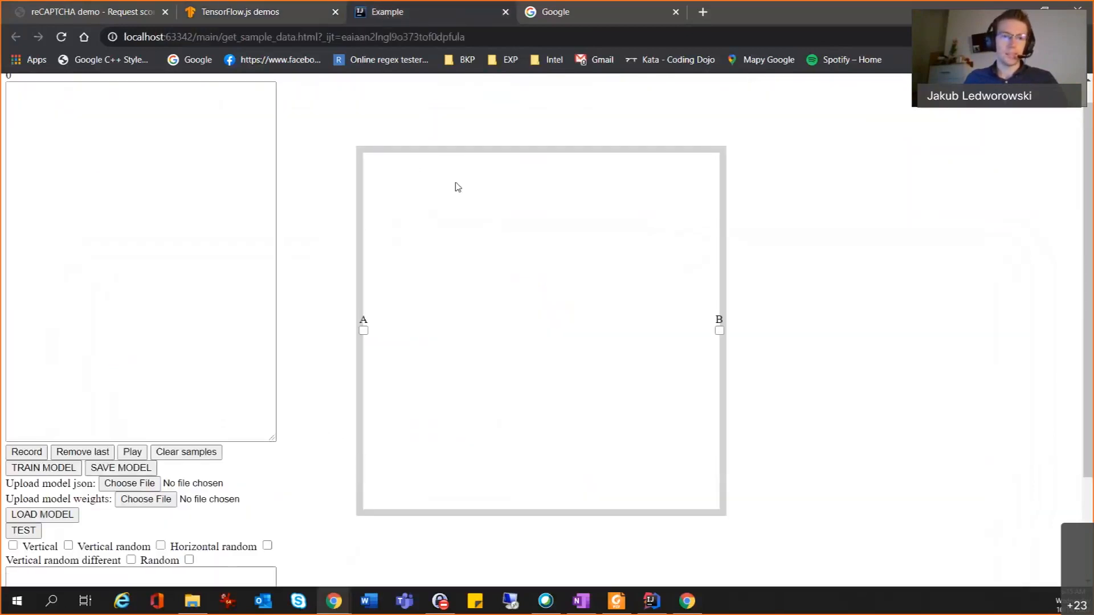
{"action": "mouse_move", "coordinate": [411, 404]}
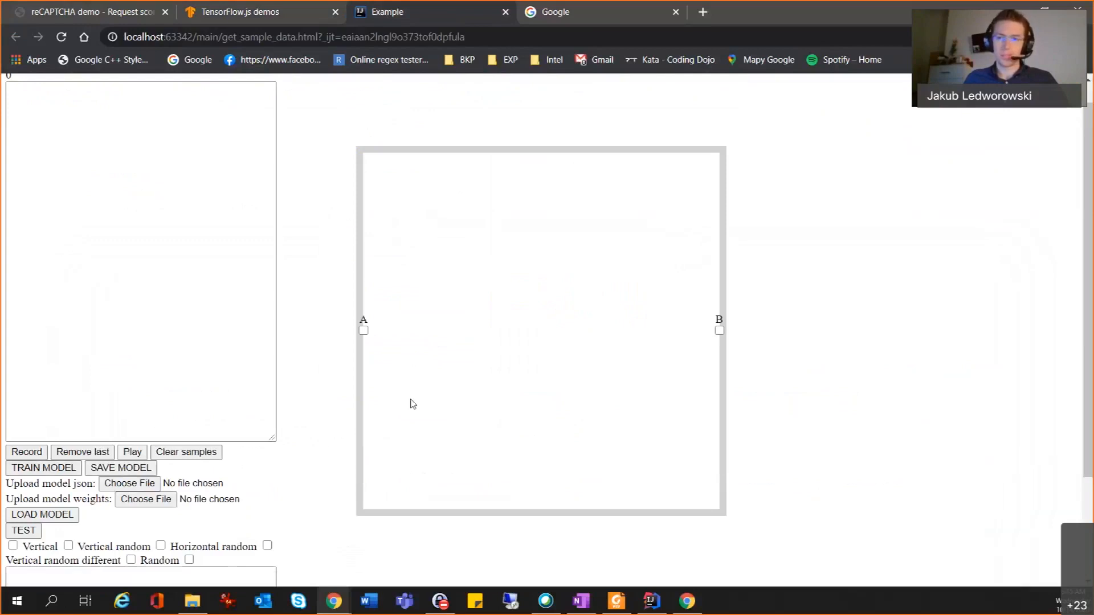
{"action": "mouse_move", "coordinate": [401, 369]}
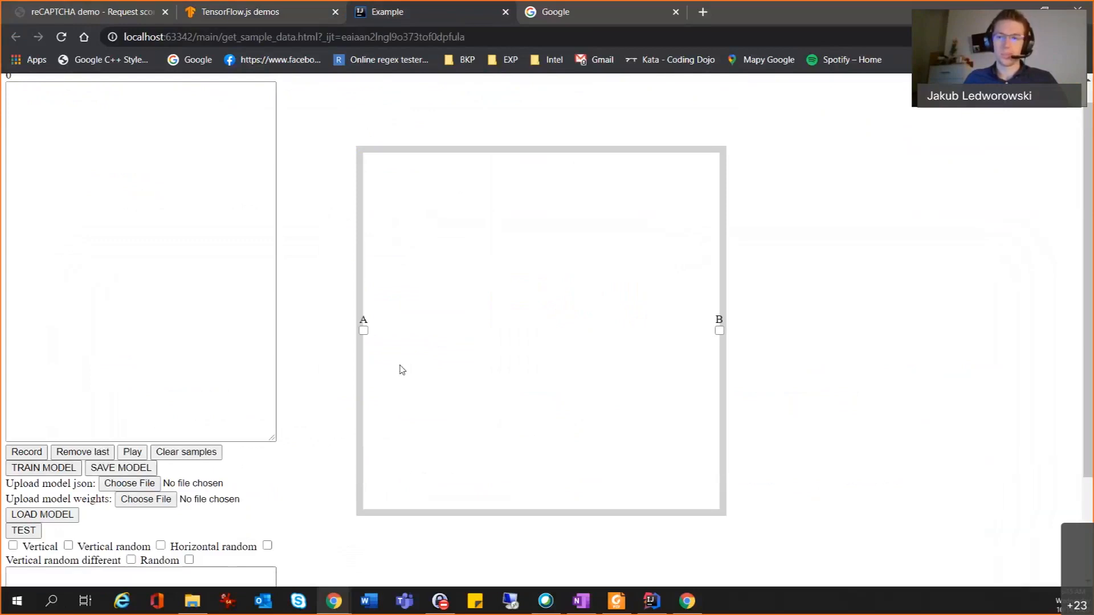
{"action": "mouse_move", "coordinate": [481, 327]}
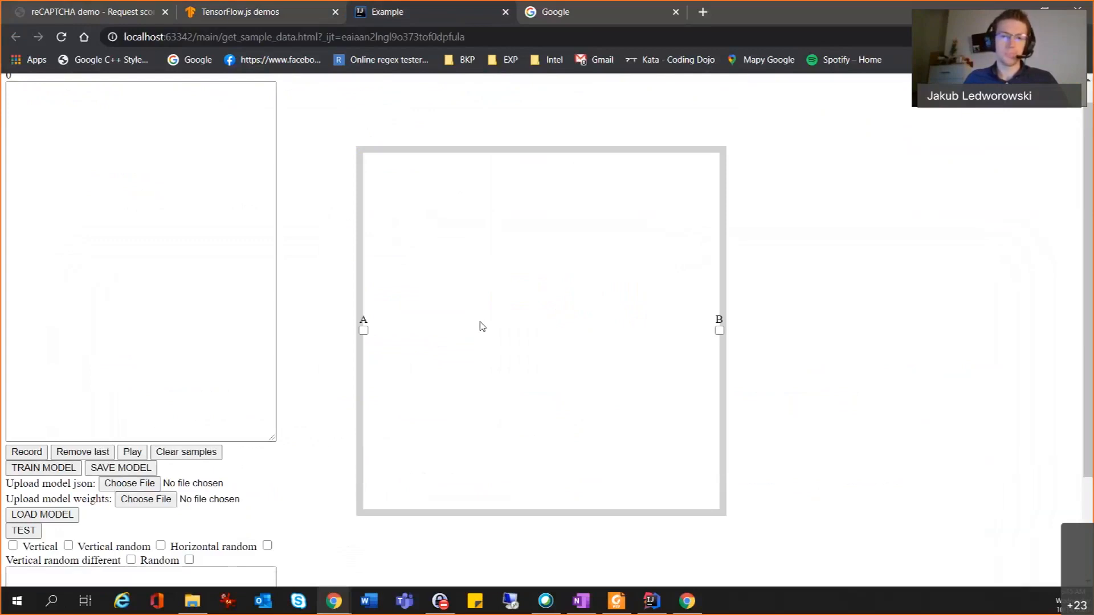
{"action": "mouse_move", "coordinate": [661, 400]}
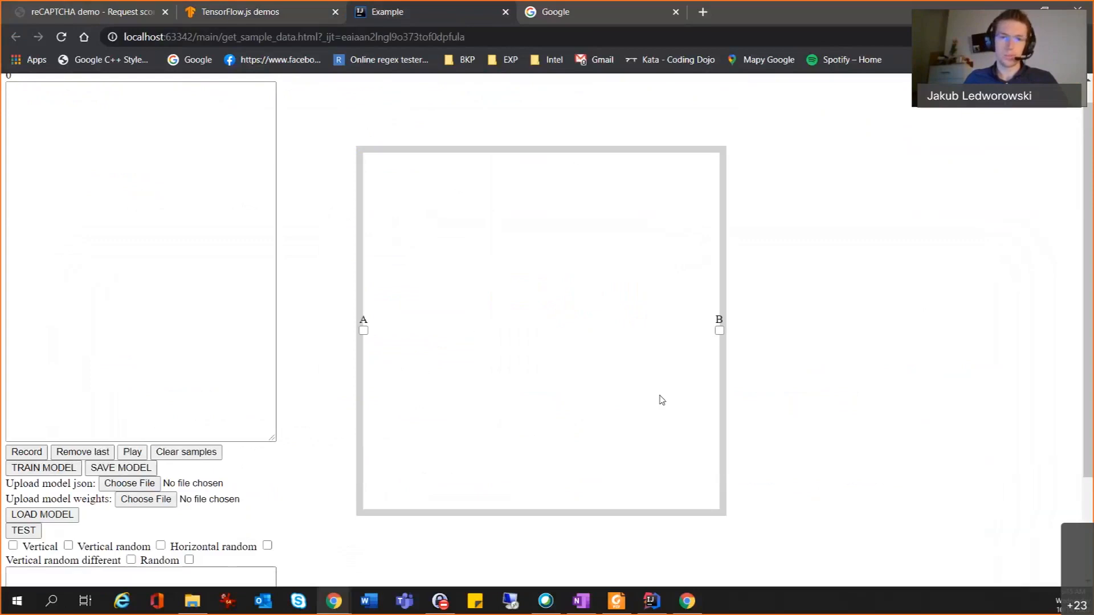
{"action": "mouse_move", "coordinate": [478, 387]}
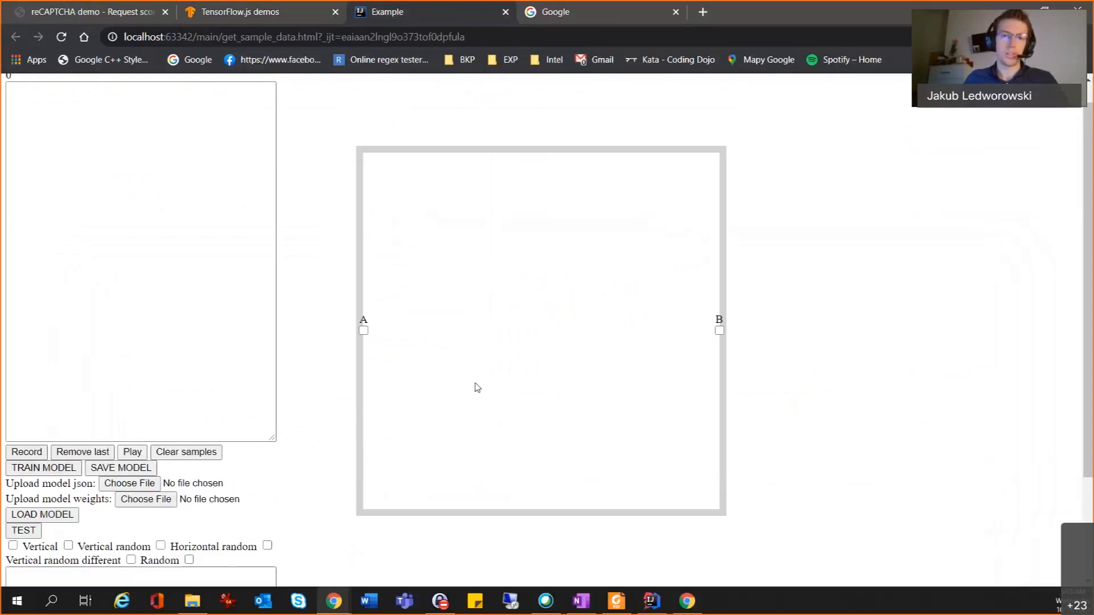
{"action": "mouse_move", "coordinate": [730, 308]}
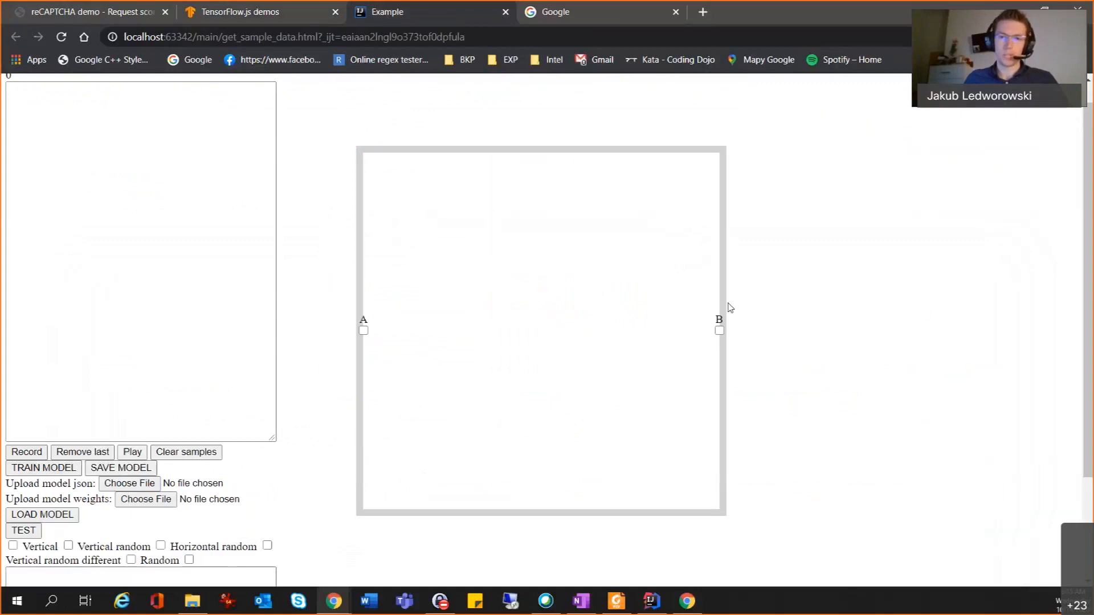
{"action": "mouse_move", "coordinate": [585, 361]}
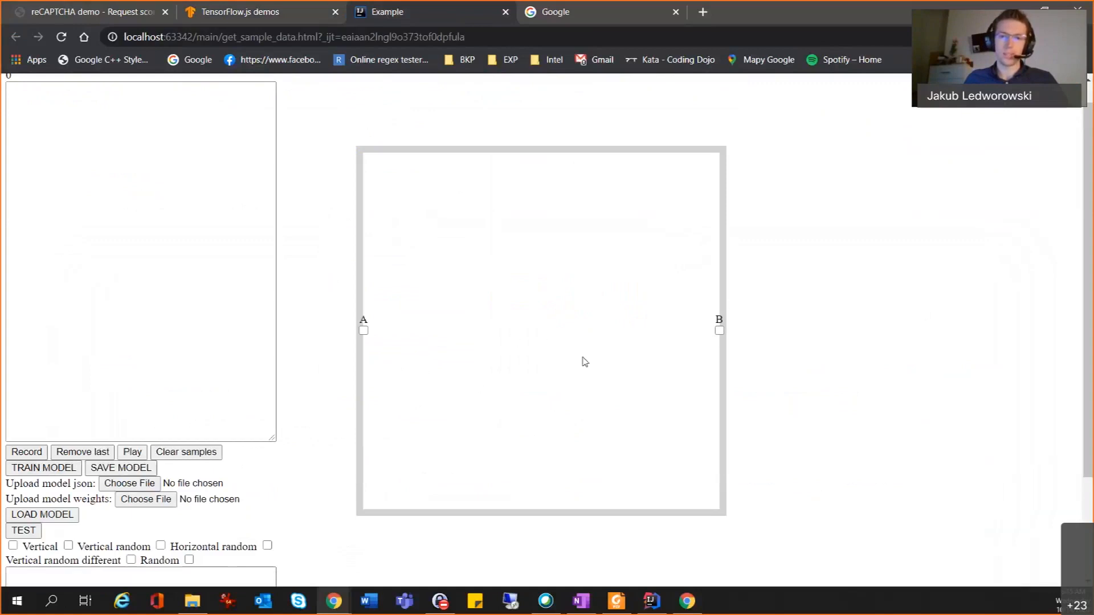
{"action": "mouse_move", "coordinate": [577, 386]}
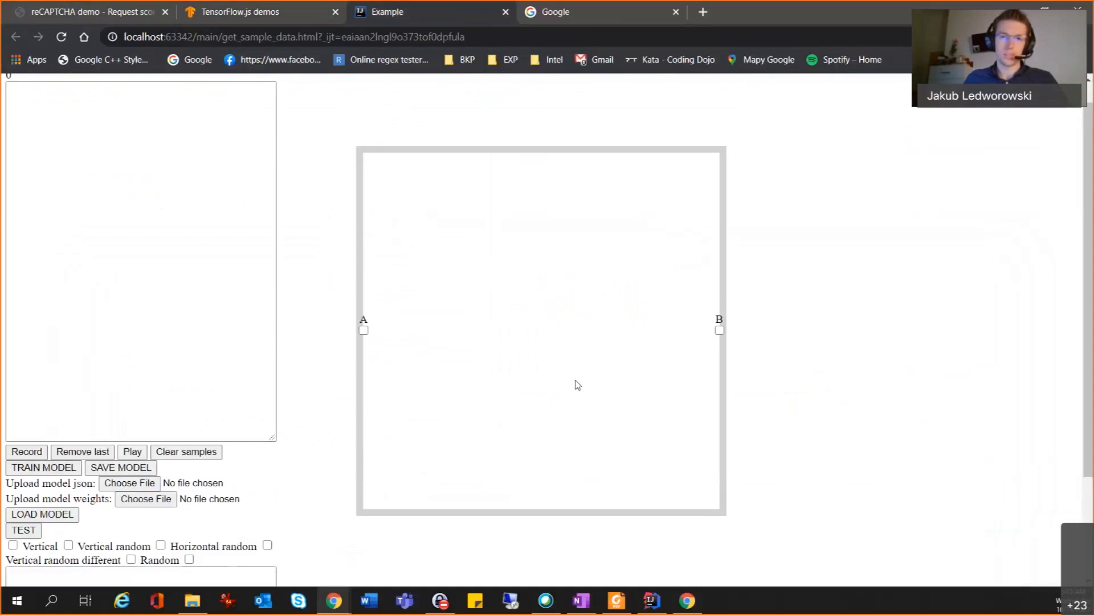
{"action": "mouse_move", "coordinate": [408, 355]}
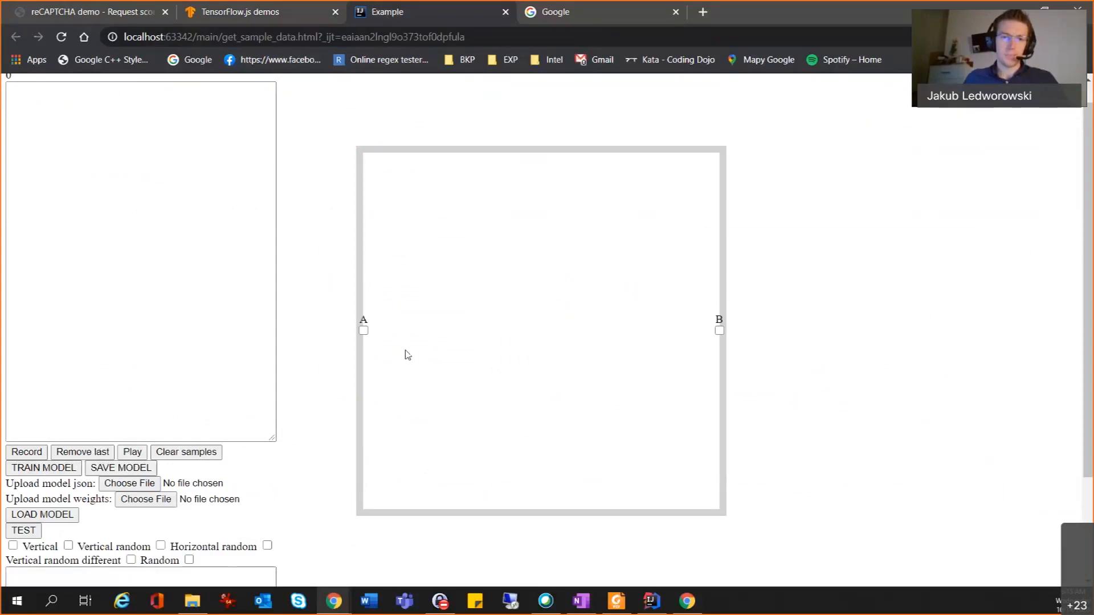
{"action": "mouse_move", "coordinate": [877, 339]}
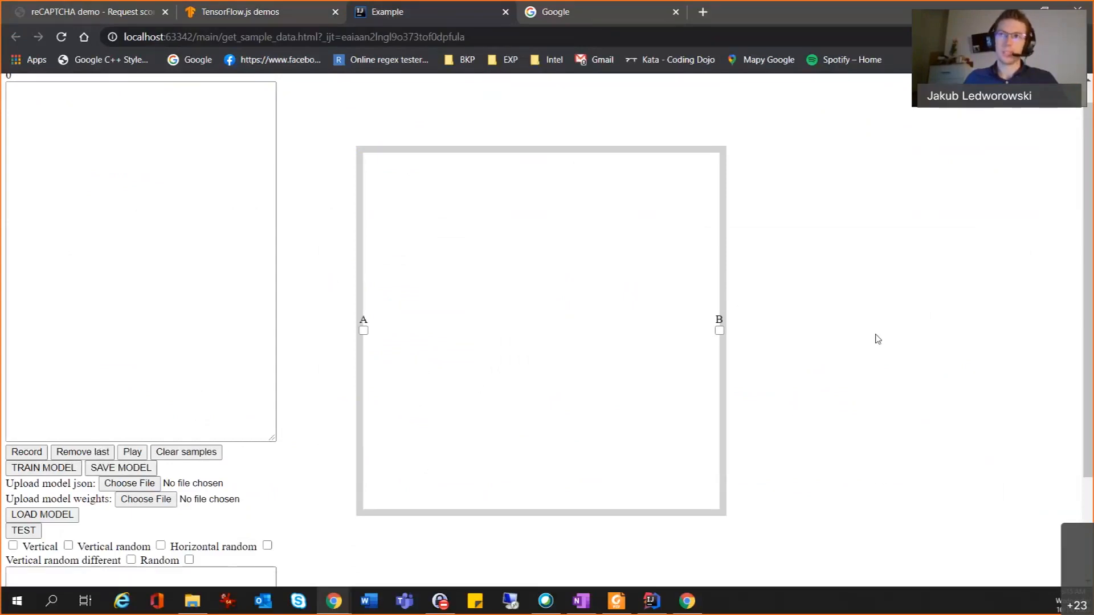
{"action": "mouse_move", "coordinate": [870, 347]}
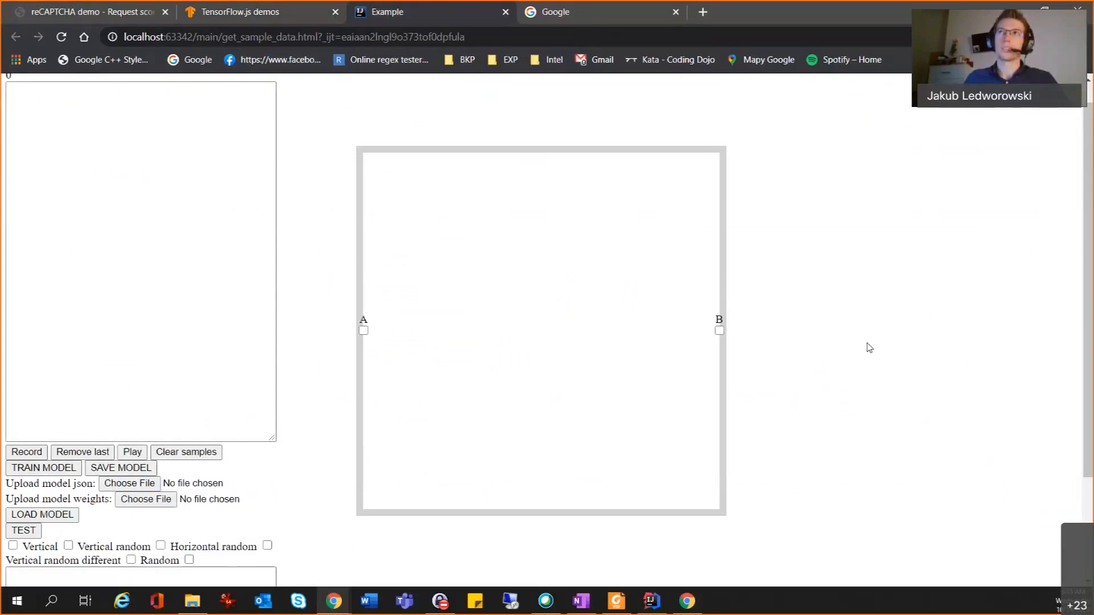
{"action": "mouse_move", "coordinate": [389, 350]}
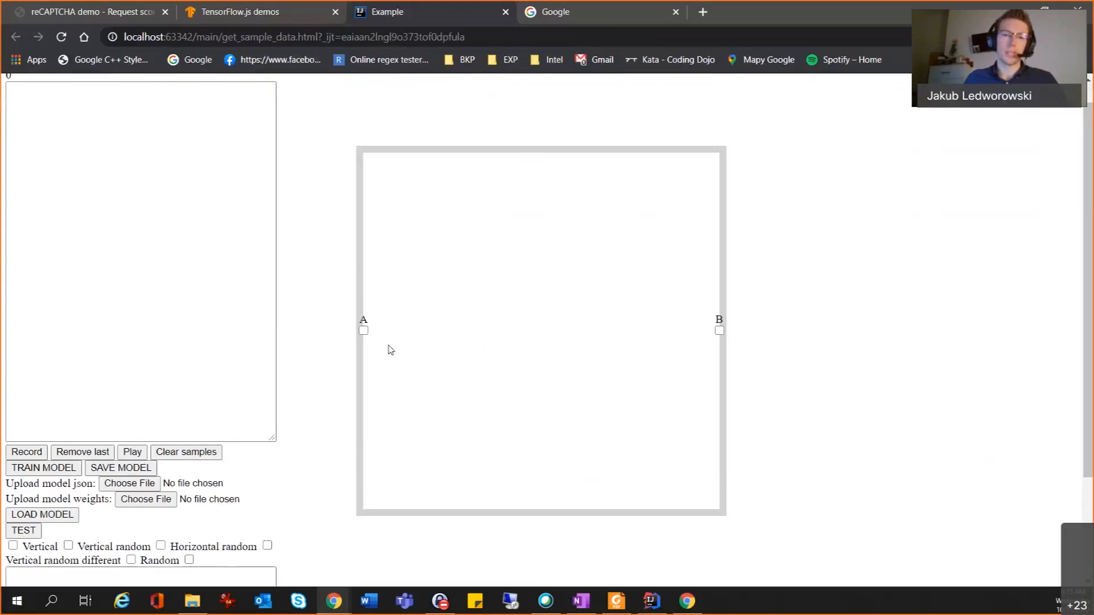
{"action": "mouse_move", "coordinate": [440, 343]}
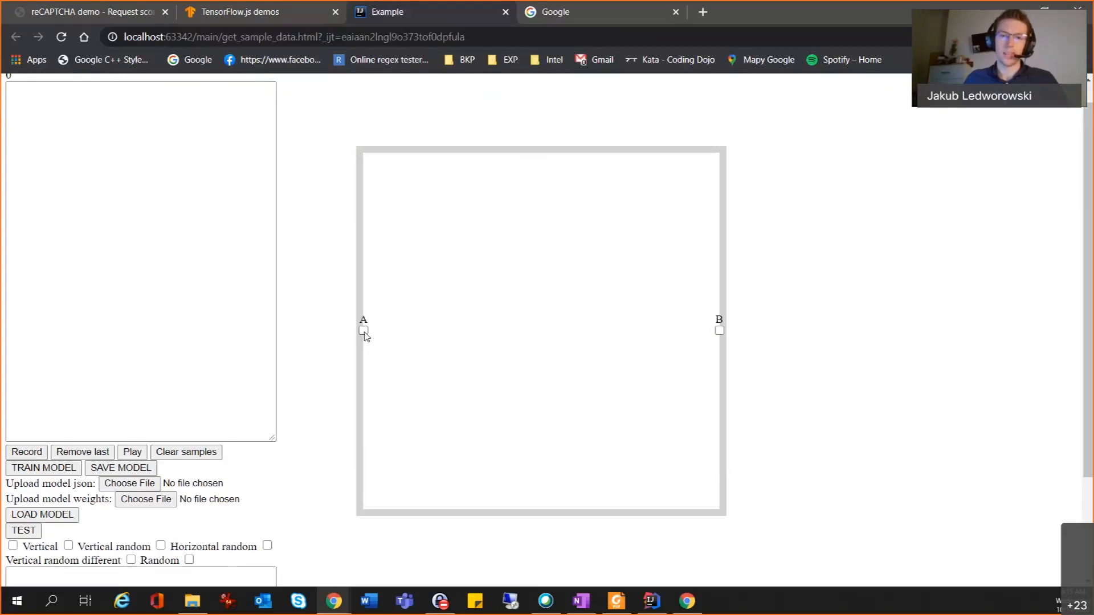
{"action": "mouse_move", "coordinate": [726, 339]}
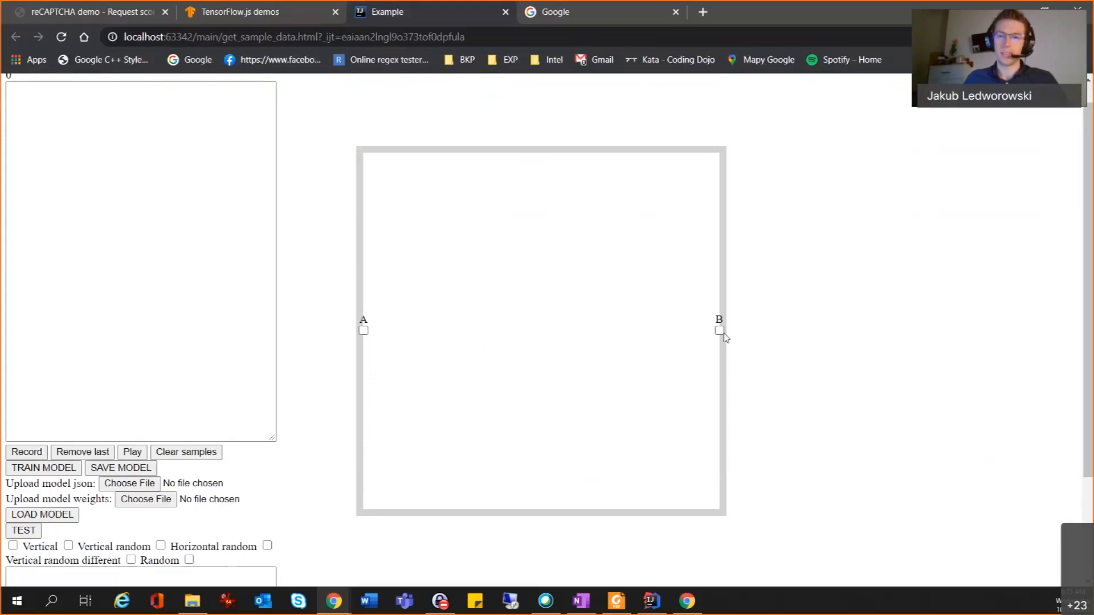
{"action": "mouse_move", "coordinate": [388, 335]}
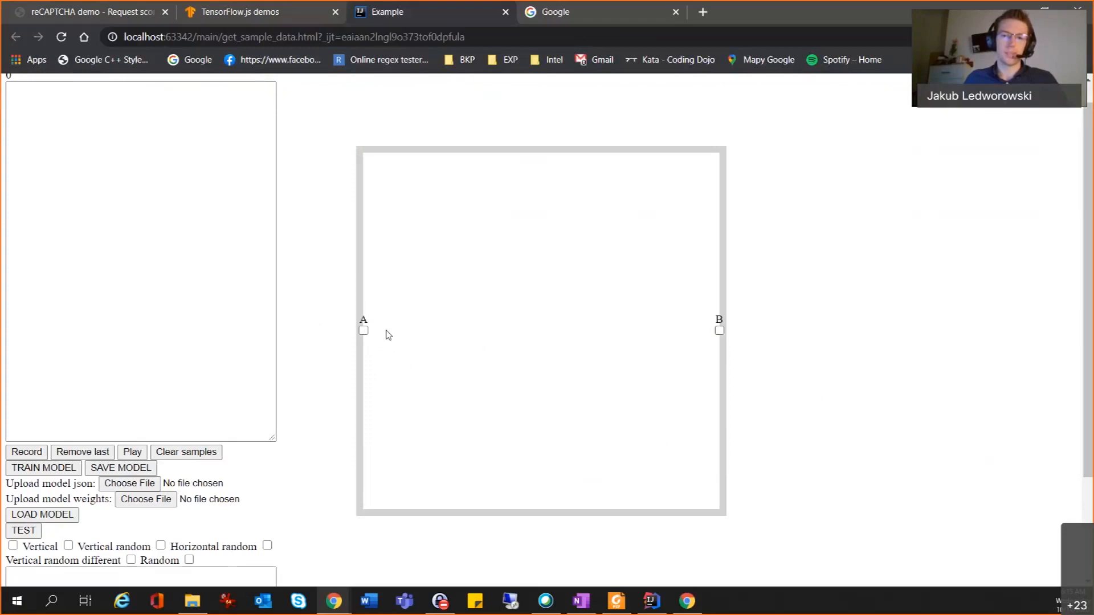
{"action": "mouse_move", "coordinate": [799, 322]}
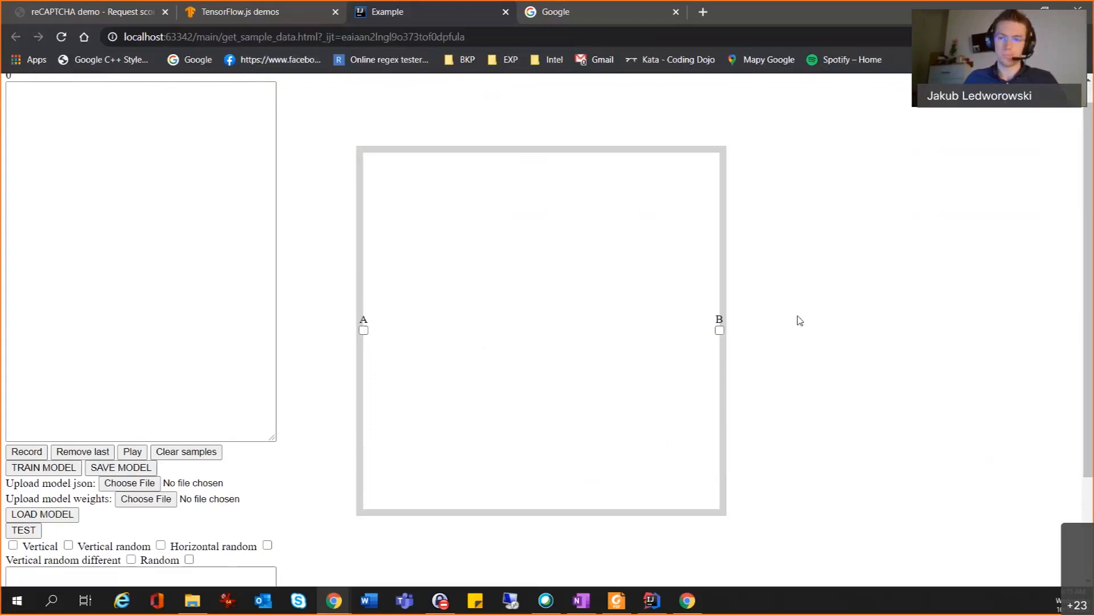
{"action": "mouse_move", "coordinate": [368, 332]}
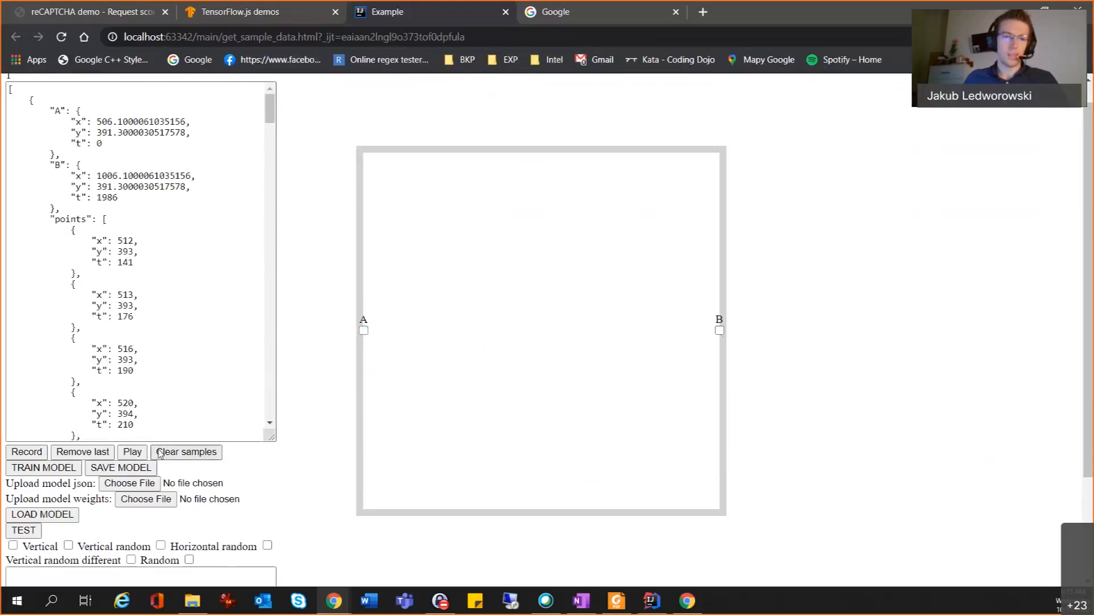
{"action": "left_click", "coordinate": [132, 453]}
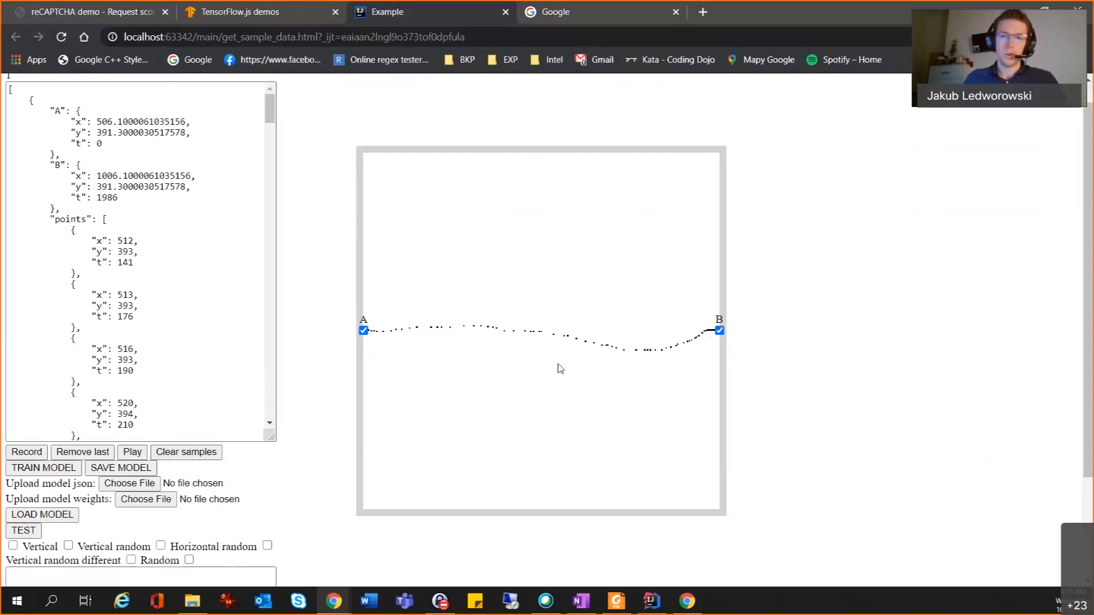
{"action": "mouse_move", "coordinate": [485, 346]}
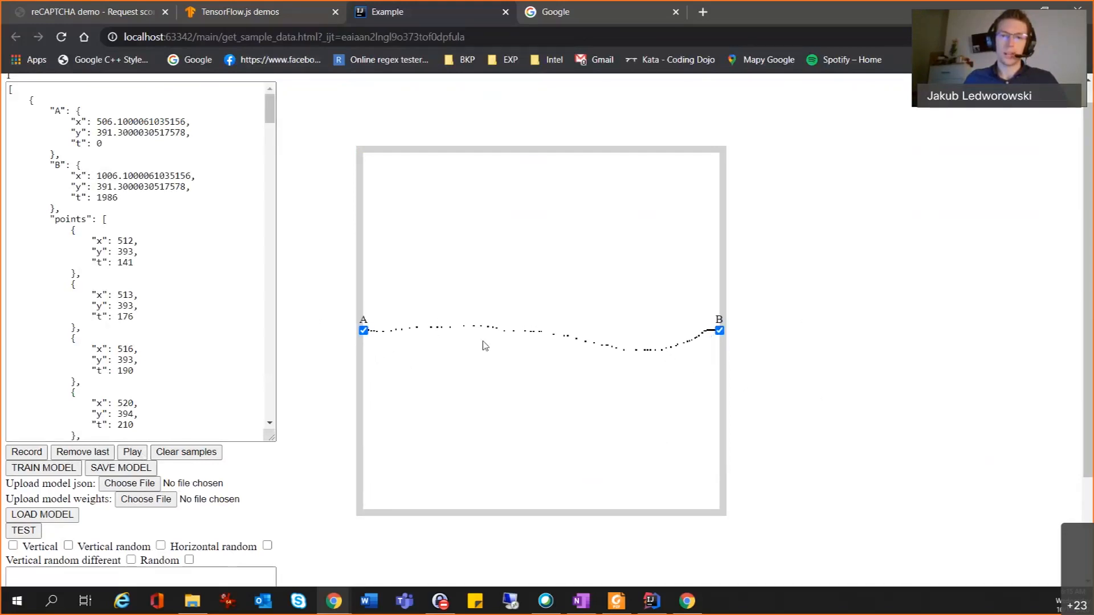
{"action": "mouse_move", "coordinate": [677, 358]}
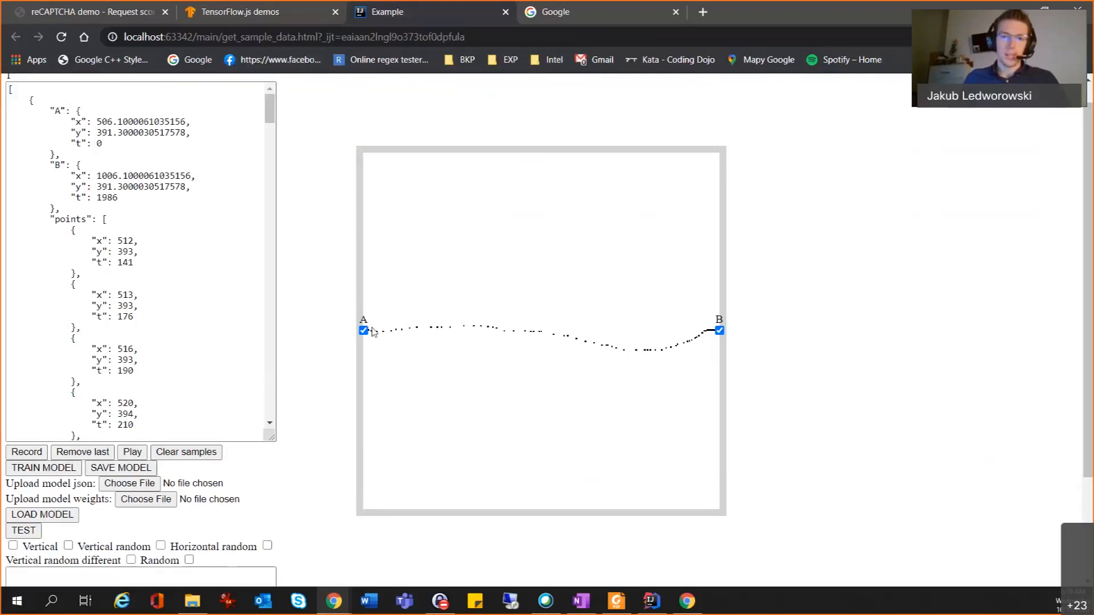
{"action": "mouse_move", "coordinate": [495, 339]}
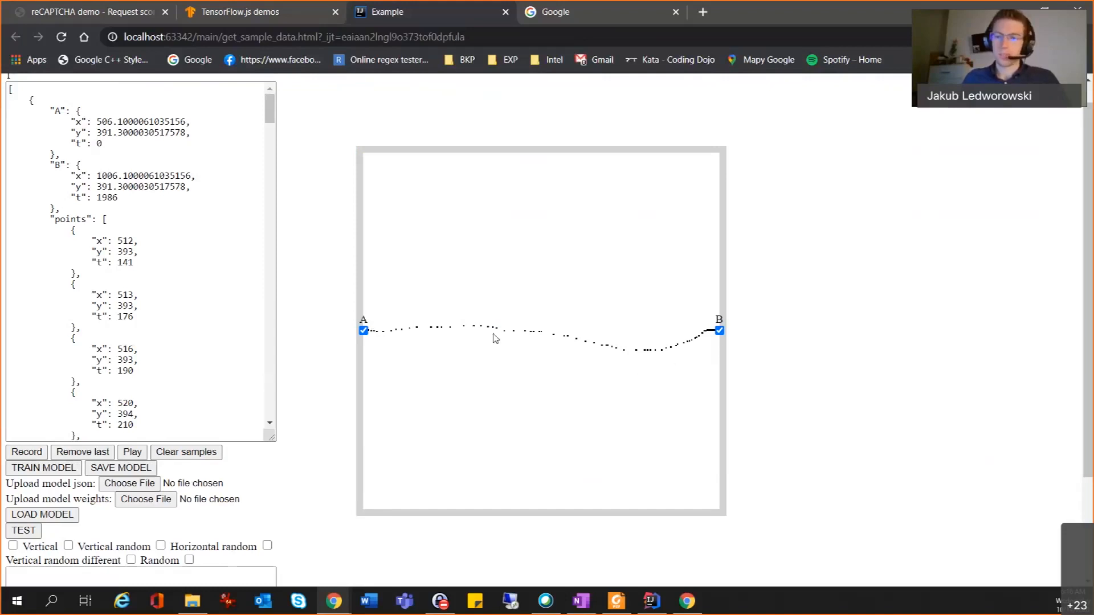
{"action": "mouse_move", "coordinate": [349, 338]}
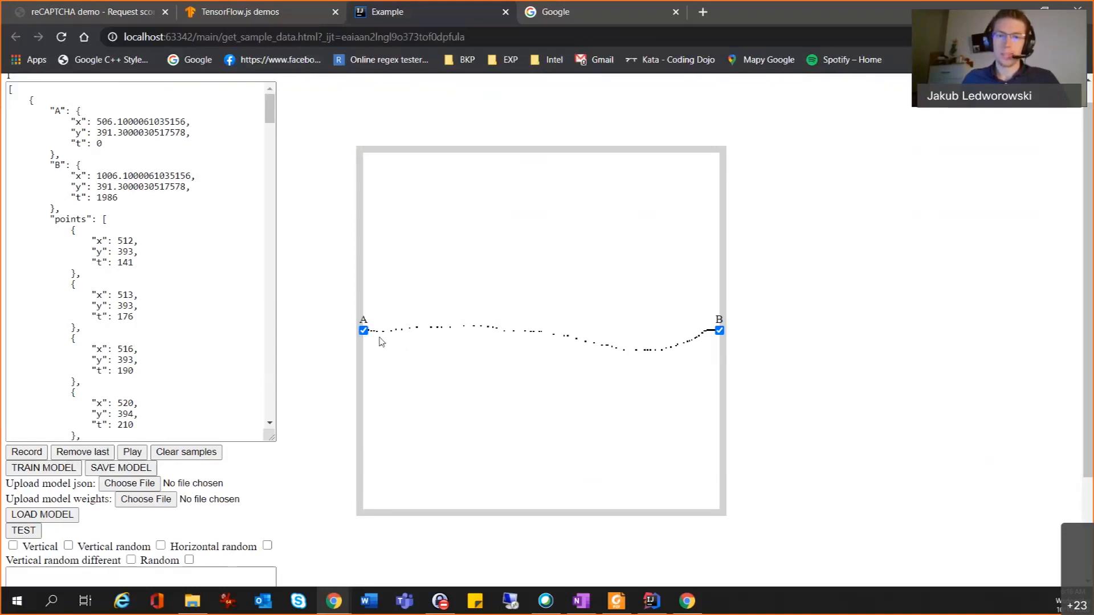
{"action": "mouse_move", "coordinate": [664, 352]}
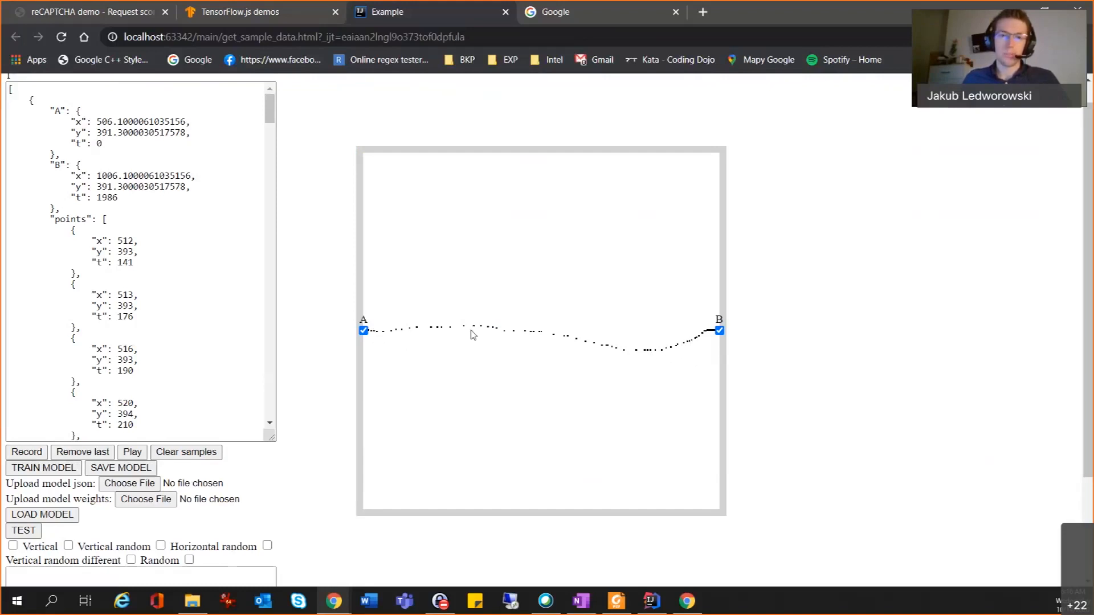
{"action": "mouse_move", "coordinate": [362, 332]}
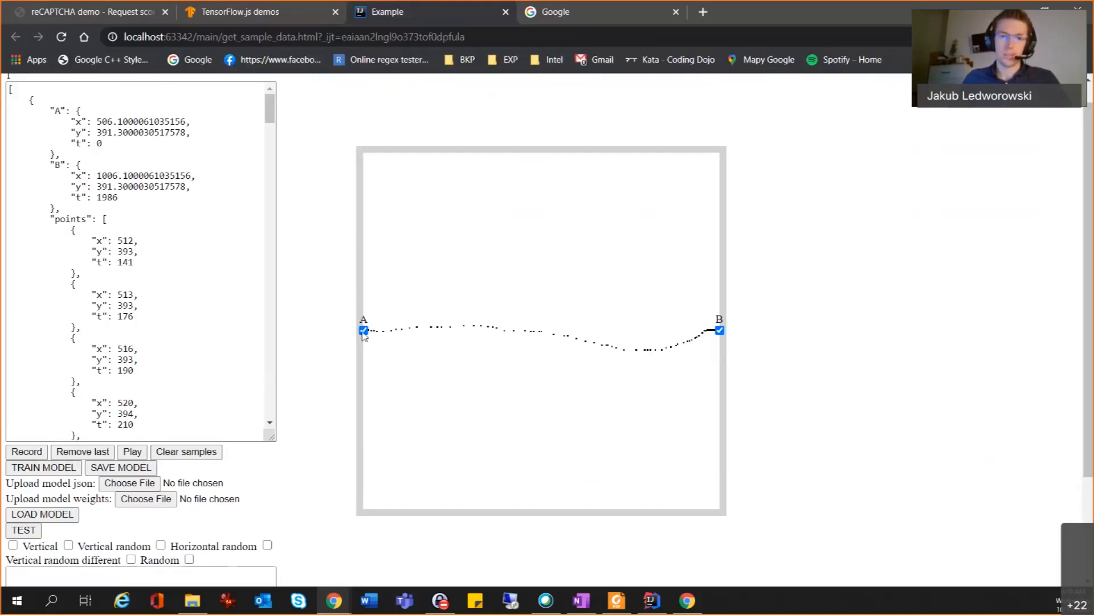
{"action": "mouse_move", "coordinate": [720, 338]}
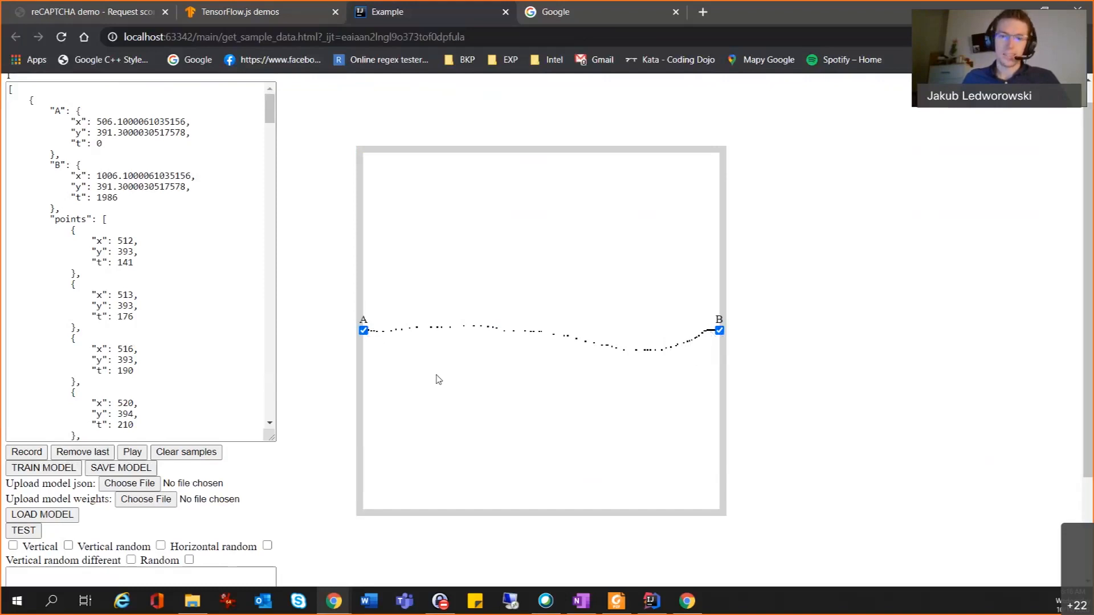
{"action": "mouse_move", "coordinate": [370, 307]}
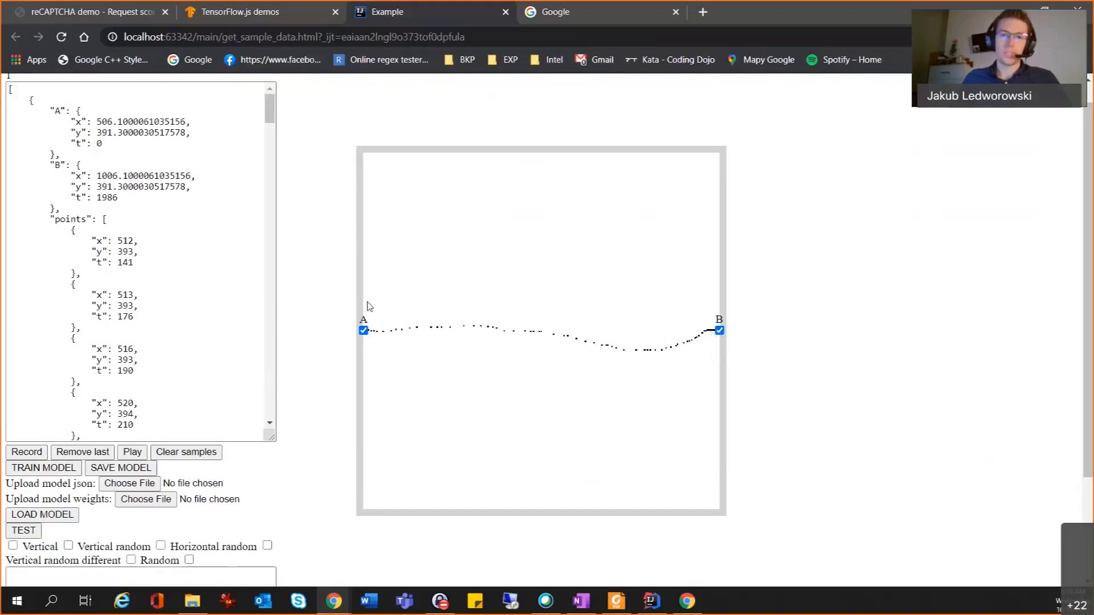
{"action": "mouse_move", "coordinate": [160, 435]}
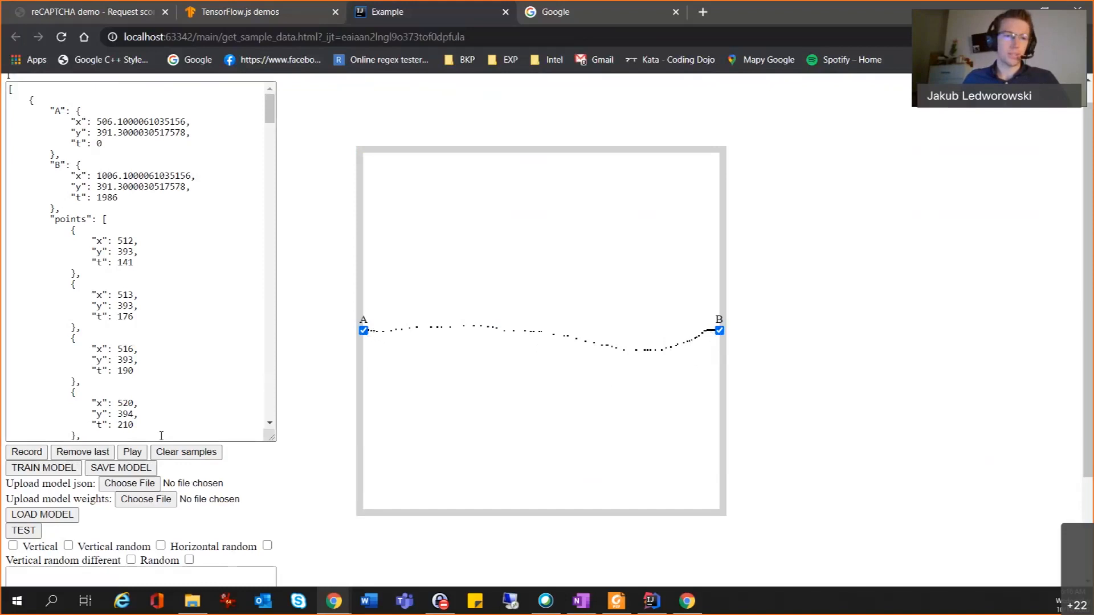
{"action": "mouse_move", "coordinate": [211, 475]}
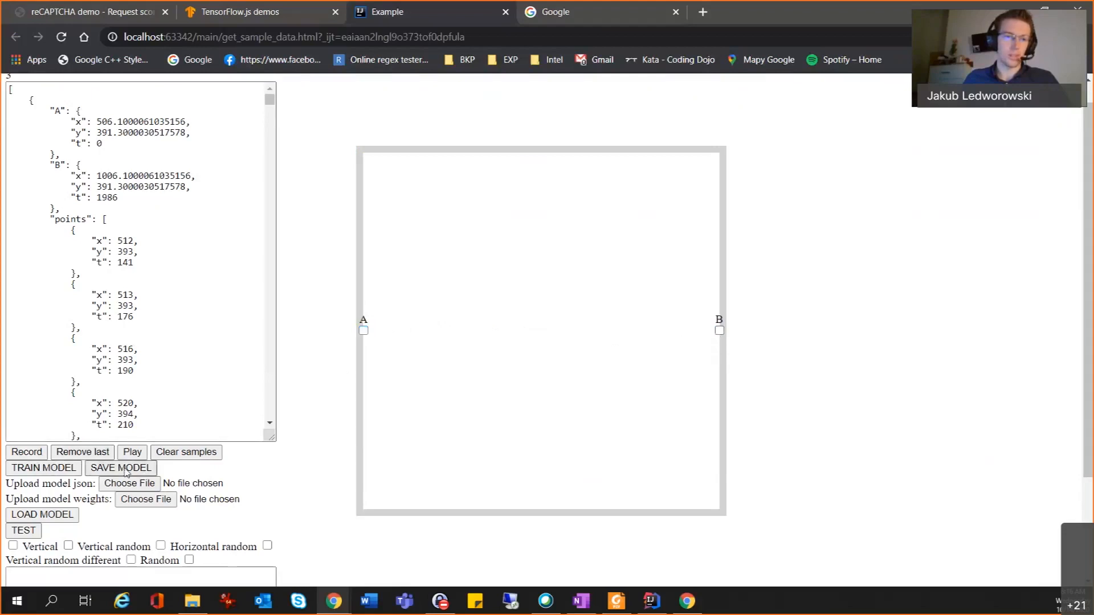
{"action": "mouse_move", "coordinate": [643, 469]}
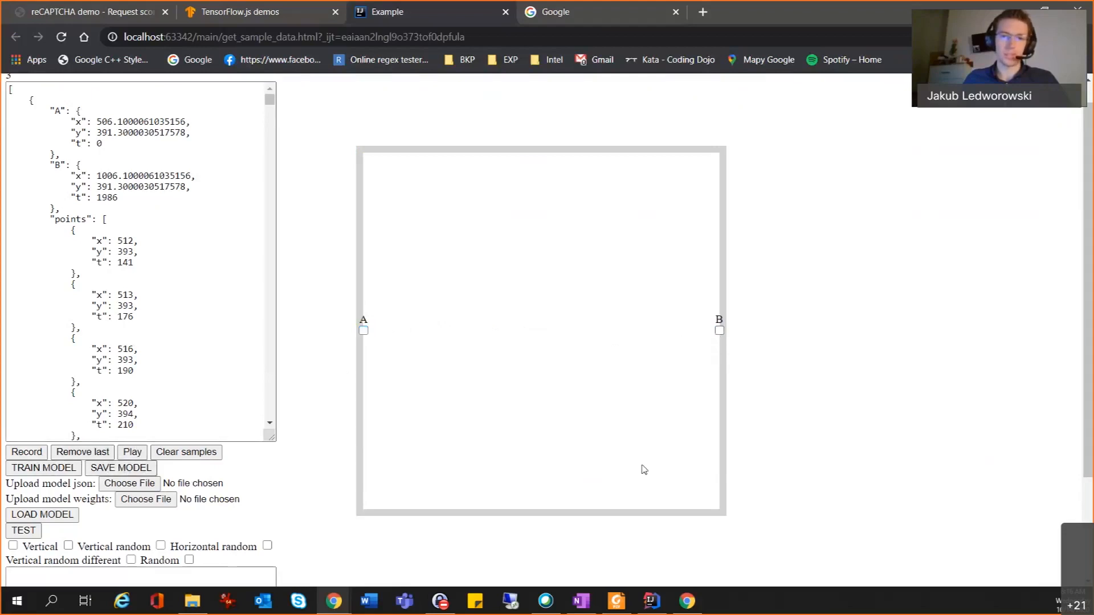
{"action": "left_click", "coordinate": [132, 453]}
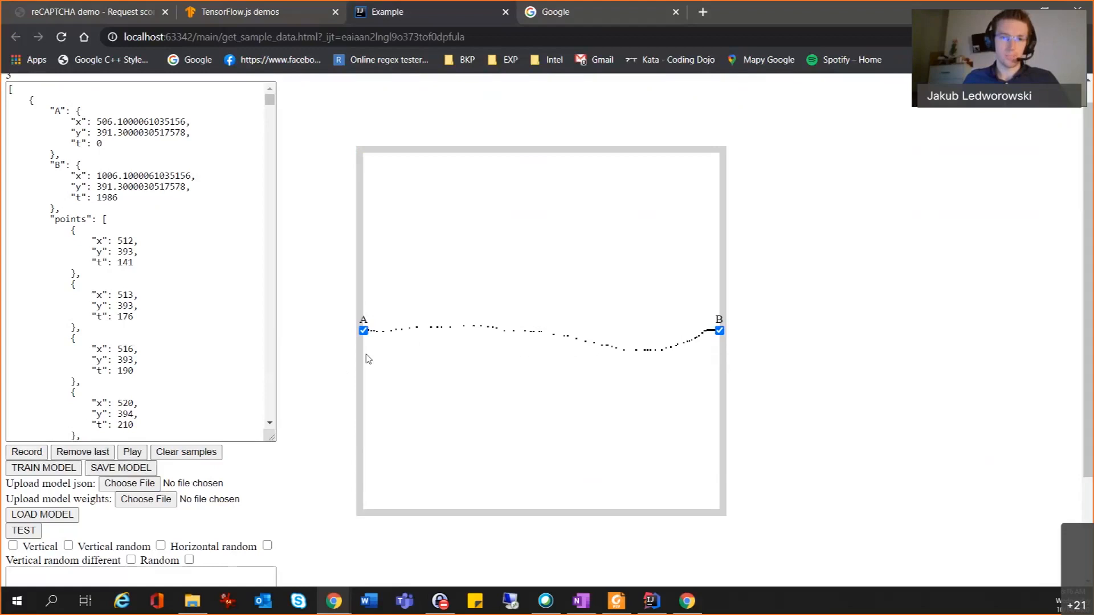
{"action": "mouse_move", "coordinate": [406, 328]}
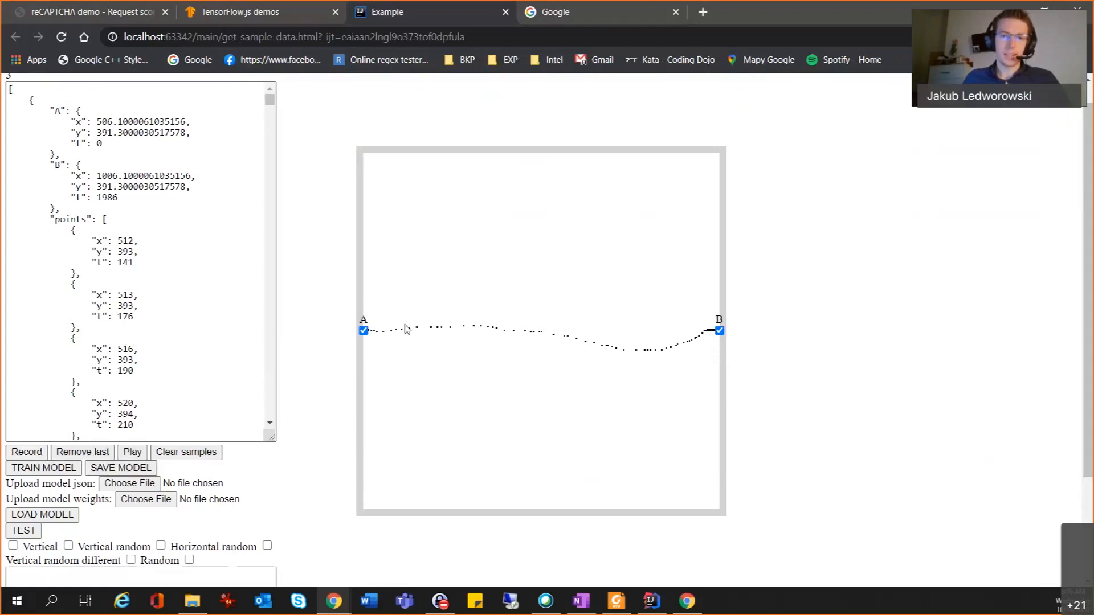
{"action": "mouse_move", "coordinate": [438, 335]}
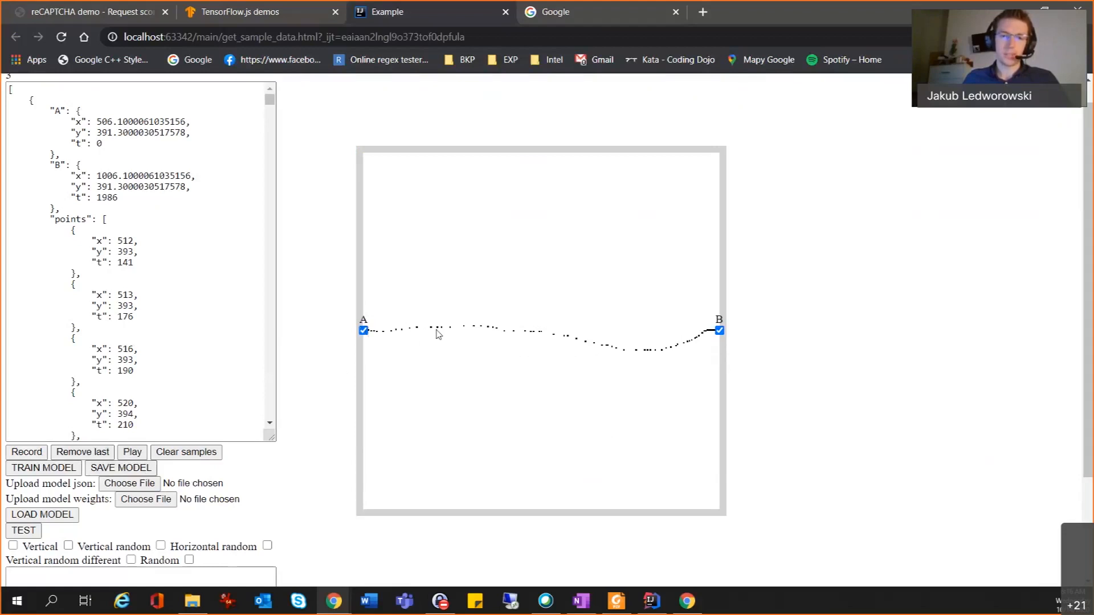
{"action": "mouse_move", "coordinate": [490, 334]}
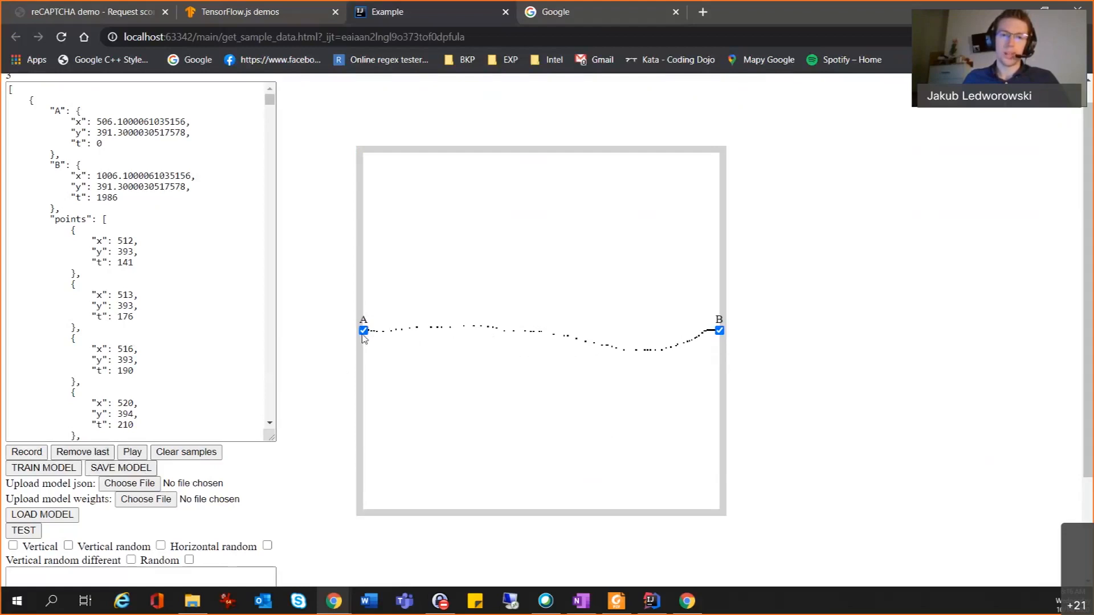
{"action": "mouse_move", "coordinate": [493, 354]}
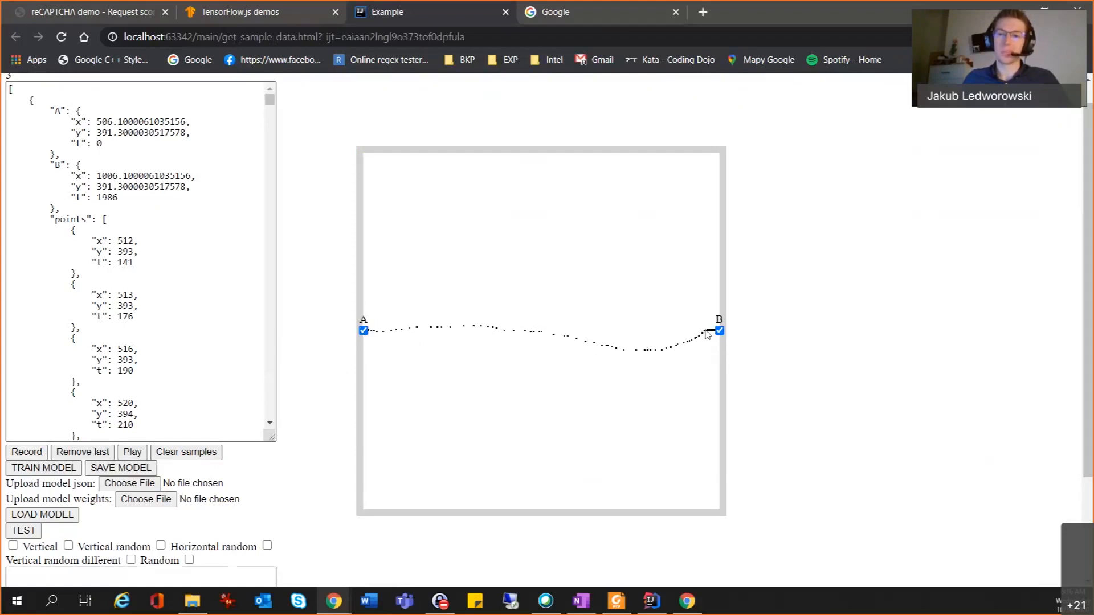
{"action": "mouse_move", "coordinate": [598, 383]}
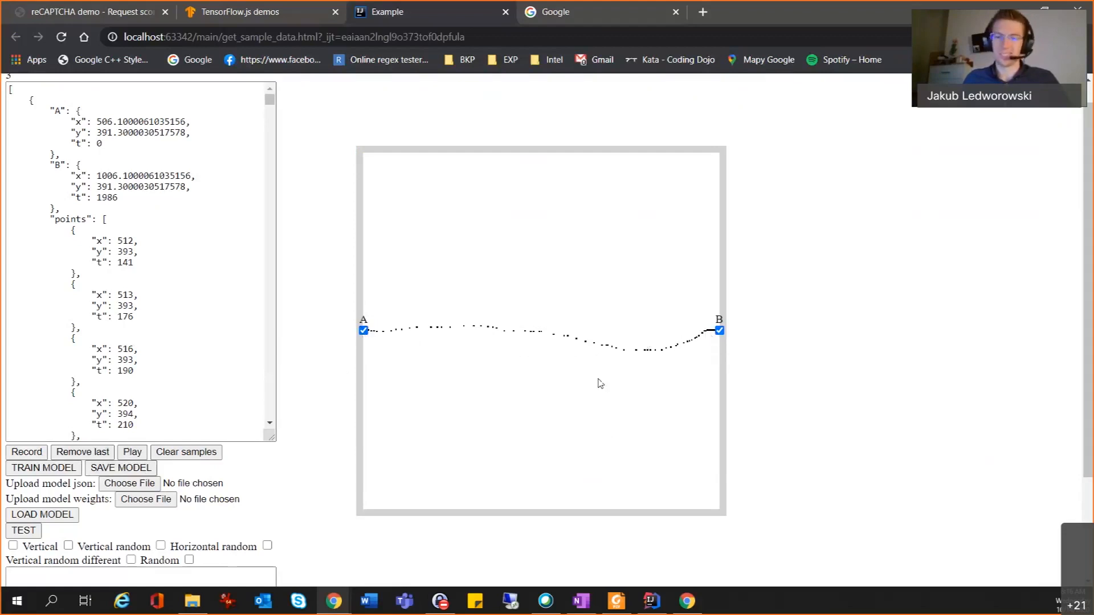
{"action": "mouse_move", "coordinate": [452, 337]}
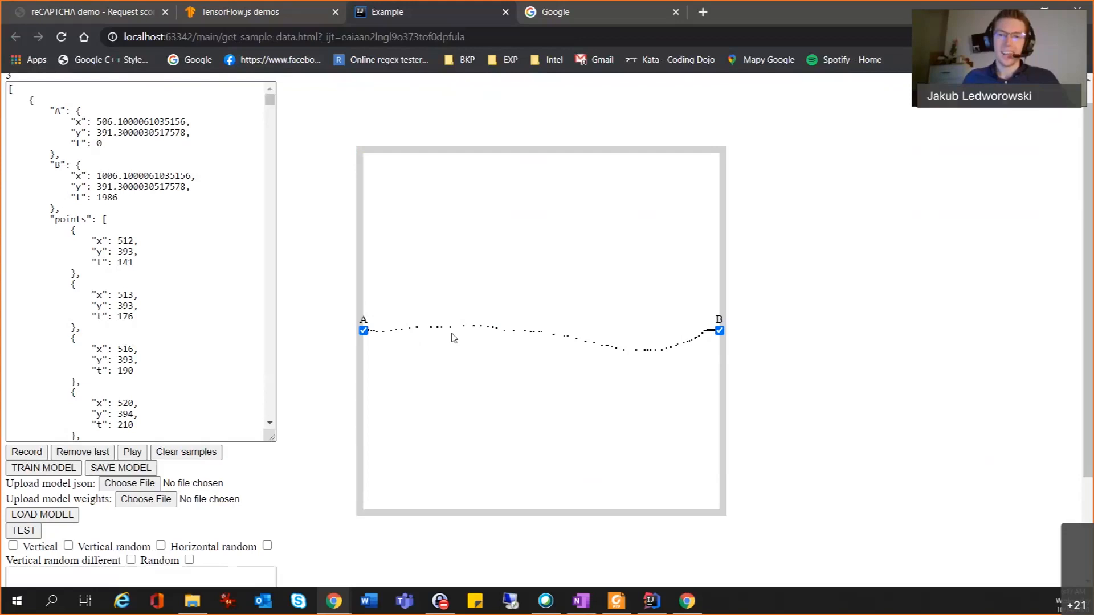
{"action": "mouse_move", "coordinate": [608, 357]}
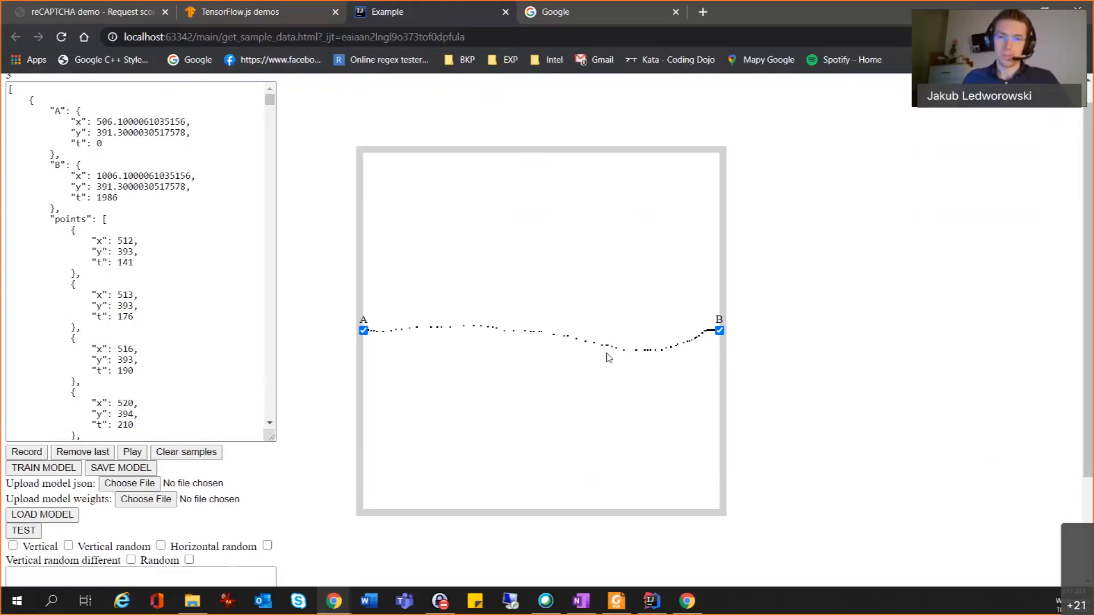
{"action": "mouse_move", "coordinate": [572, 341]}
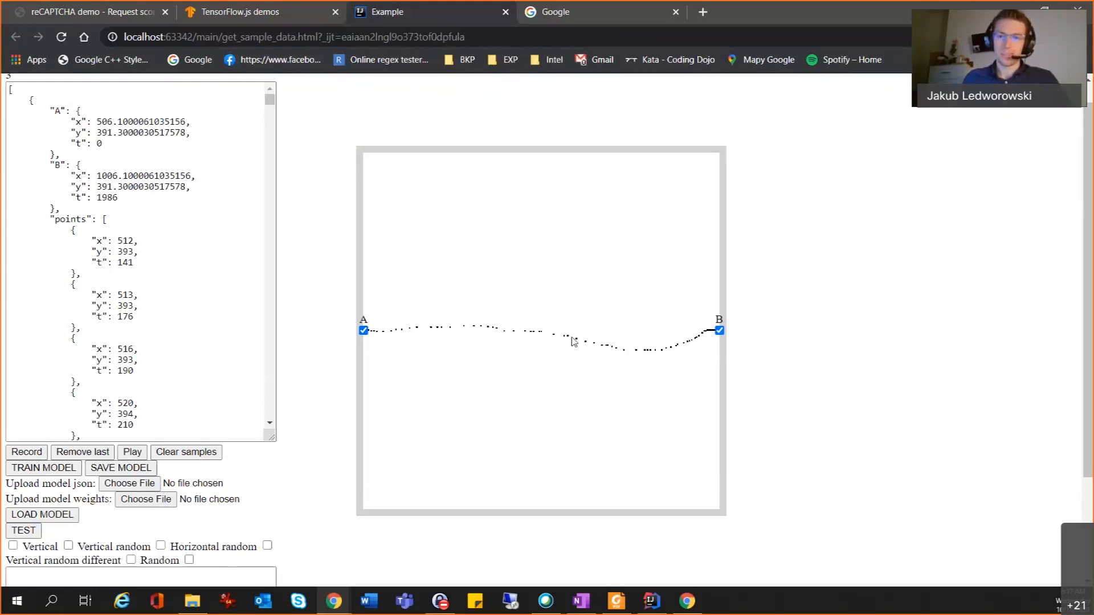
{"action": "mouse_move", "coordinate": [589, 339]}
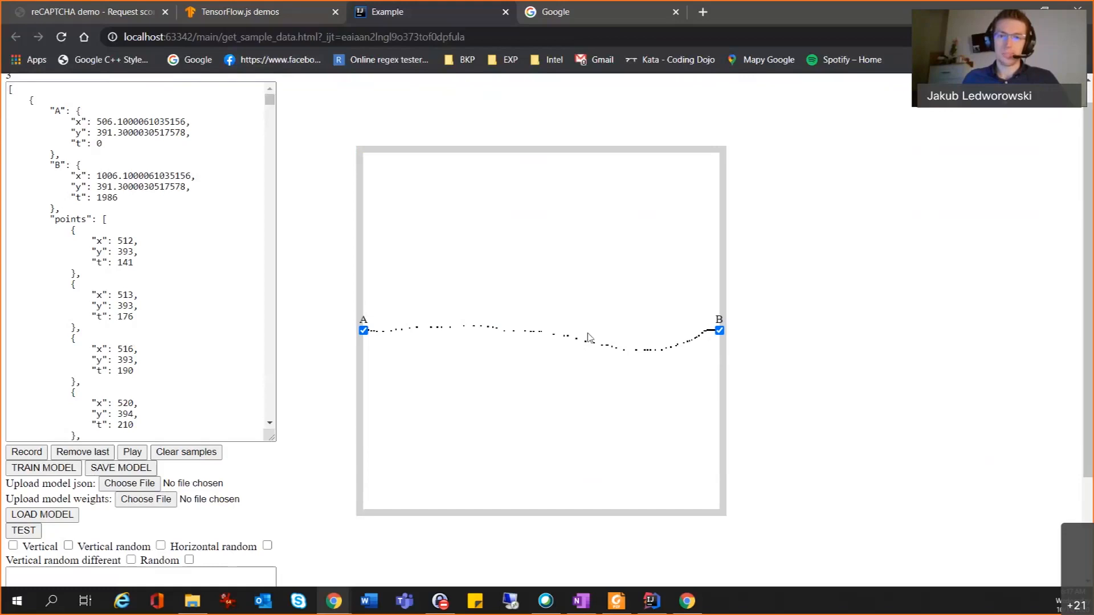
{"action": "mouse_move", "coordinate": [629, 361]}
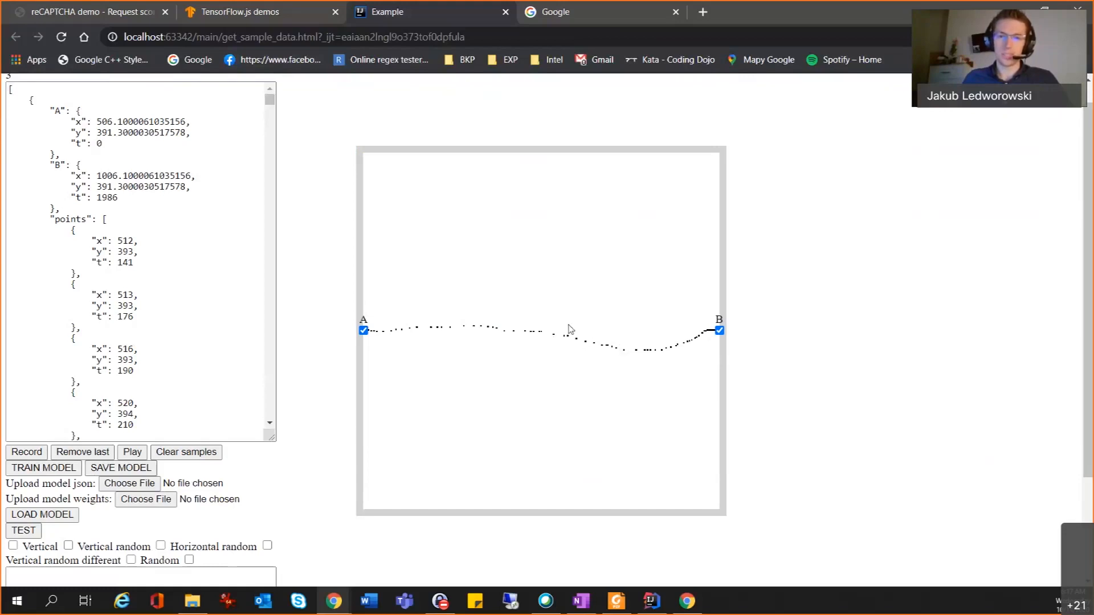
{"action": "mouse_move", "coordinate": [567, 323]}
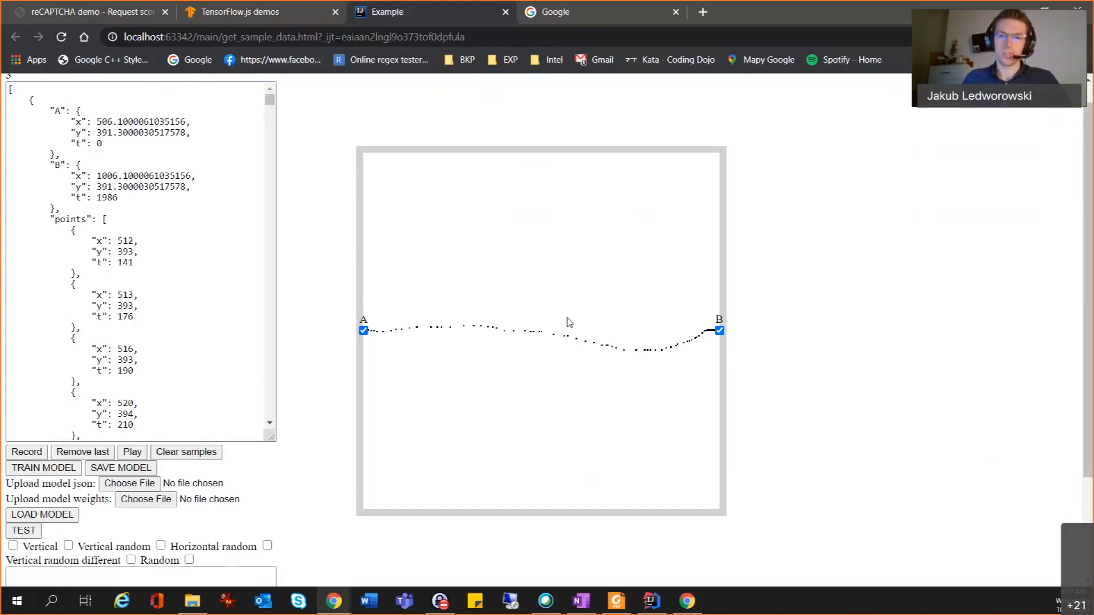
{"action": "mouse_move", "coordinate": [684, 359]}
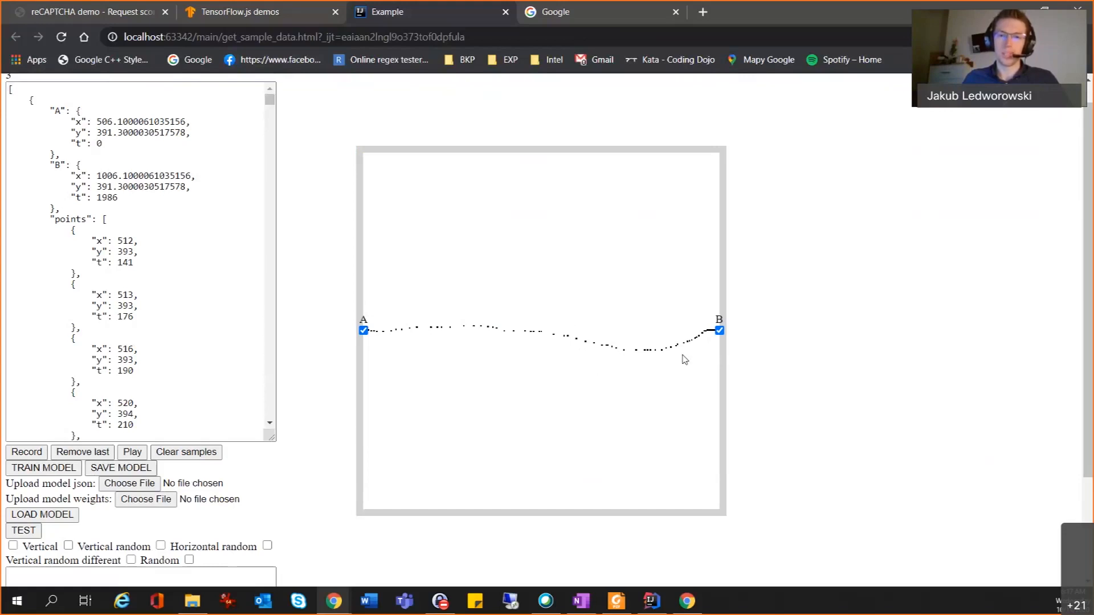
{"action": "mouse_move", "coordinate": [631, 365]}
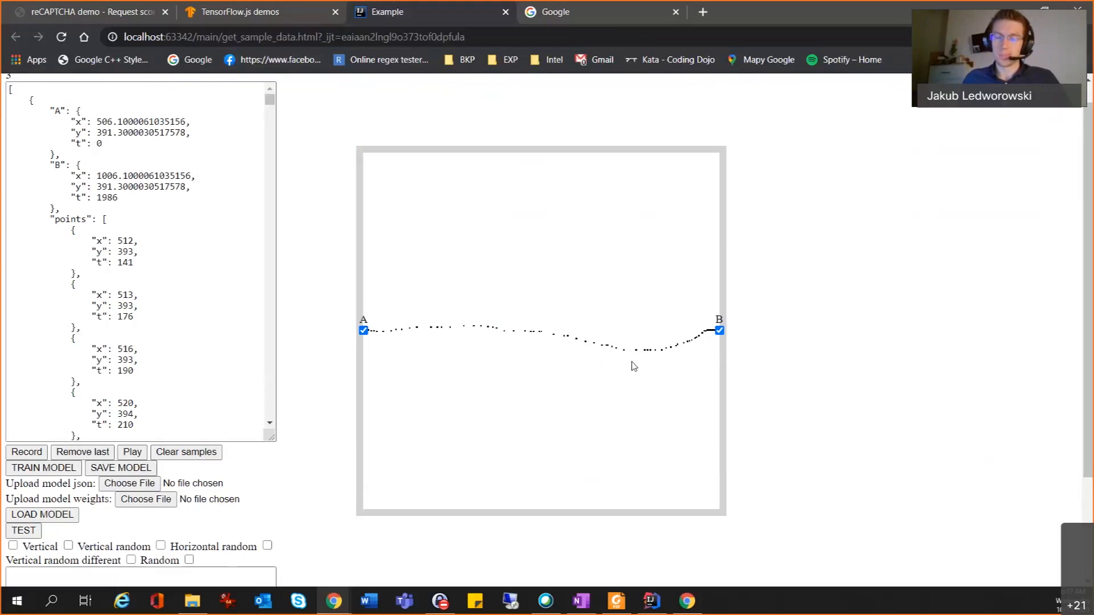
{"action": "mouse_move", "coordinate": [589, 357]}
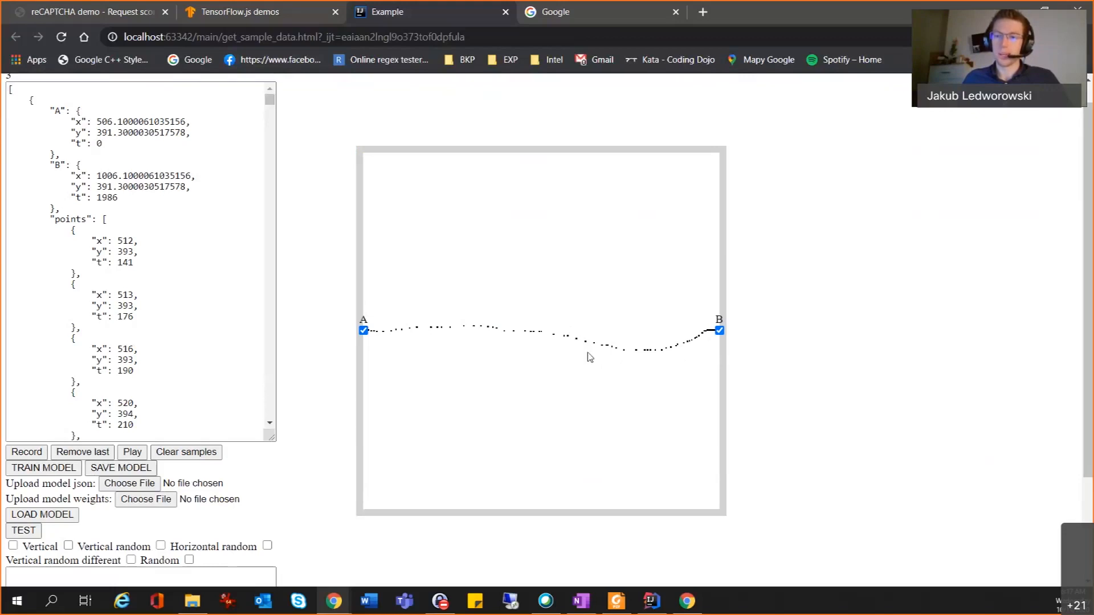
{"action": "mouse_move", "coordinate": [629, 338]}
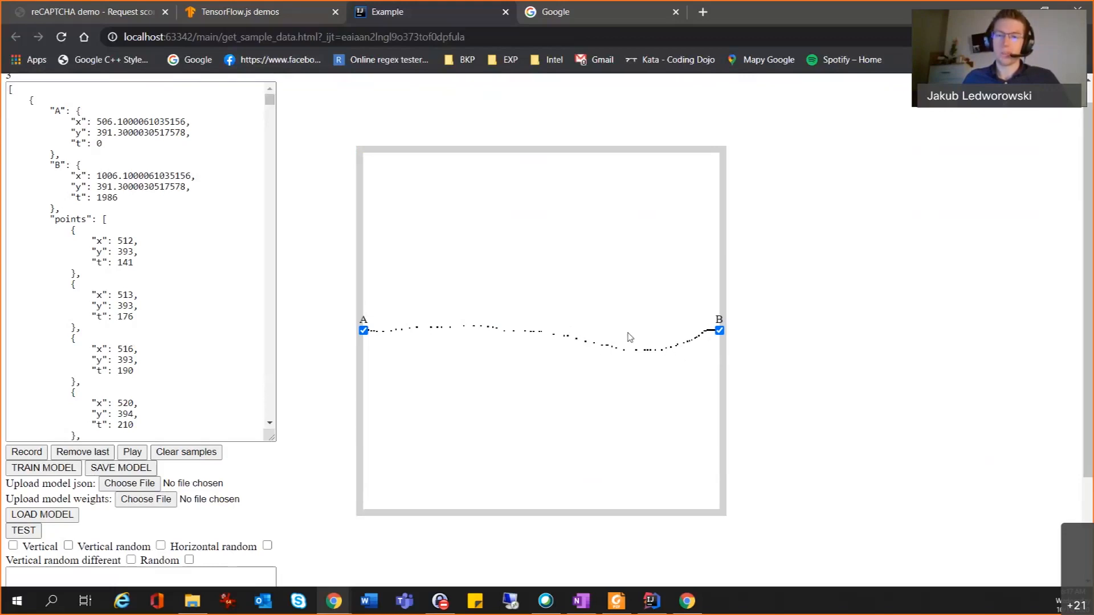
{"action": "mouse_move", "coordinate": [663, 362]}
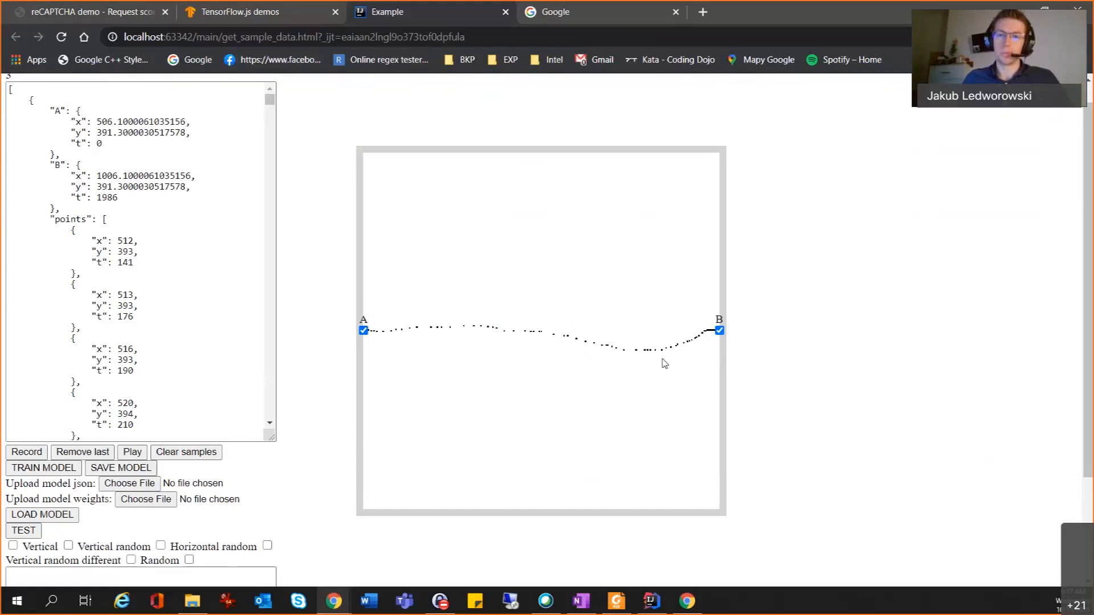
{"action": "mouse_move", "coordinate": [641, 352]}
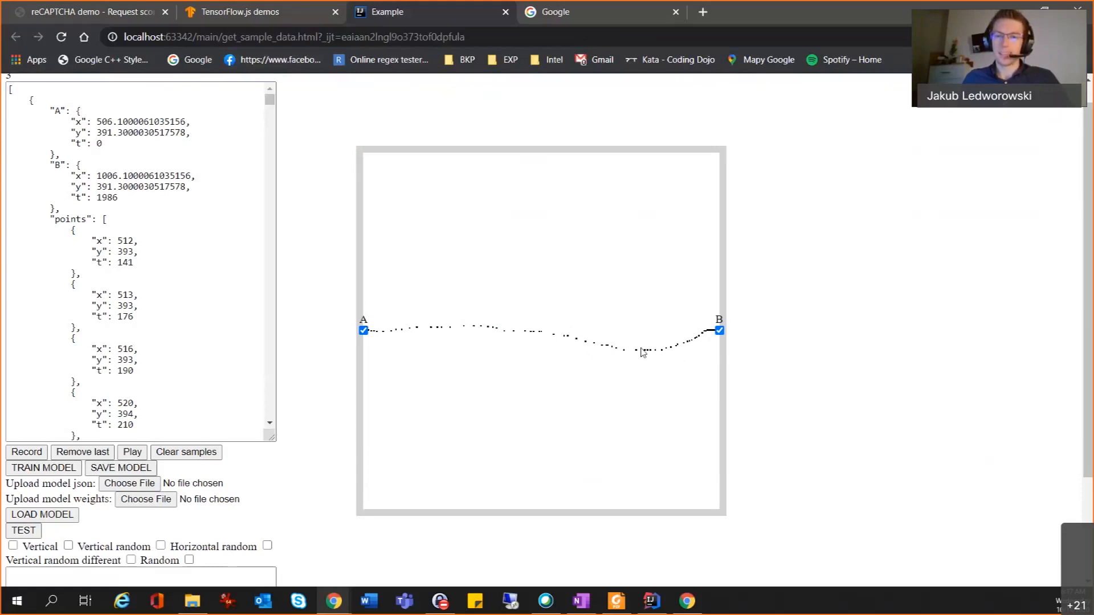
{"action": "mouse_move", "coordinate": [701, 343]}
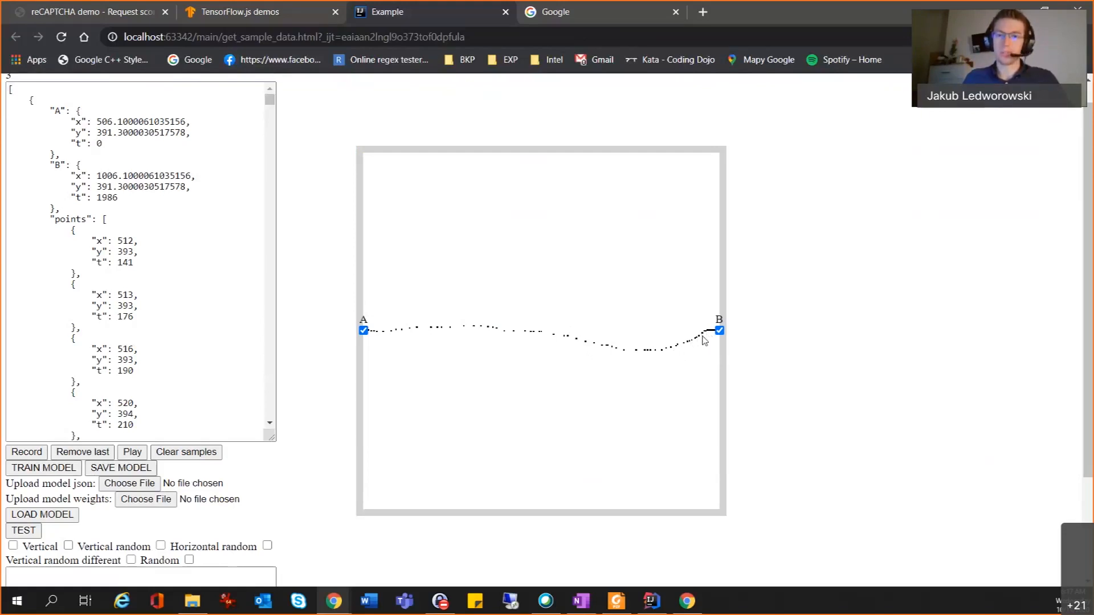
{"action": "mouse_move", "coordinate": [717, 337]}
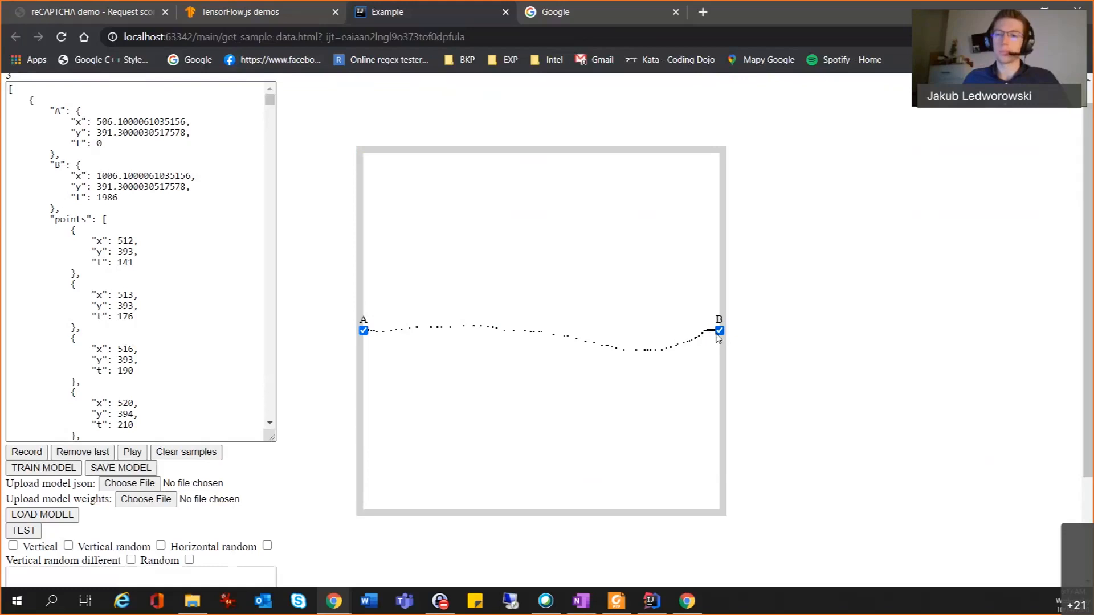
{"action": "mouse_move", "coordinate": [701, 351]}
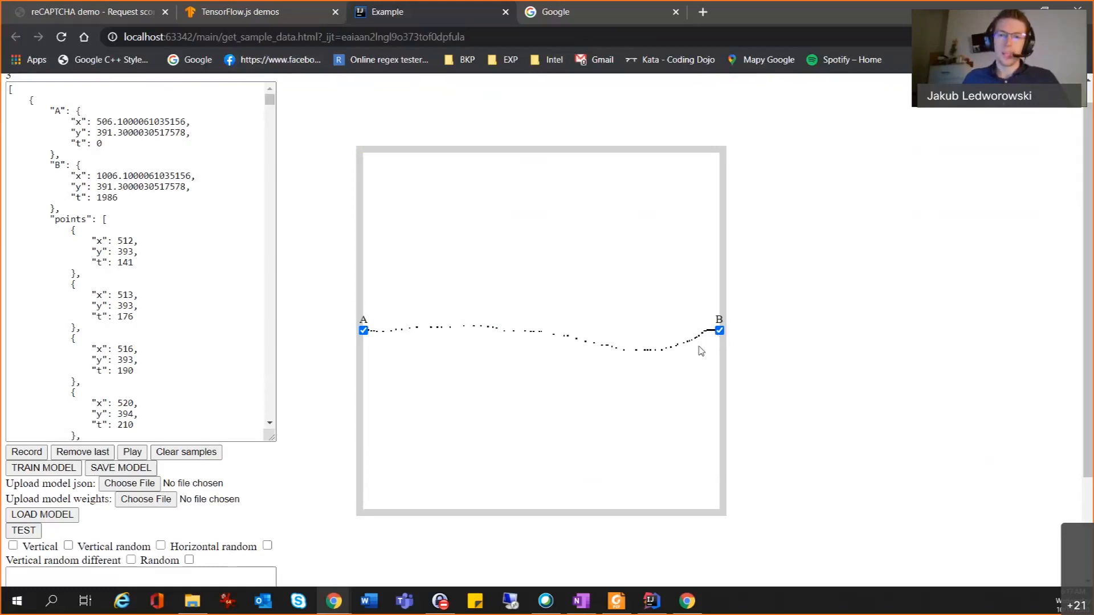
{"action": "mouse_move", "coordinate": [696, 342]}
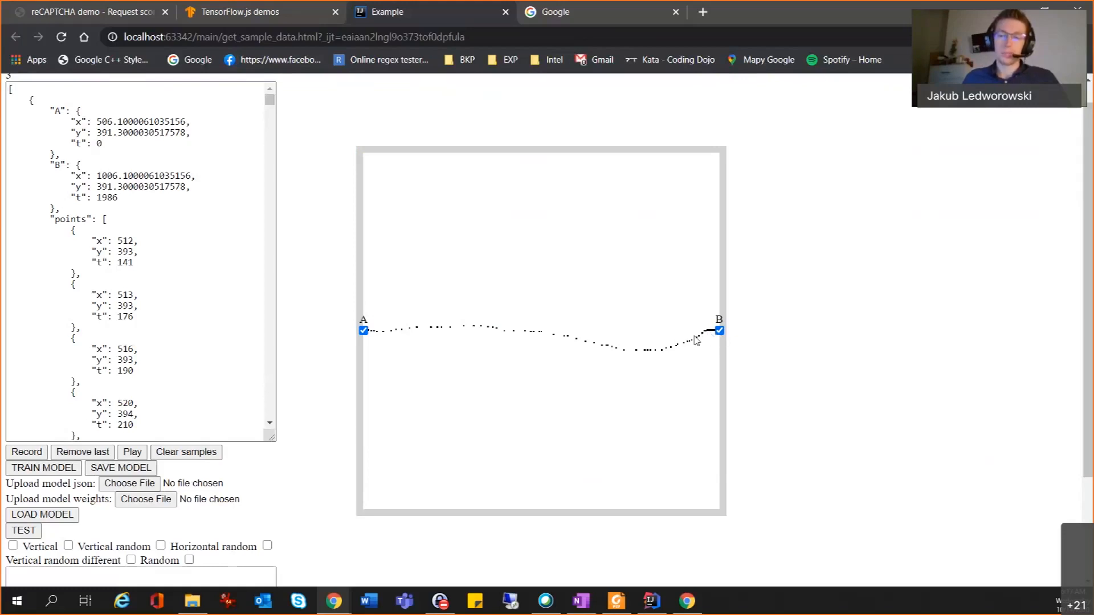
{"action": "mouse_move", "coordinate": [534, 334]}
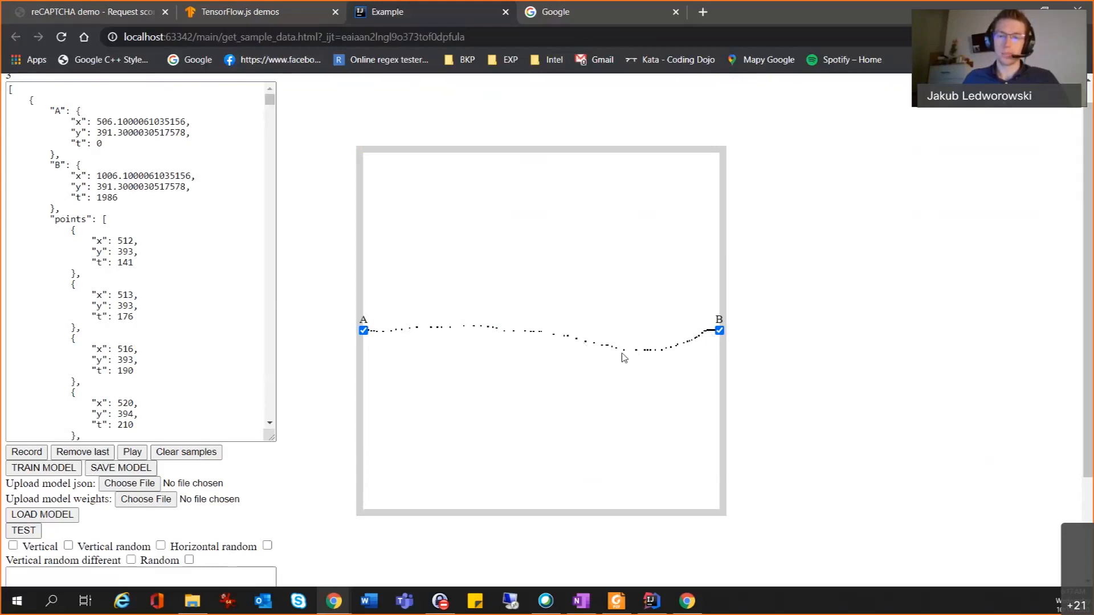
{"action": "mouse_move", "coordinate": [697, 347]}
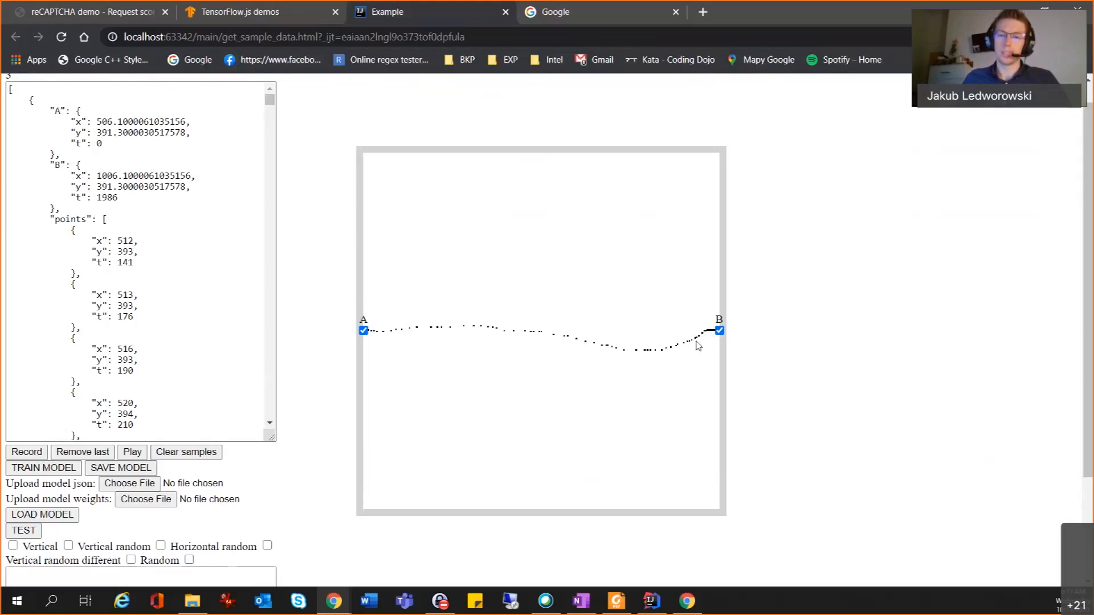
{"action": "mouse_move", "coordinate": [724, 362]}
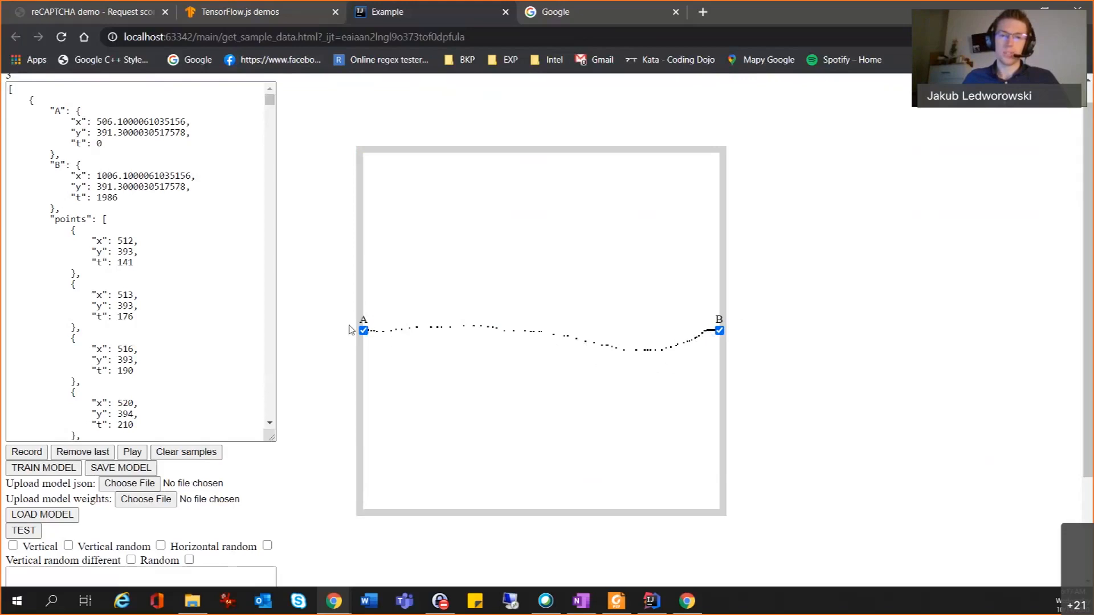
{"action": "mouse_move", "coordinate": [378, 307]}
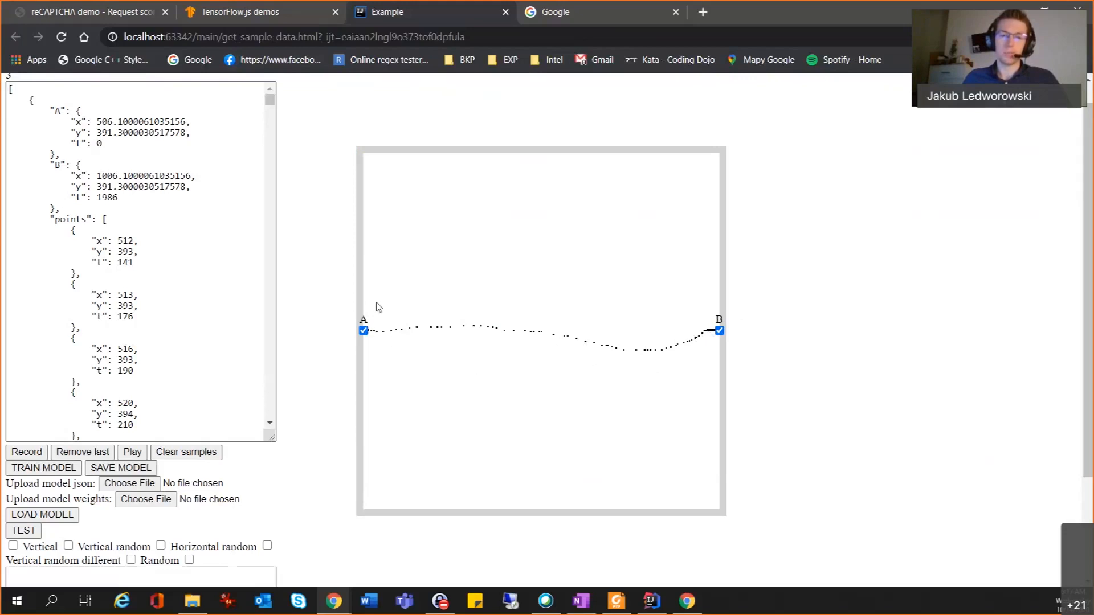
{"action": "mouse_move", "coordinate": [506, 321]}
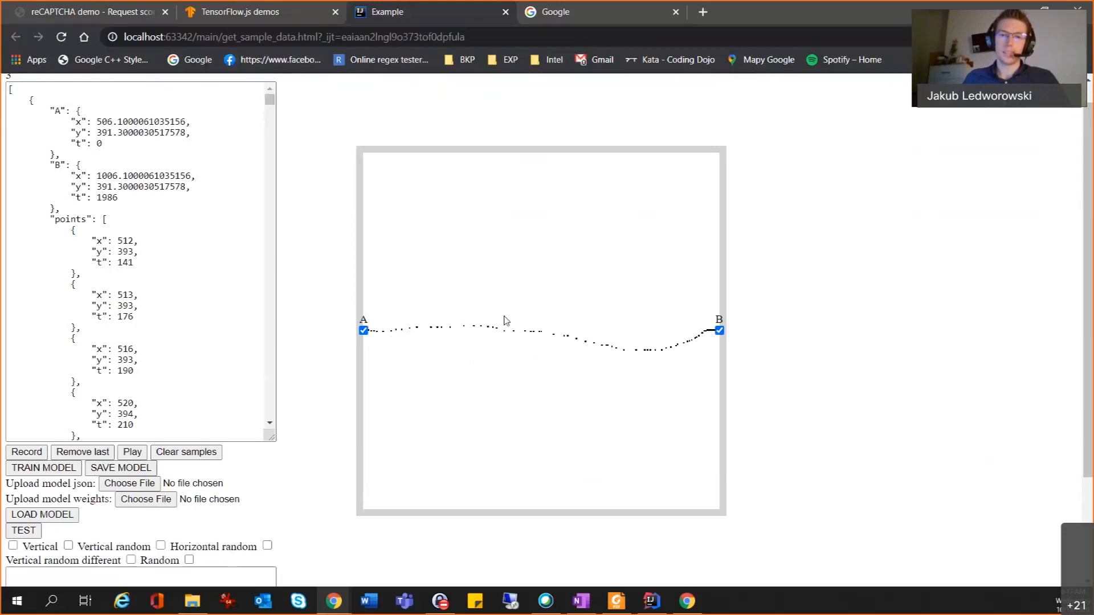
{"action": "mouse_move", "coordinate": [568, 344]}
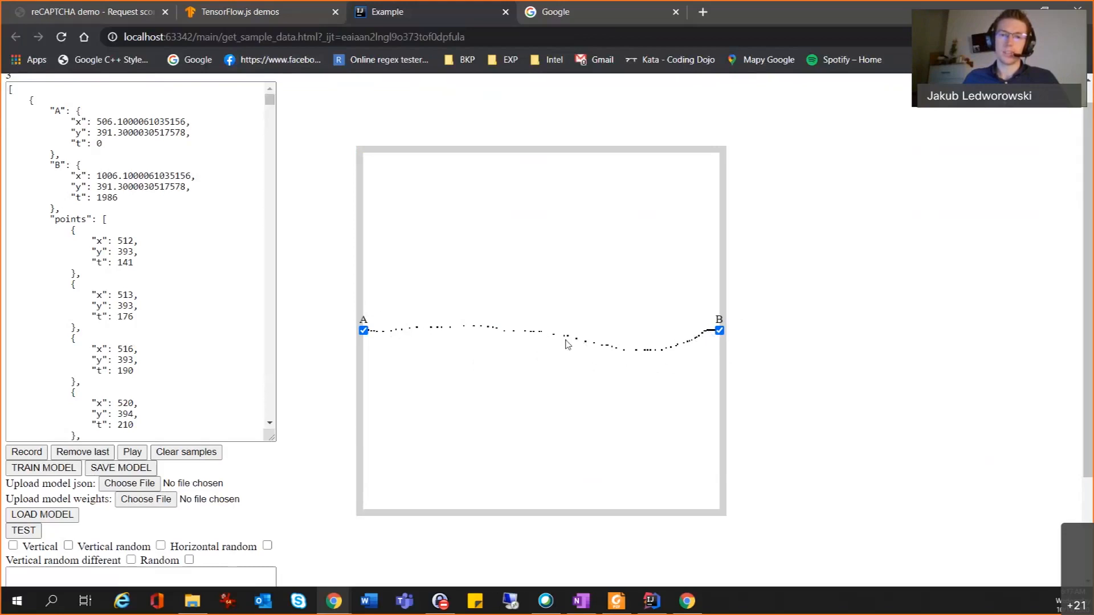
{"action": "mouse_move", "coordinate": [432, 339]}
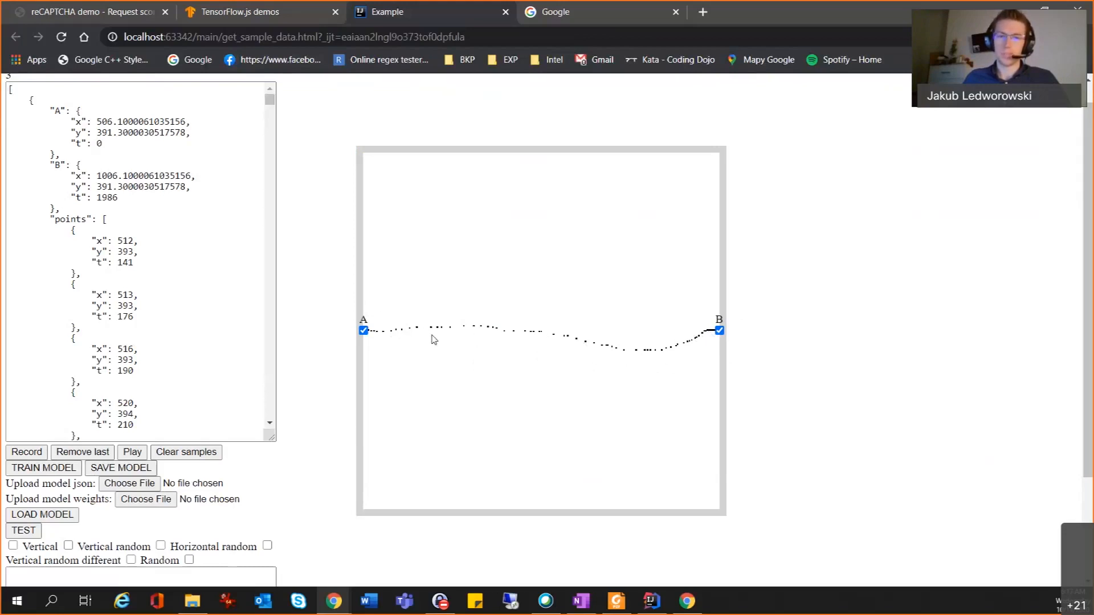
{"action": "mouse_move", "coordinate": [555, 344]}
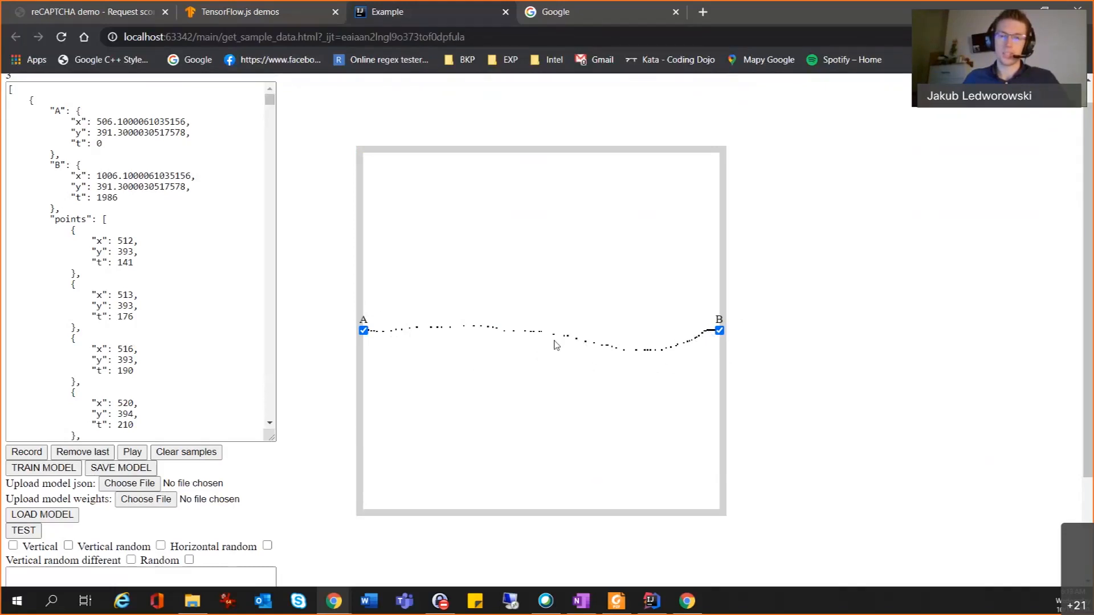
{"action": "mouse_move", "coordinate": [677, 351]}
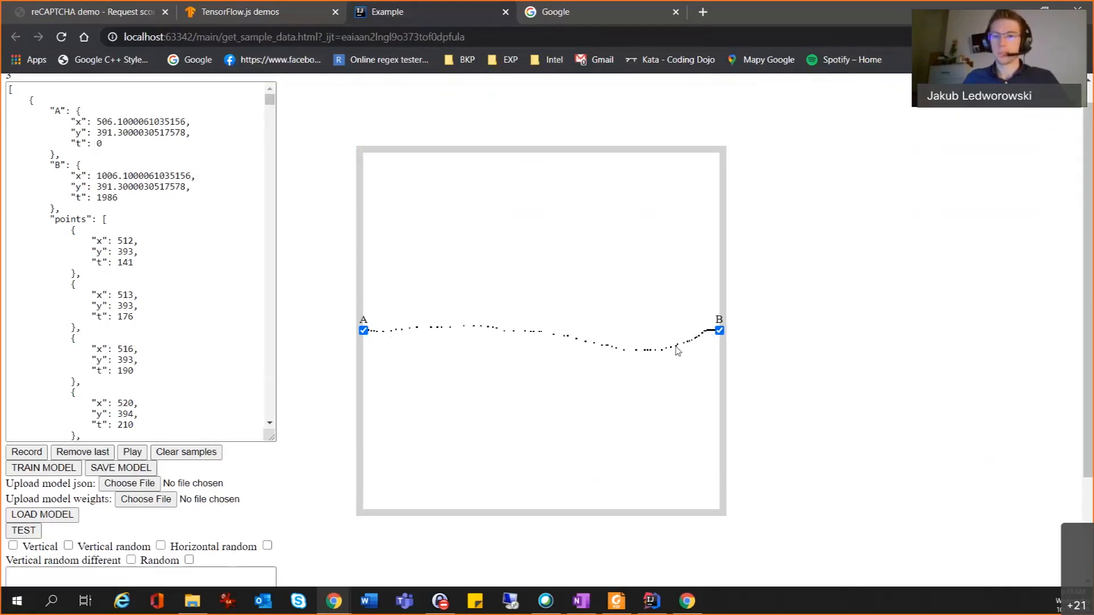
{"action": "mouse_move", "coordinate": [698, 368]}
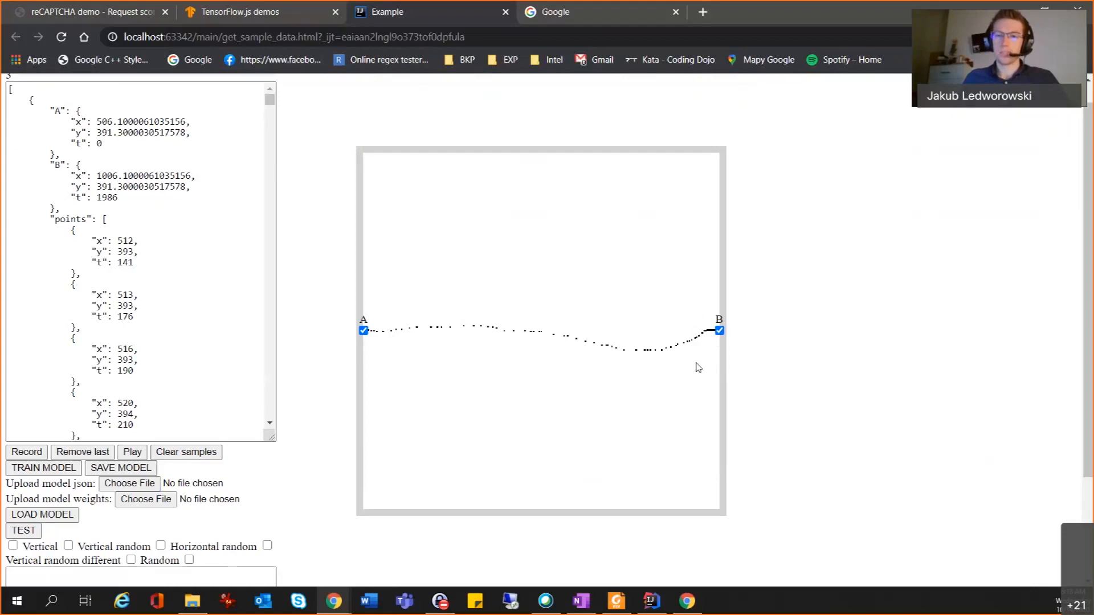
{"action": "mouse_move", "coordinate": [661, 364]}
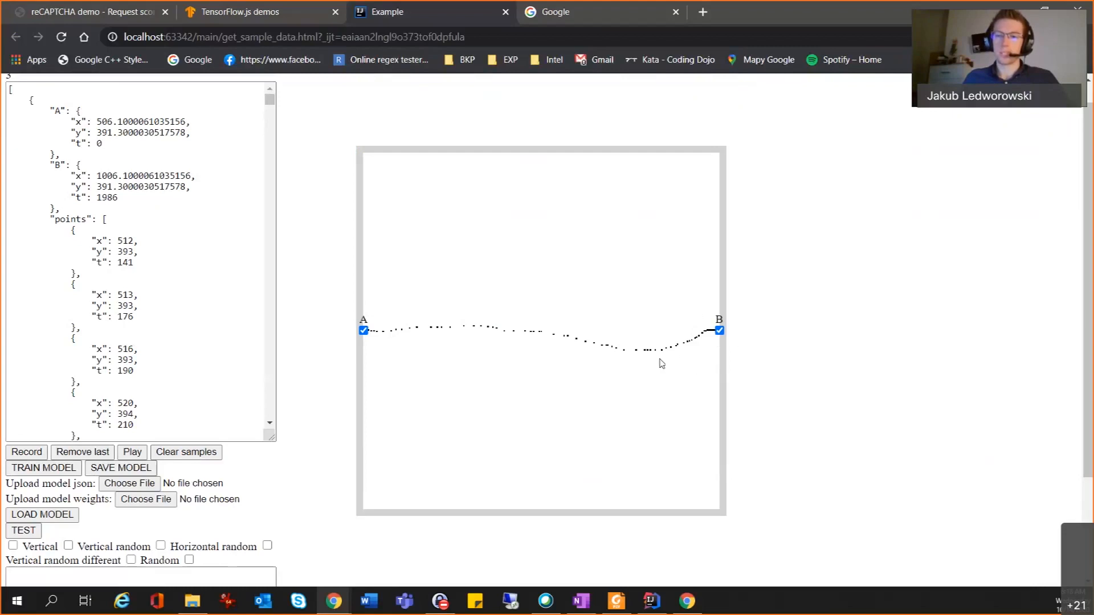
{"action": "mouse_move", "coordinate": [663, 348]}
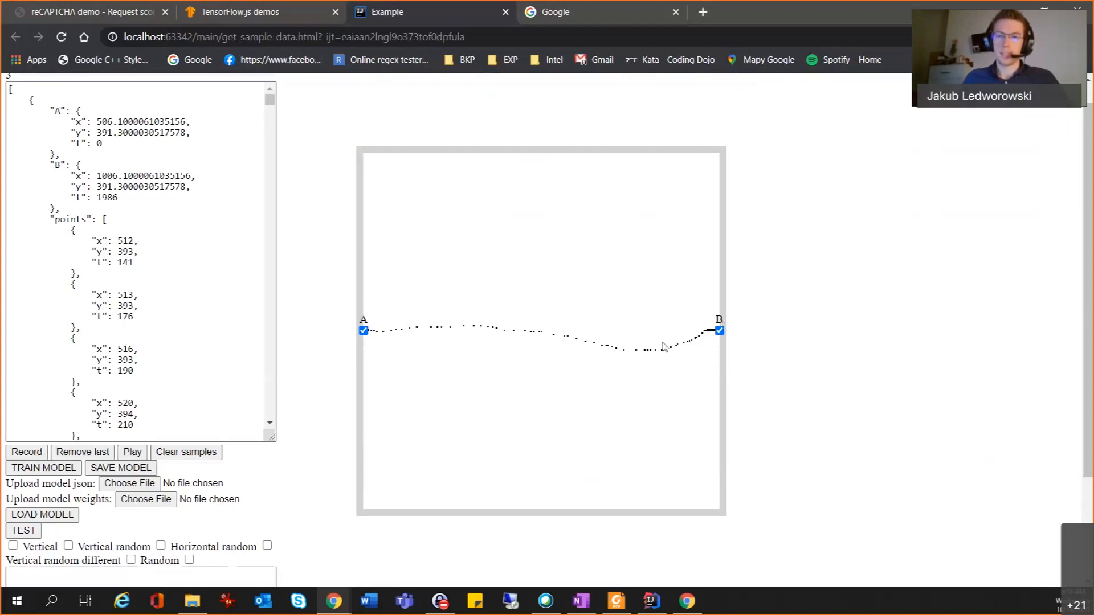
{"action": "mouse_move", "coordinate": [662, 356]}
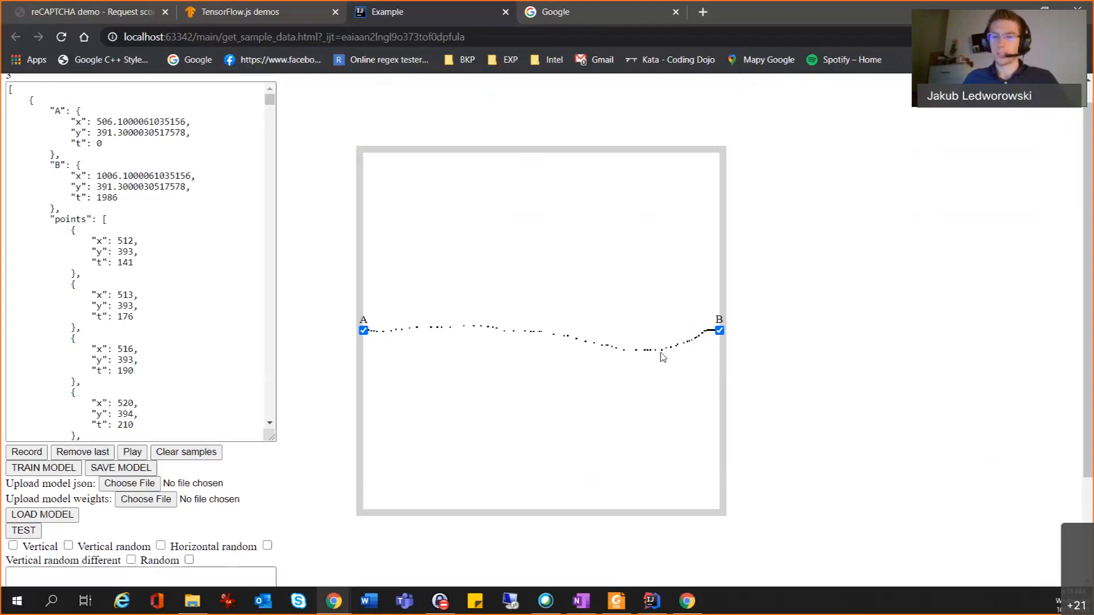
{"action": "mouse_move", "coordinate": [667, 369]}
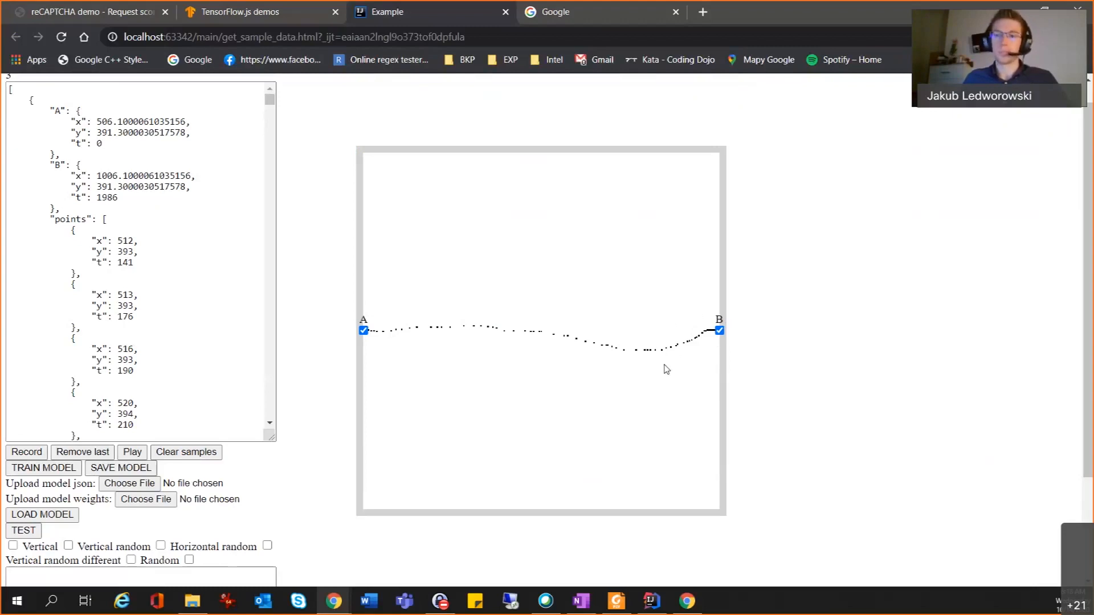
{"action": "mouse_move", "coordinate": [660, 378]}
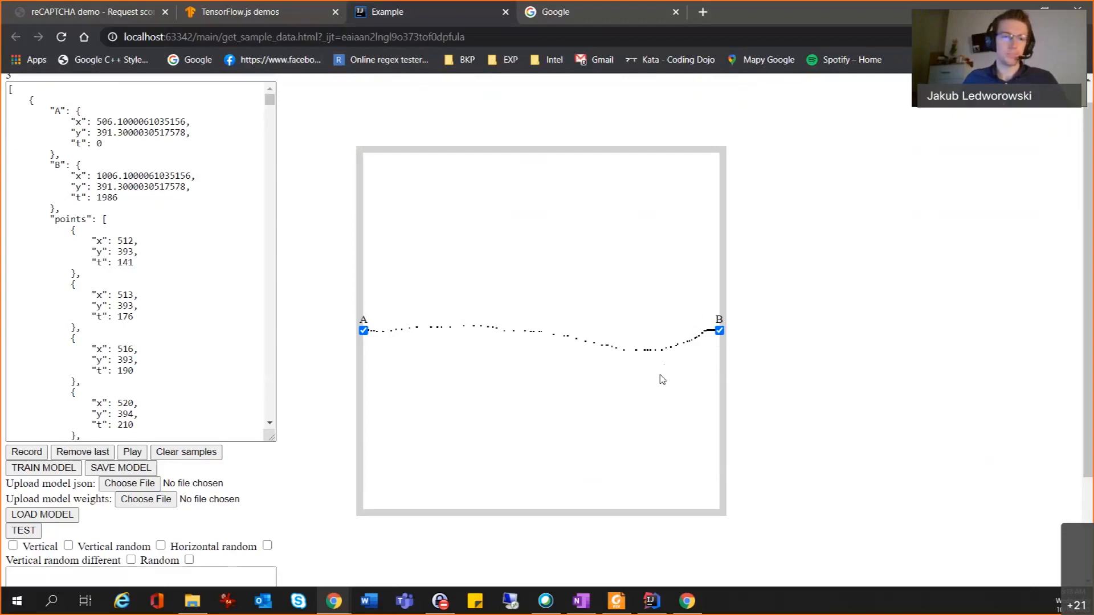
{"action": "mouse_move", "coordinate": [552, 370]}
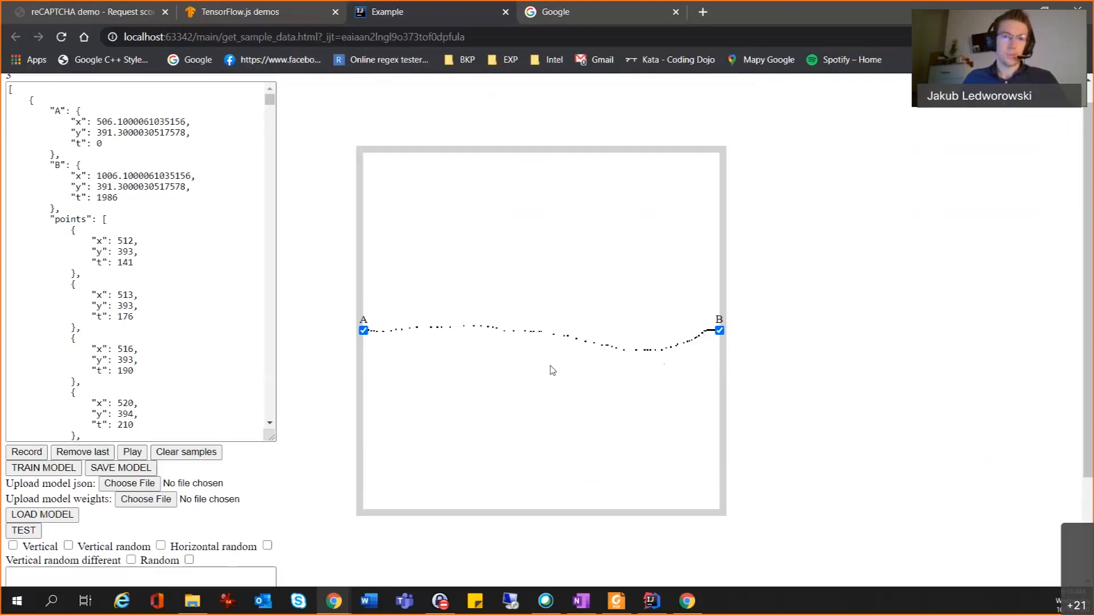
{"action": "mouse_move", "coordinate": [506, 307]}
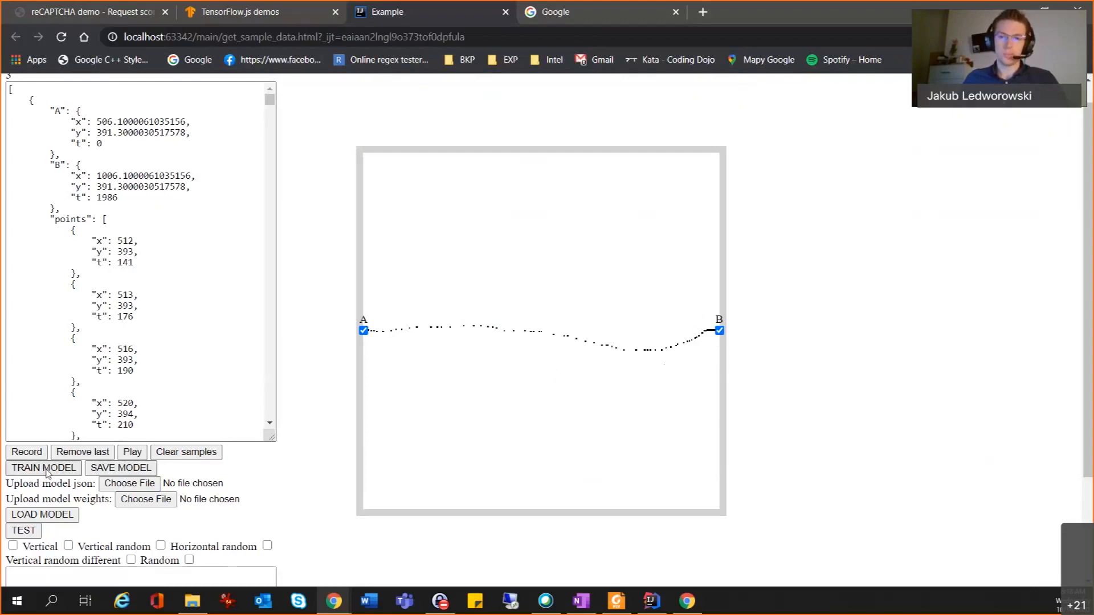
{"action": "mouse_move", "coordinate": [758, 332]}
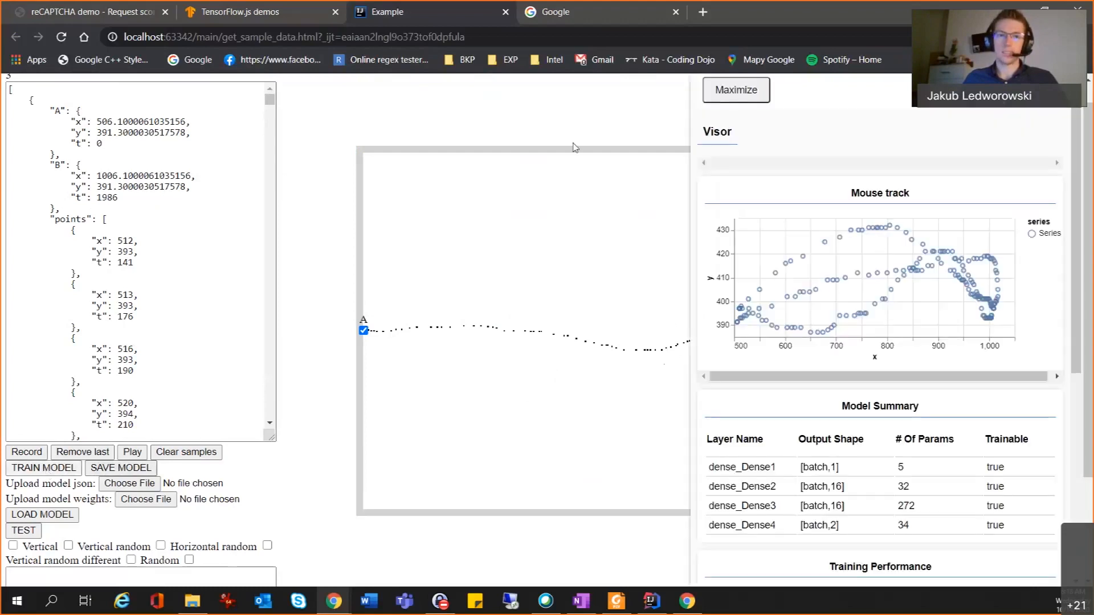
{"action": "mouse_move", "coordinate": [563, 197]}
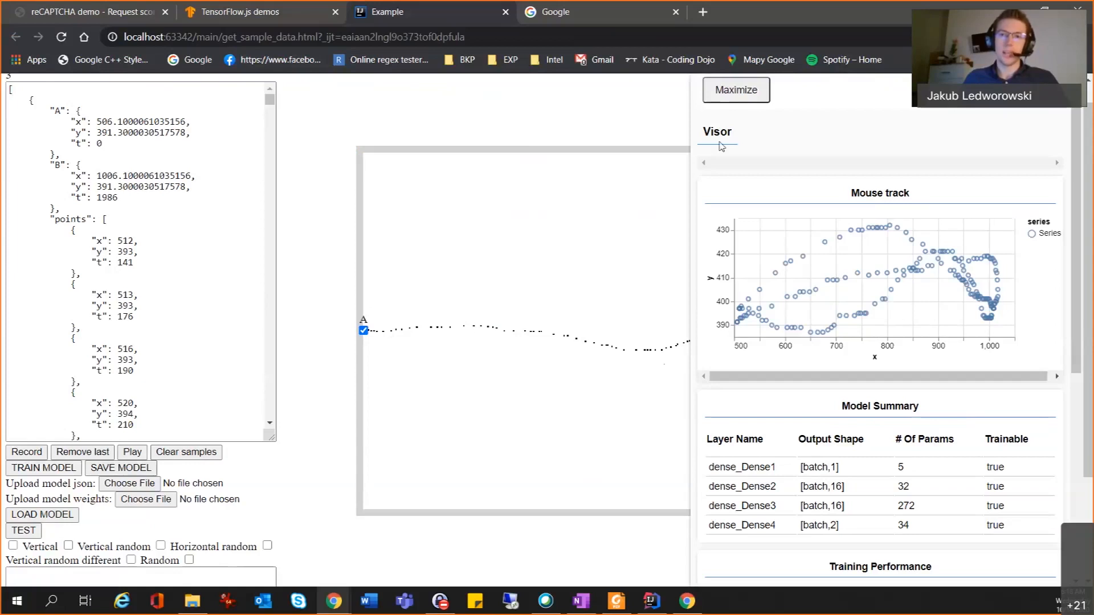
{"action": "mouse_move", "coordinate": [767, 132]}
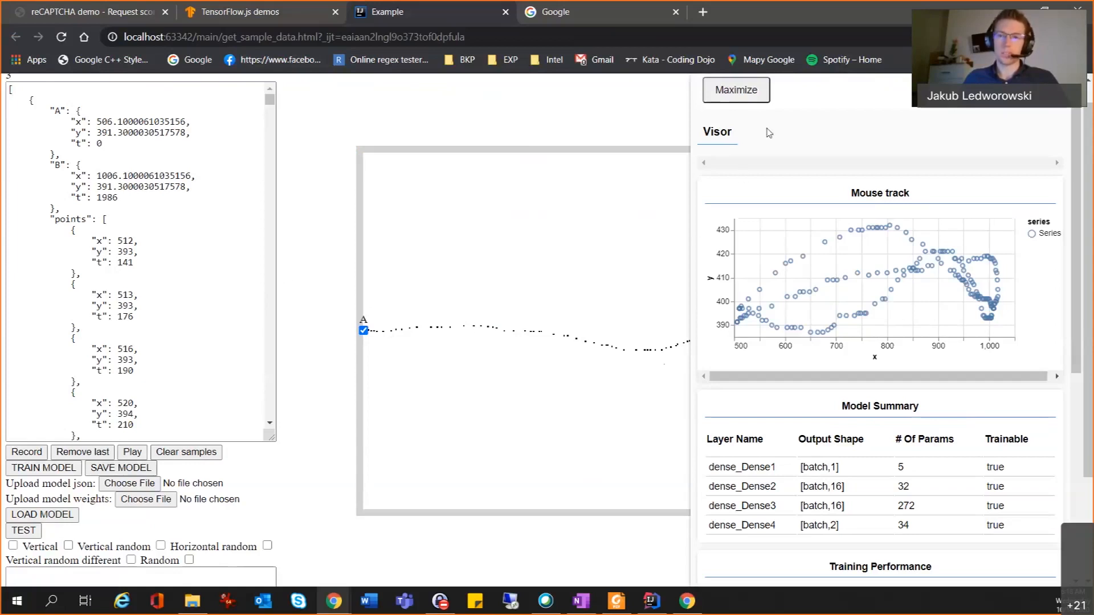
{"action": "mouse_move", "coordinate": [812, 418]}
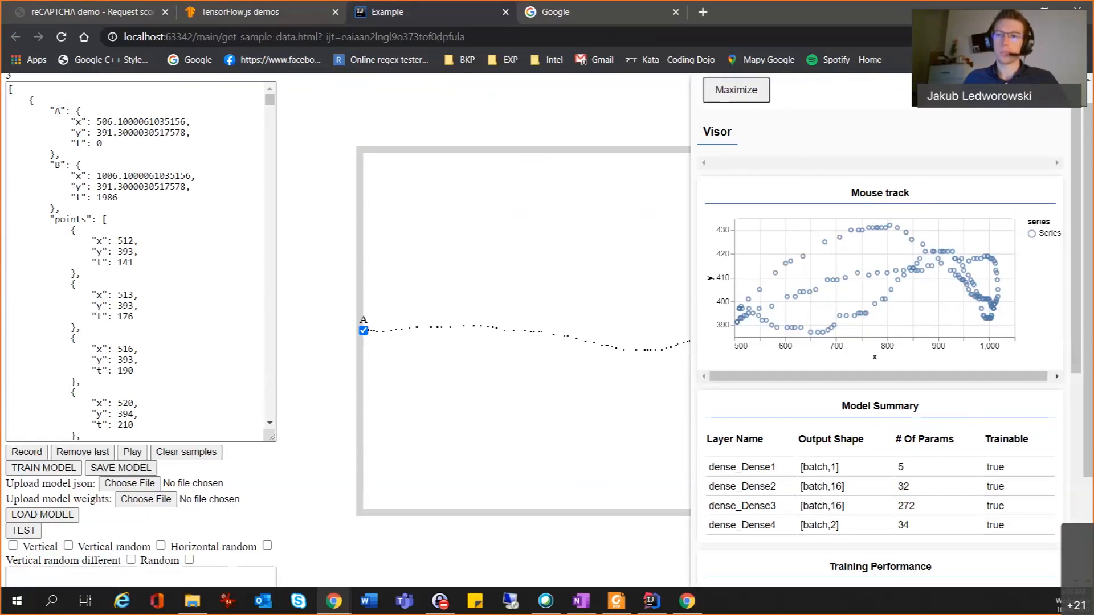
{"action": "mouse_move", "coordinate": [900, 267]}
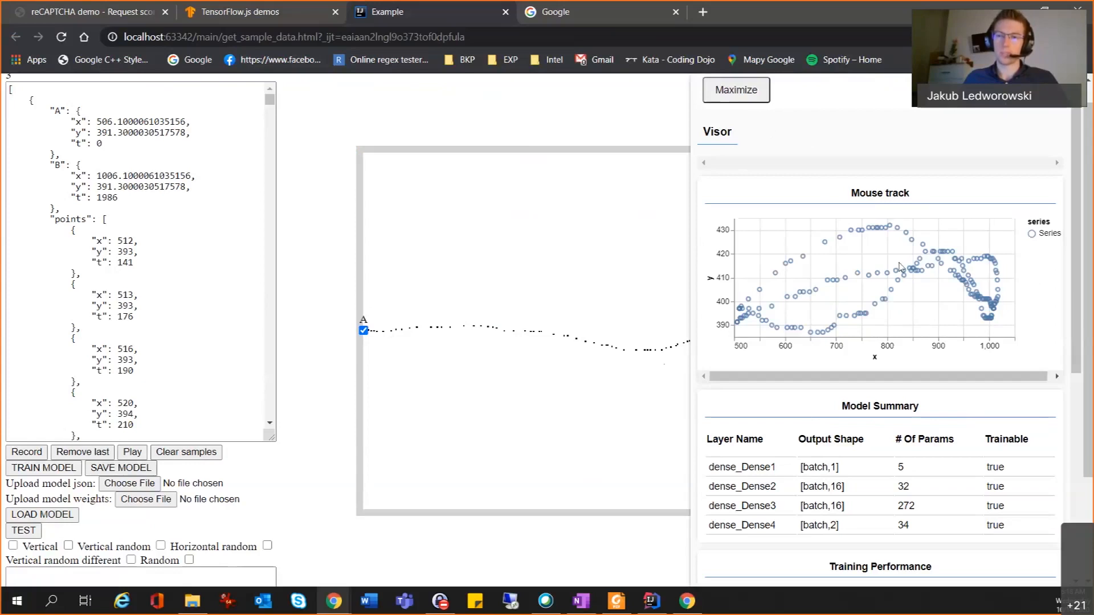
{"action": "mouse_move", "coordinate": [737, 214]}
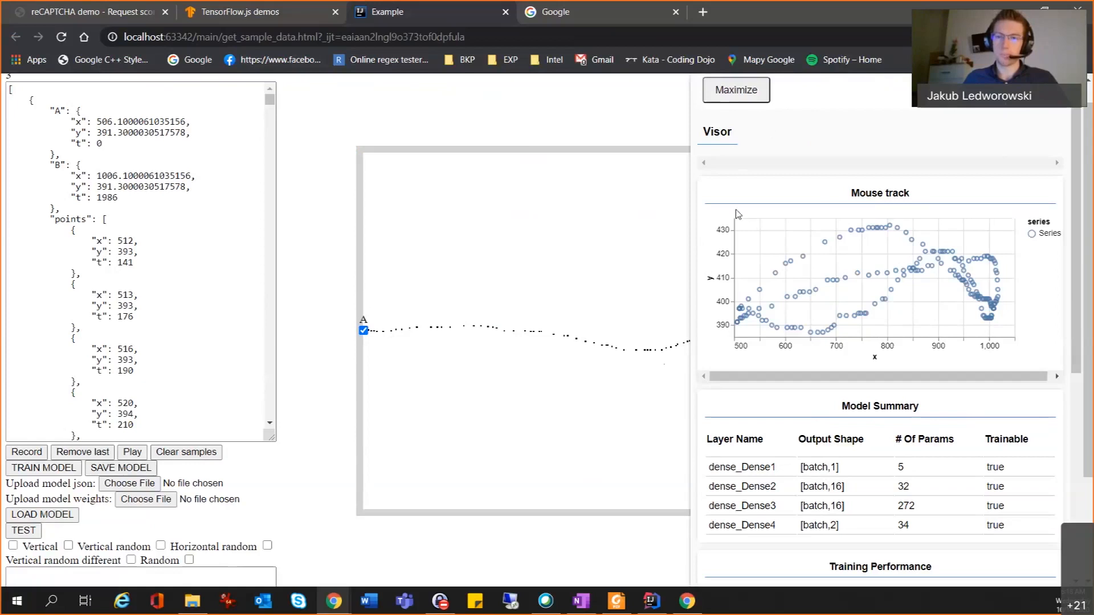
{"action": "mouse_move", "coordinate": [732, 280]}
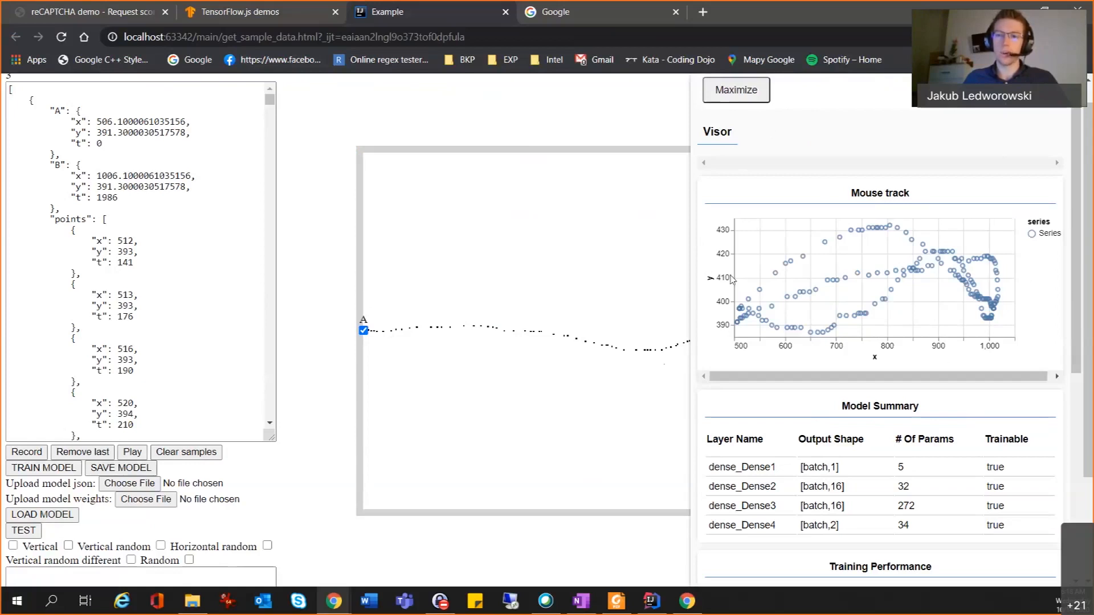
{"action": "mouse_move", "coordinate": [945, 322]}
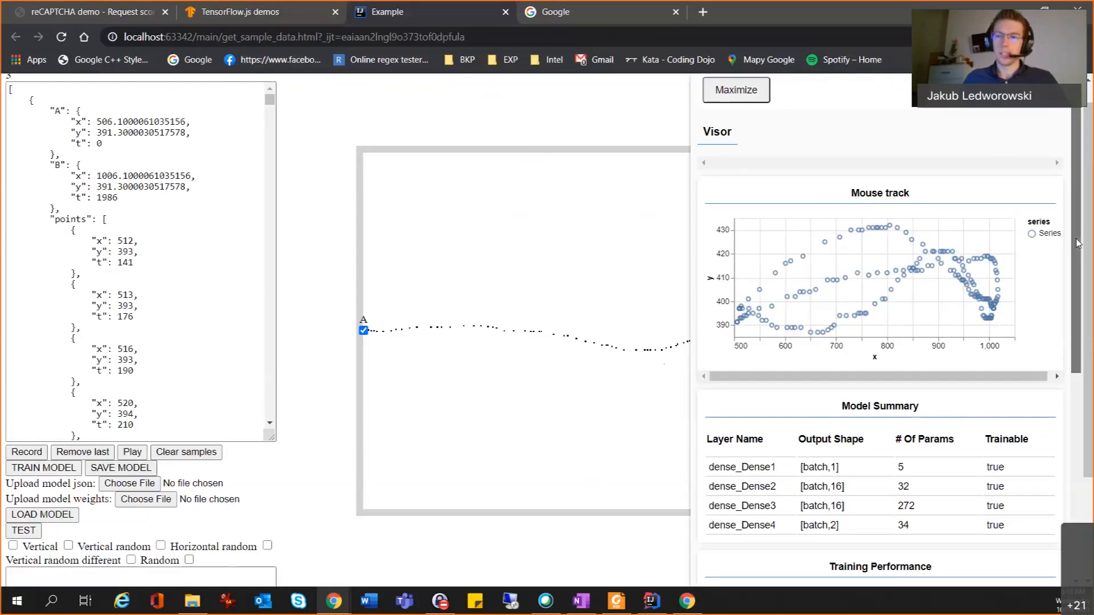
{"action": "scroll", "scroll_direction": "down", "scroll_amount": 3}
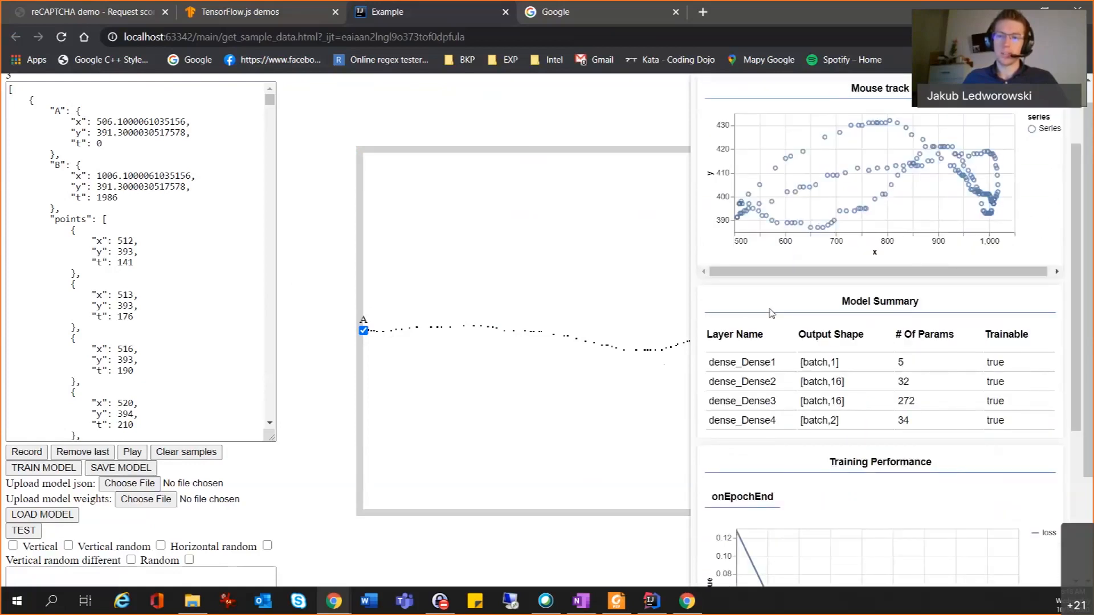
{"action": "mouse_move", "coordinate": [1019, 326]}
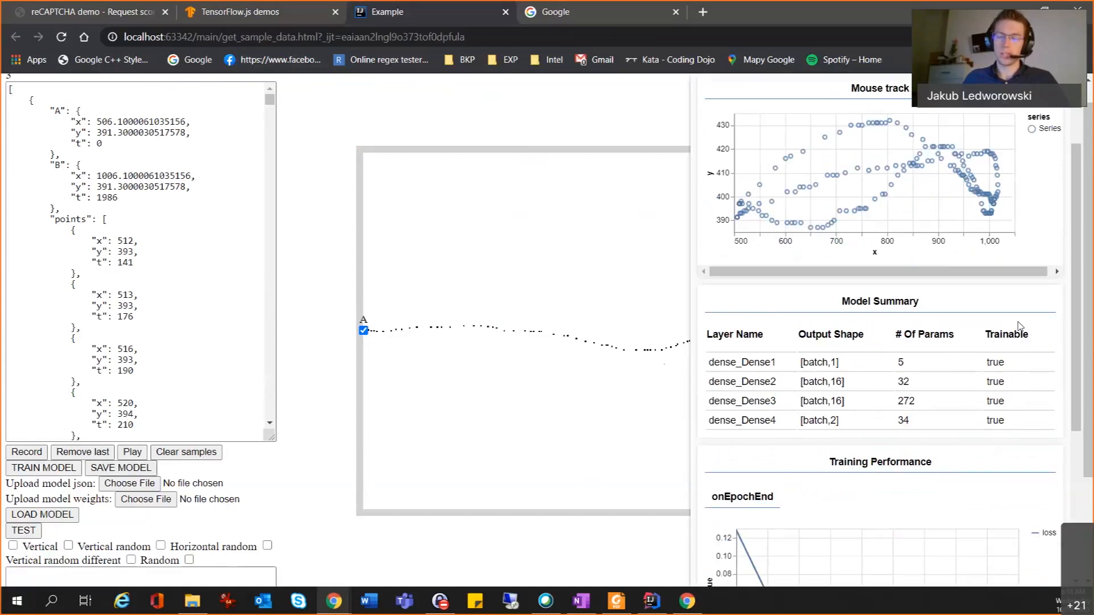
{"action": "mouse_move", "coordinate": [784, 327]}
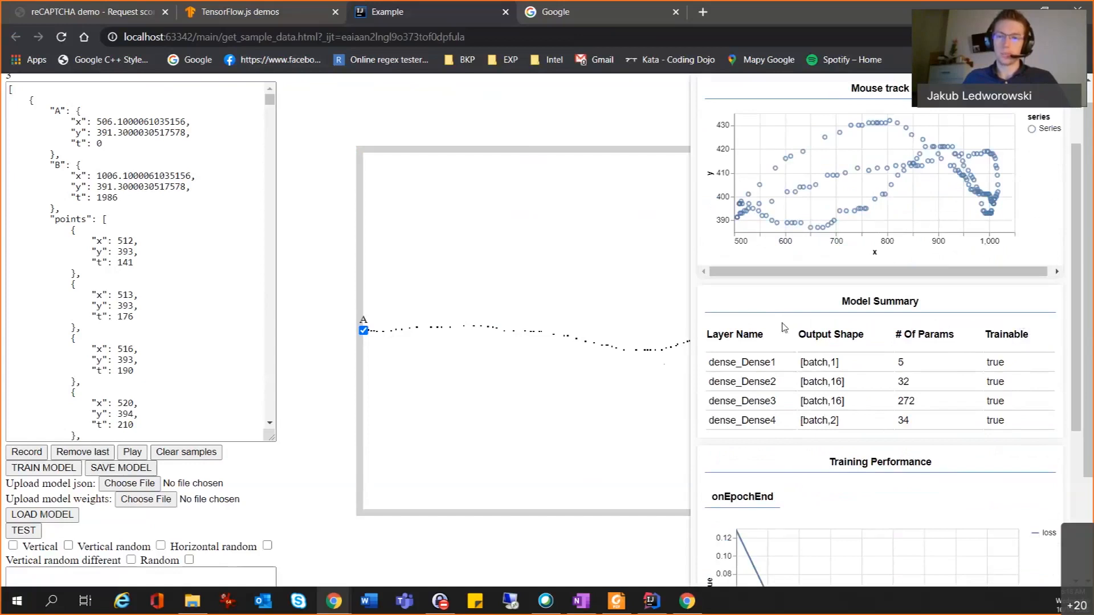
{"action": "mouse_move", "coordinate": [703, 350]}
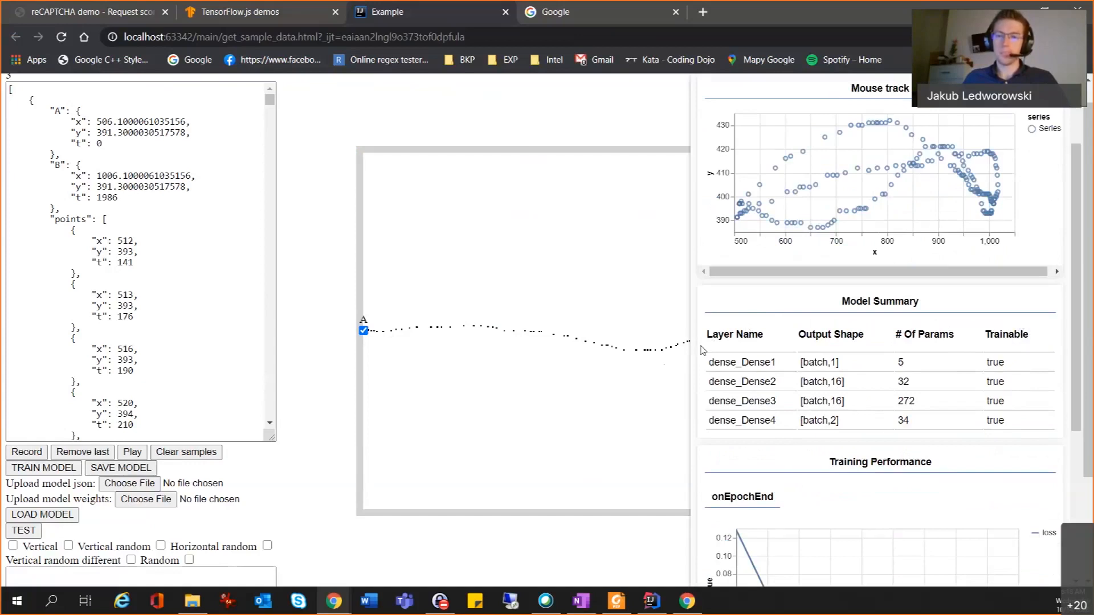
{"action": "mouse_move", "coordinate": [904, 417]}
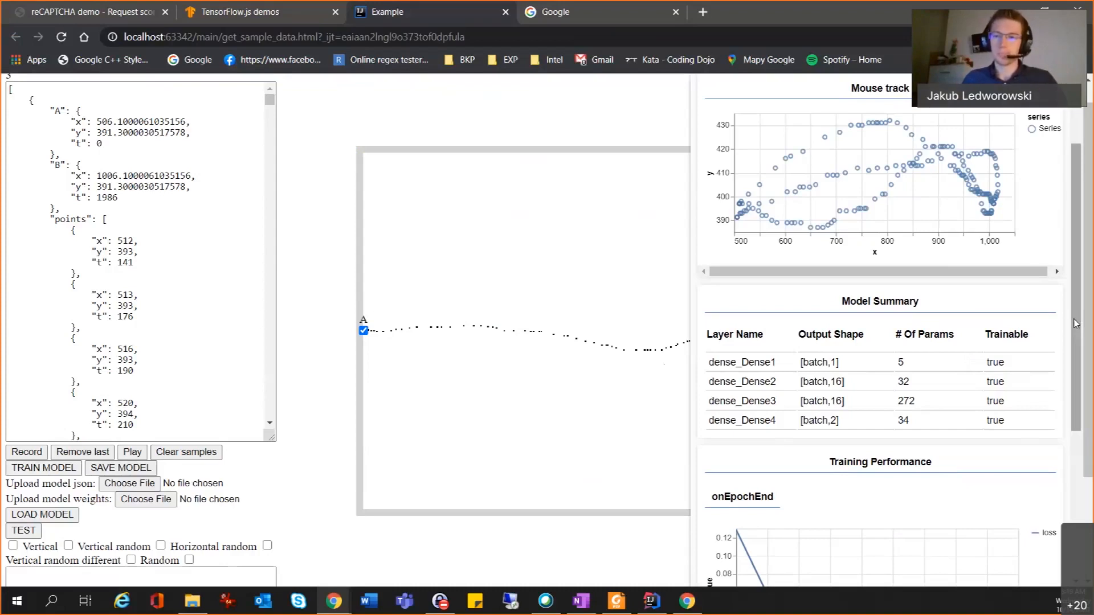
{"action": "scroll", "scroll_direction": "down", "scroll_amount": 3}
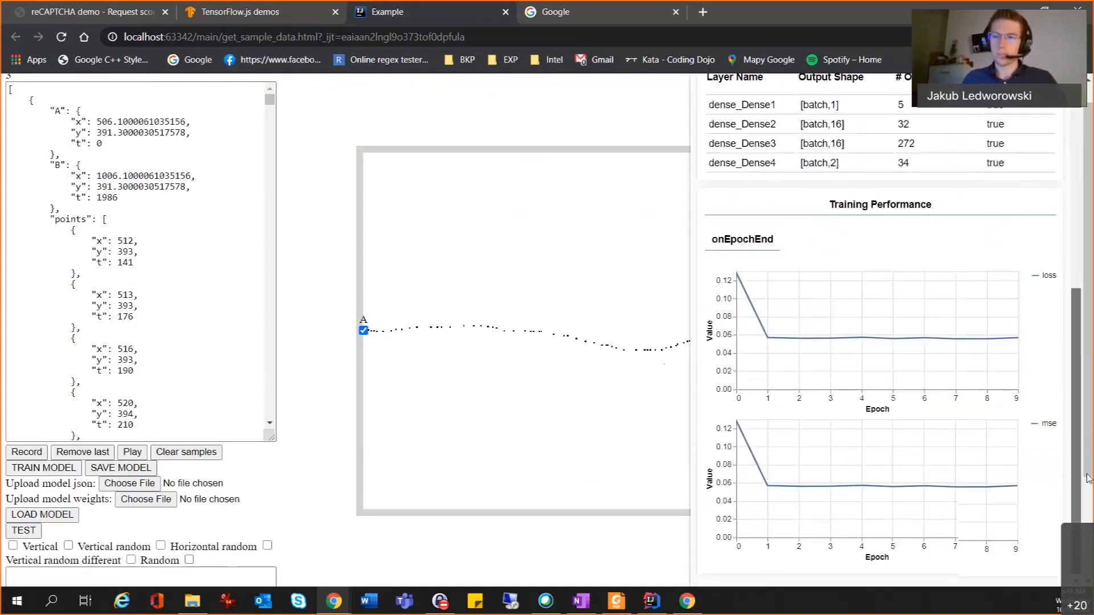
{"action": "mouse_move", "coordinate": [857, 344]}
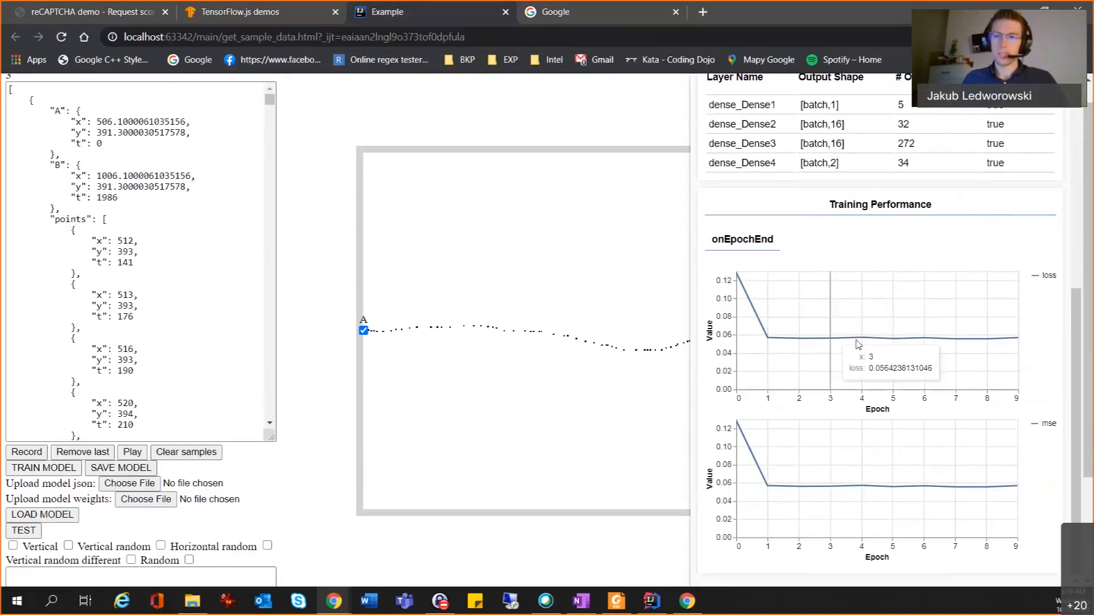
{"action": "mouse_move", "coordinate": [979, 371]}
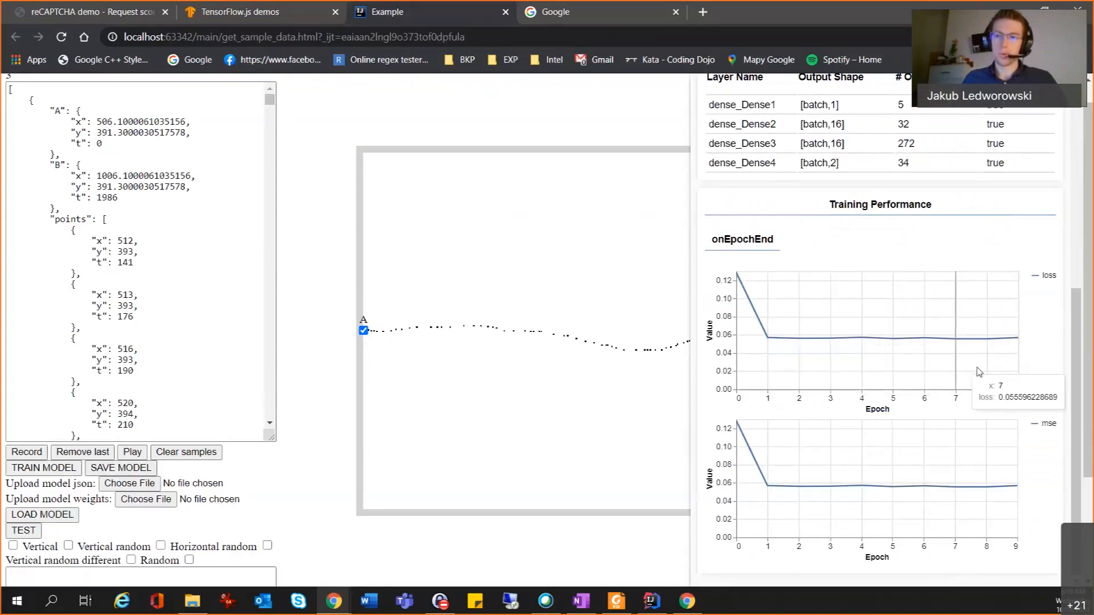
{"action": "mouse_move", "coordinate": [1050, 396]}
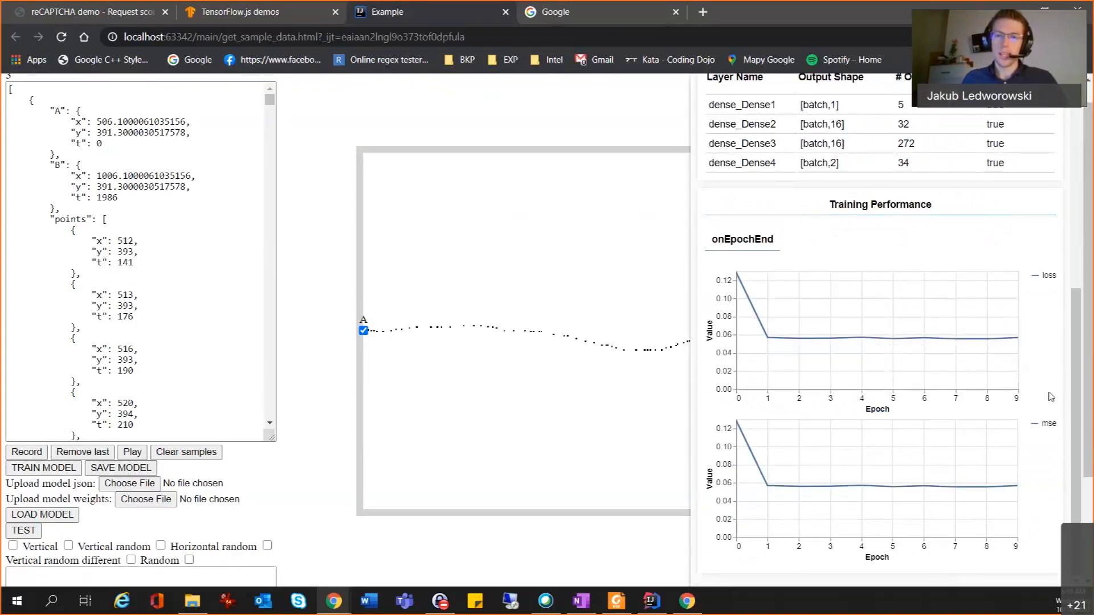
{"action": "mouse_move", "coordinate": [806, 315]}
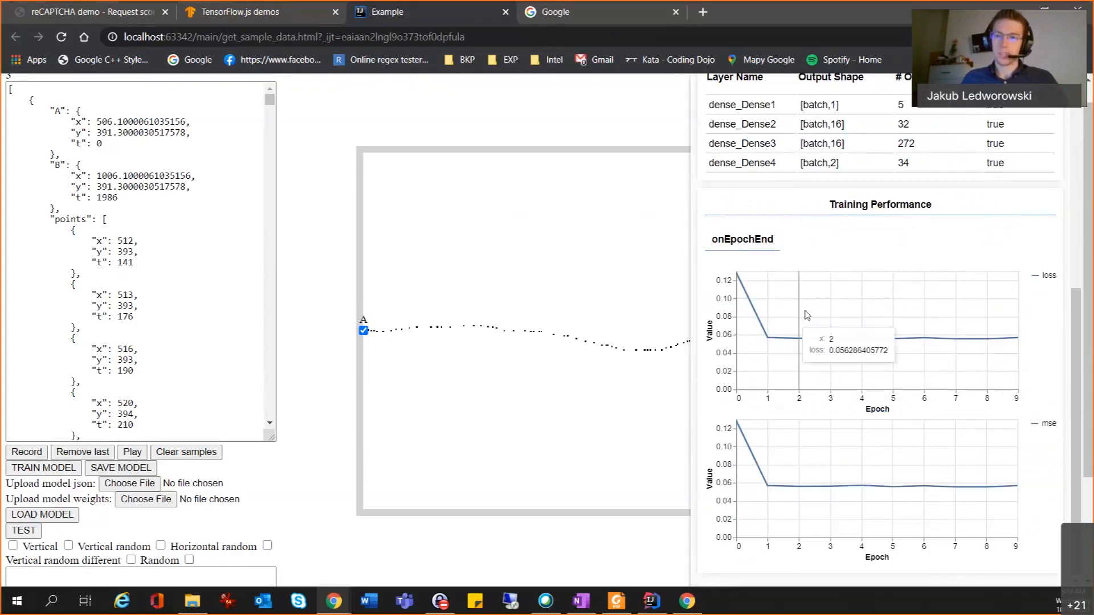
{"action": "mouse_move", "coordinate": [1078, 385]}
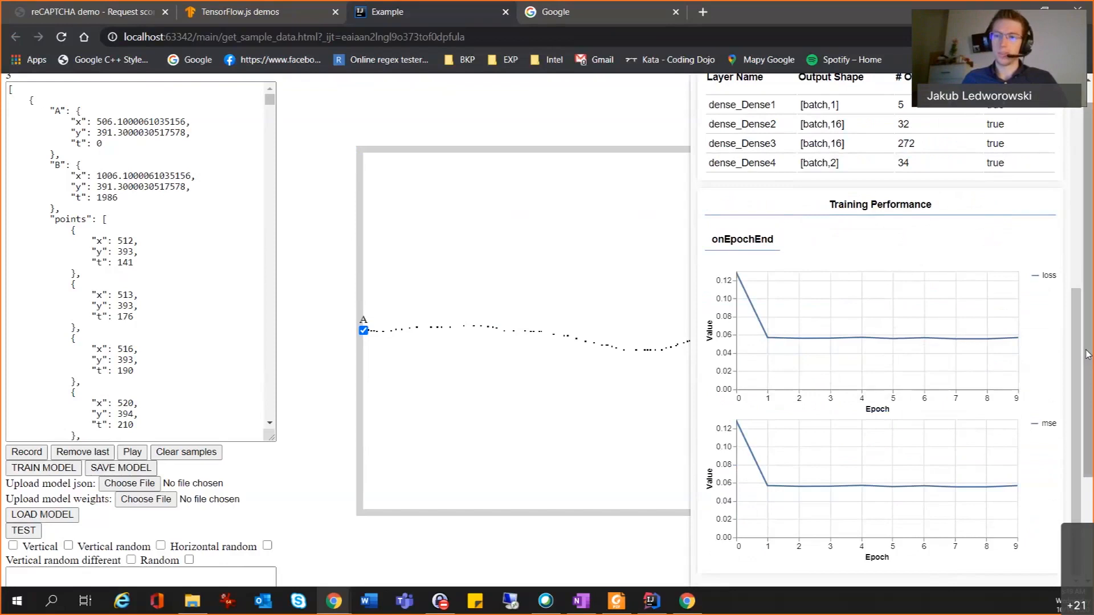
{"action": "scroll", "scroll_direction": "up", "scroll_amount": 3}
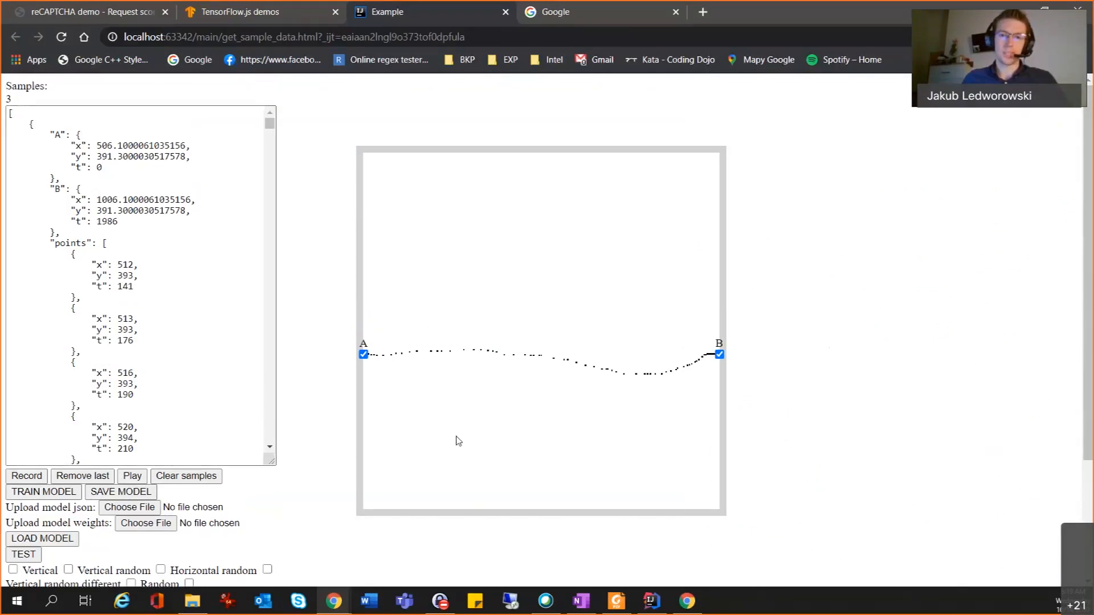
{"action": "mouse_move", "coordinate": [390, 309]}
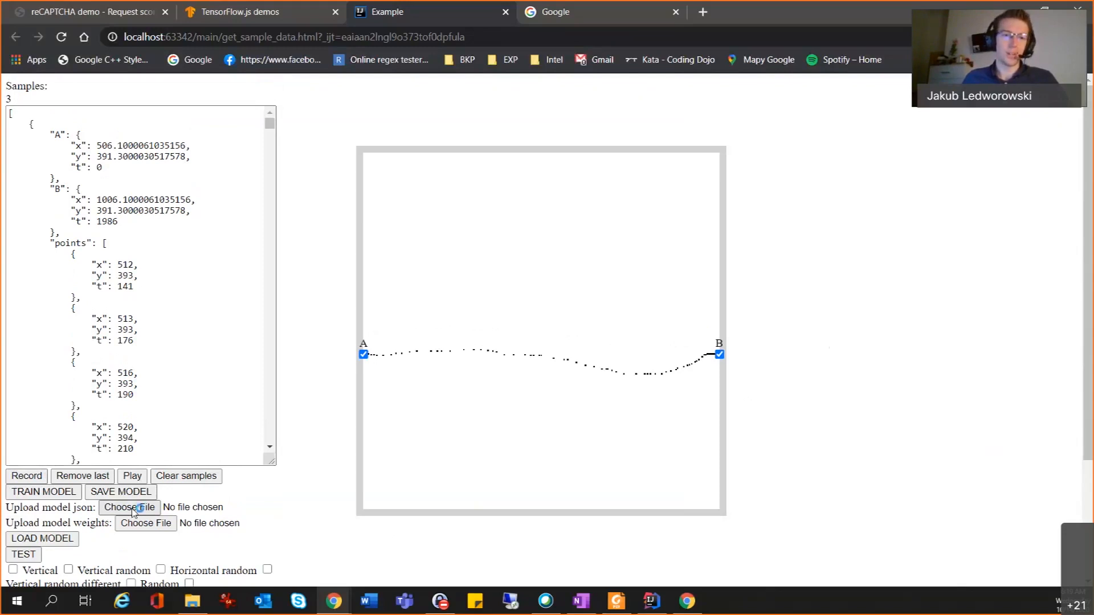
Step: Attach 2x16_sigmoid.json from the Random models folder as the model definition file
{"action": "left_click", "coordinate": [128, 507]}
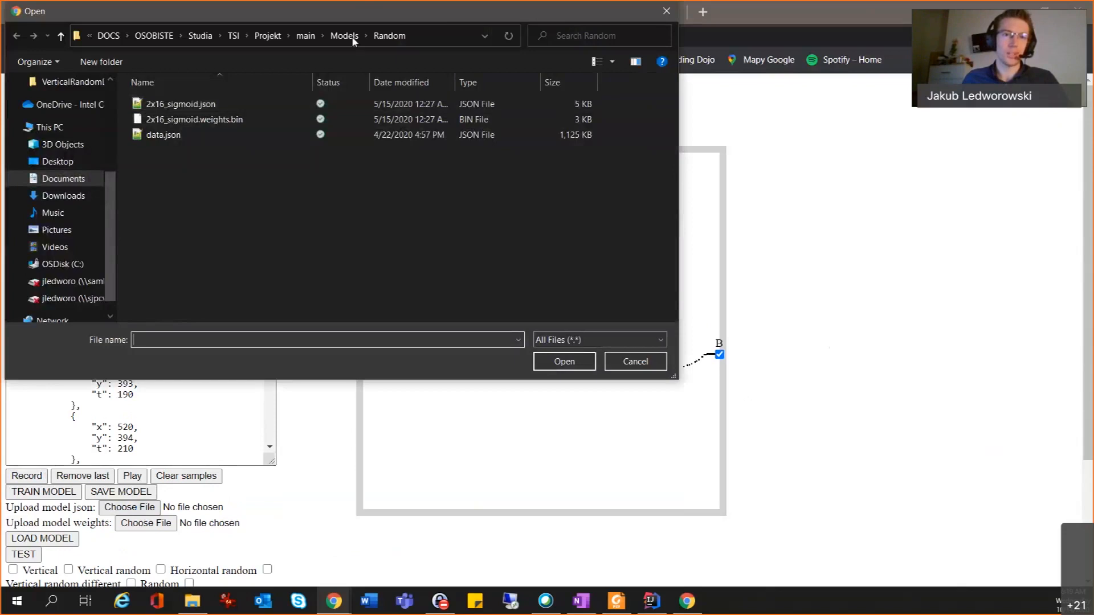
{"action": "left_click", "coordinate": [343, 35]}
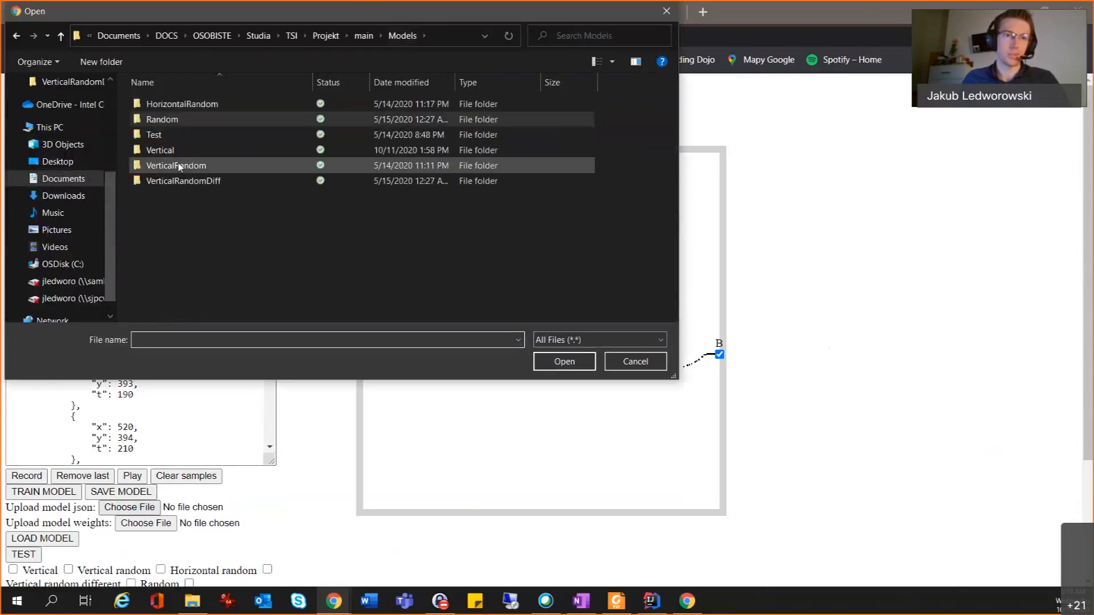
{"action": "mouse_move", "coordinate": [176, 173]}
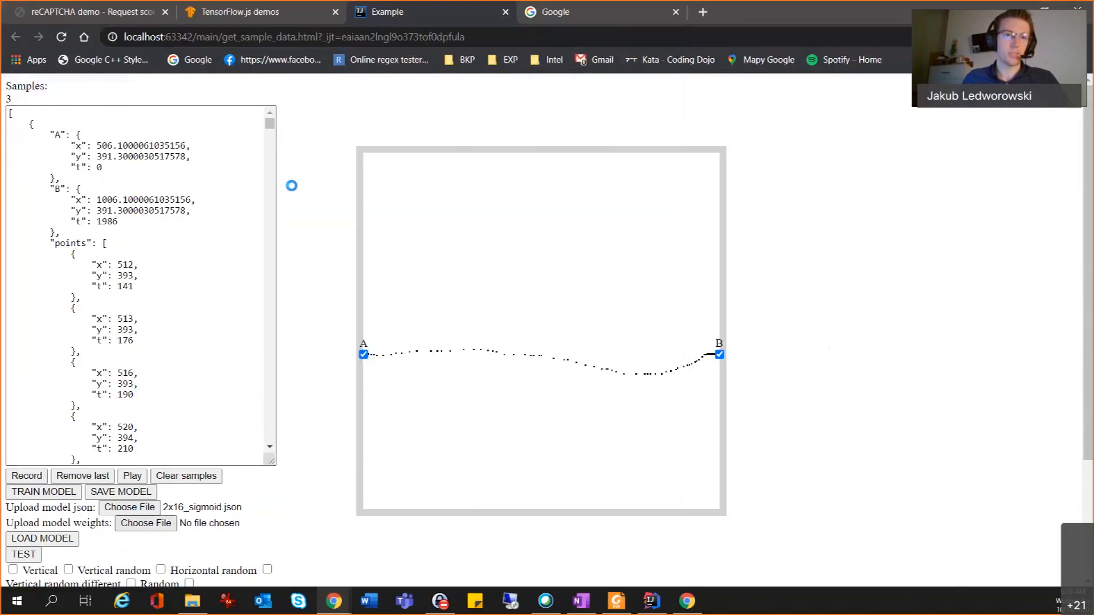
{"action": "left_click", "coordinate": [145, 523]}
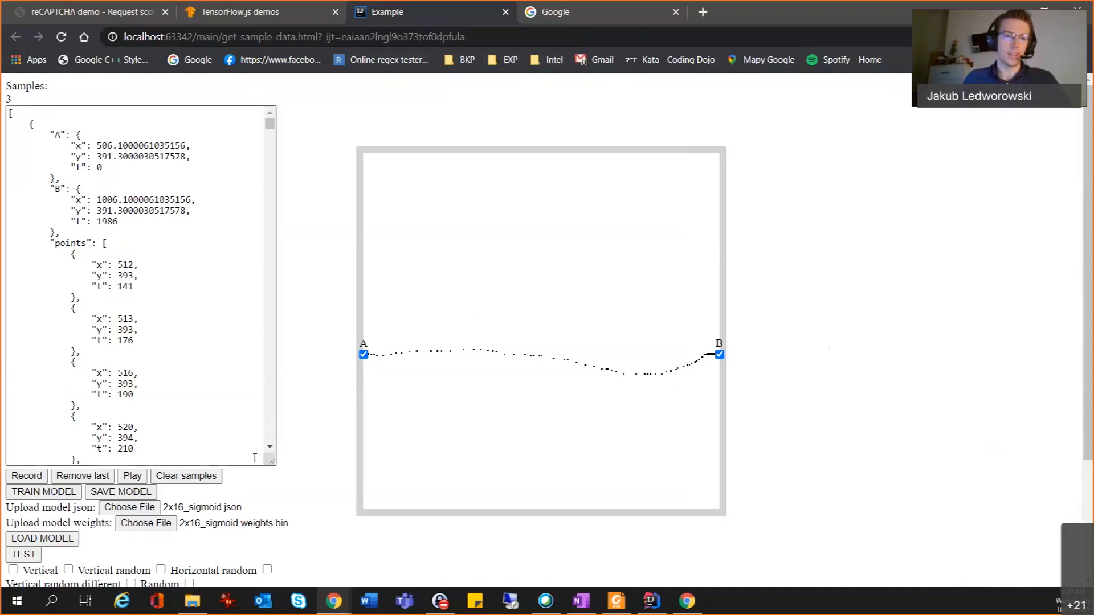
Step: Scroll down the mouse-path page below the attached 2x16_sigmoid model files
{"action": "scroll", "scroll_direction": "down", "scroll_amount": 3}
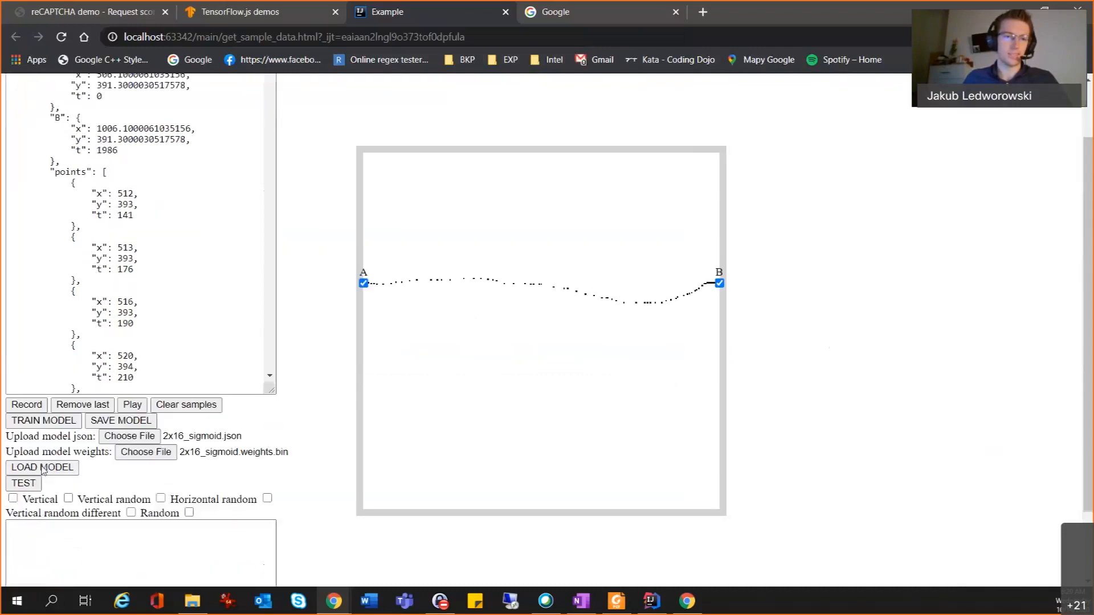
{"action": "mouse_move", "coordinate": [384, 392]}
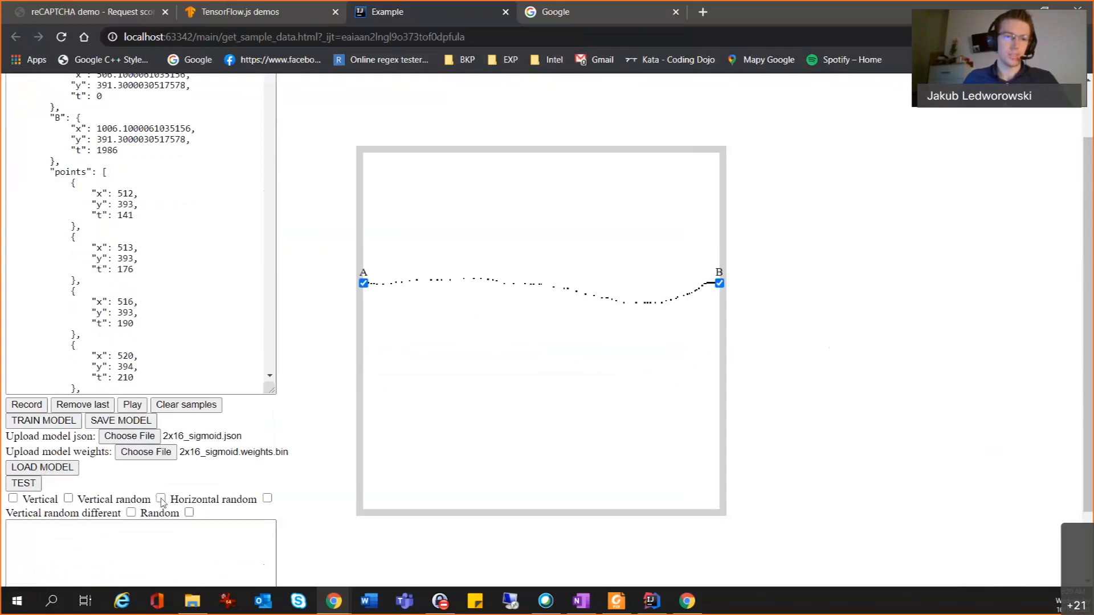
Step: Enable Horizontal random and run TEST twice for a straight dotted path from A to B
{"action": "left_click", "coordinate": [23, 483]}
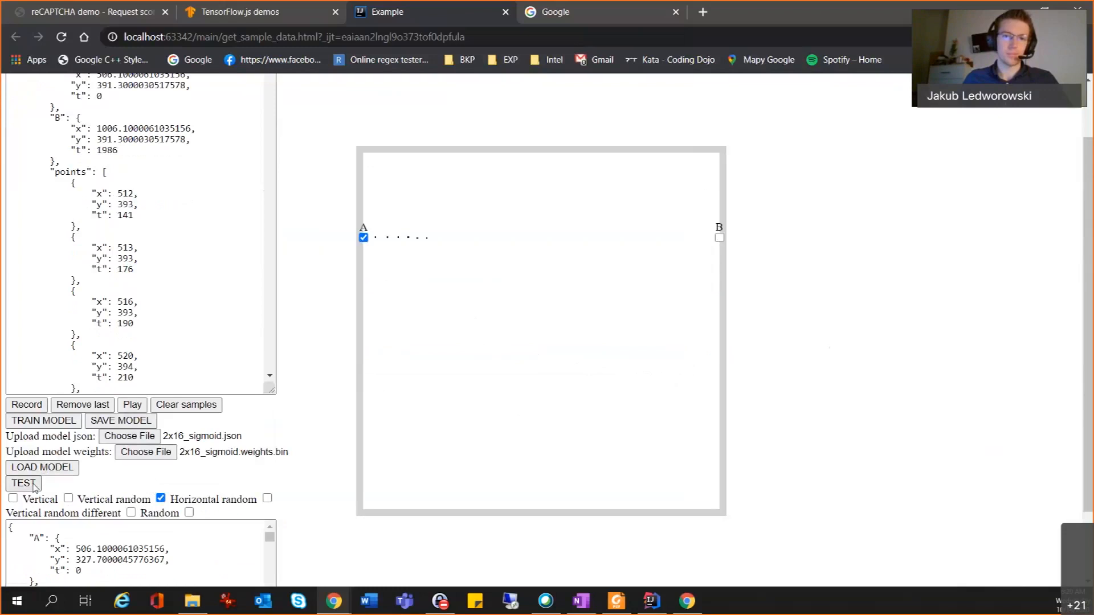
{"action": "left_click", "coordinate": [22, 483]}
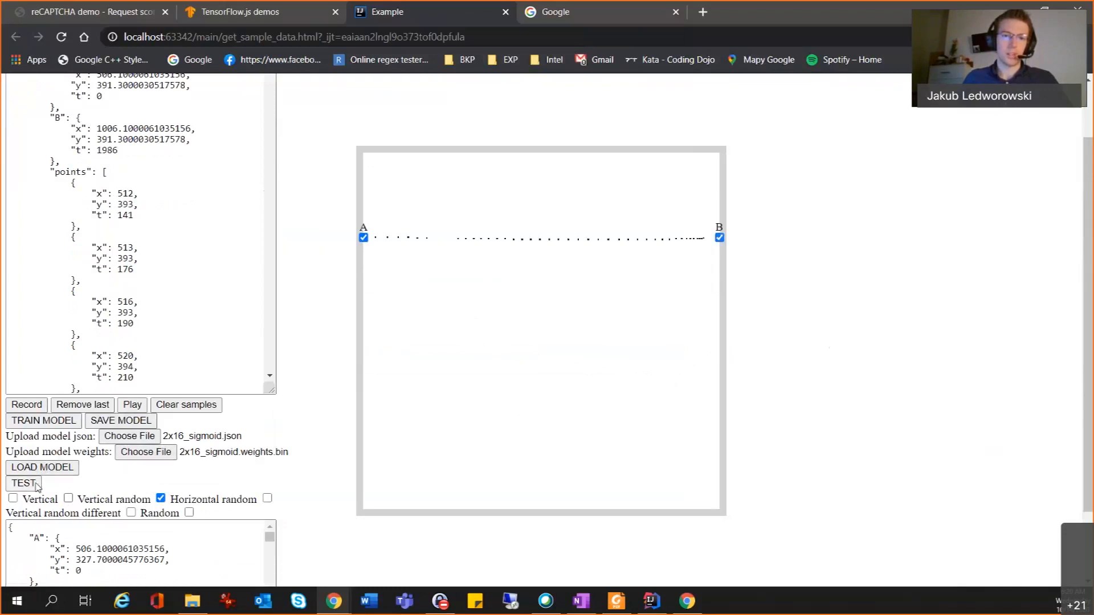
{"action": "left_click", "coordinate": [23, 484]}
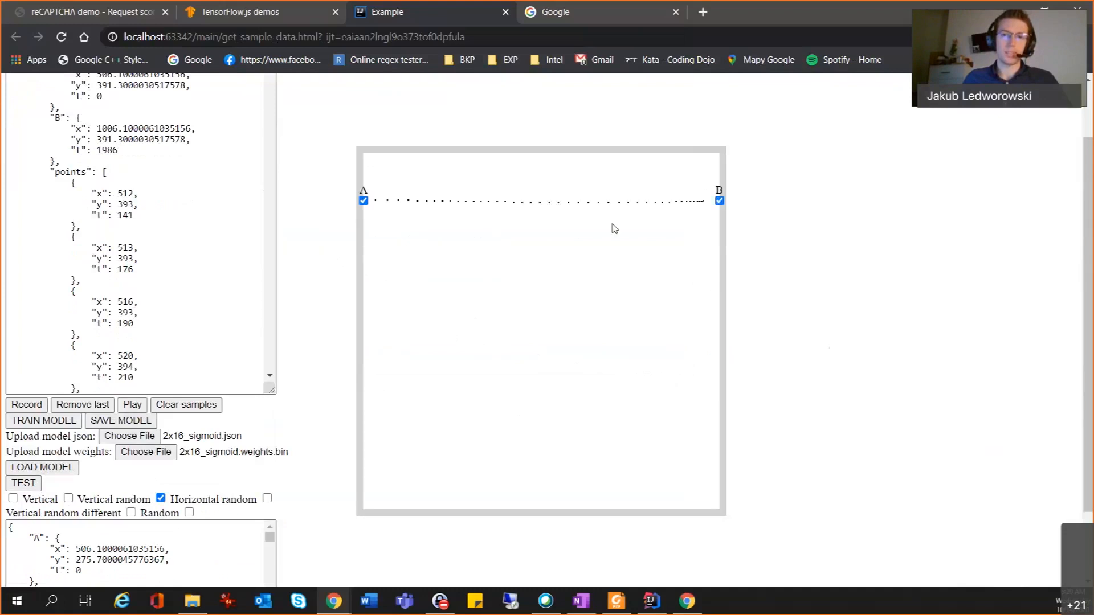
{"action": "mouse_move", "coordinate": [371, 213]}
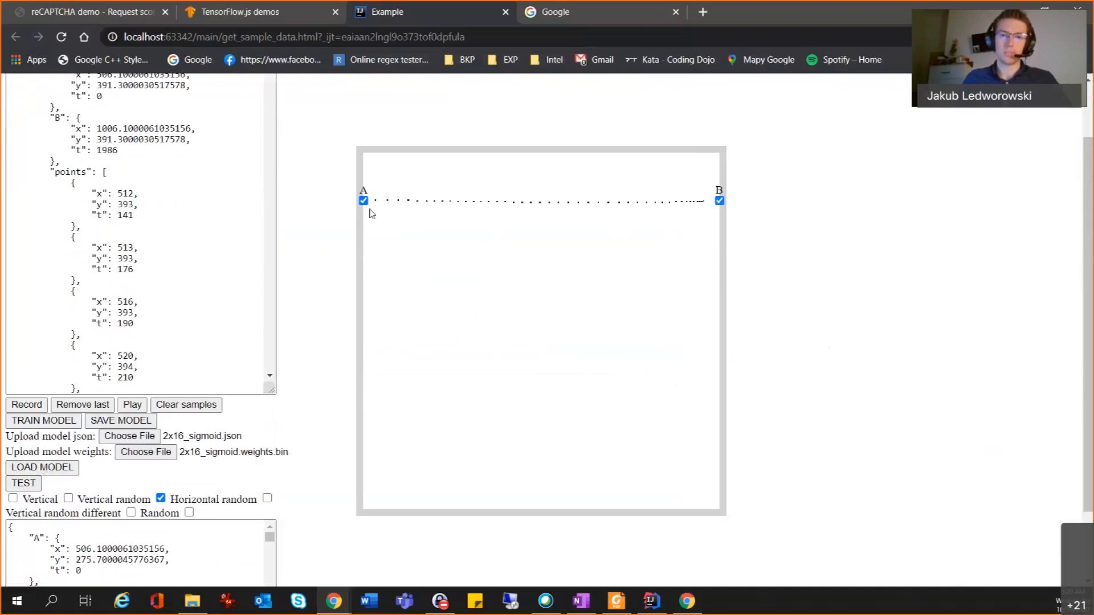
{"action": "mouse_move", "coordinate": [703, 312]}
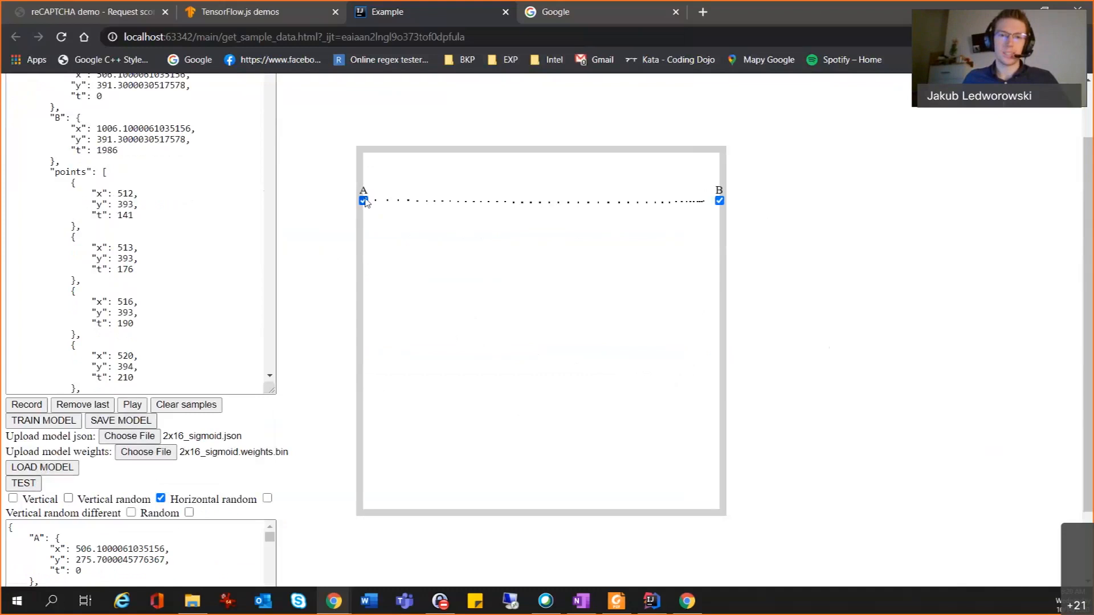
{"action": "mouse_move", "coordinate": [687, 223]}
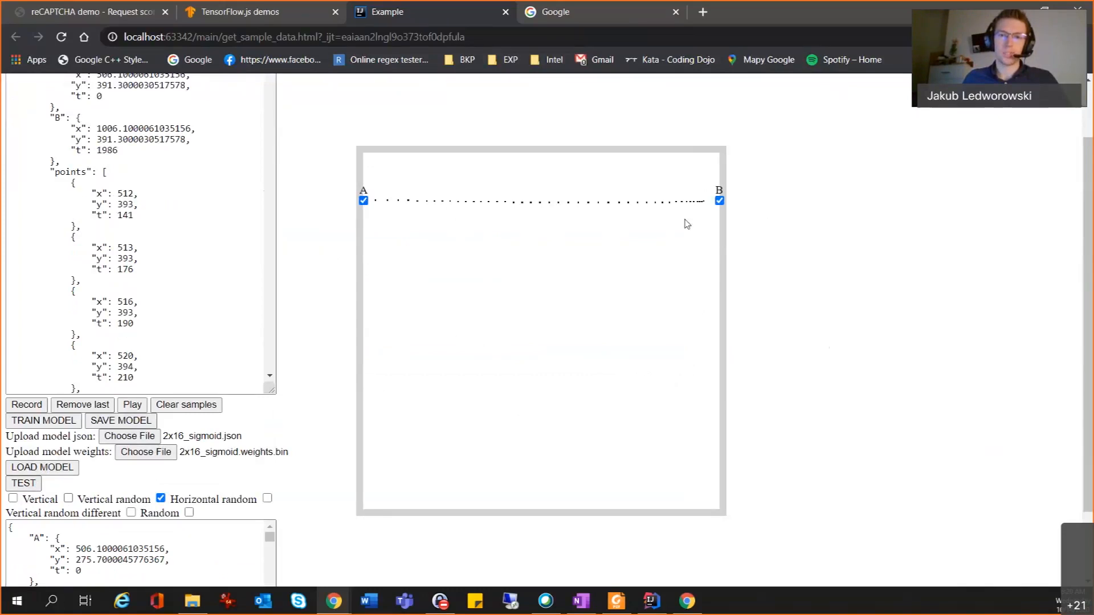
{"action": "mouse_move", "coordinate": [369, 206]}
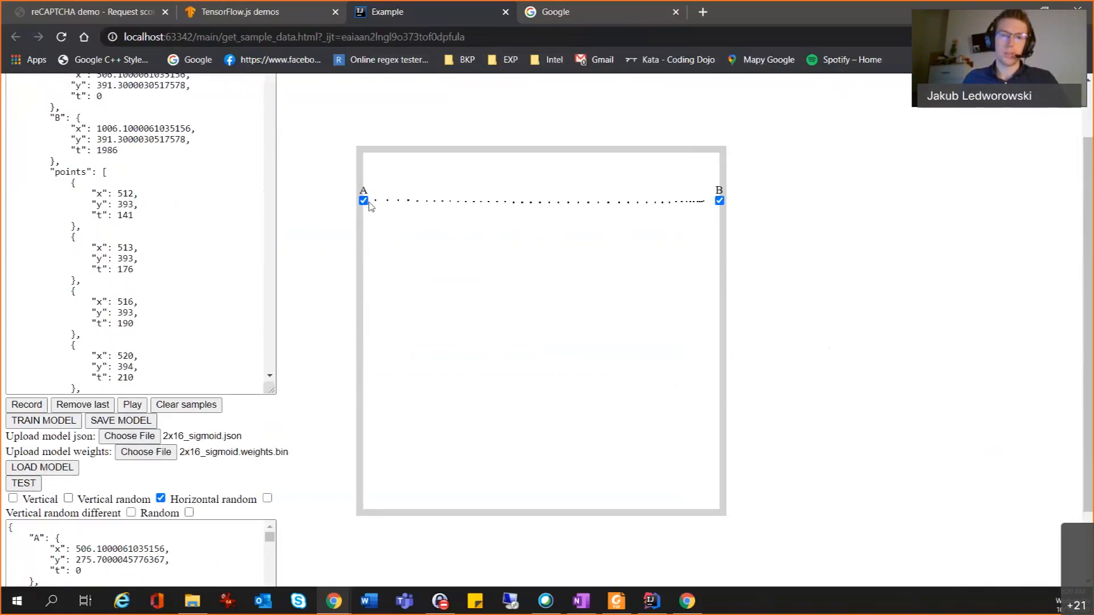
{"action": "mouse_move", "coordinate": [519, 183]}
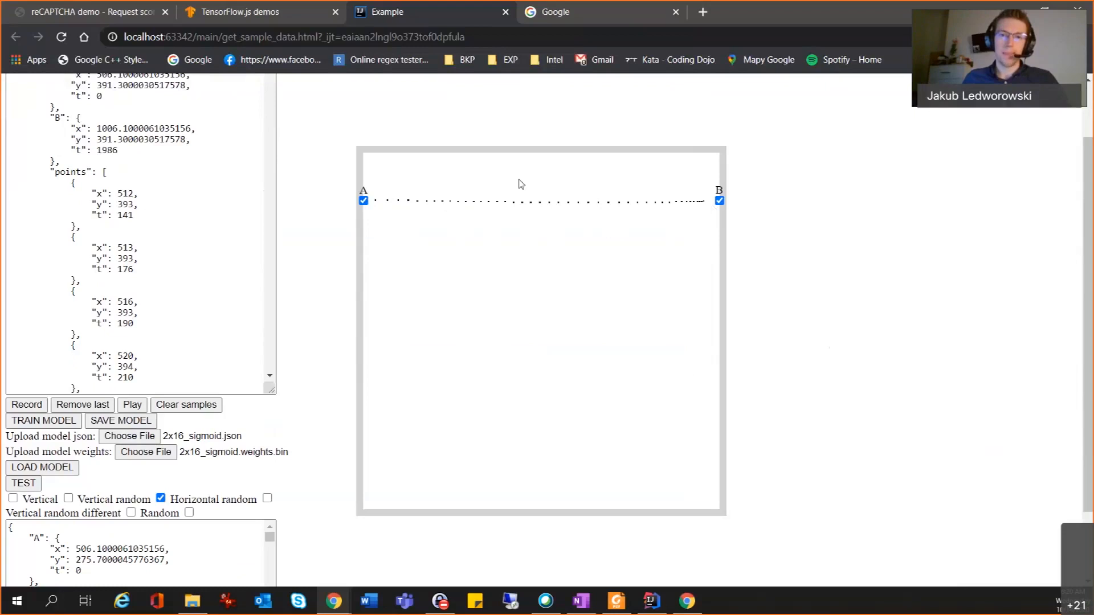
{"action": "mouse_move", "coordinate": [463, 211]}
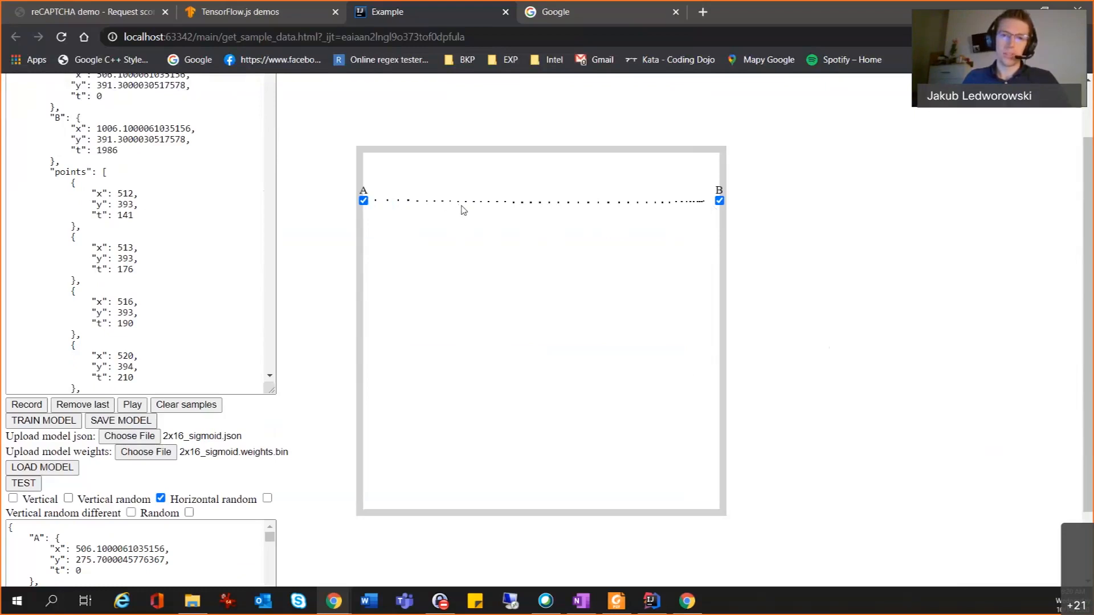
{"action": "mouse_move", "coordinate": [512, 215]}
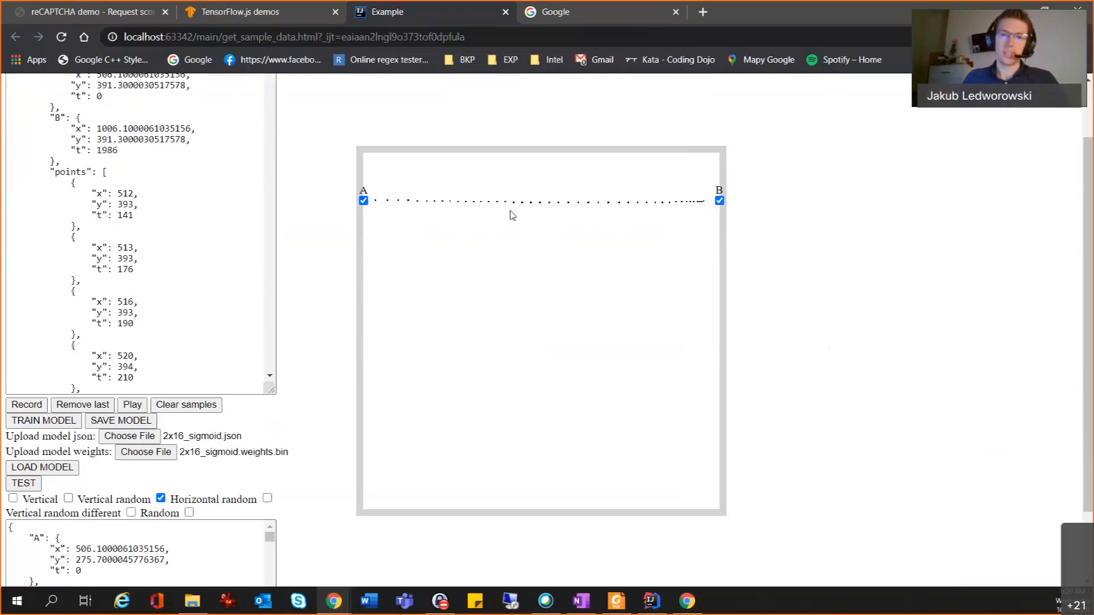
{"action": "mouse_move", "coordinate": [715, 224]}
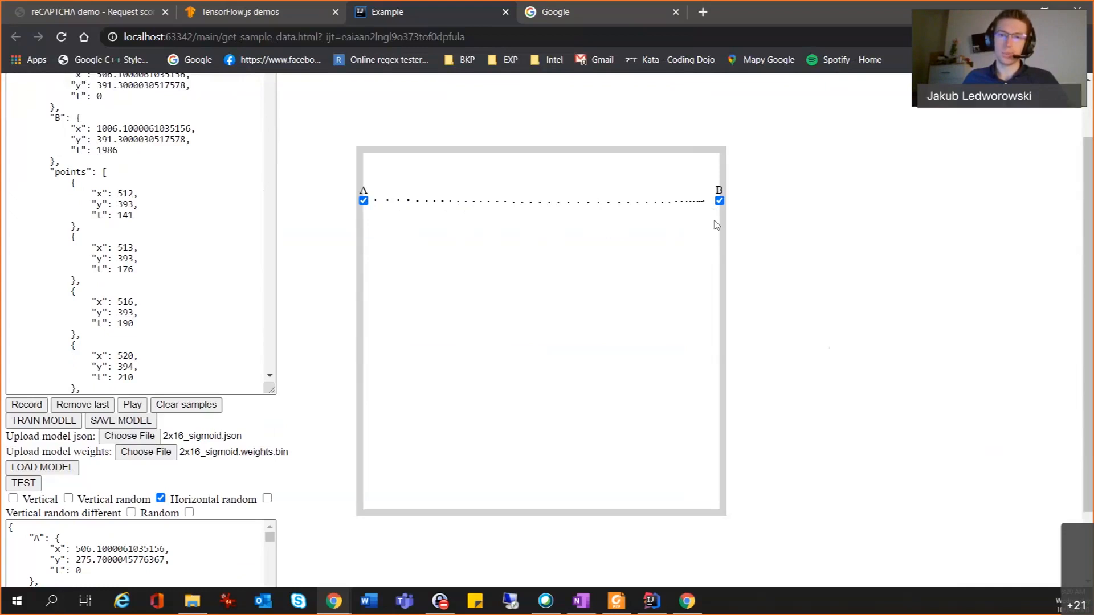
{"action": "mouse_move", "coordinate": [753, 205]}
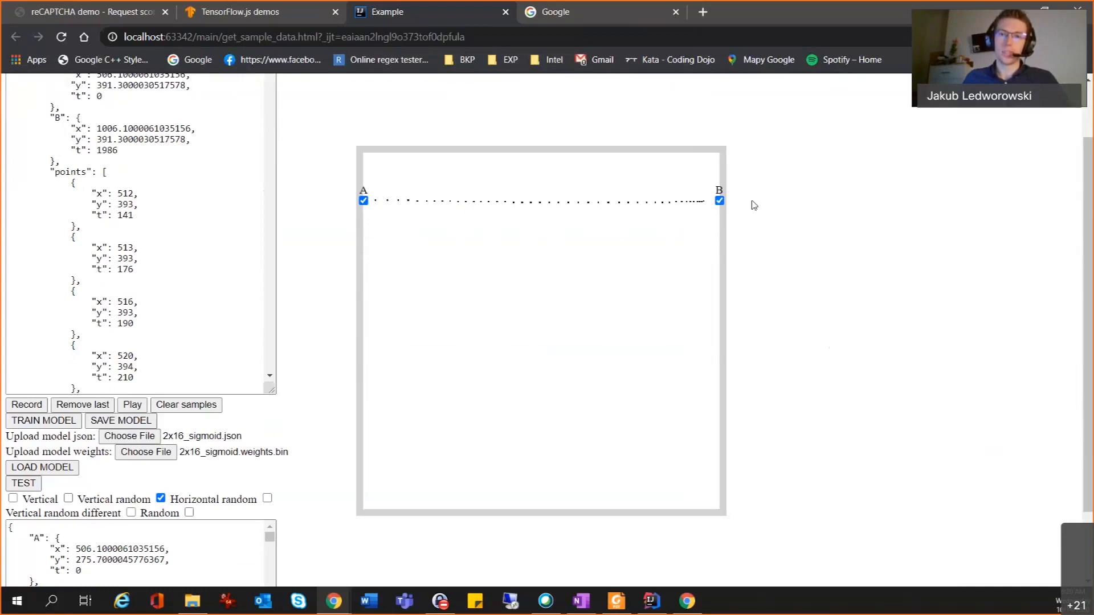
{"action": "mouse_move", "coordinate": [694, 168]}
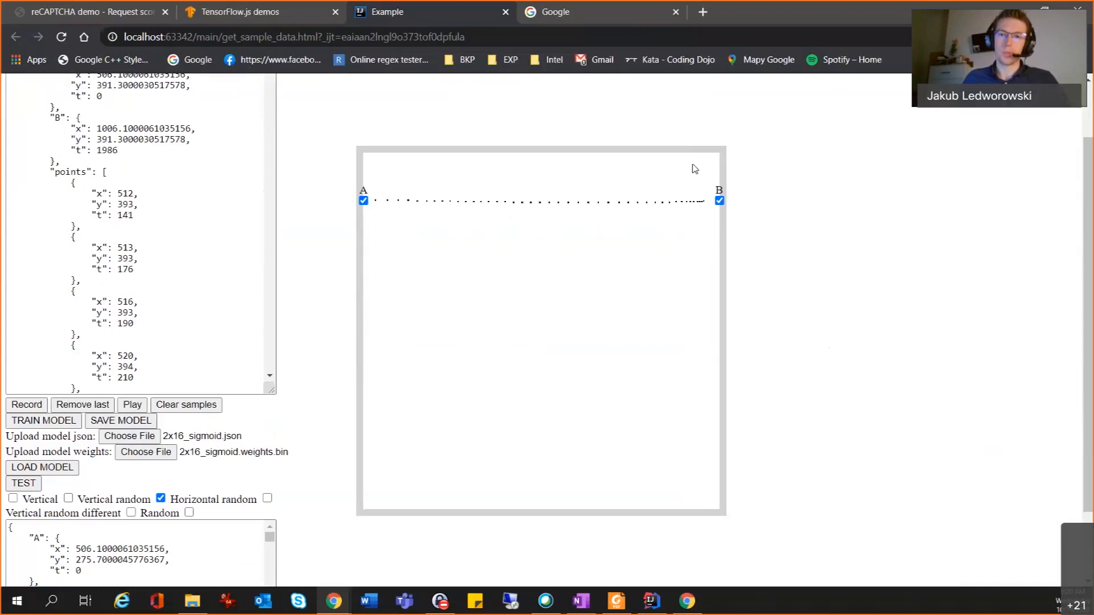
{"action": "mouse_move", "coordinate": [666, 216]}
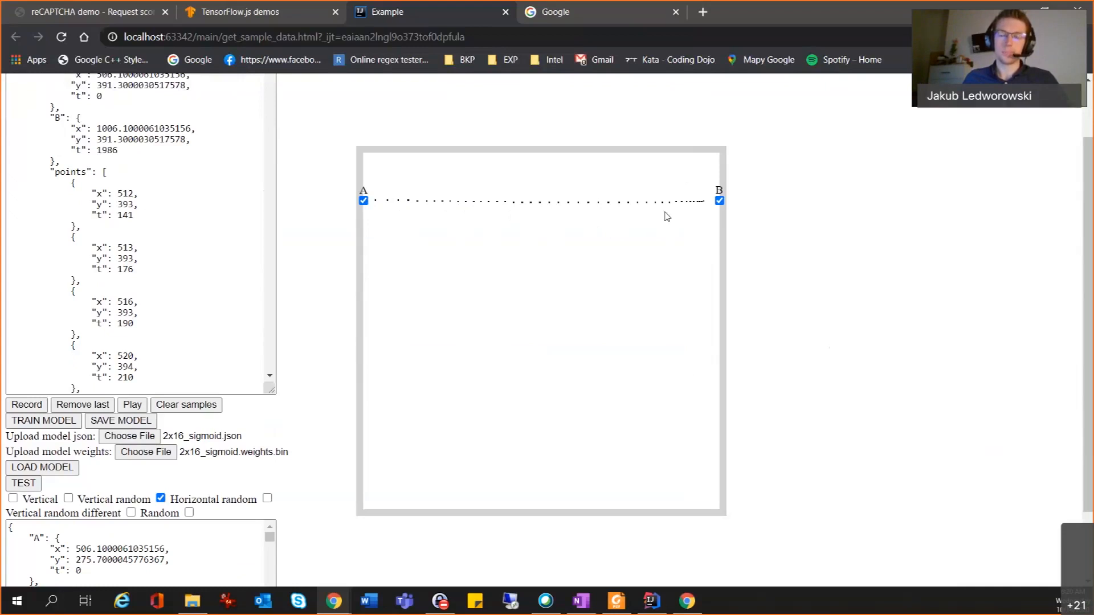
{"action": "mouse_move", "coordinate": [704, 176]}
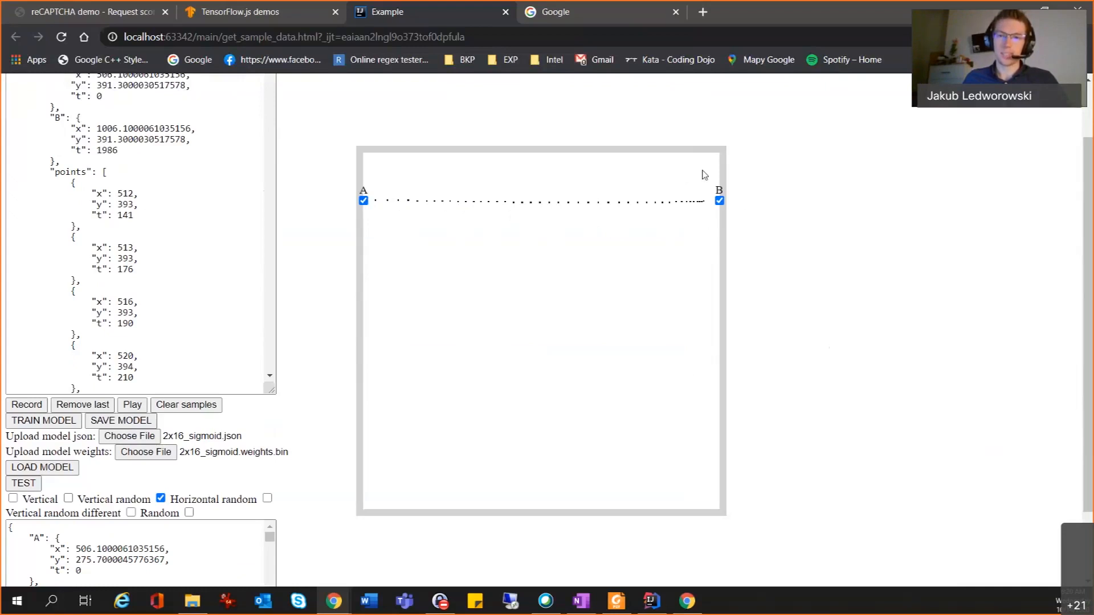
{"action": "mouse_move", "coordinate": [718, 233]}
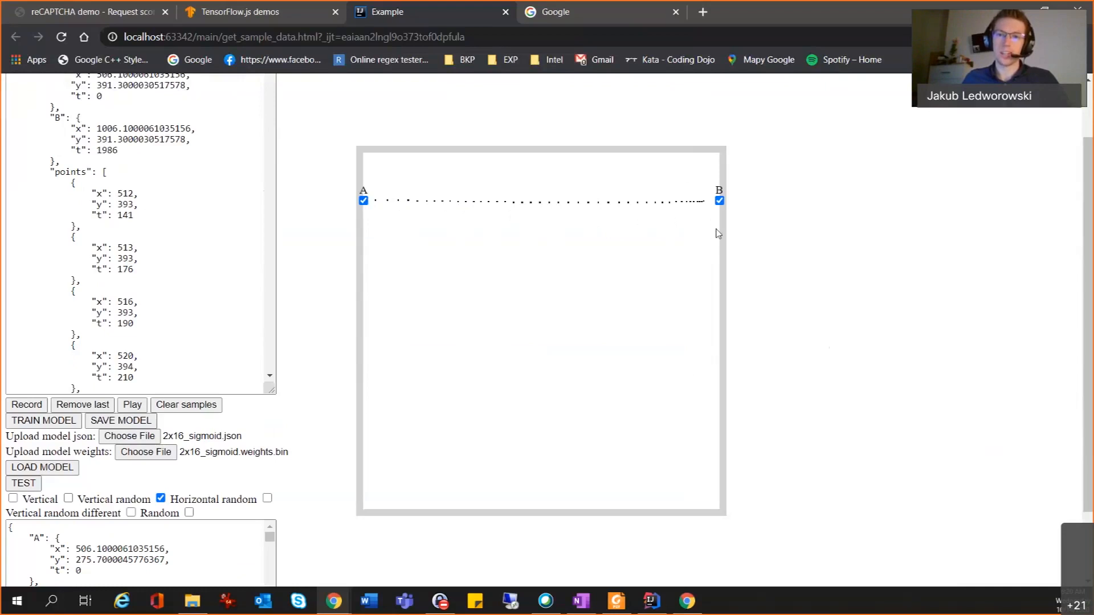
{"action": "mouse_move", "coordinate": [705, 205]}
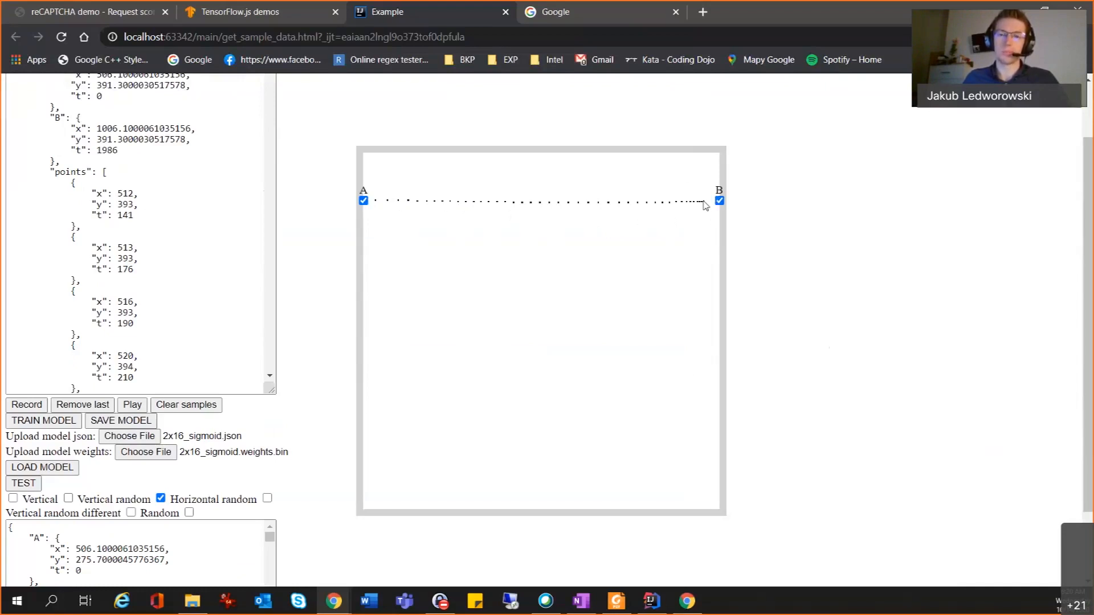
{"action": "mouse_move", "coordinate": [247, 481]}
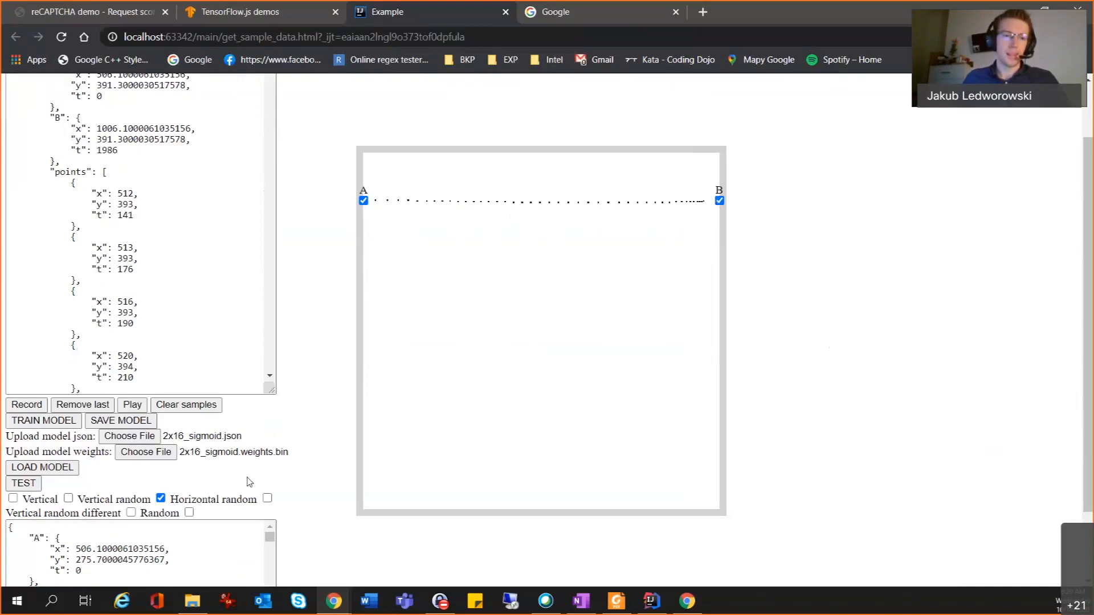
{"action": "left_click", "coordinate": [23, 483]}
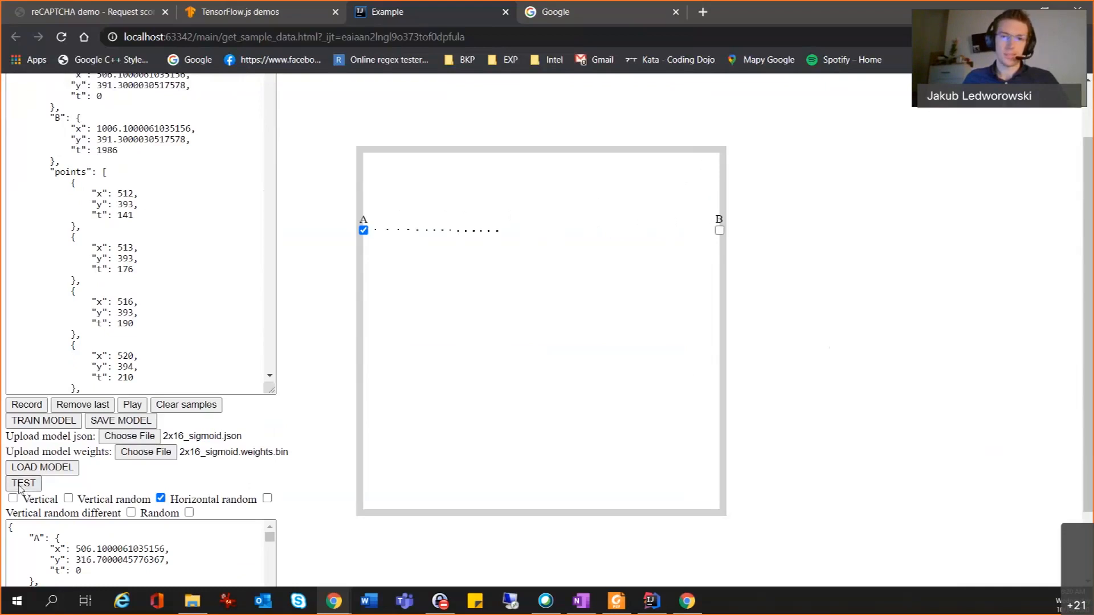
{"action": "left_click", "coordinate": [23, 483]}
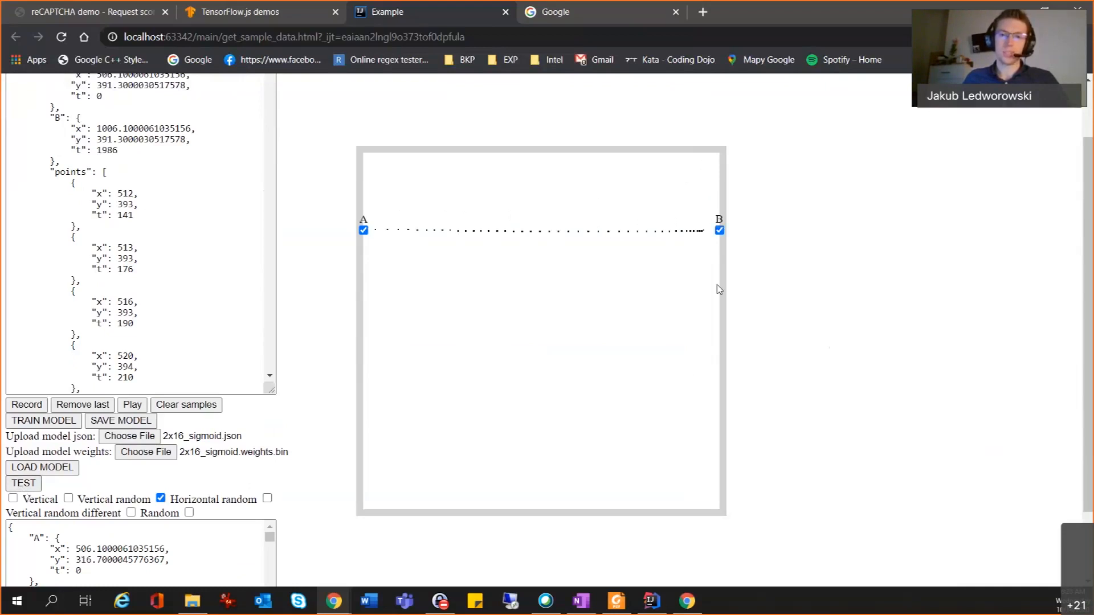
{"action": "mouse_move", "coordinate": [695, 224]}
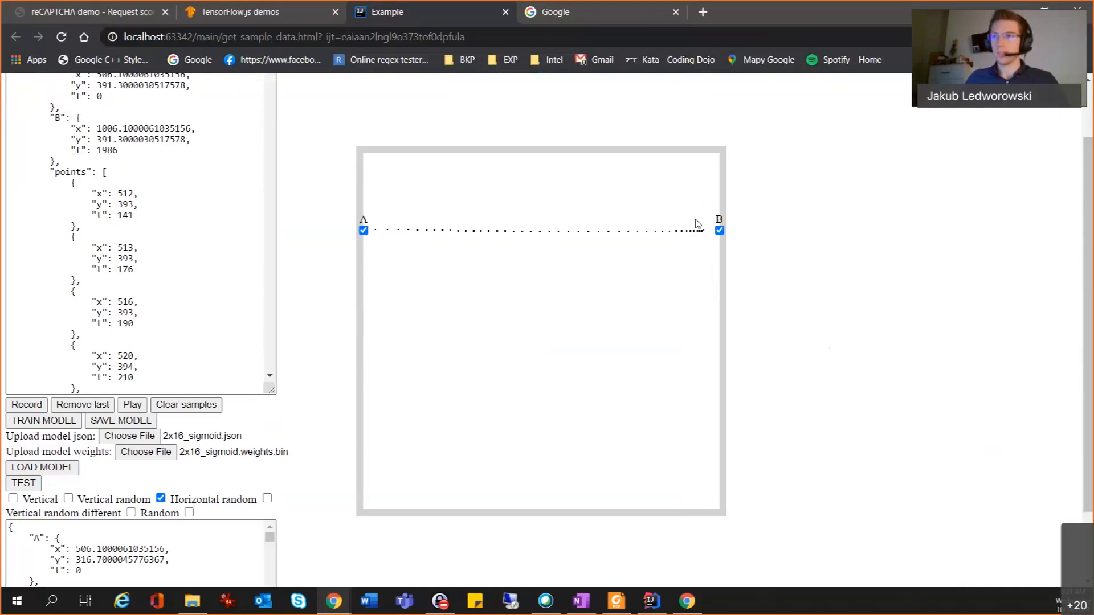
{"action": "mouse_move", "coordinate": [493, 180]}
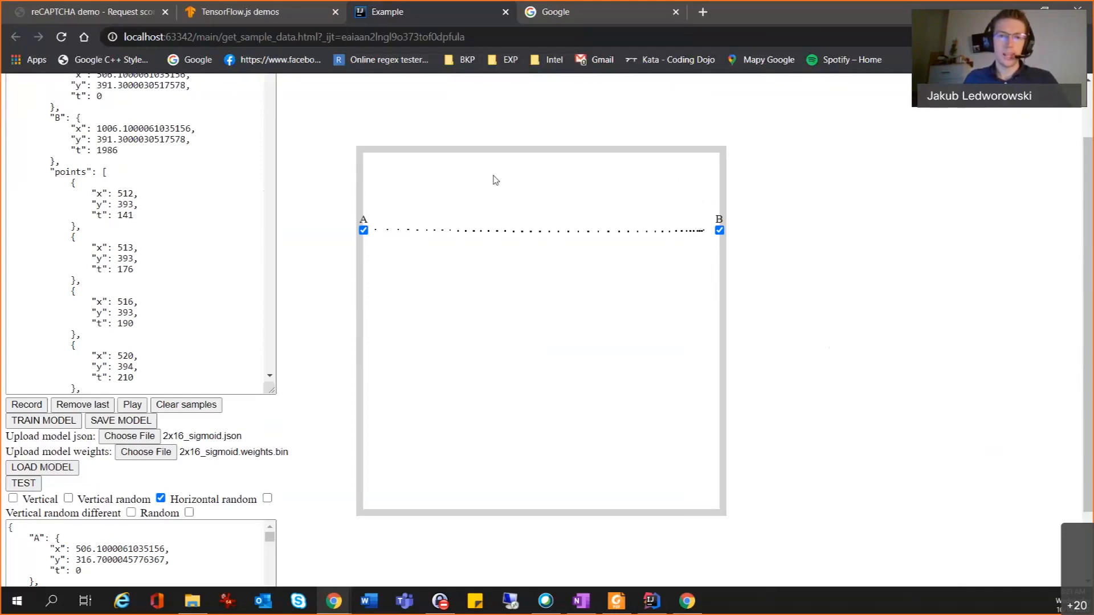
{"action": "mouse_move", "coordinate": [657, 253]}
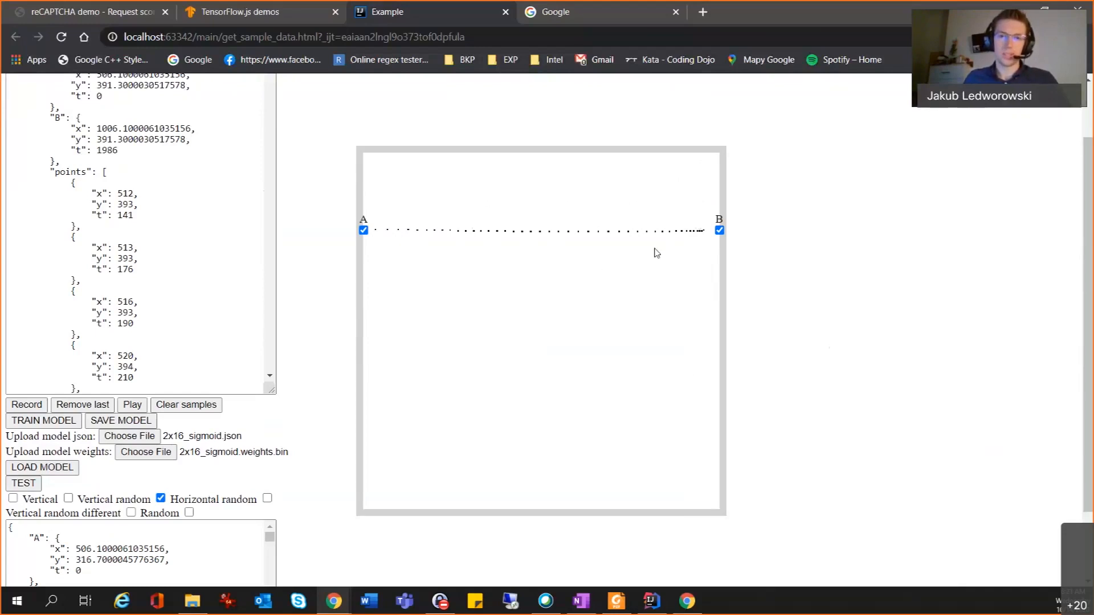
{"action": "mouse_move", "coordinate": [438, 224]}
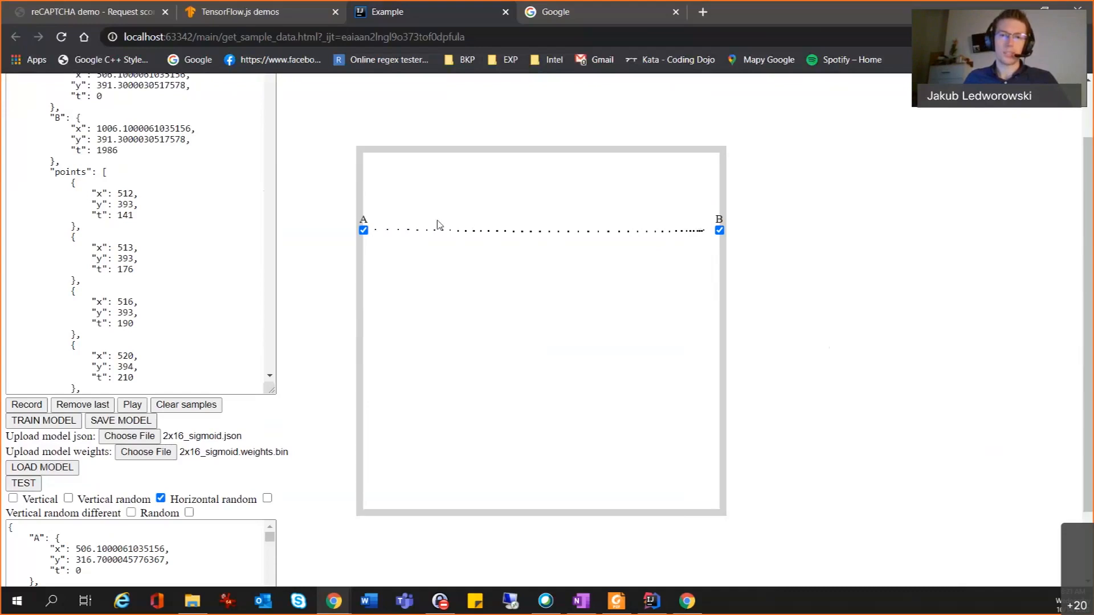
{"action": "mouse_move", "coordinate": [345, 236]}
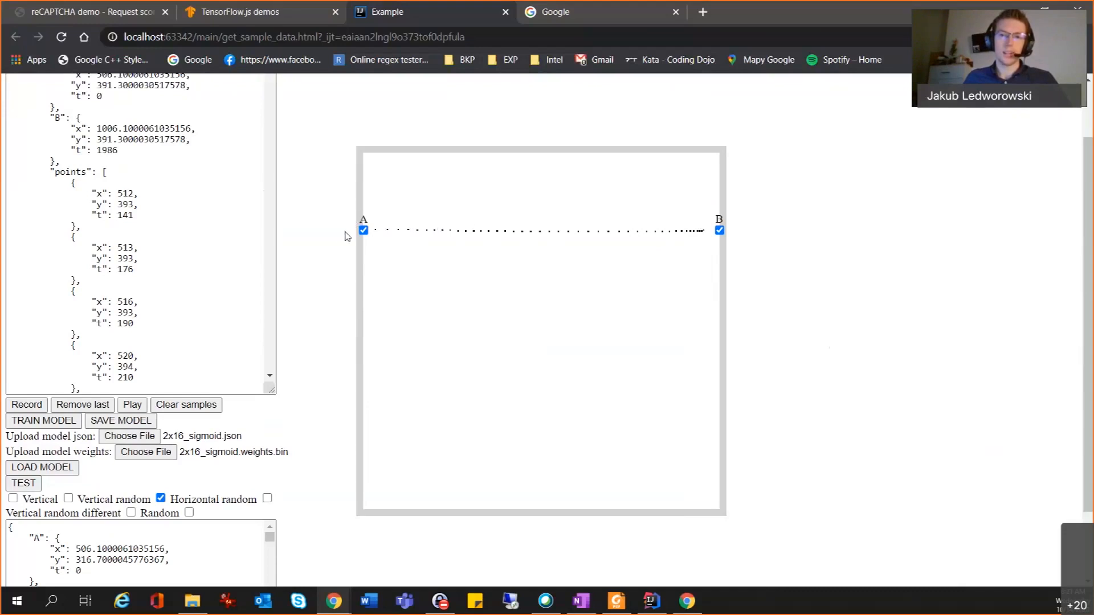
{"action": "mouse_move", "coordinate": [349, 246]}
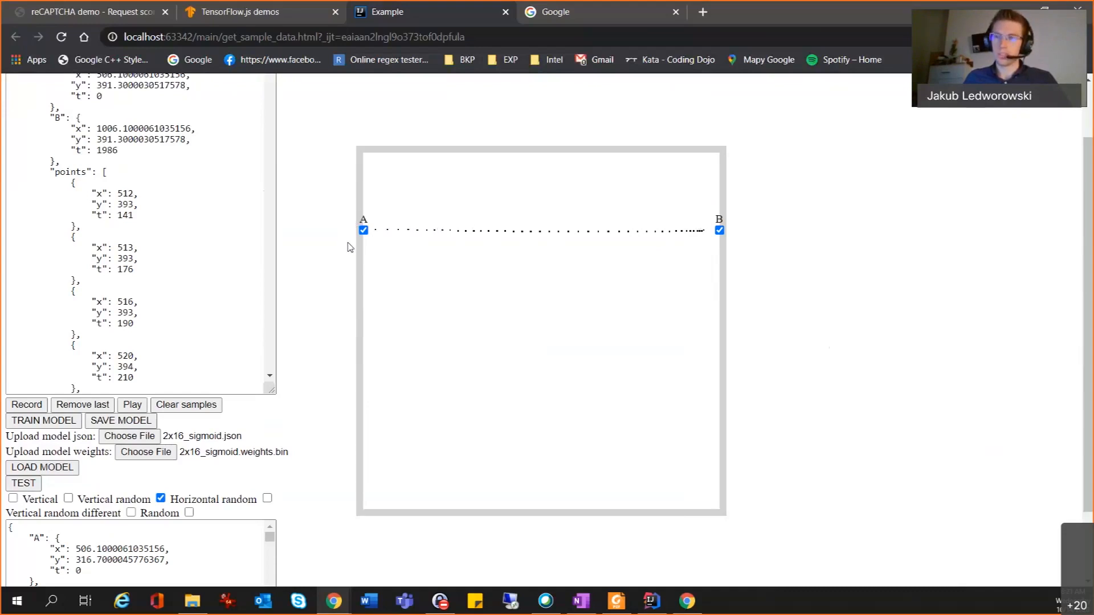
{"action": "mouse_move", "coordinate": [340, 212]}
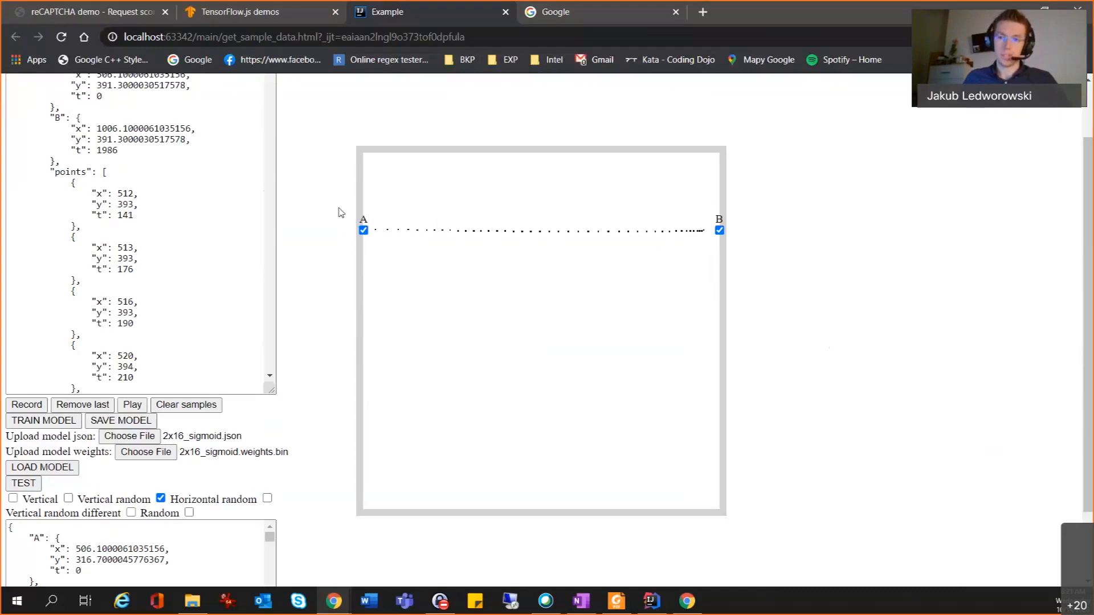
{"action": "mouse_move", "coordinate": [366, 252]}
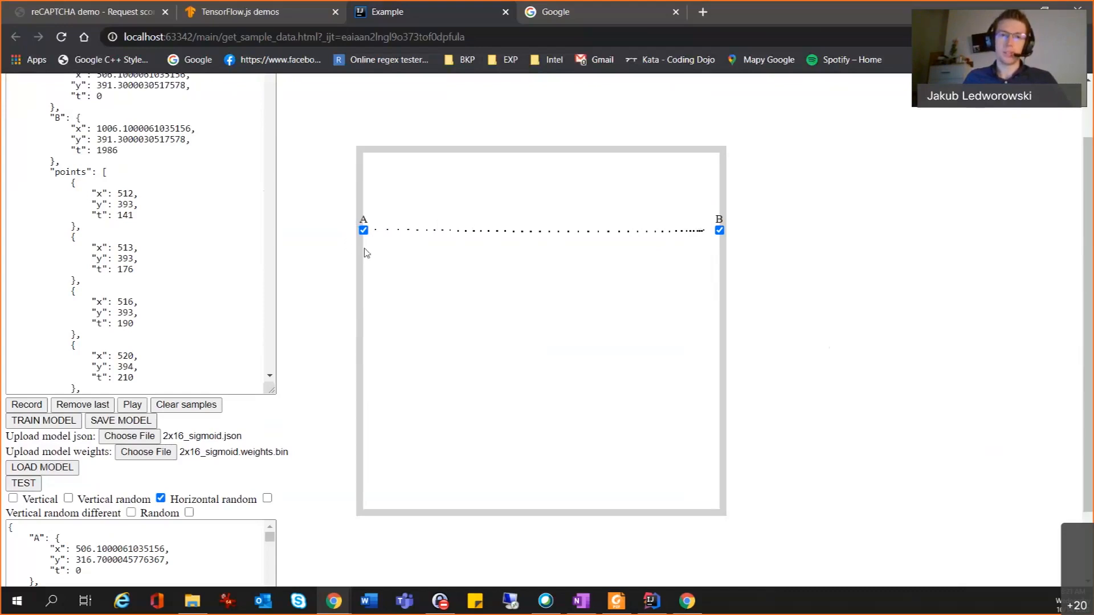
{"action": "mouse_move", "coordinate": [371, 240]}
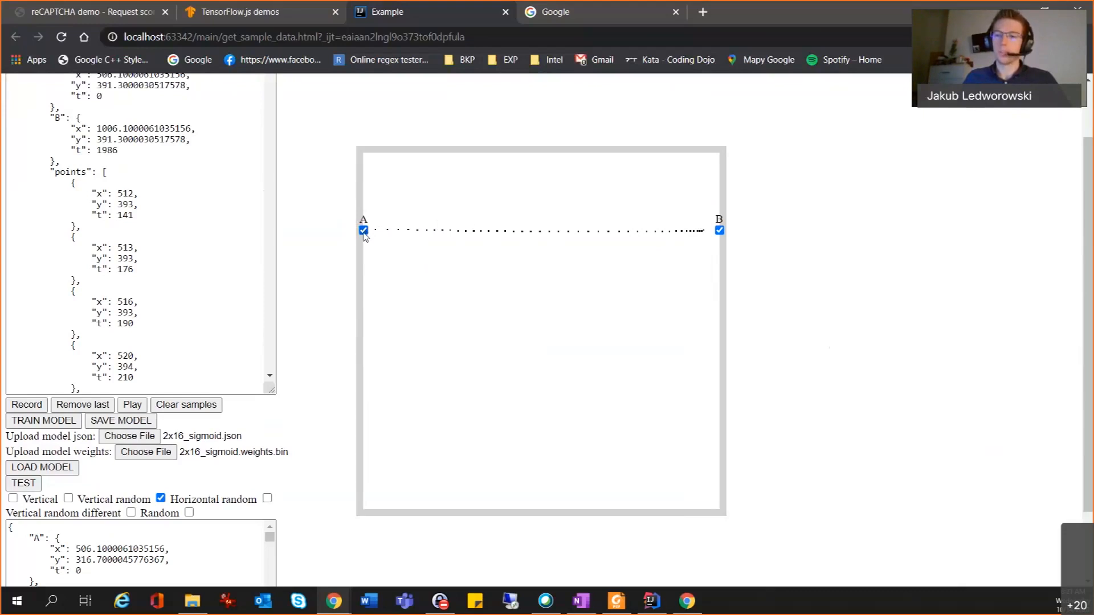
{"action": "mouse_move", "coordinate": [718, 237]}
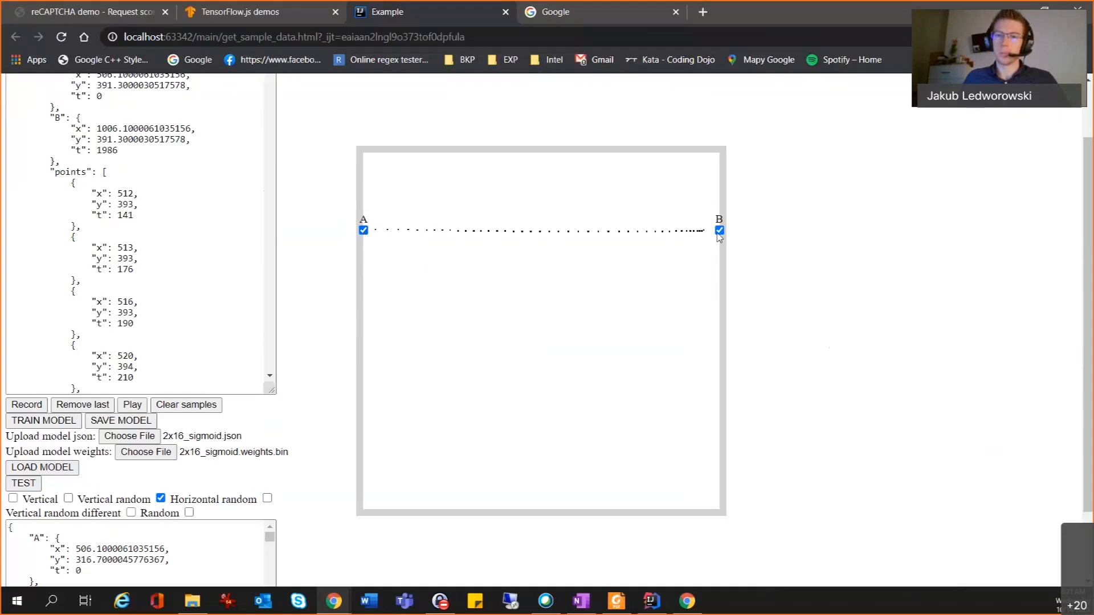
{"action": "mouse_move", "coordinate": [524, 263]}
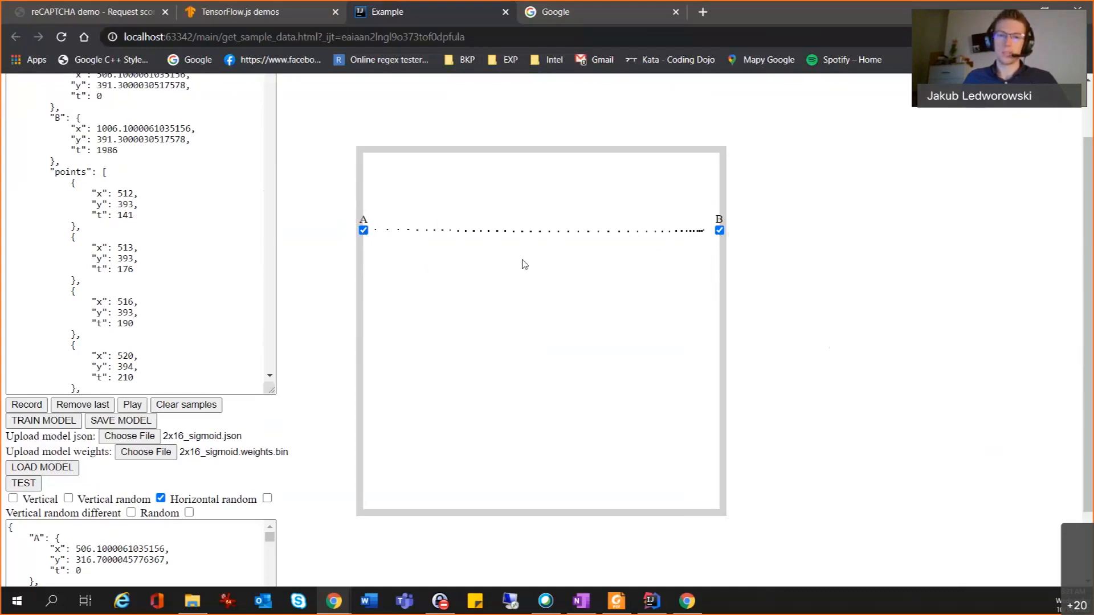
{"action": "mouse_move", "coordinate": [728, 221]}
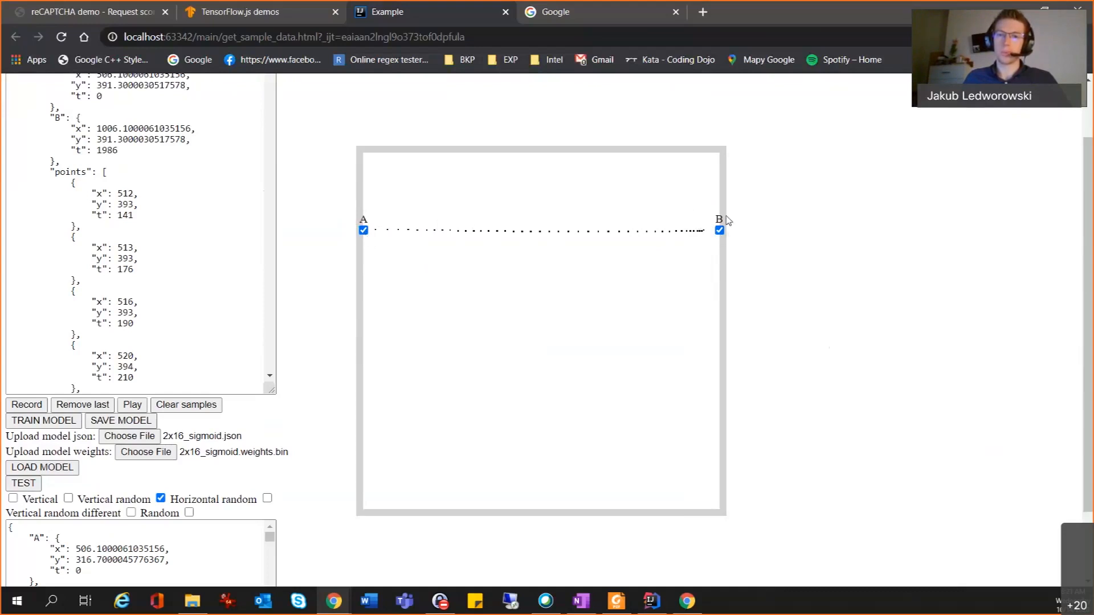
{"action": "mouse_move", "coordinate": [701, 225]}
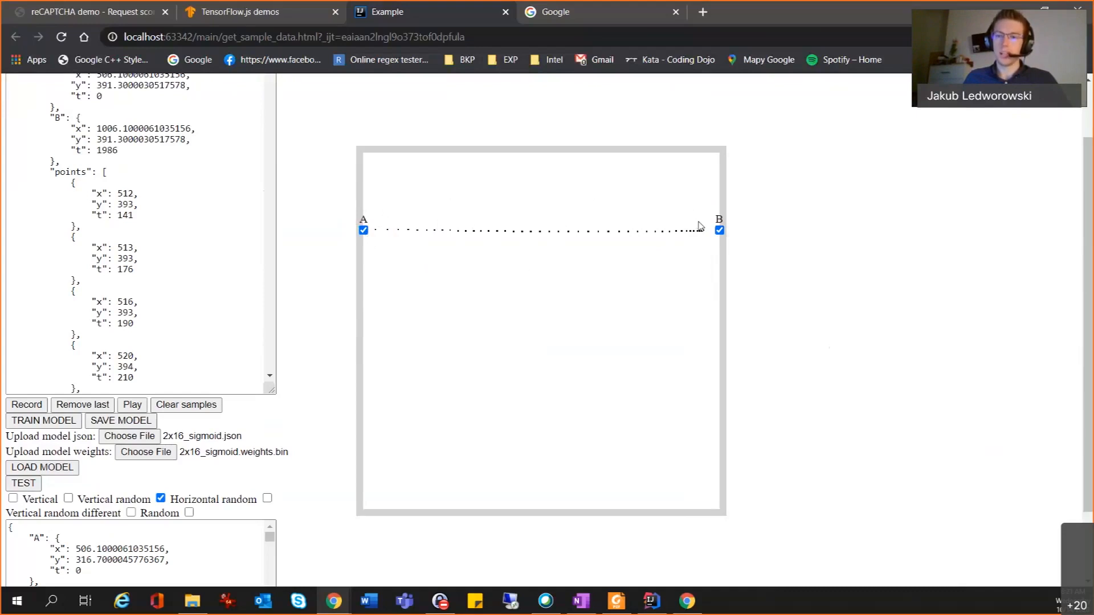
{"action": "mouse_move", "coordinate": [705, 206]}
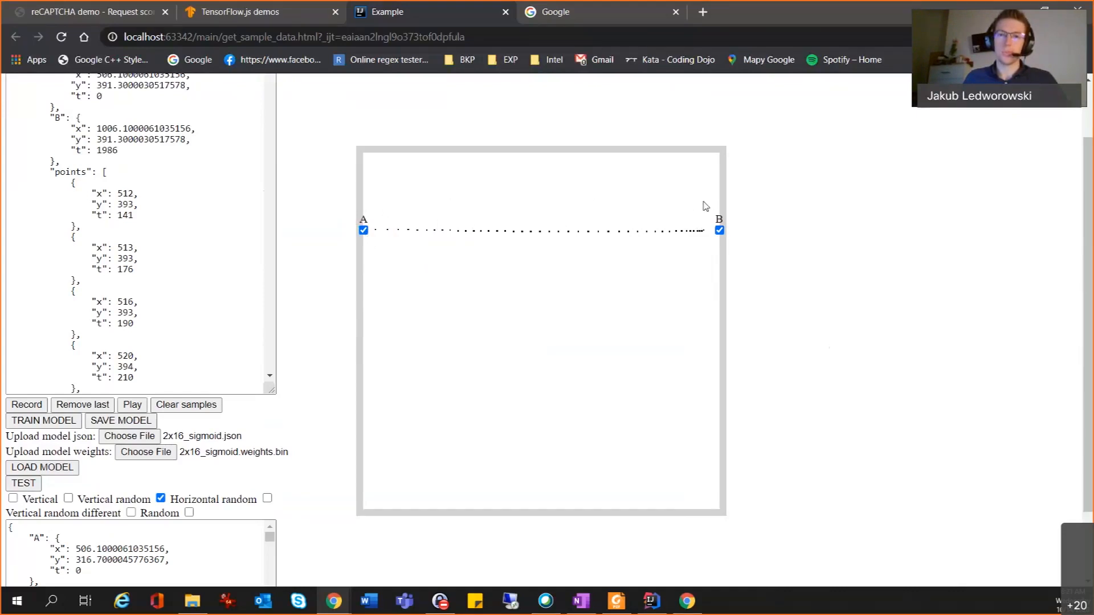
{"action": "mouse_move", "coordinate": [418, 267]}
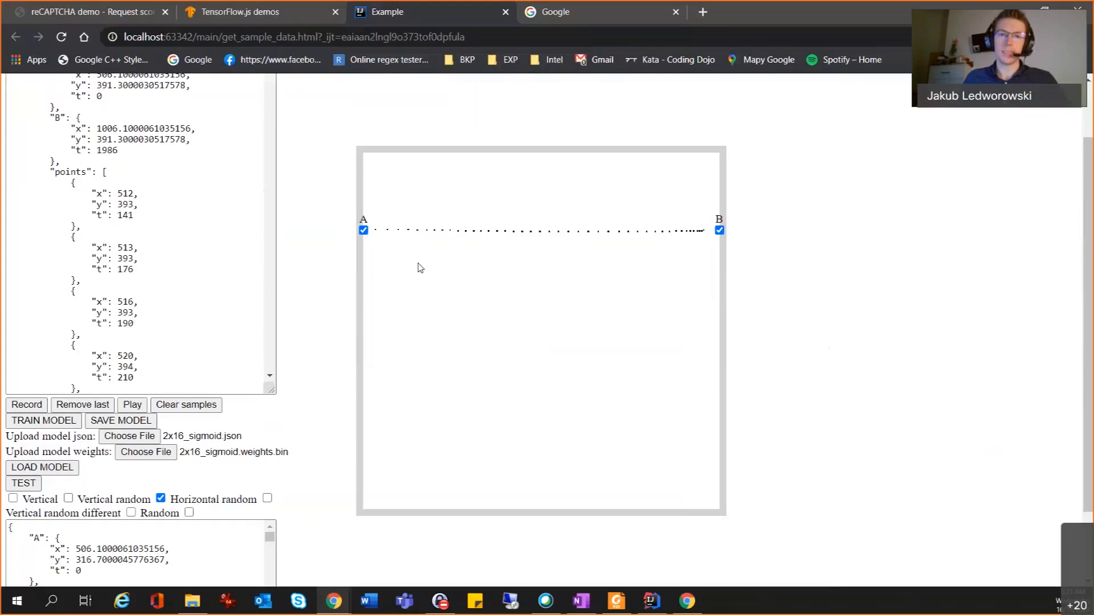
{"action": "mouse_move", "coordinate": [374, 234]}
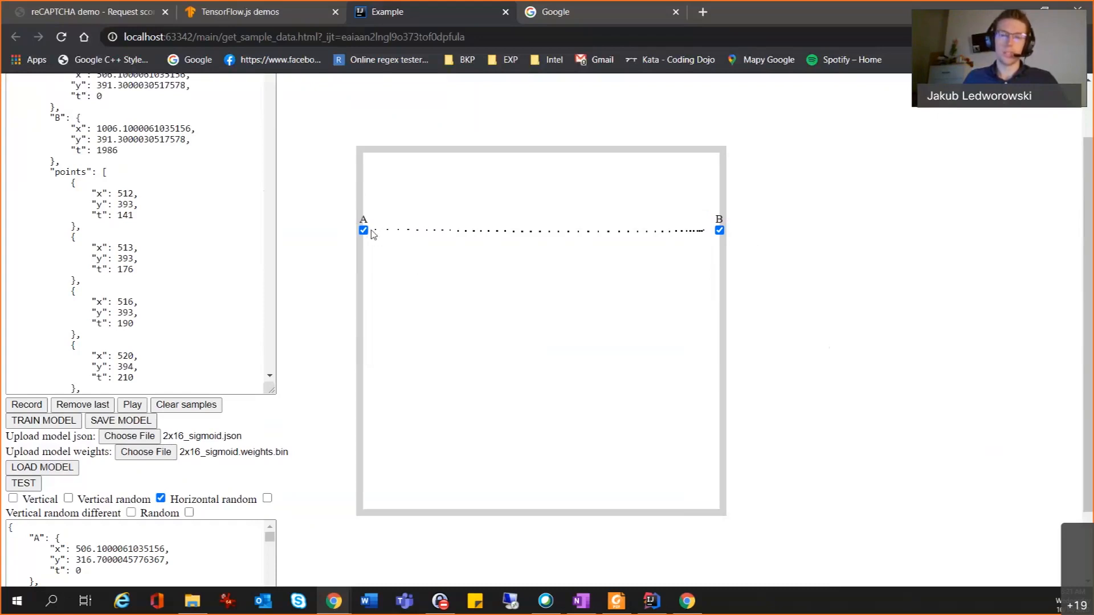
{"action": "mouse_move", "coordinate": [375, 247]}
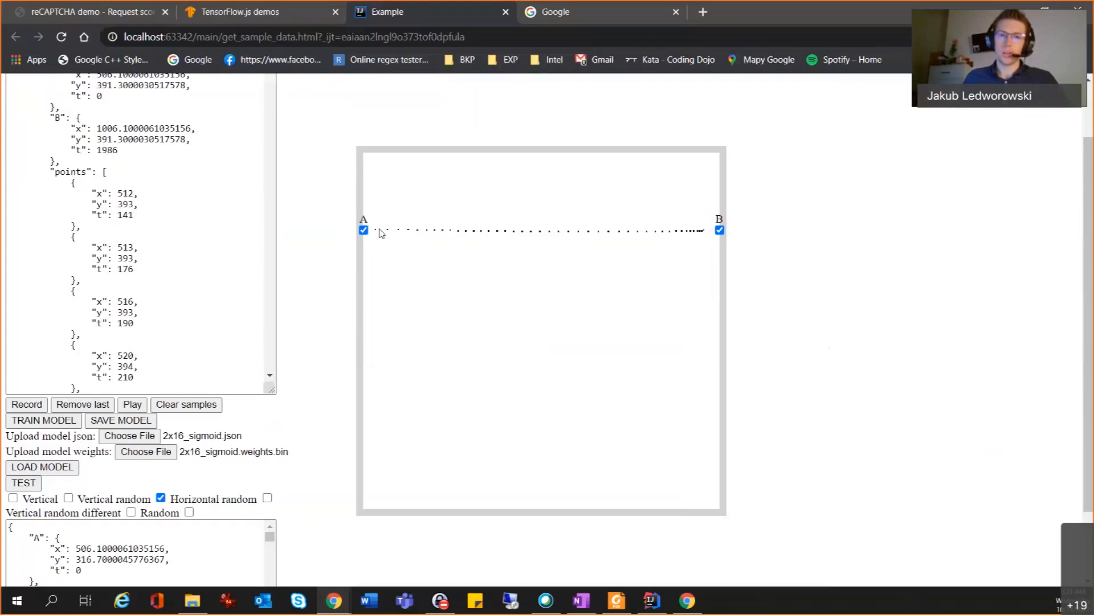
{"action": "mouse_move", "coordinate": [372, 240]}
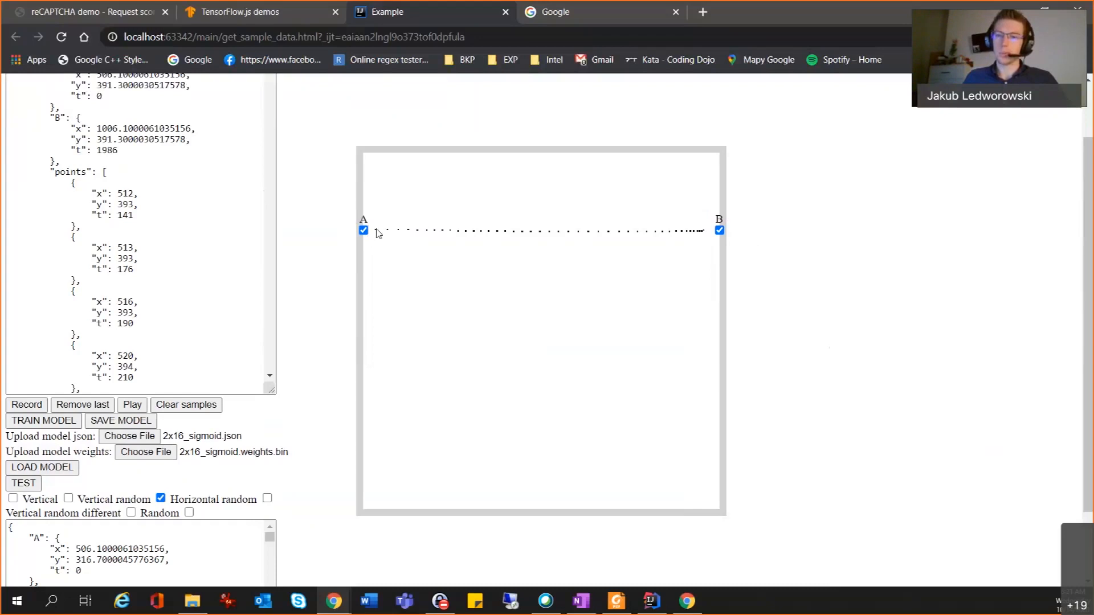
{"action": "mouse_move", "coordinate": [433, 246]}
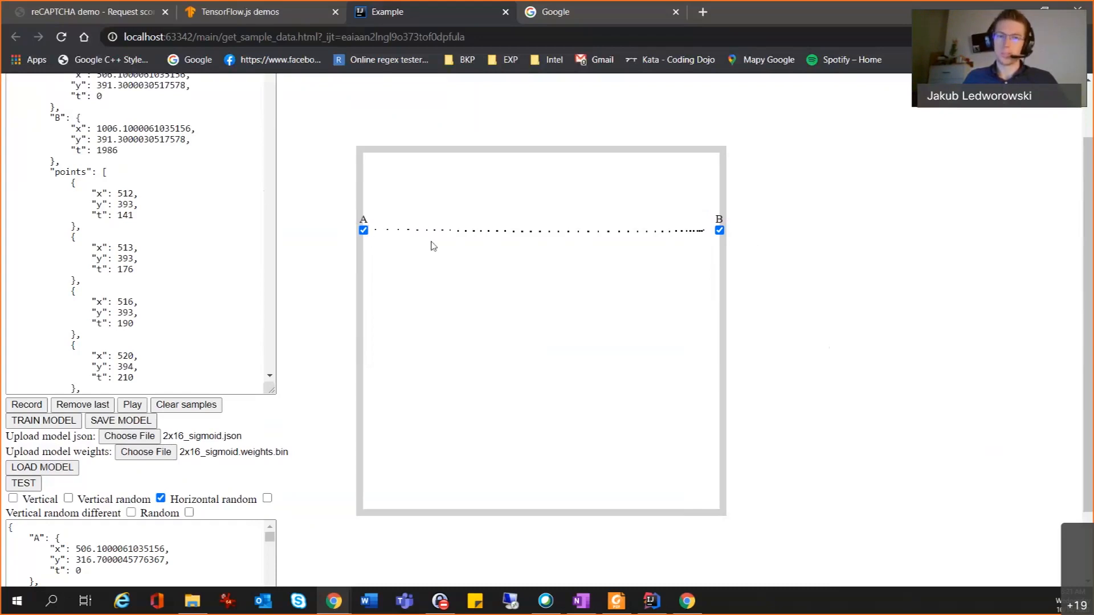
{"action": "mouse_move", "coordinate": [384, 238]}
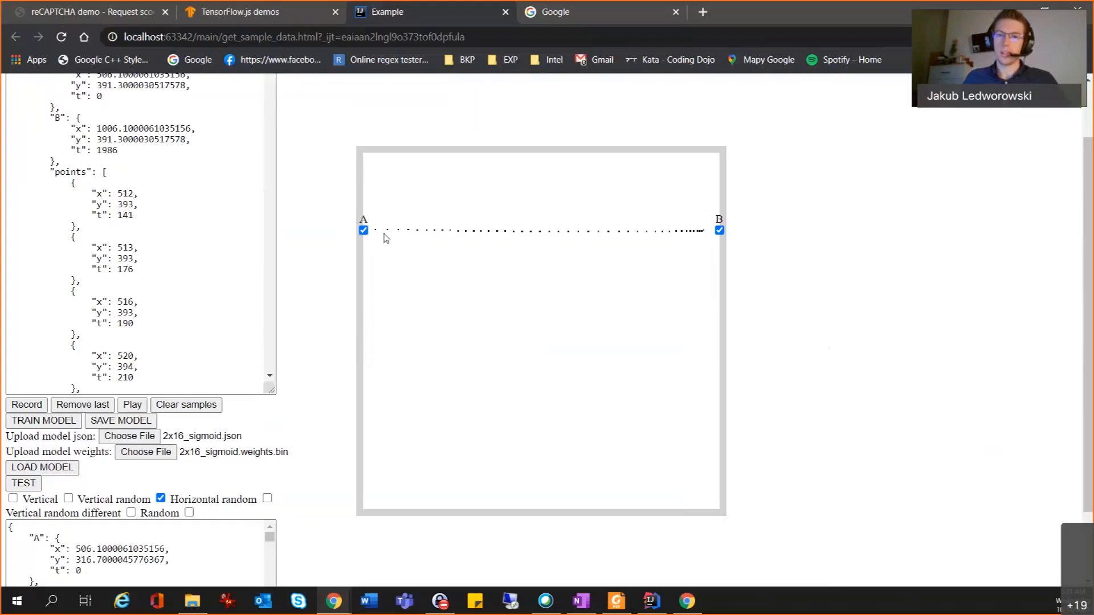
{"action": "mouse_move", "coordinate": [569, 244]}
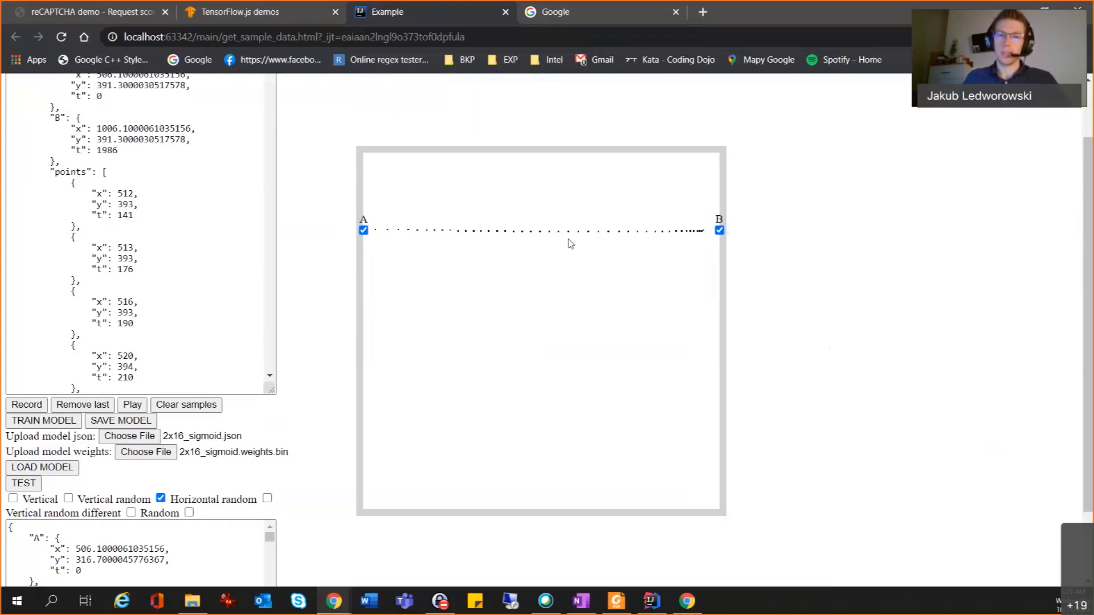
{"action": "mouse_move", "coordinate": [444, 266]}
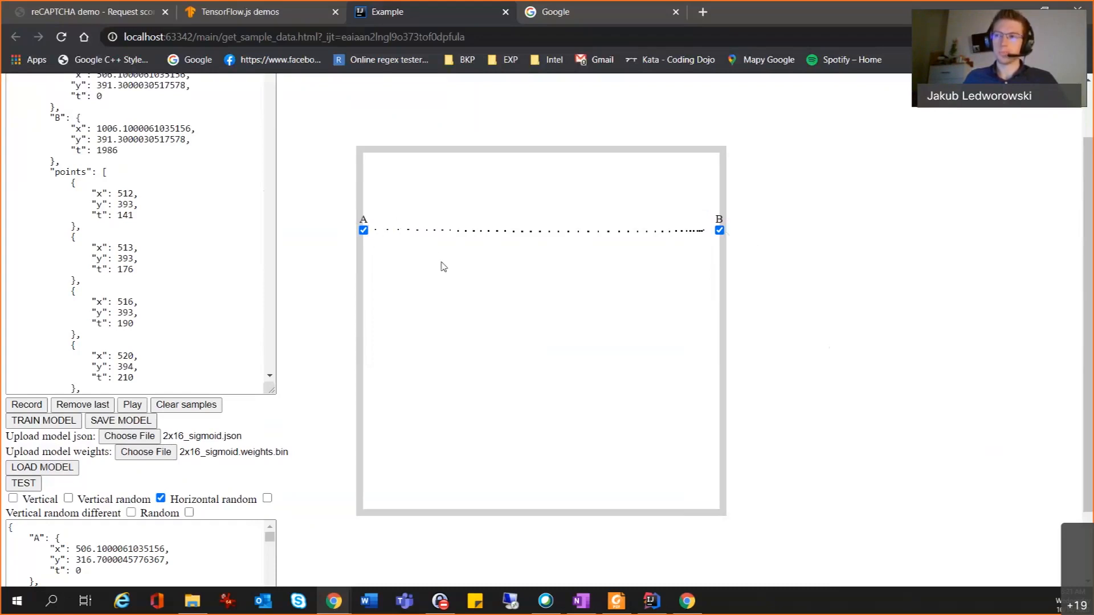
{"action": "mouse_move", "coordinate": [499, 362]}
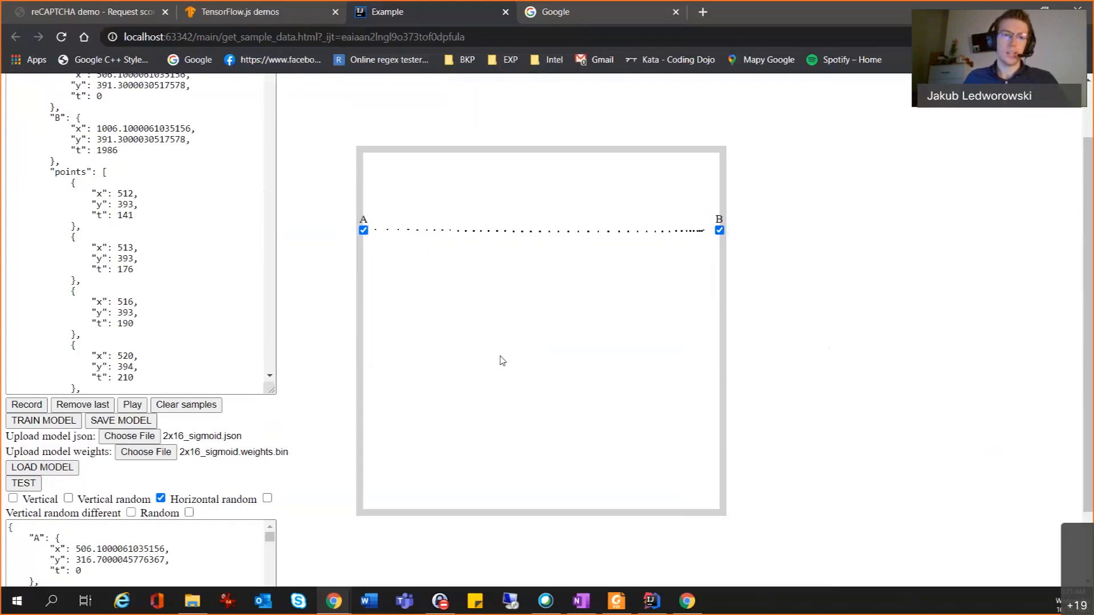
{"action": "mouse_move", "coordinate": [470, 260]}
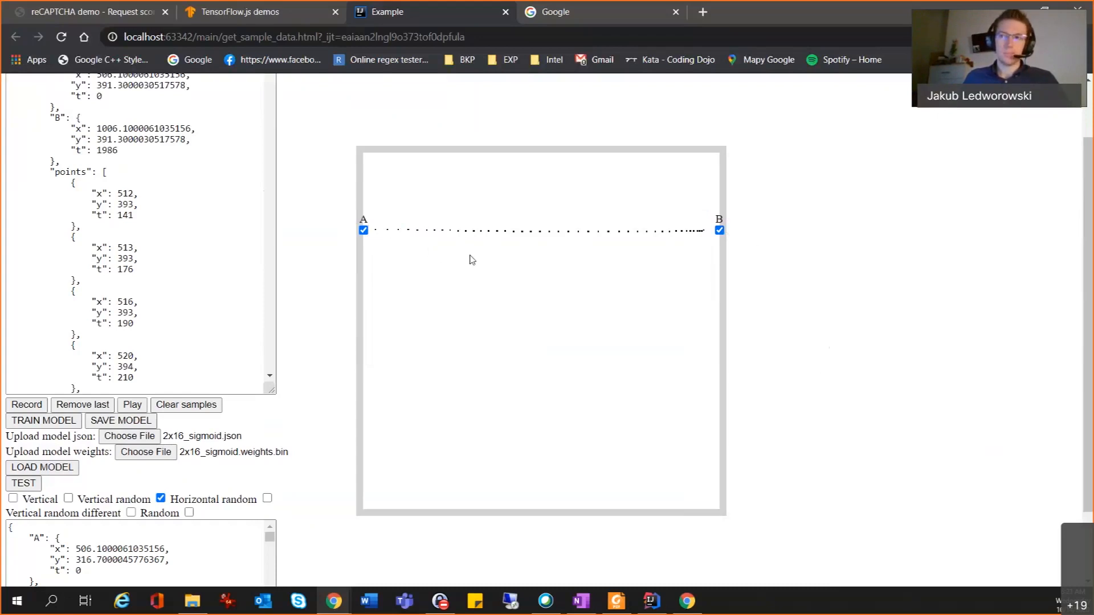
{"action": "mouse_move", "coordinate": [104, 520]}
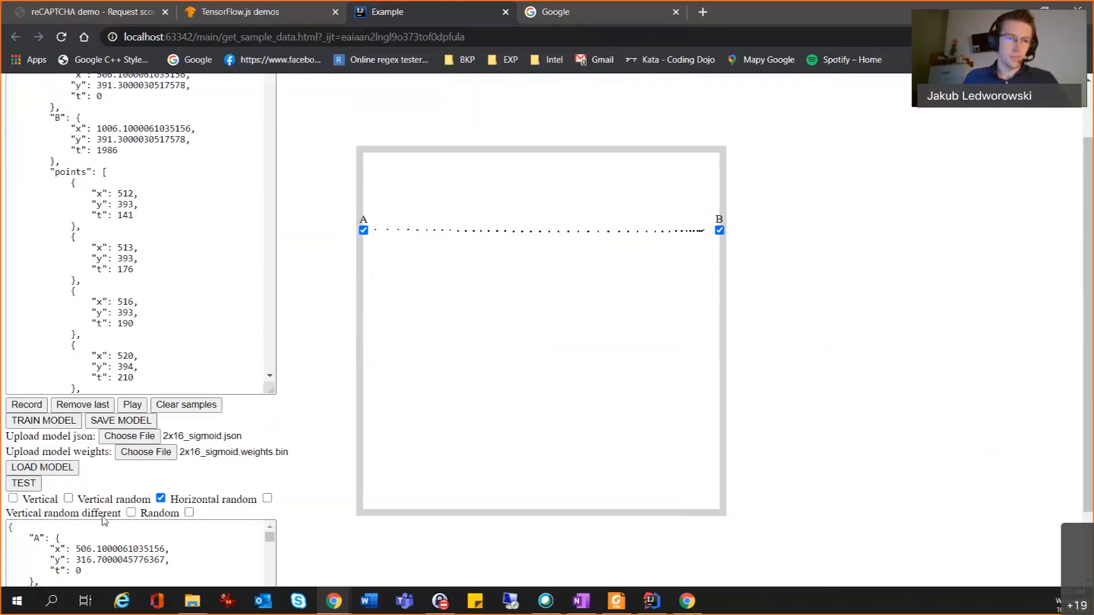
Step: Switch off Horizontal random and pick 2x16_sigmoid.json from the Random models folder
{"action": "left_click", "coordinate": [160, 499]}
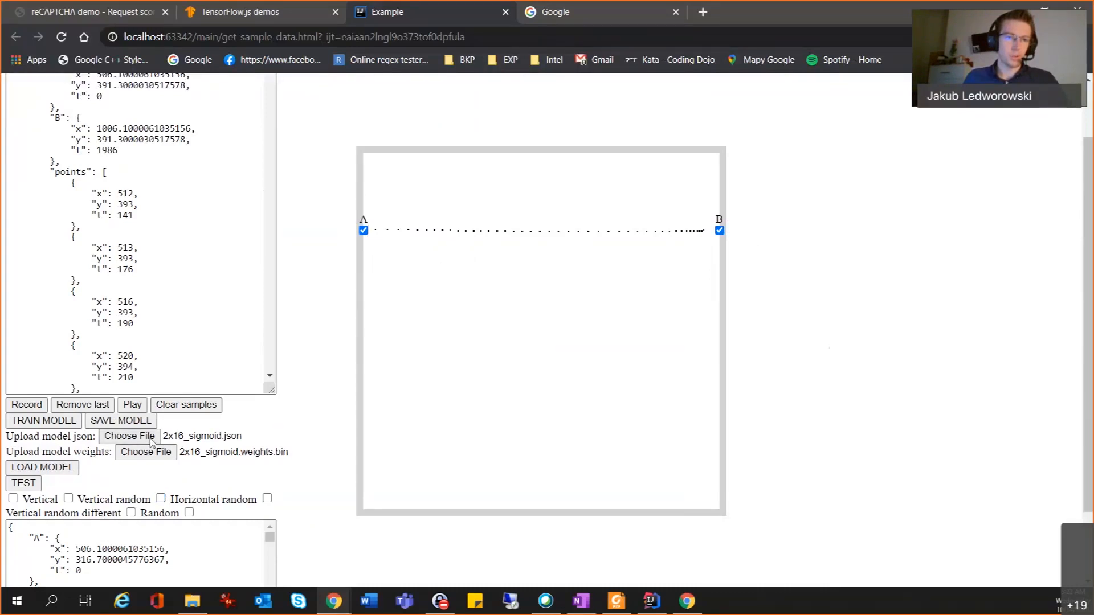
{"action": "left_click", "coordinate": [129, 436]}
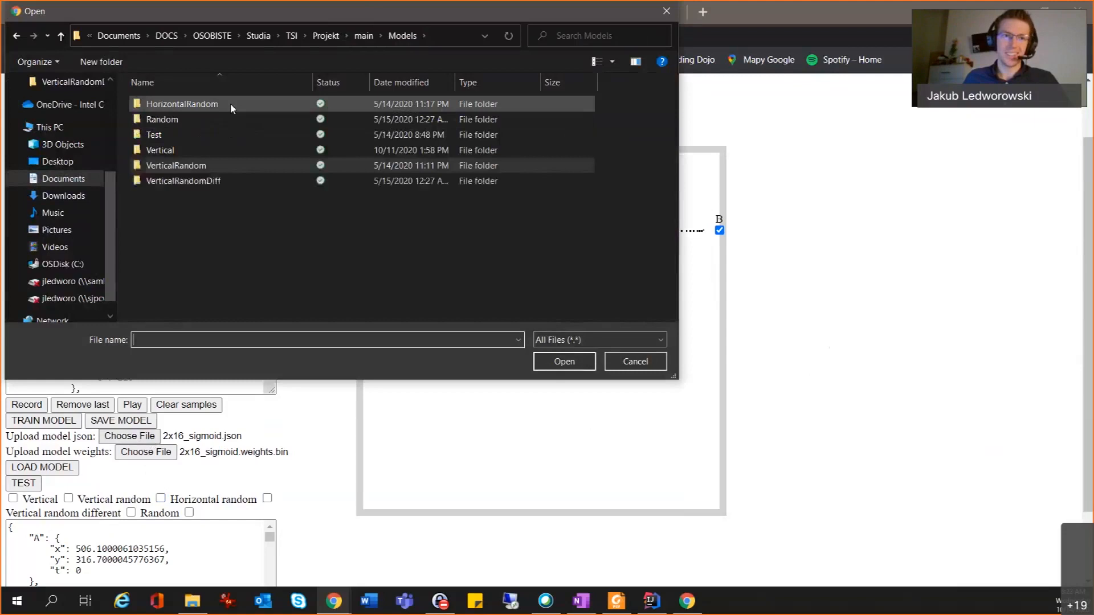
{"action": "double_click", "coordinate": [162, 119]}
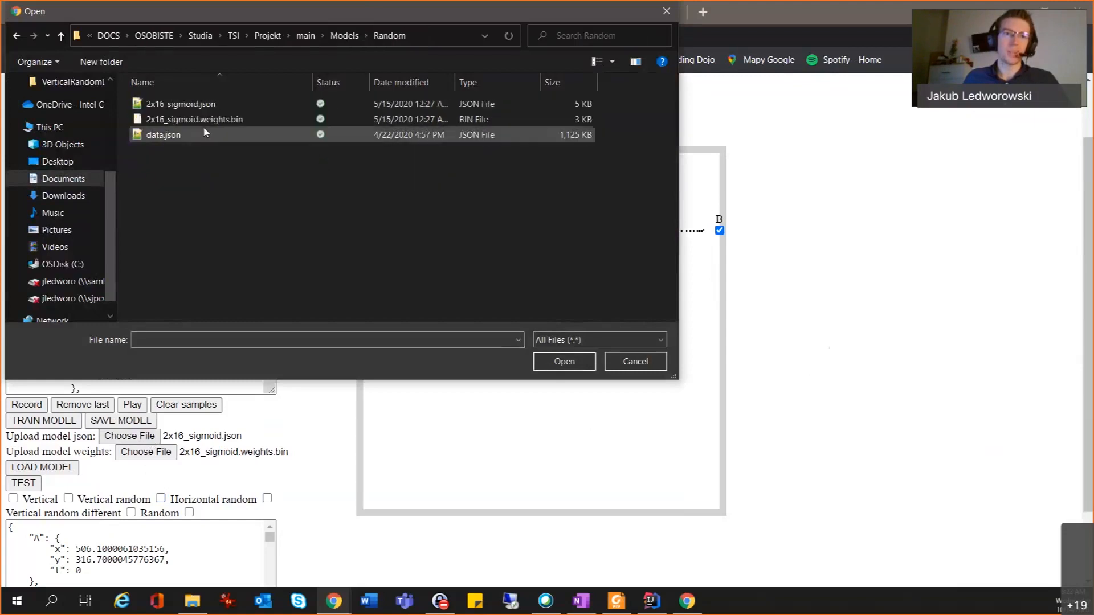
{"action": "left_click", "coordinate": [635, 361]}
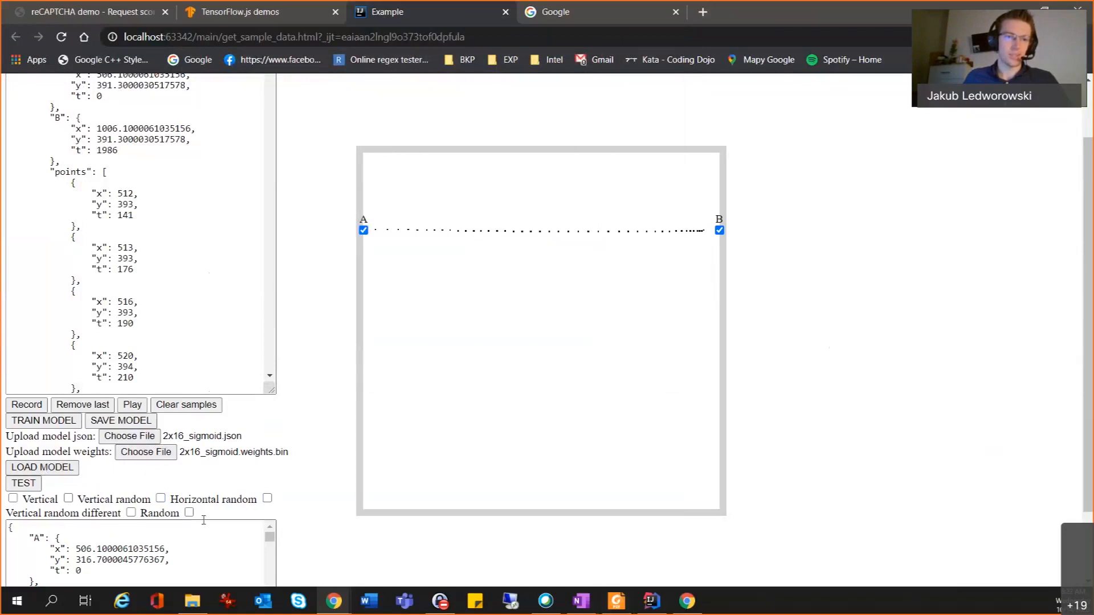
Step: Switch on the Random path option with the 2x16_sigmoid files attached
{"action": "left_click", "coordinate": [188, 513]}
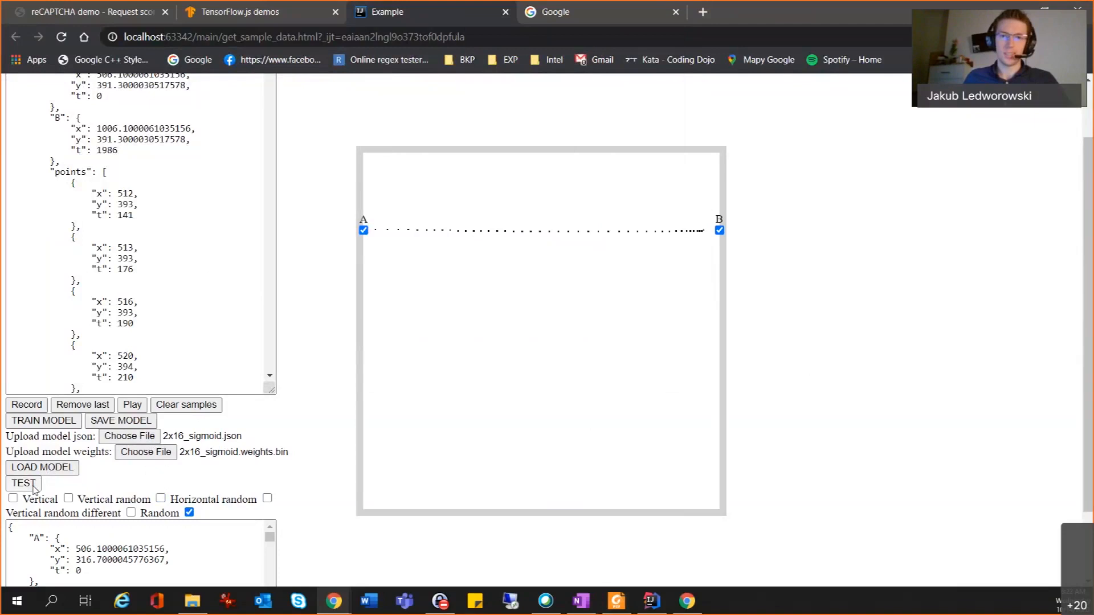
{"action": "mouse_move", "coordinate": [513, 354]}
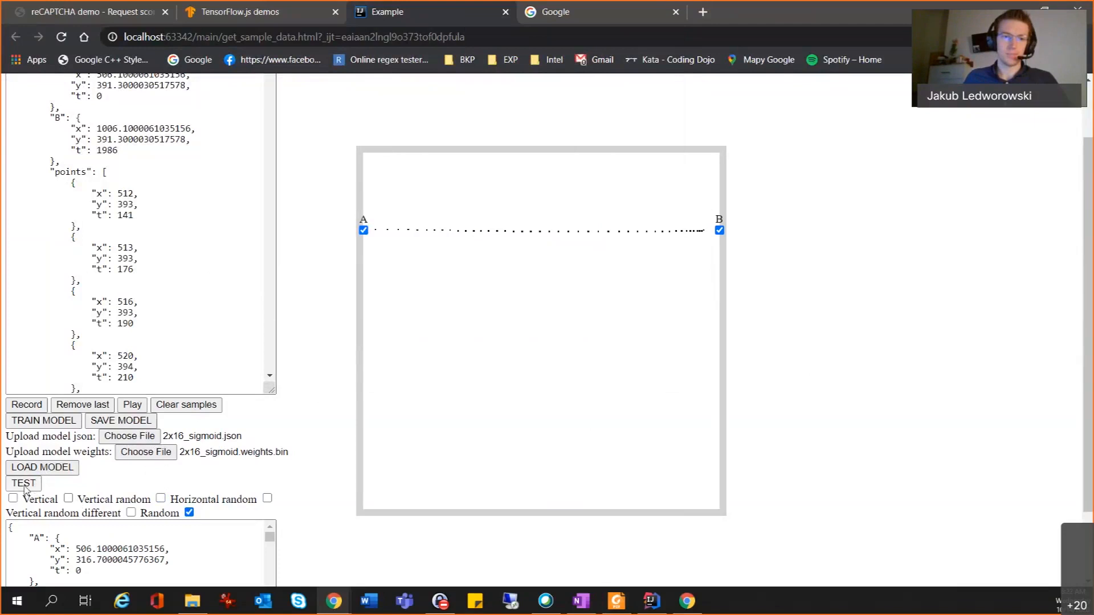
{"action": "mouse_move", "coordinate": [800, 343]}
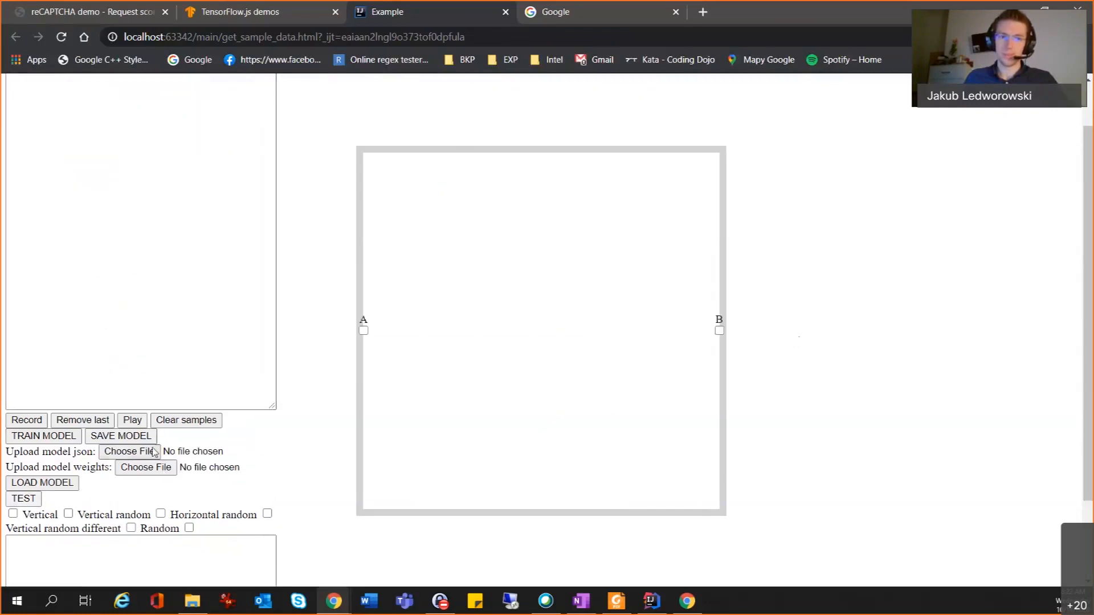
Step: Reattach 2x16_sigmoid.json, load the sigmoid model and switch testing to Random placement
{"action": "left_click", "coordinate": [129, 451]}
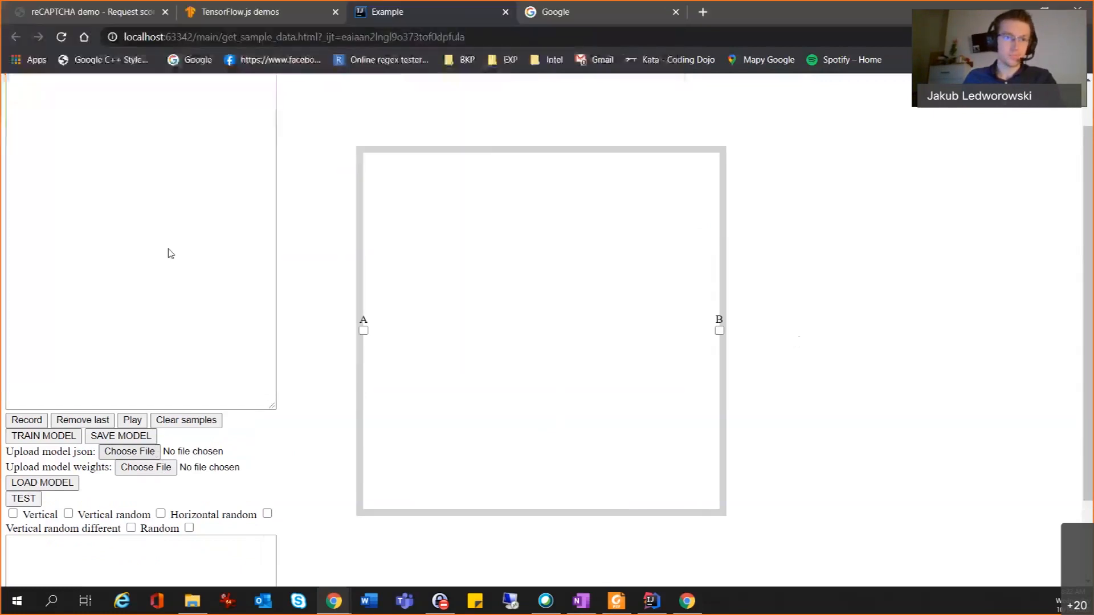
{"action": "left_click", "coordinate": [129, 451]}
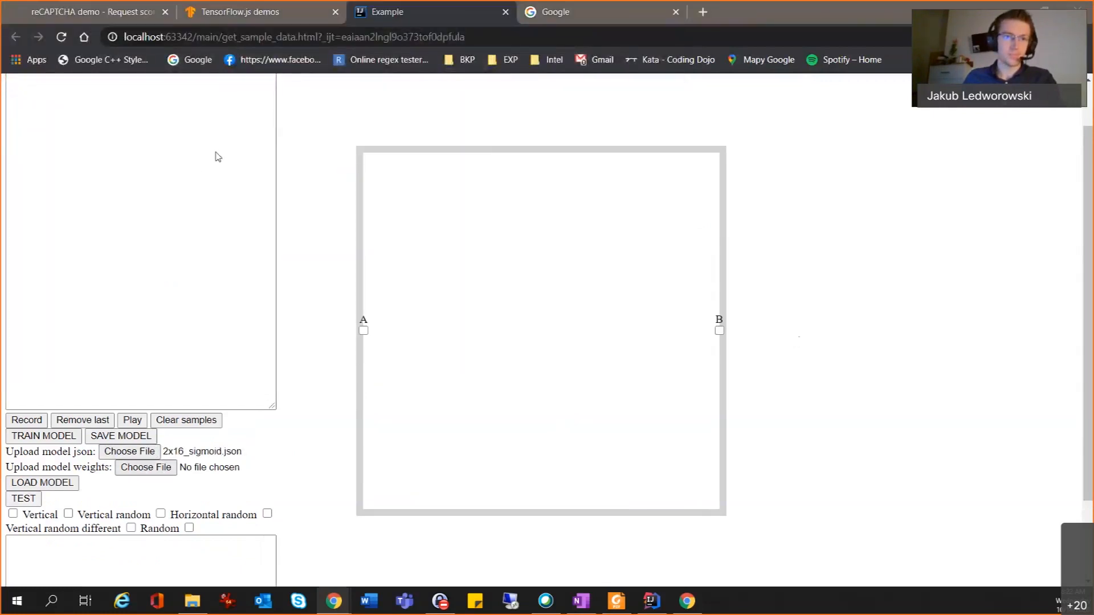
{"action": "left_click", "coordinate": [145, 468]}
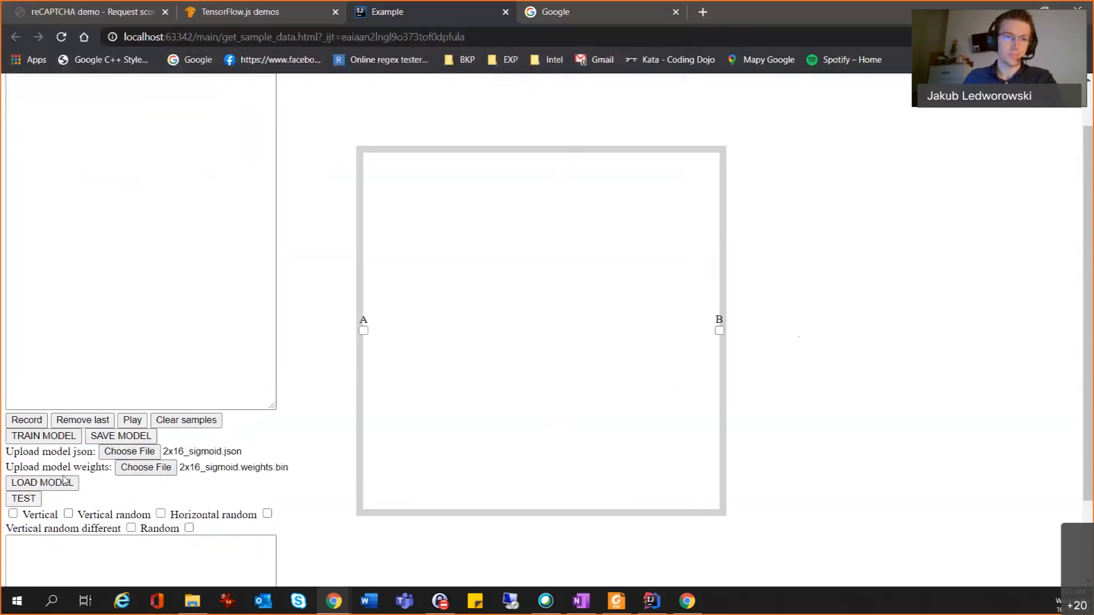
{"action": "mouse_move", "coordinate": [186, 536]}
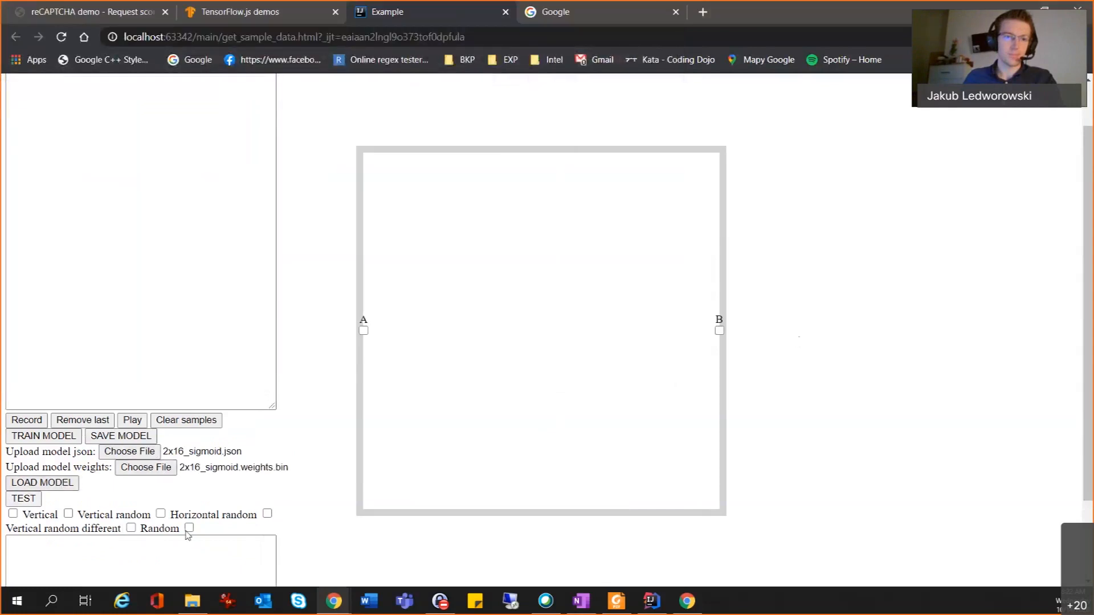
{"action": "left_click", "coordinate": [188, 528]}
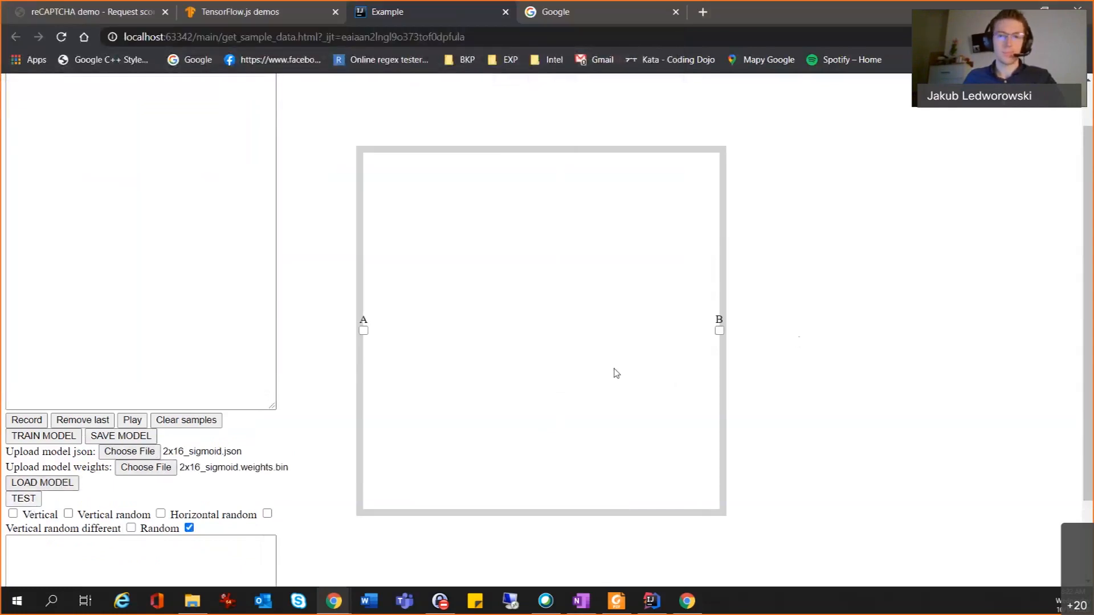
{"action": "mouse_move", "coordinate": [712, 258]}
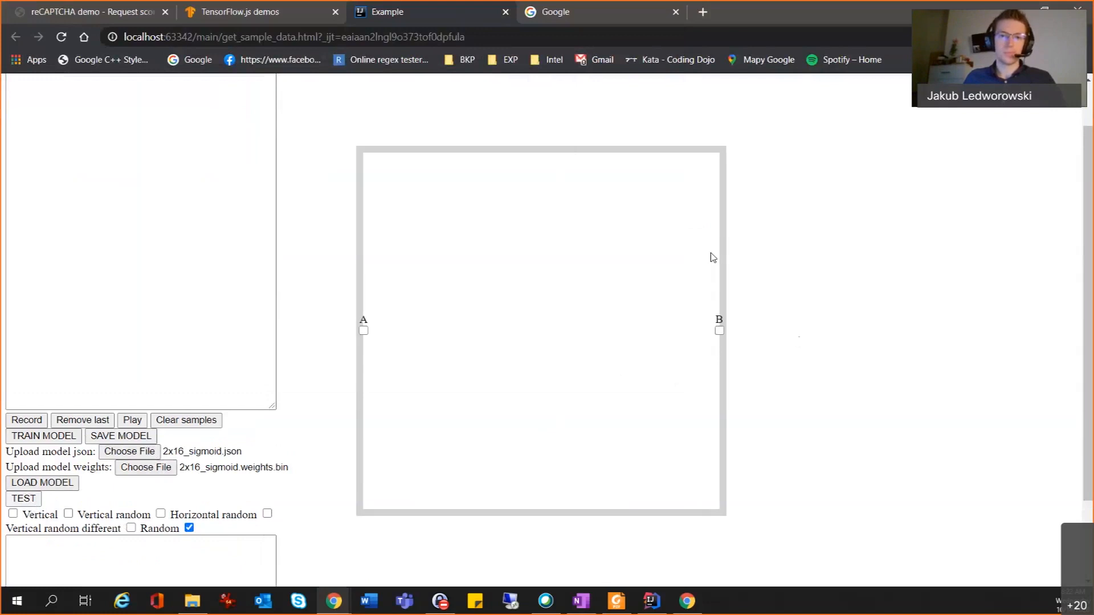
{"action": "mouse_move", "coordinate": [663, 294]}
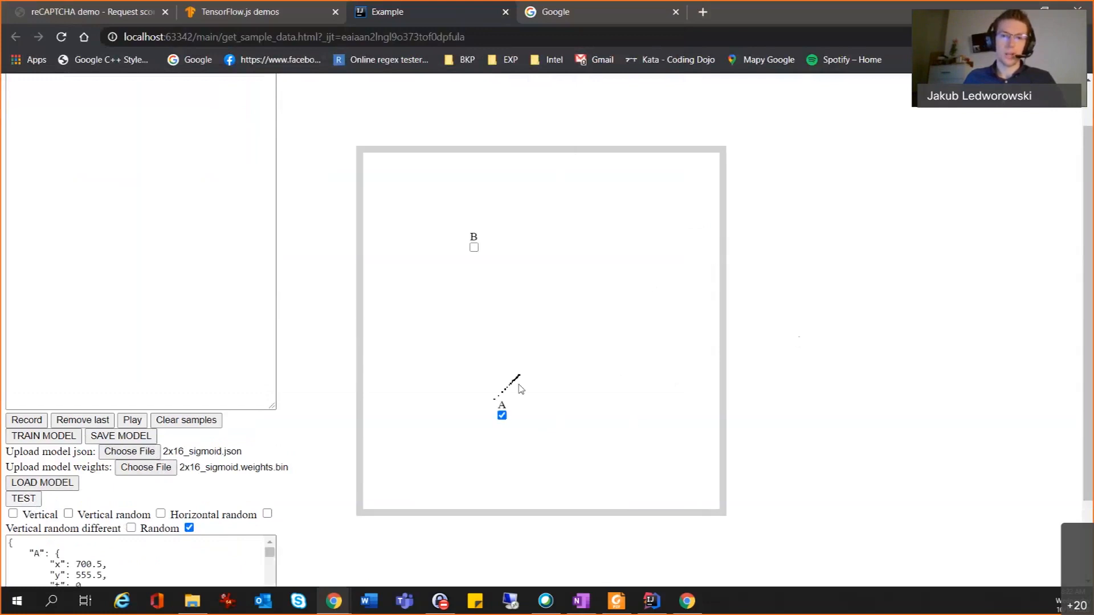
{"action": "mouse_move", "coordinate": [642, 296]}
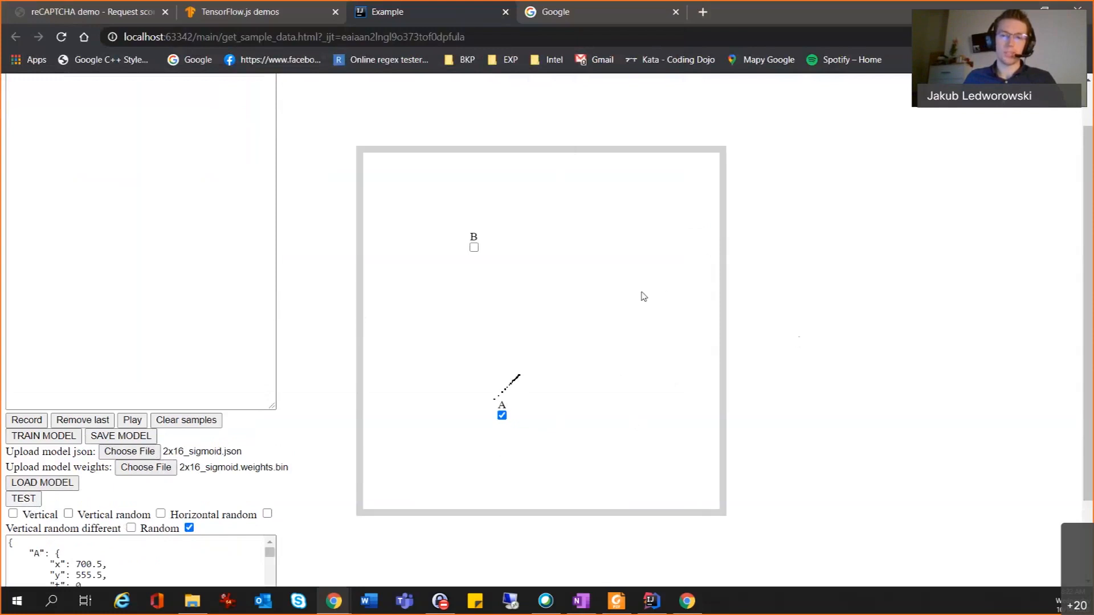
{"action": "mouse_move", "coordinate": [497, 436]}
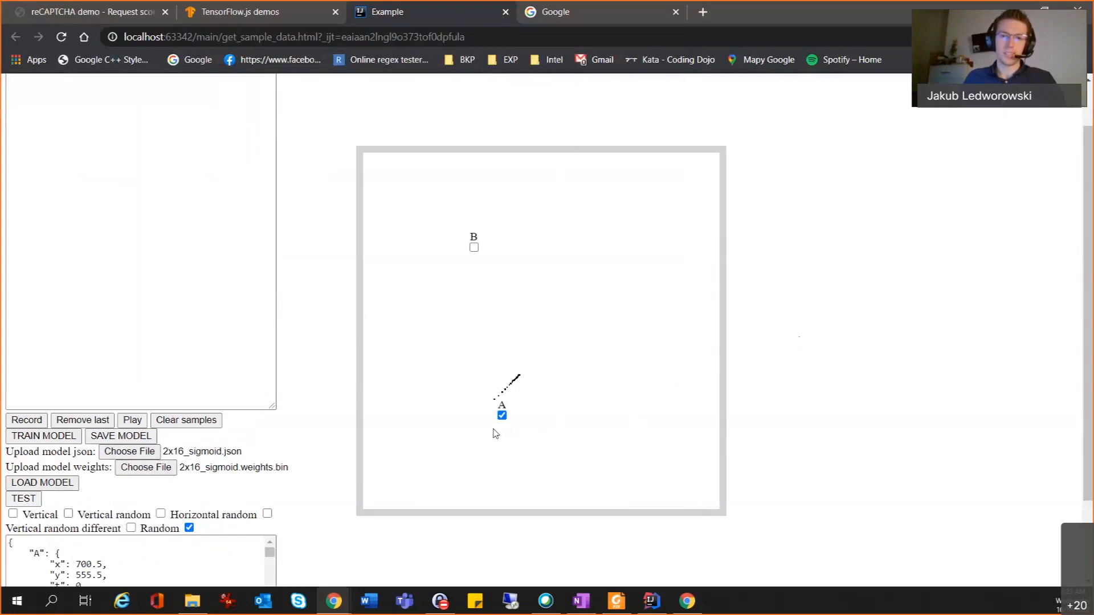
{"action": "mouse_move", "coordinate": [460, 411]}
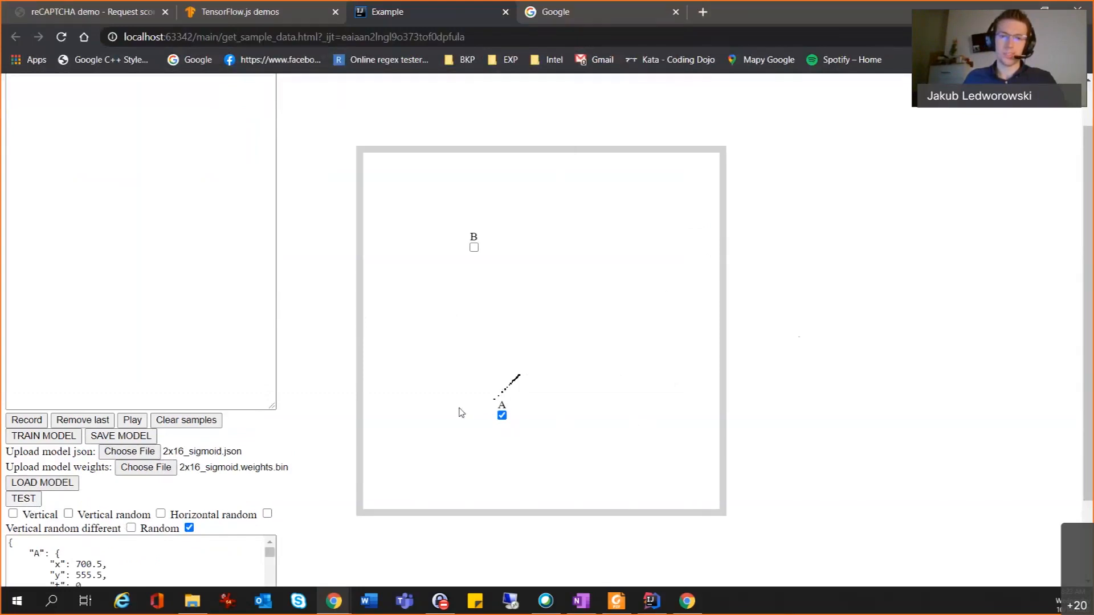
{"action": "mouse_move", "coordinate": [536, 381]}
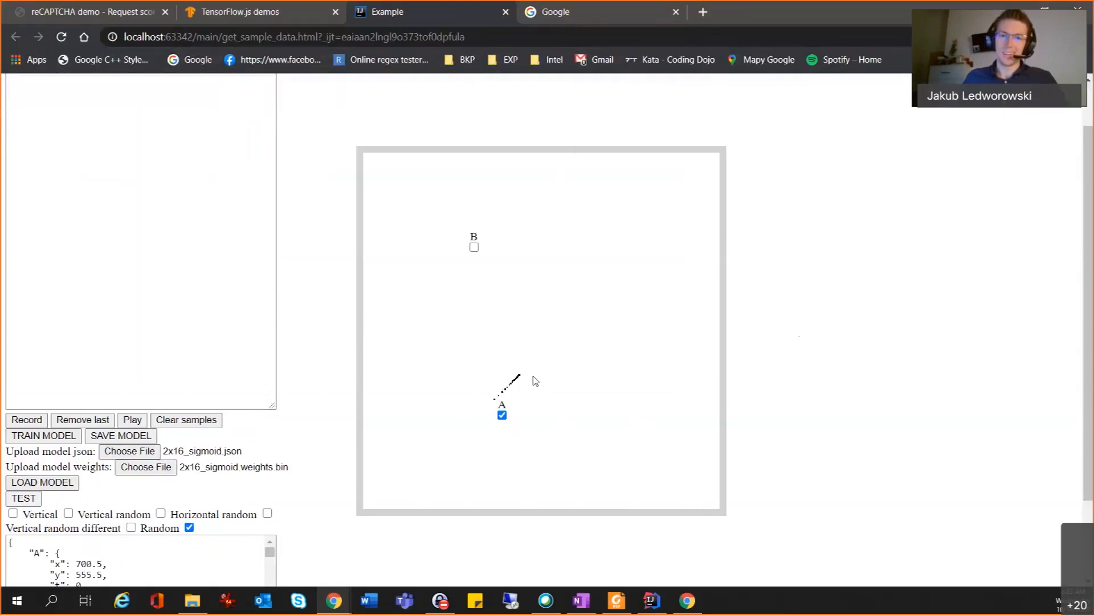
{"action": "mouse_move", "coordinate": [475, 260]}
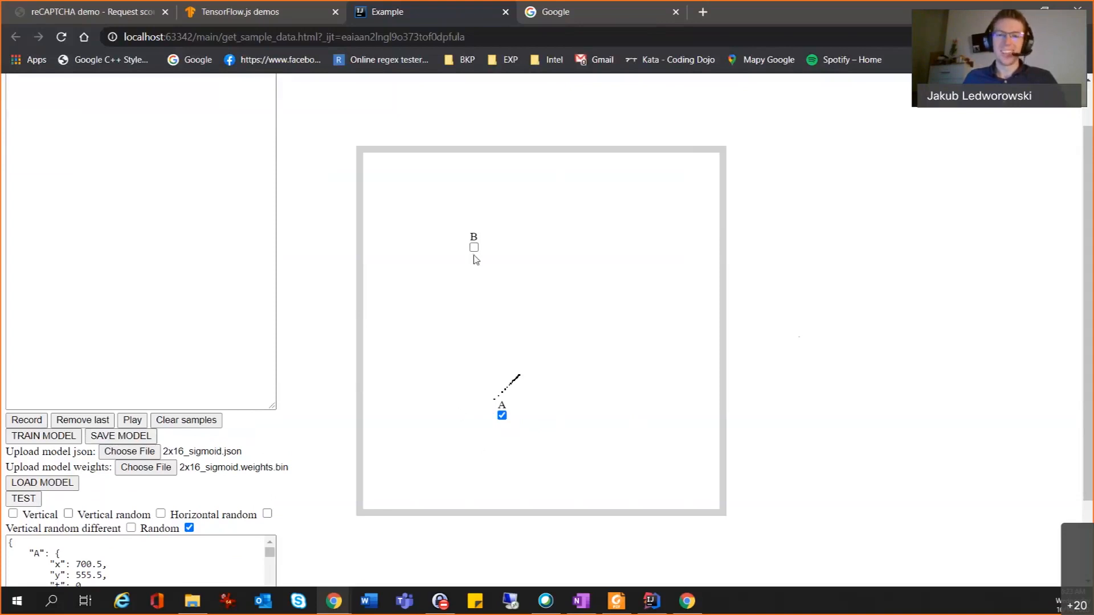
{"action": "mouse_move", "coordinate": [527, 273]}
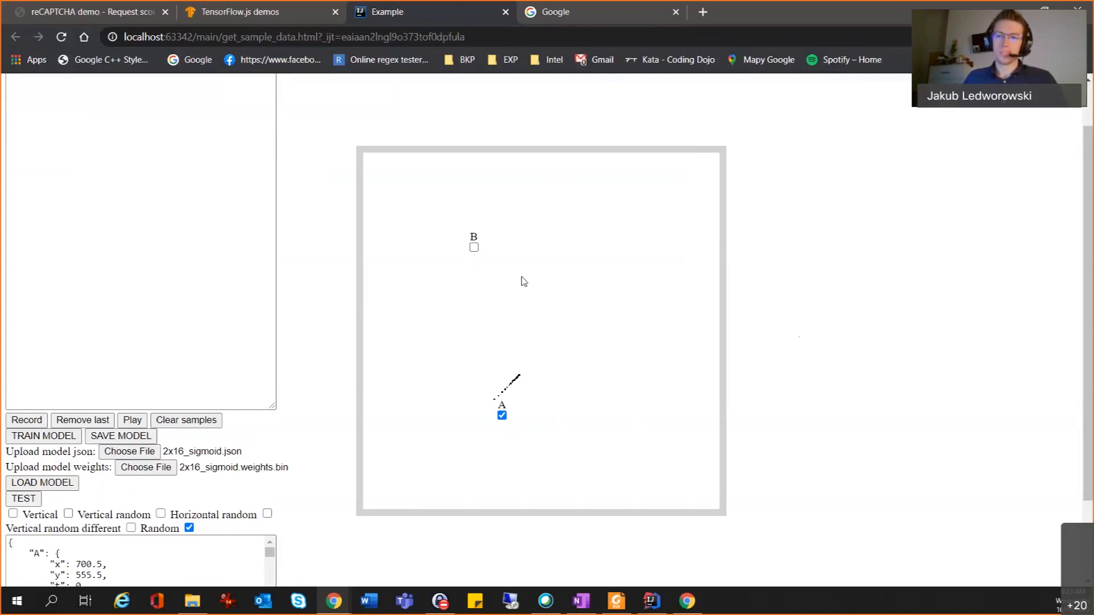
Step: Mark point B as reached after the random diagonal path is drawn from A
{"action": "left_click", "coordinate": [474, 247]}
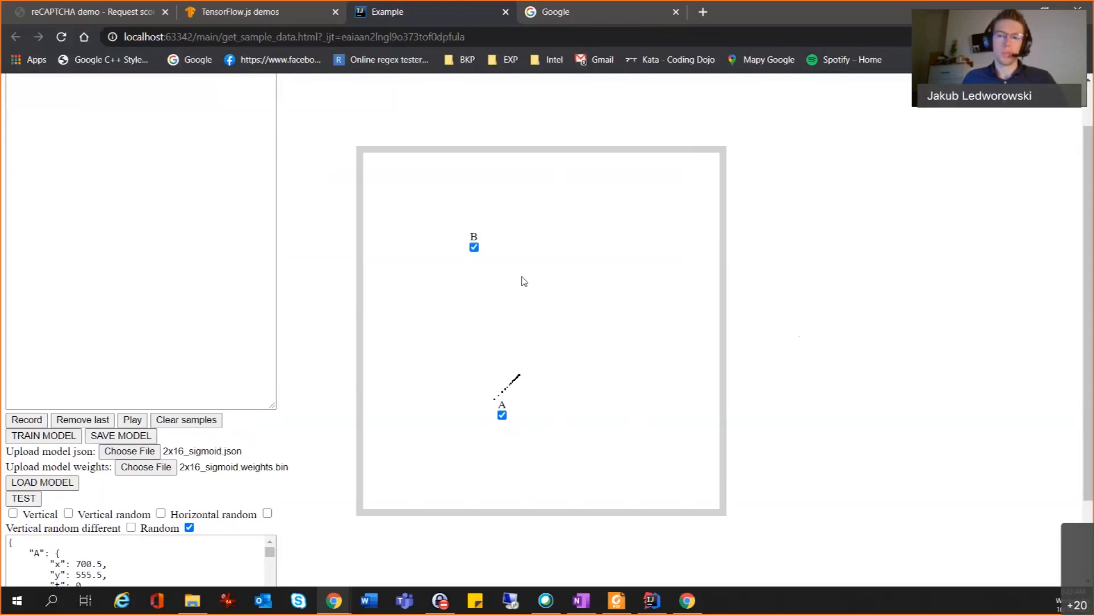
{"action": "mouse_move", "coordinate": [473, 225]}
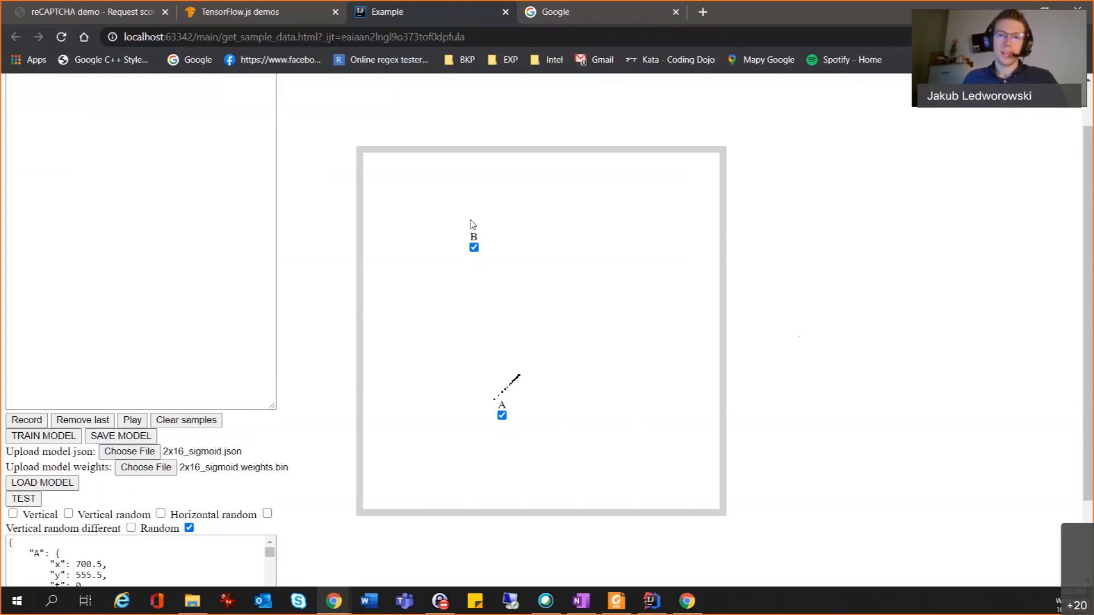
{"action": "mouse_move", "coordinate": [450, 262]}
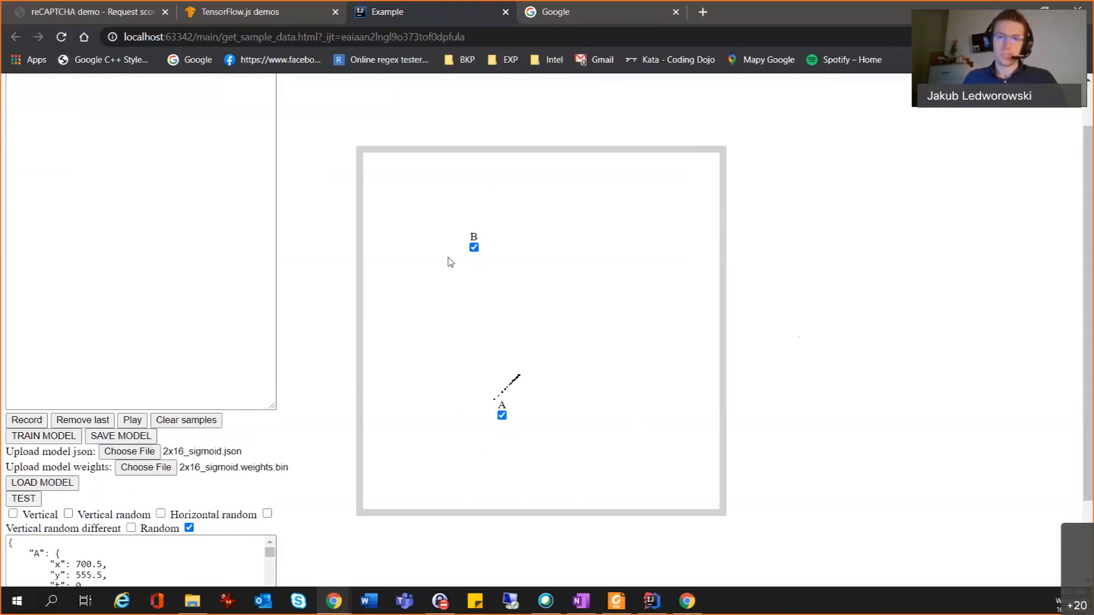
{"action": "mouse_move", "coordinate": [466, 329]}
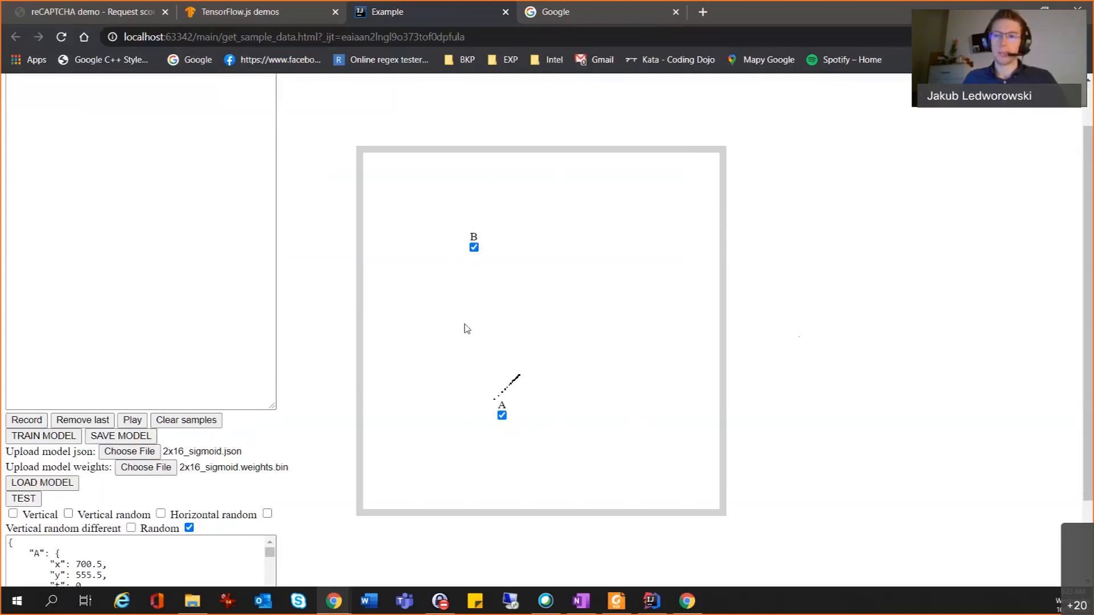
{"action": "mouse_move", "coordinate": [520, 366]}
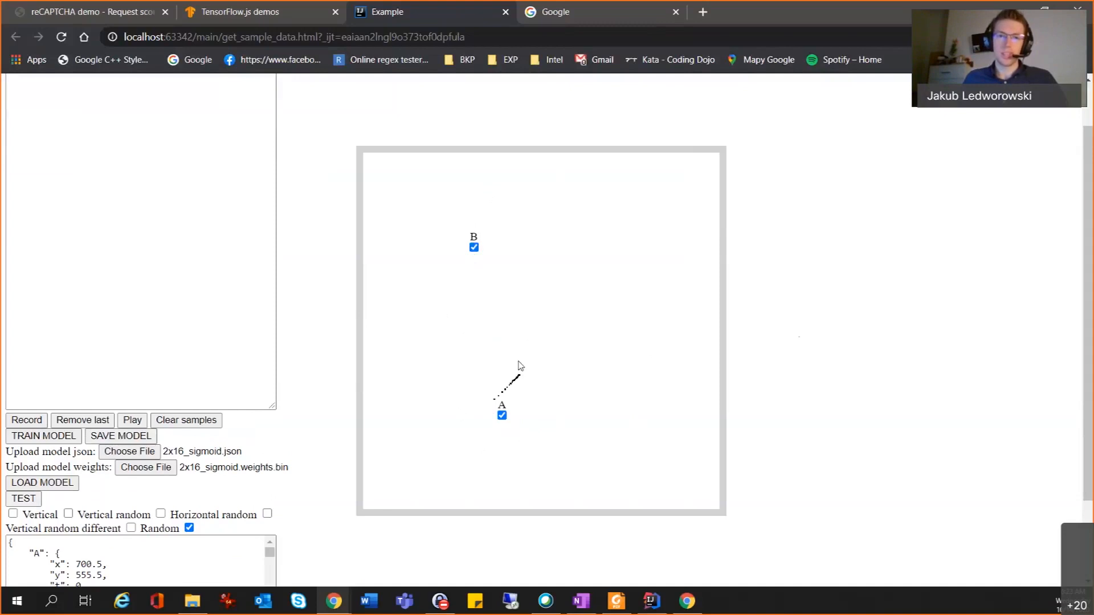
{"action": "mouse_move", "coordinate": [533, 306]}
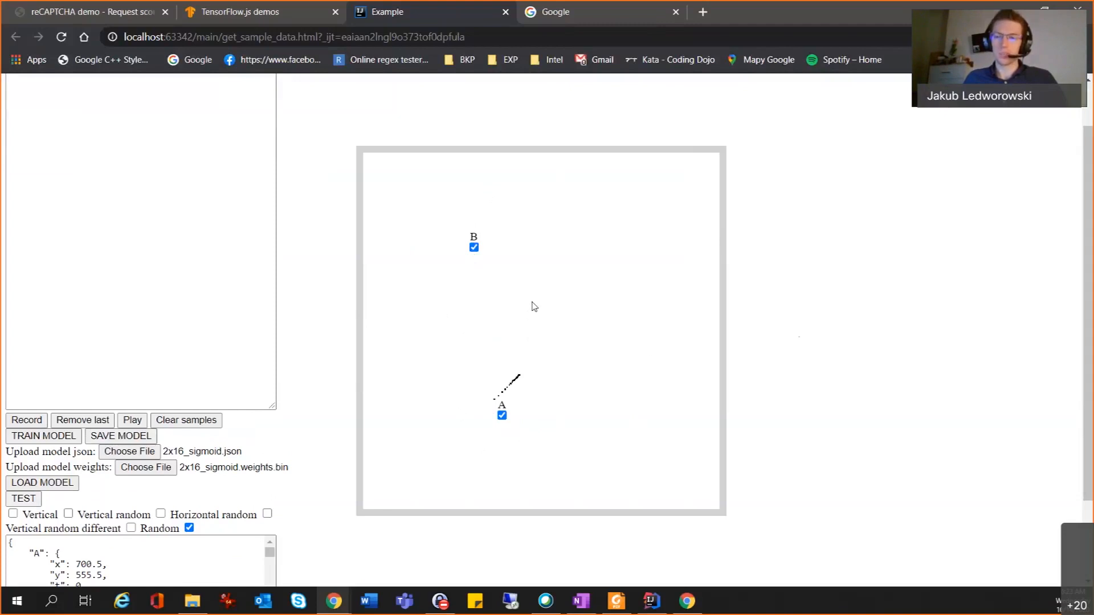
{"action": "mouse_move", "coordinate": [552, 305]}
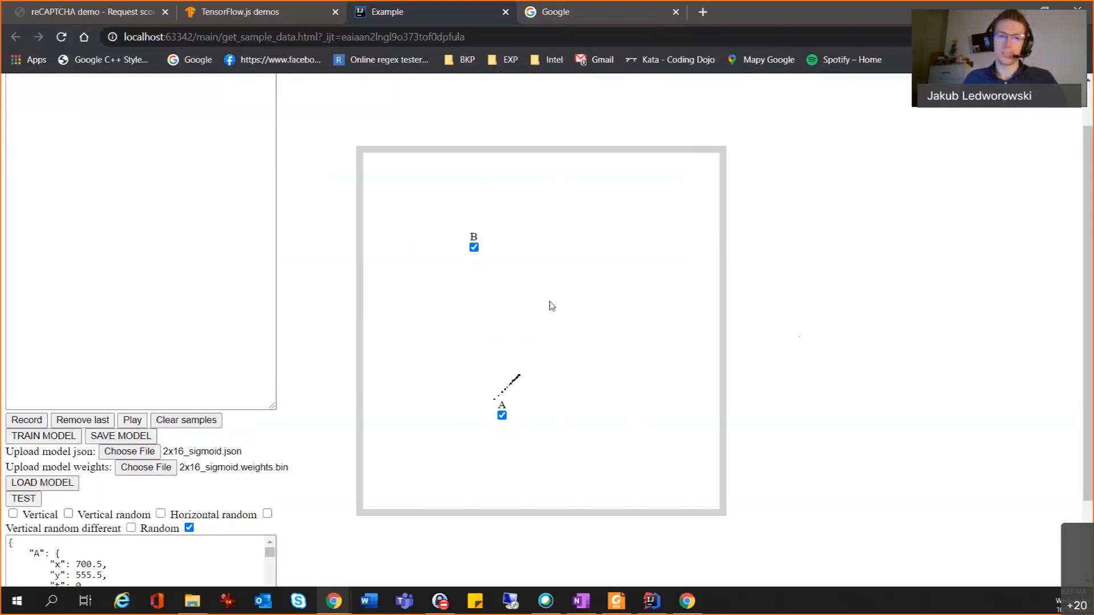
{"action": "mouse_move", "coordinate": [558, 314]}
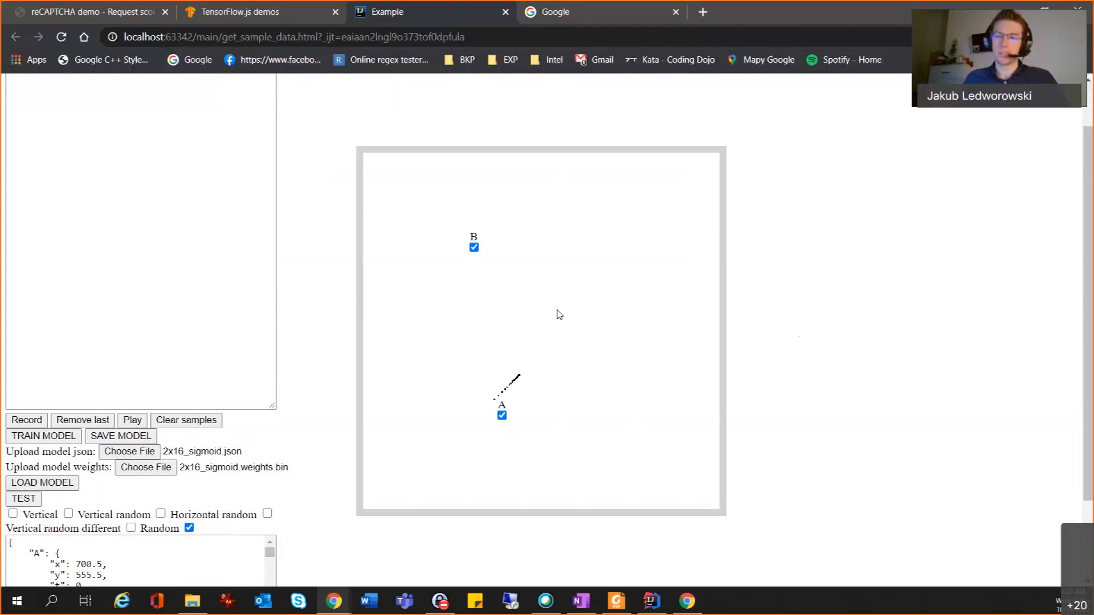
{"action": "mouse_move", "coordinate": [561, 312]}
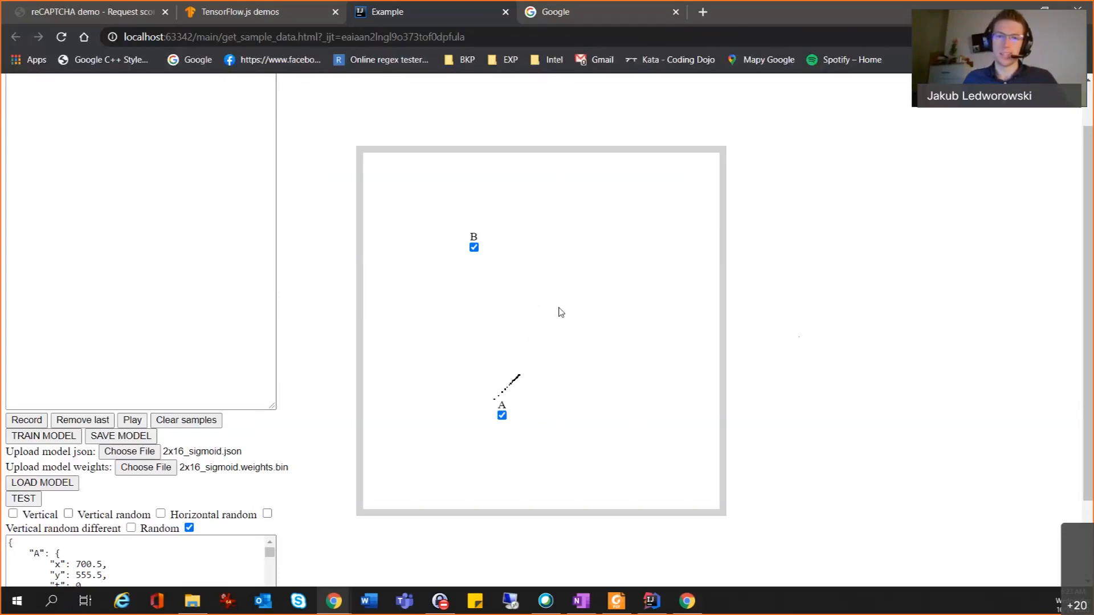
{"action": "mouse_move", "coordinate": [577, 325]}
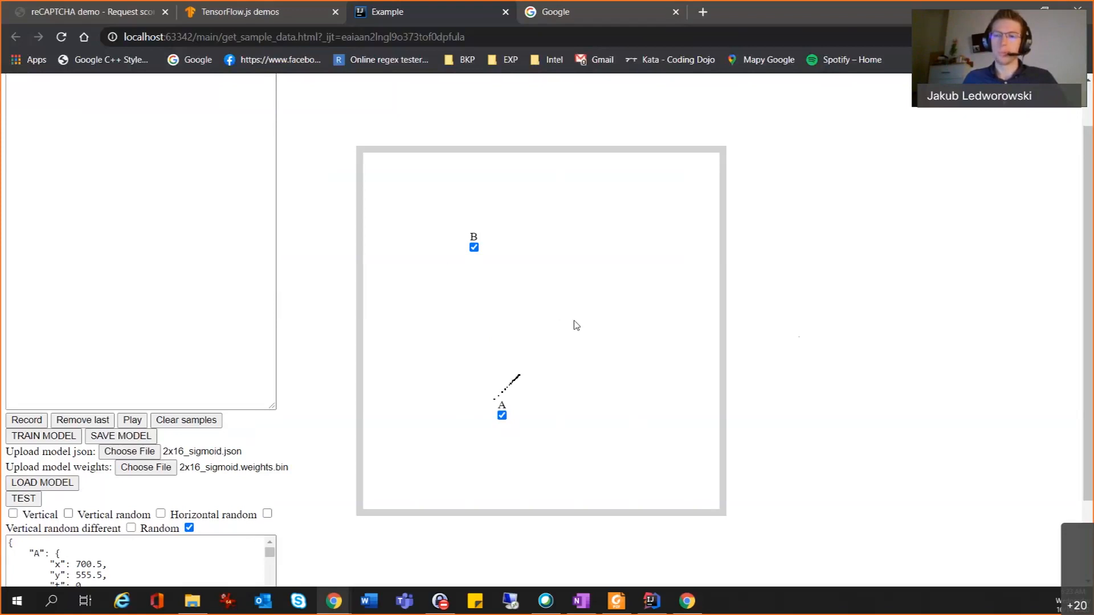
{"action": "mouse_move", "coordinate": [581, 334]}
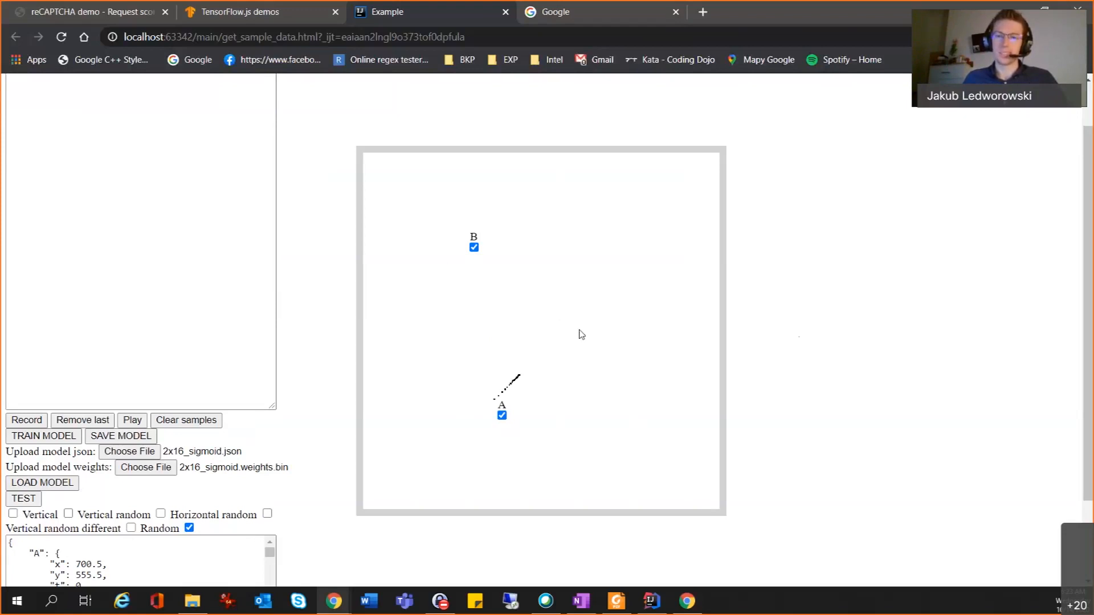
{"action": "mouse_move", "coordinate": [600, 311]}
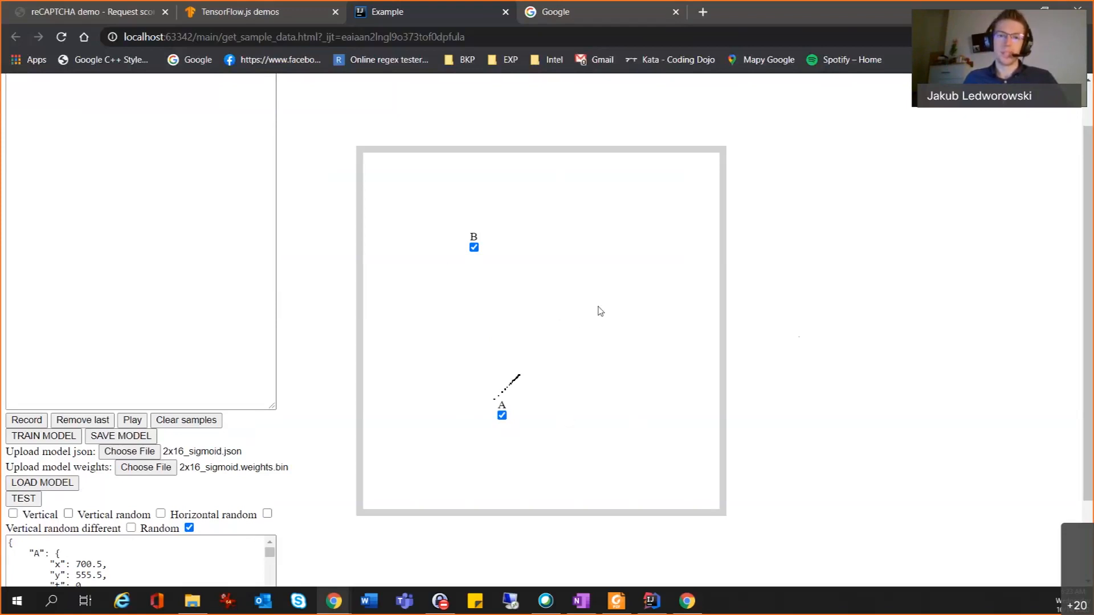
{"action": "mouse_move", "coordinate": [589, 425]}
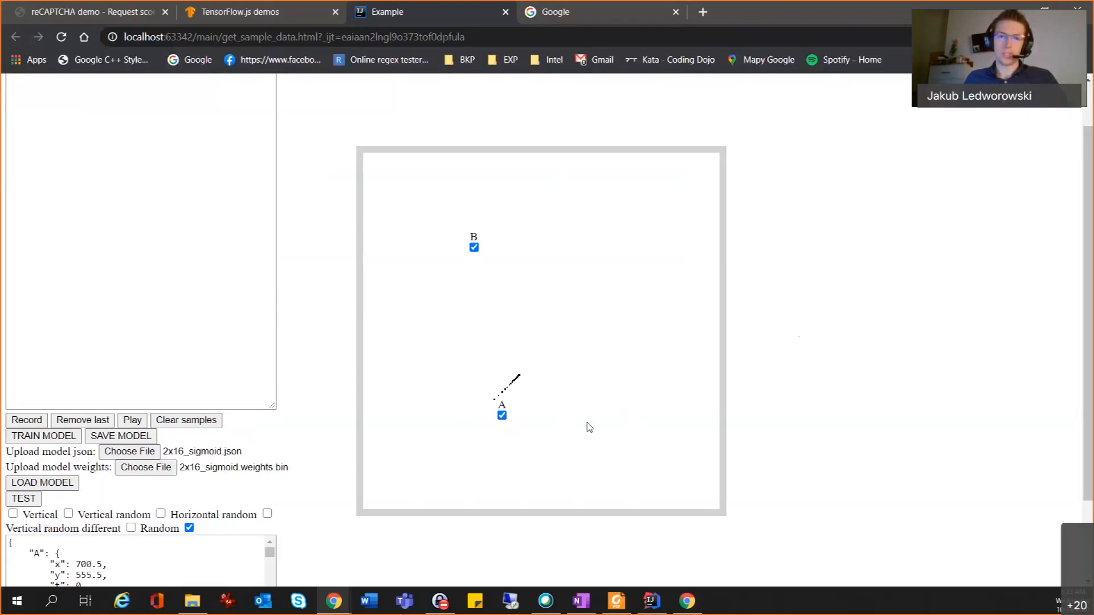
{"action": "mouse_move", "coordinate": [517, 405]}
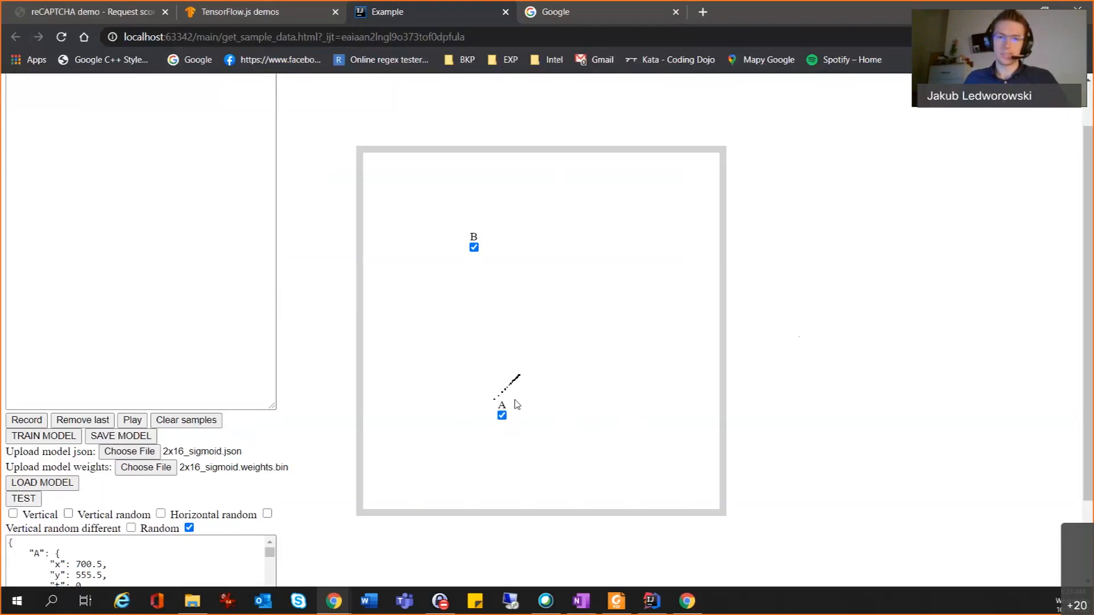
{"action": "mouse_move", "coordinate": [514, 401]}
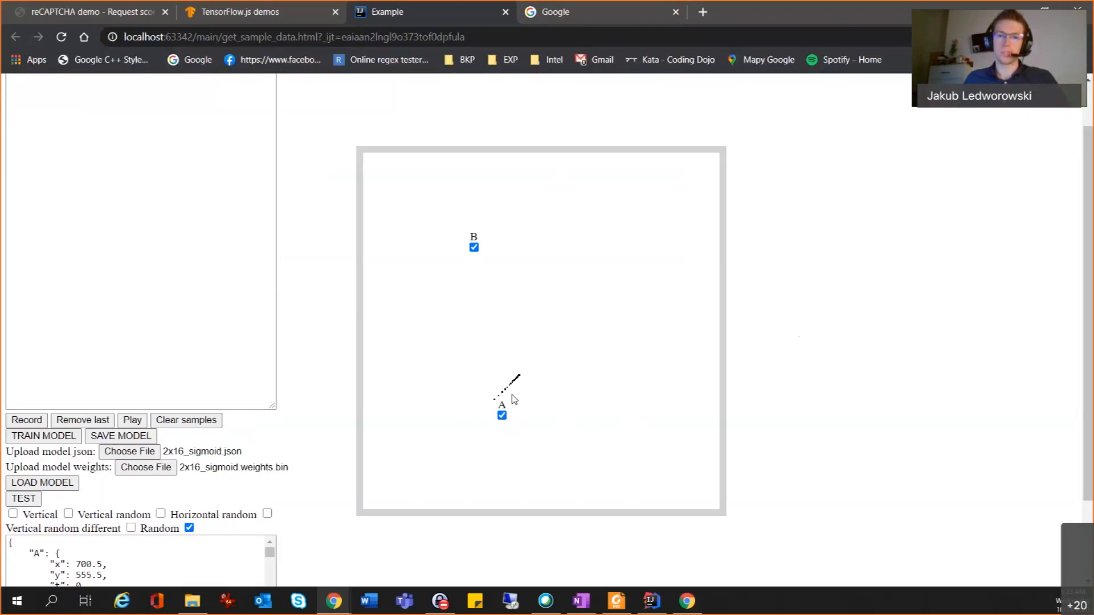
{"action": "mouse_move", "coordinate": [579, 358]}
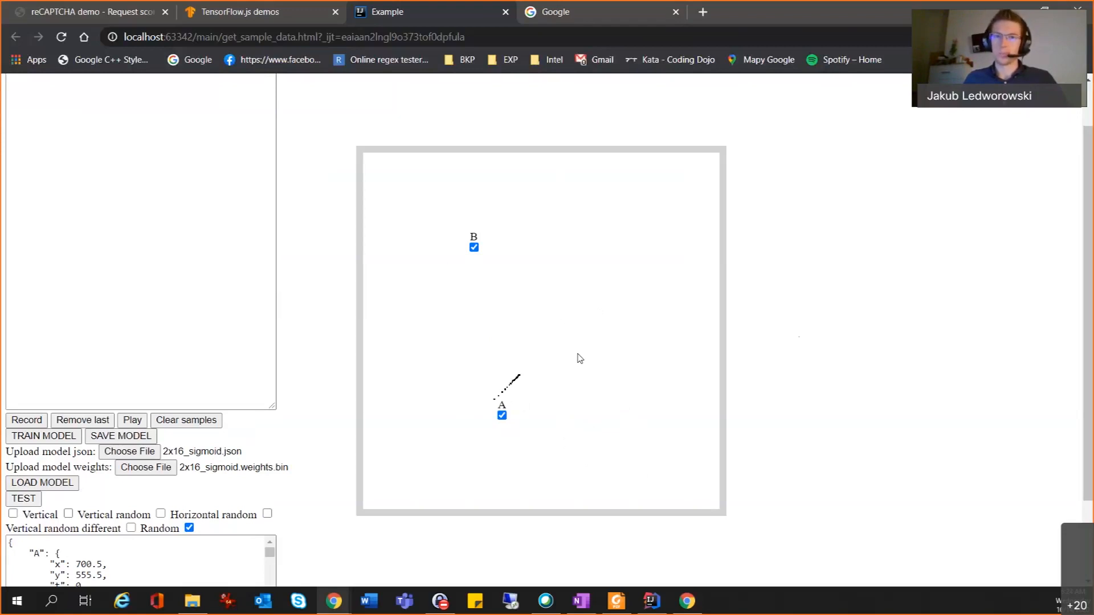
{"action": "mouse_move", "coordinate": [647, 343]}
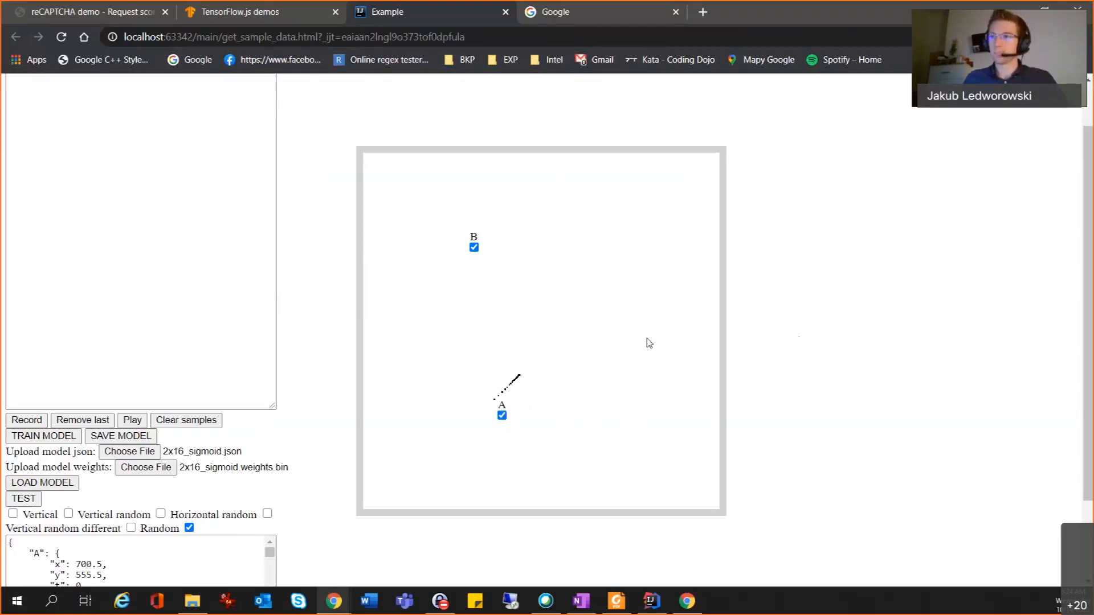